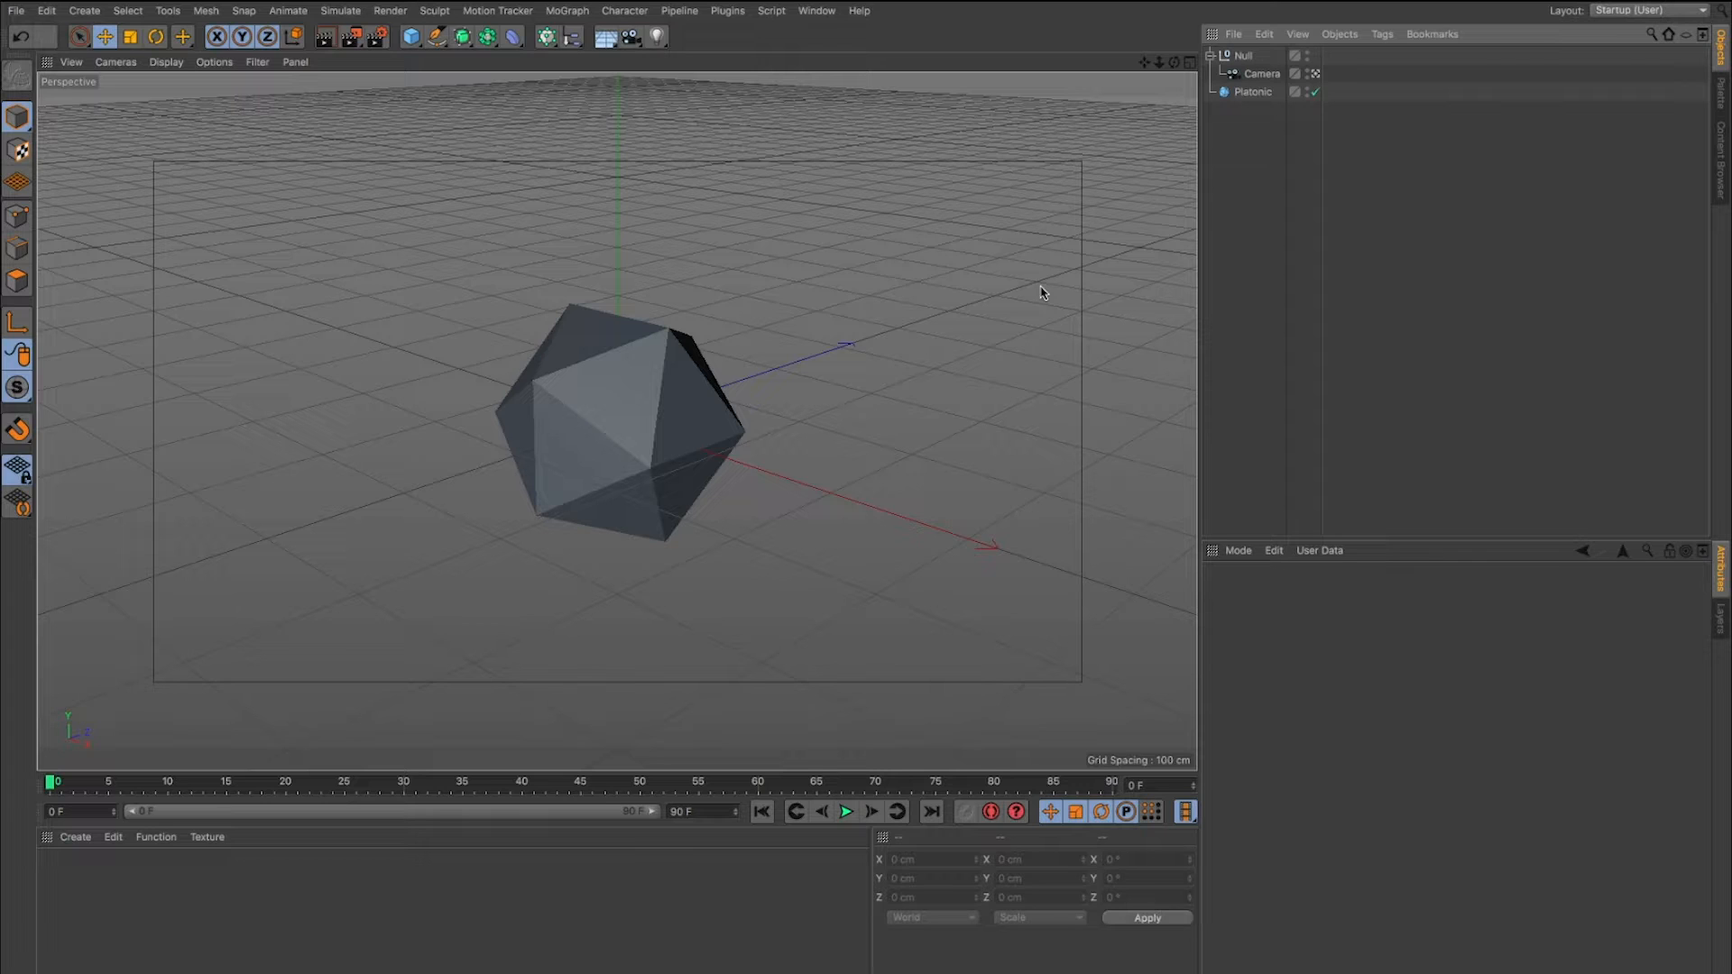
mouse_move(621, 372)
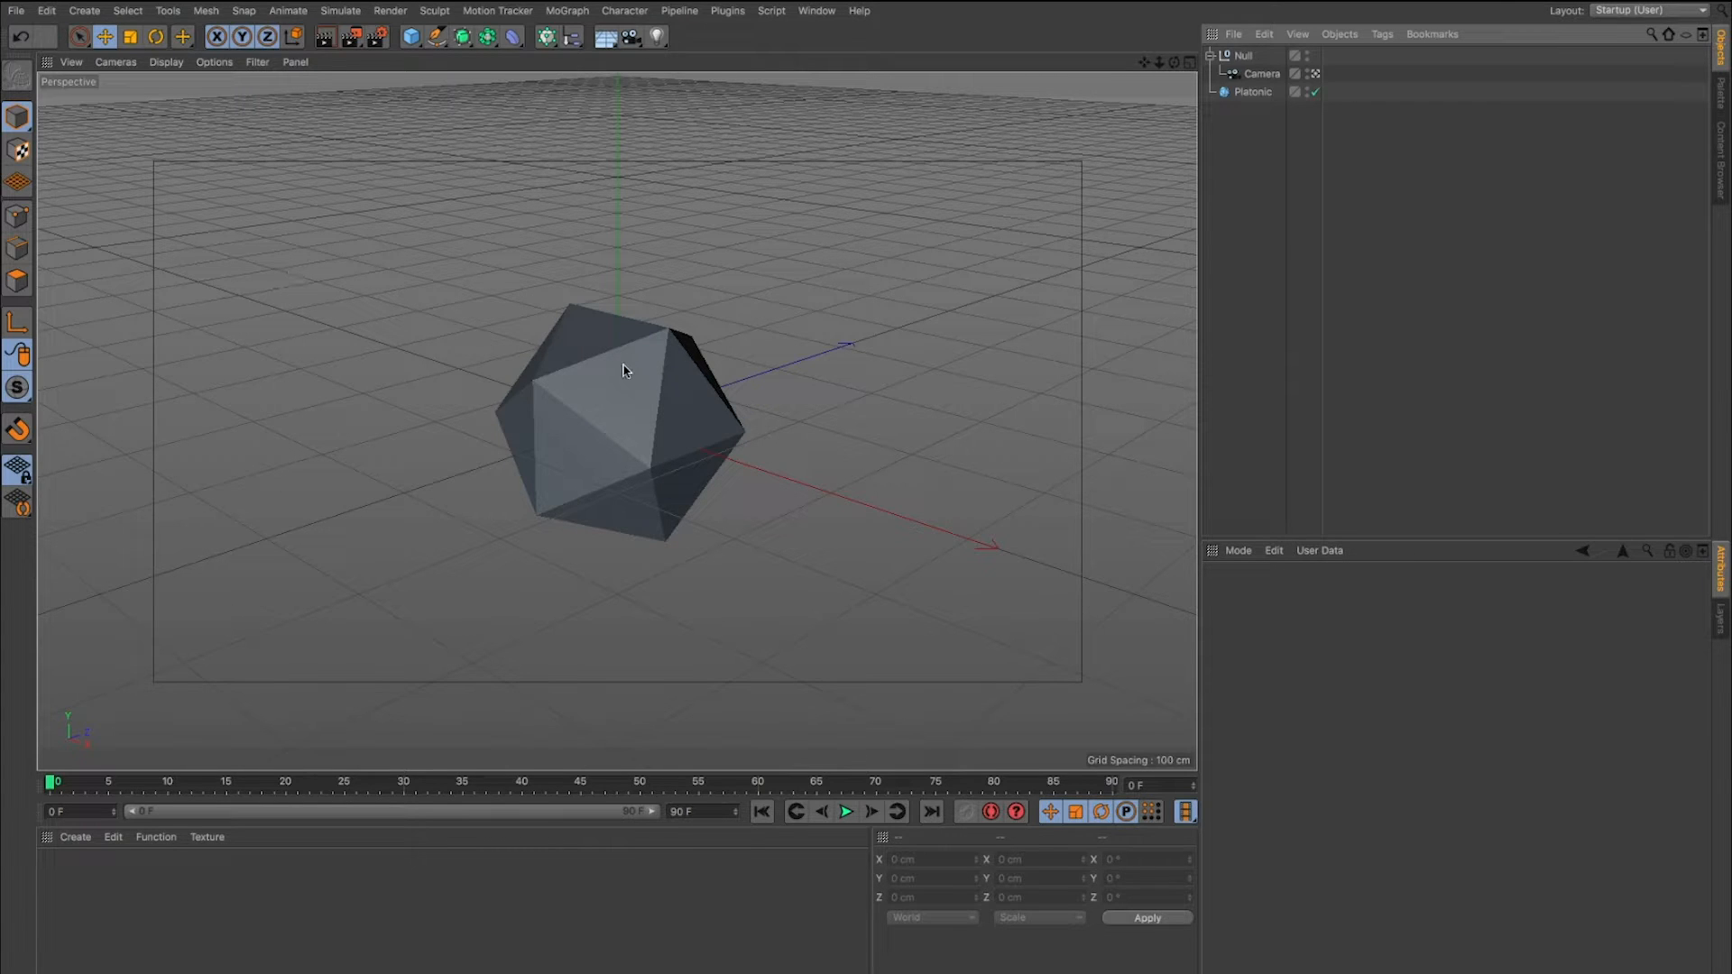
mouse_move(798, 101)
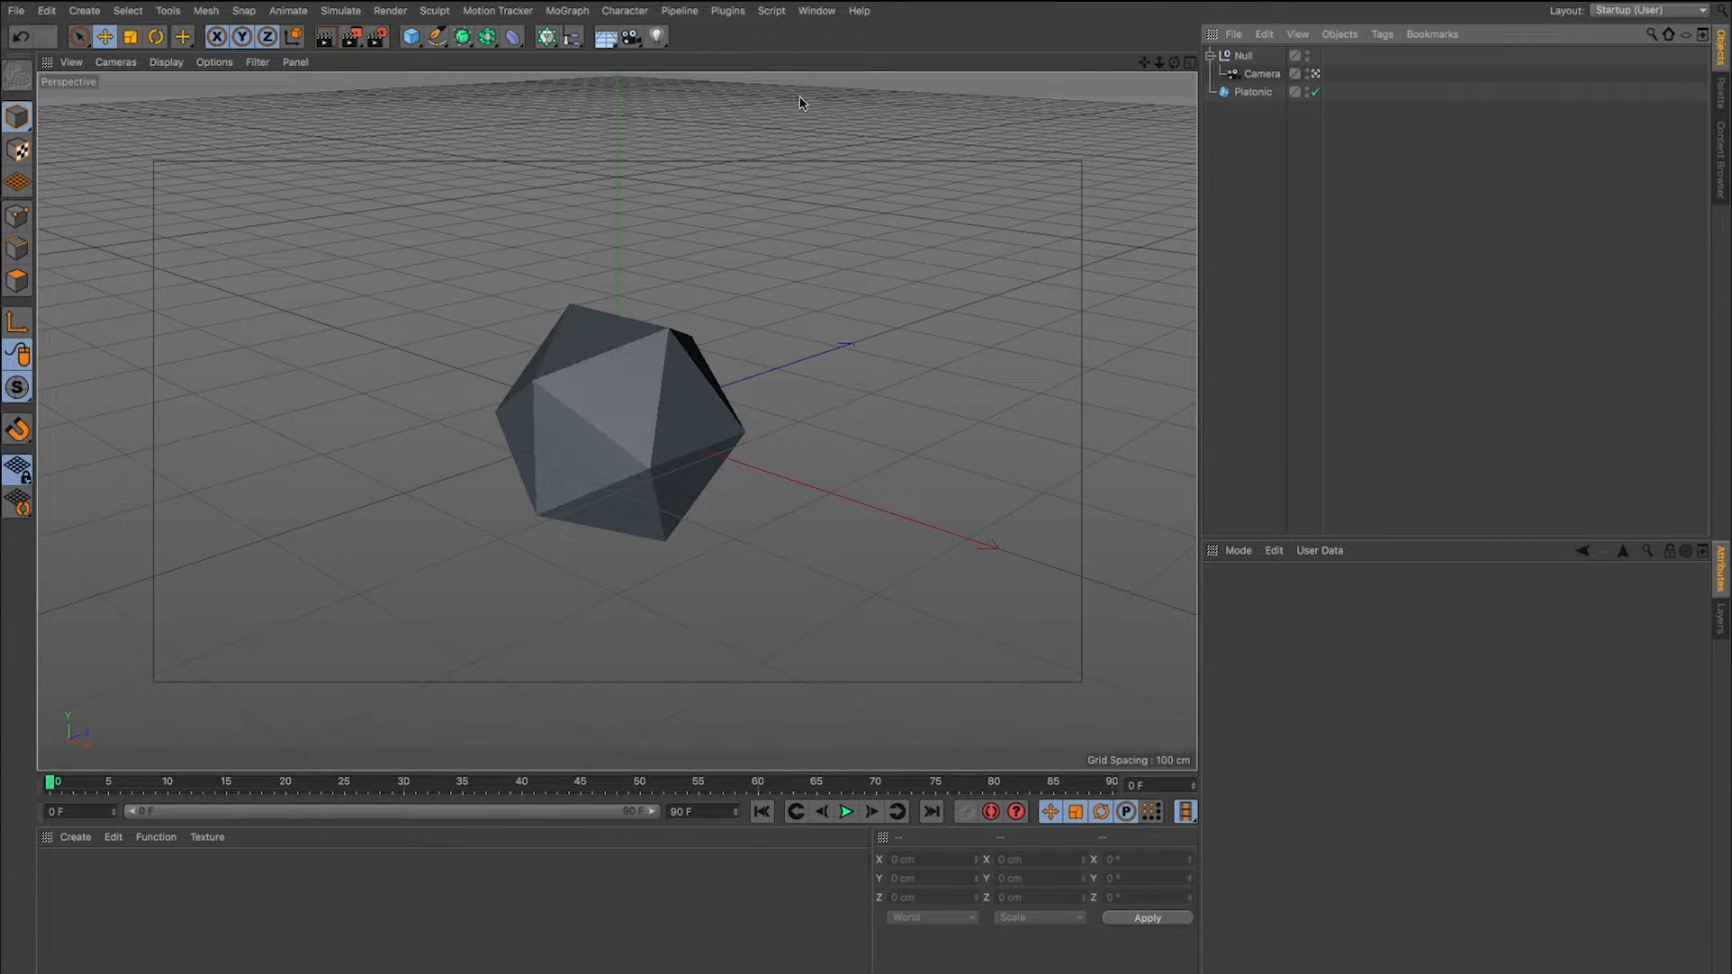
mouse_move(1272, 94)
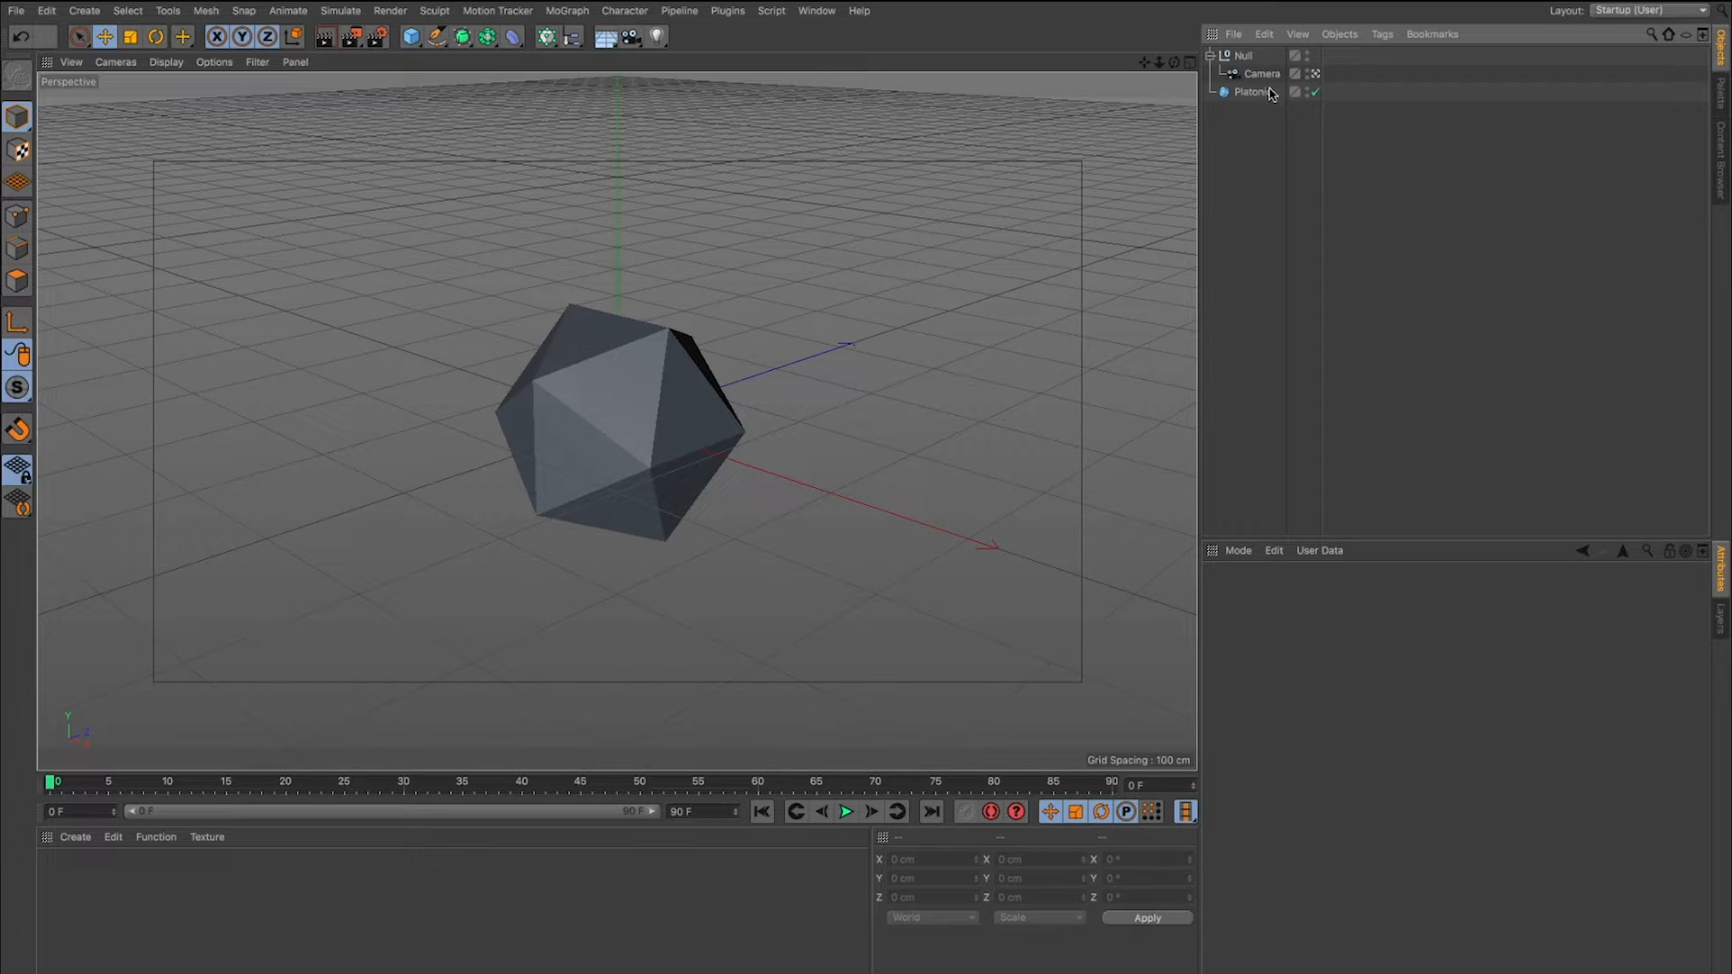
Select the platonic solid and camera Null and preview the rotation animation.
left_click(1252, 90)
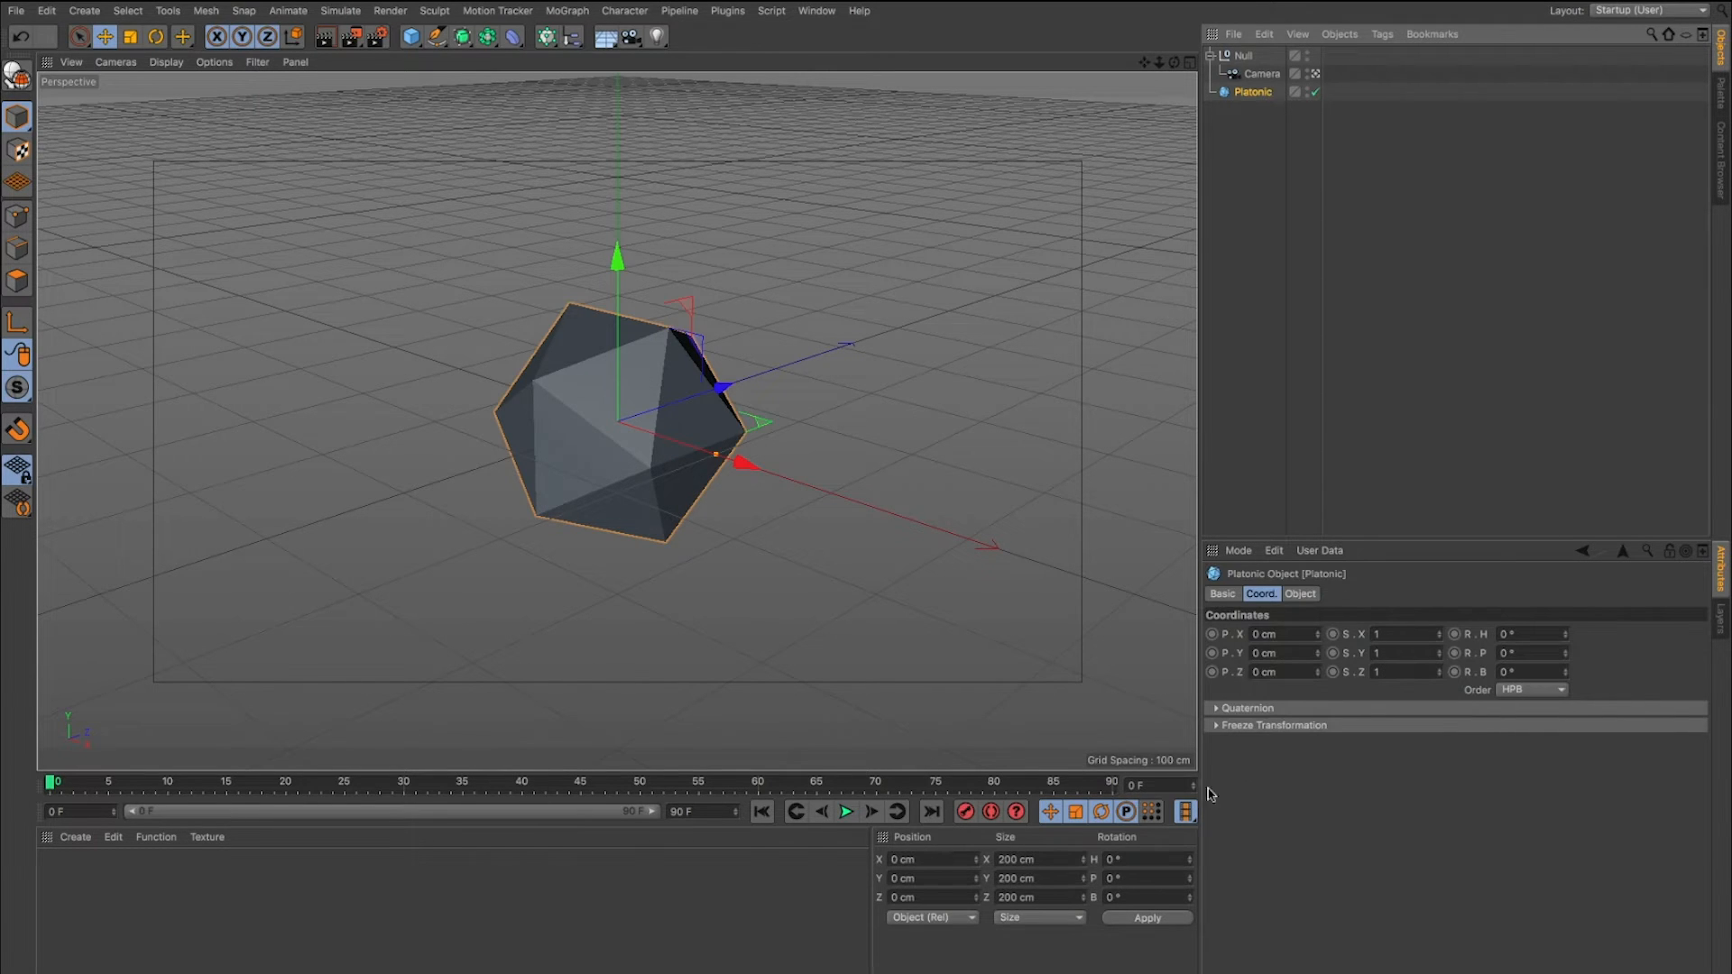
mouse_move(1353, 733)
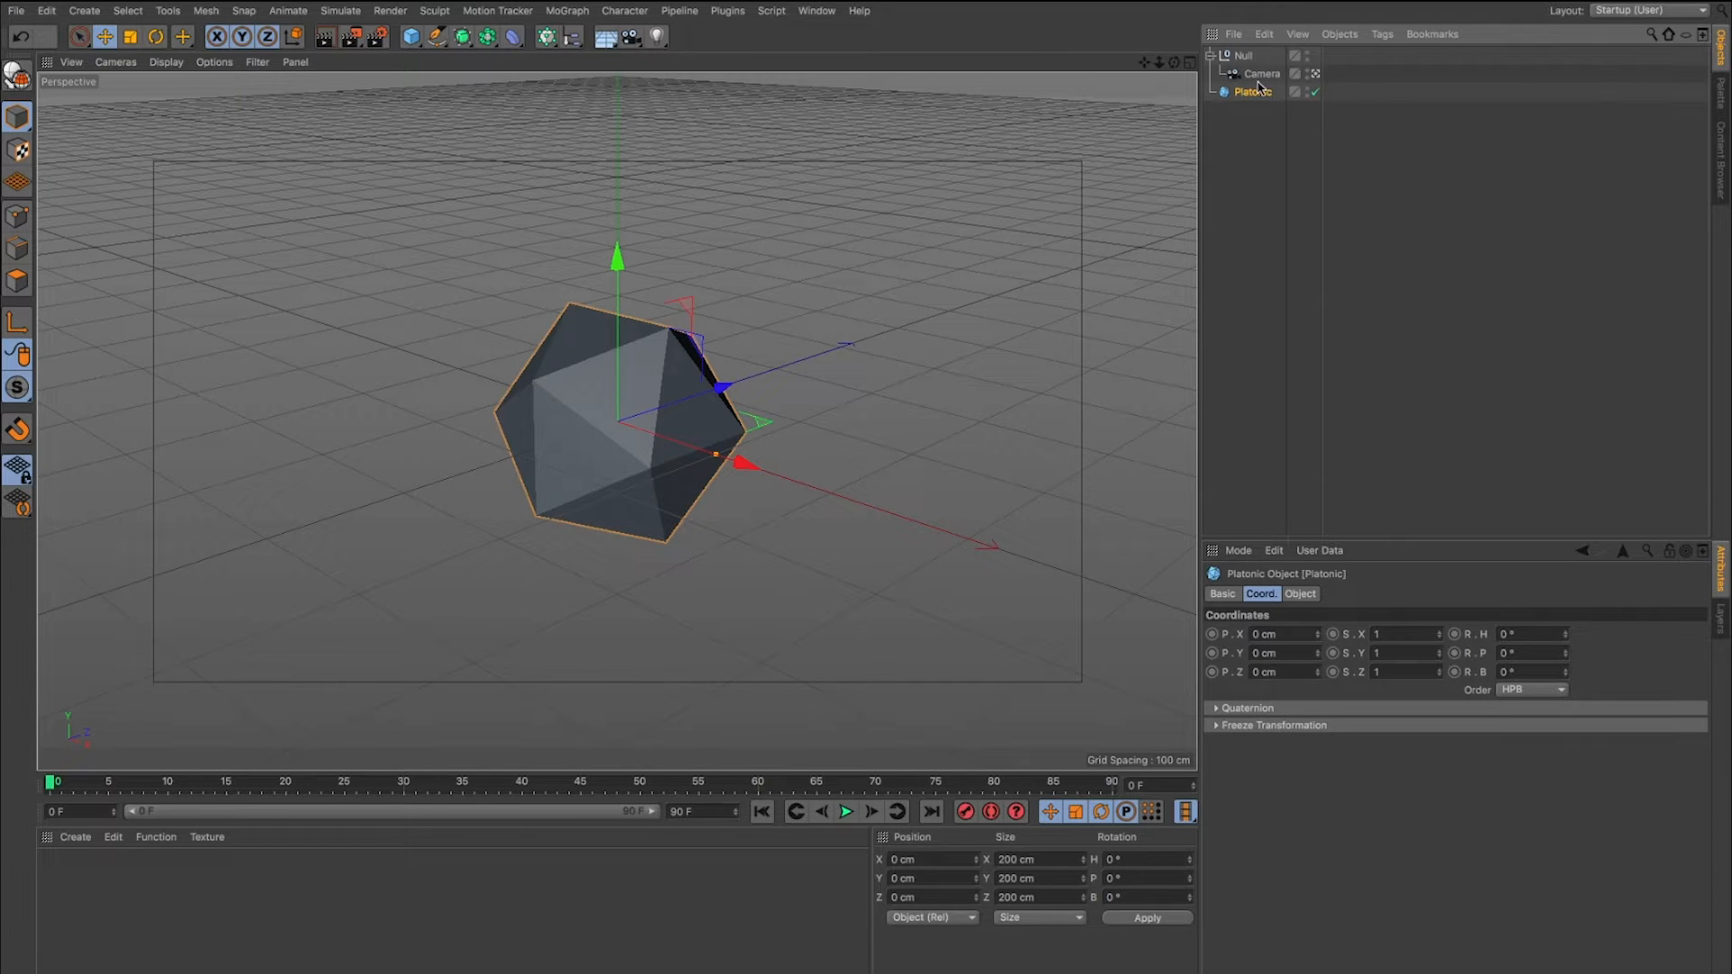
left_click(1240, 56)
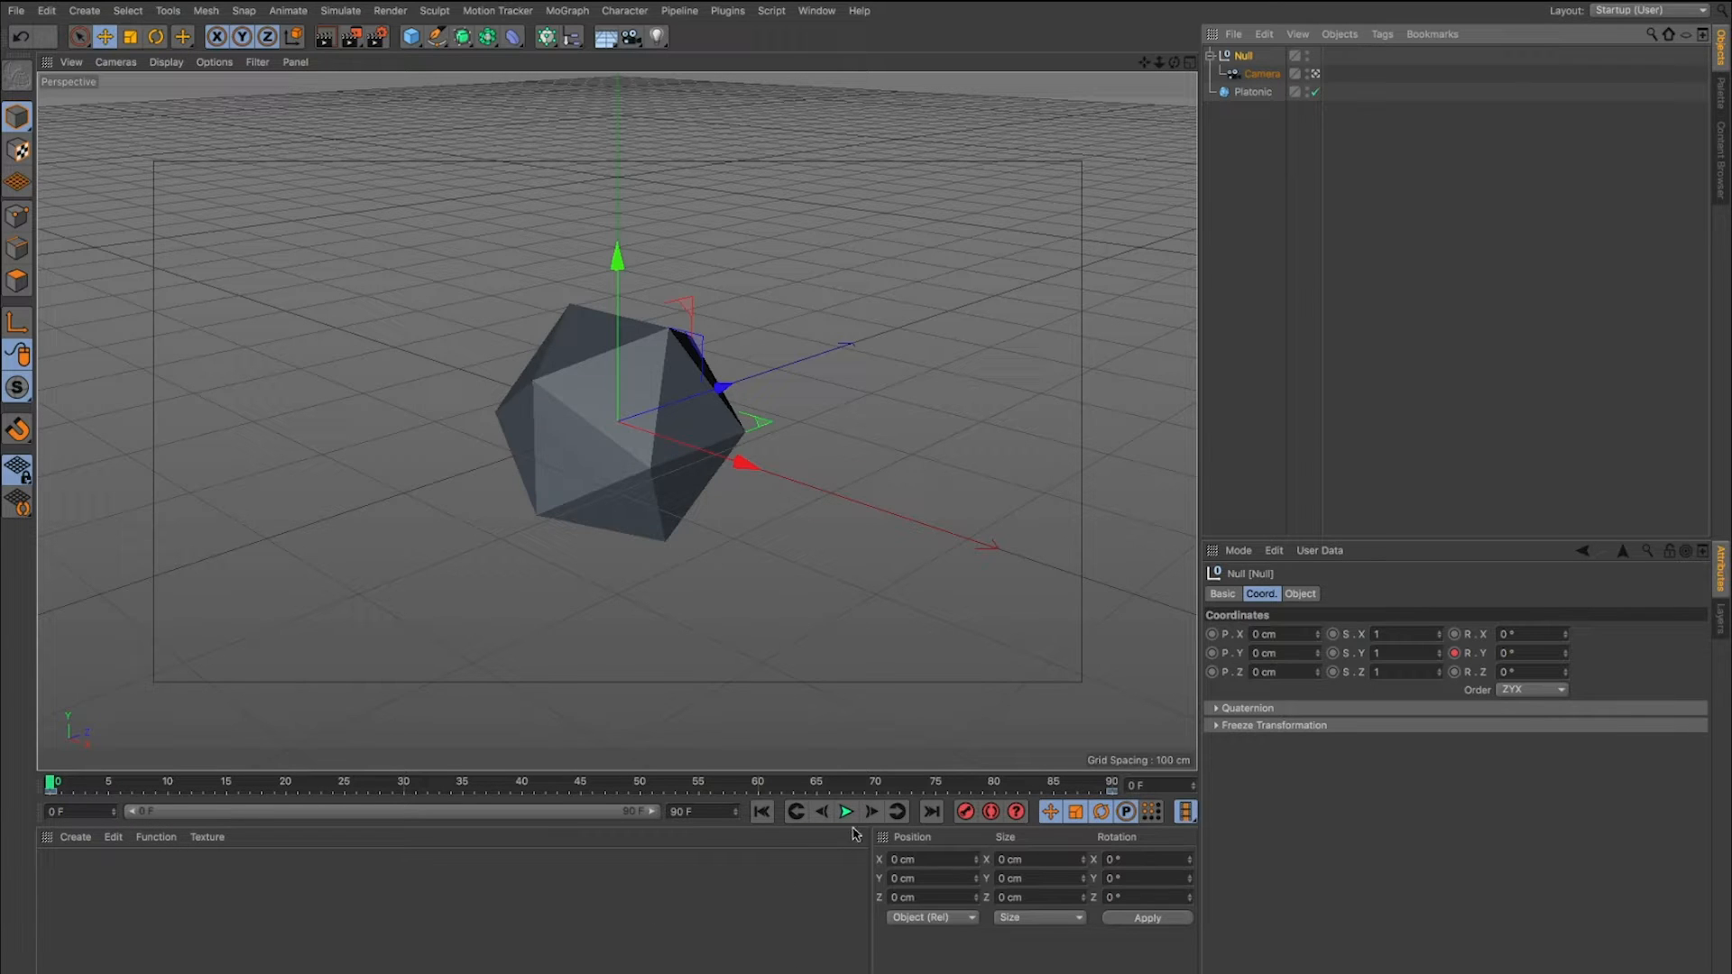
left_click(848, 812)
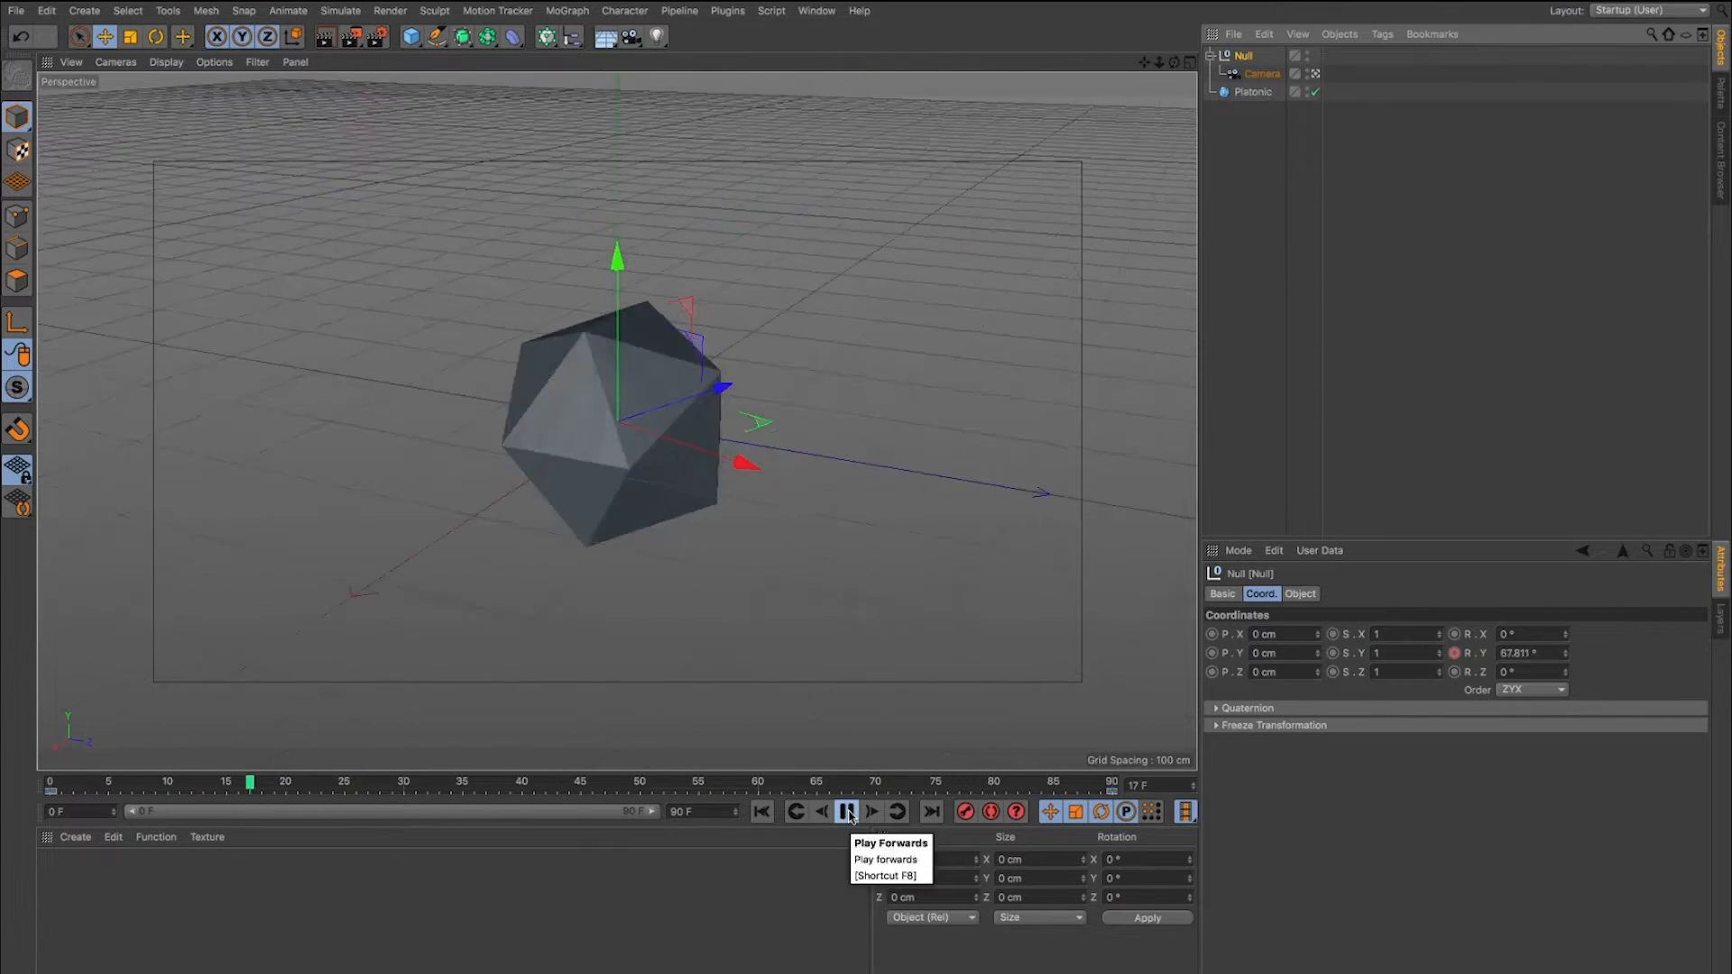
left_click(844, 812)
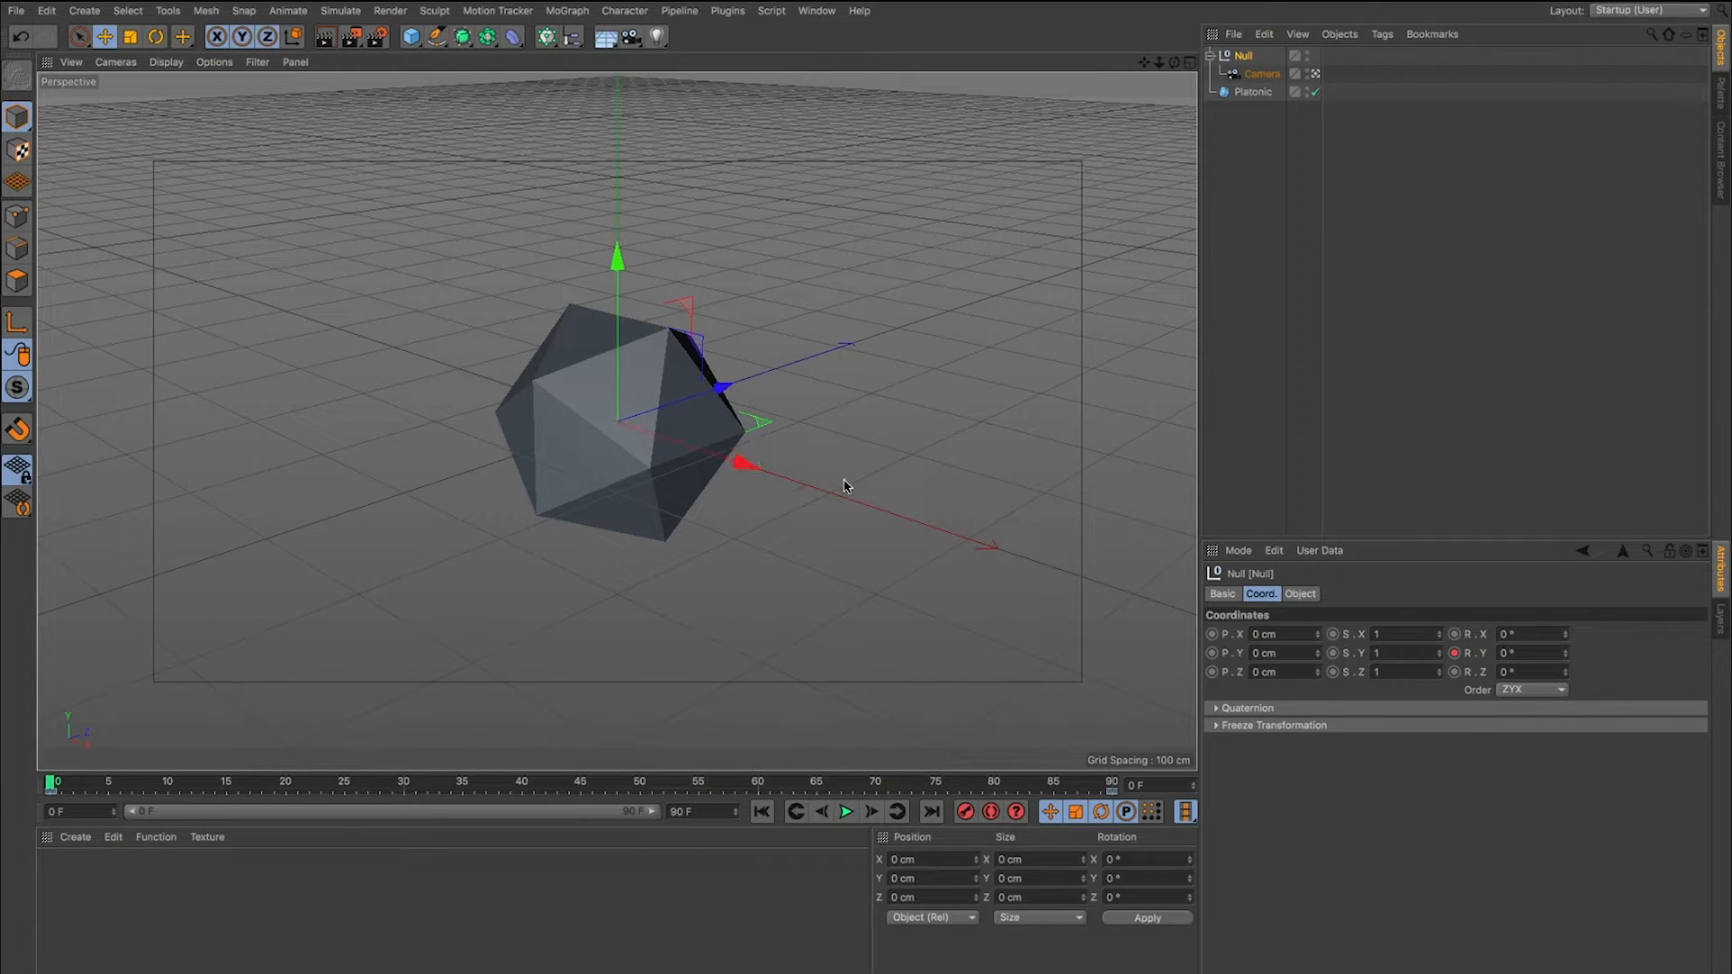
mouse_move(610, 491)
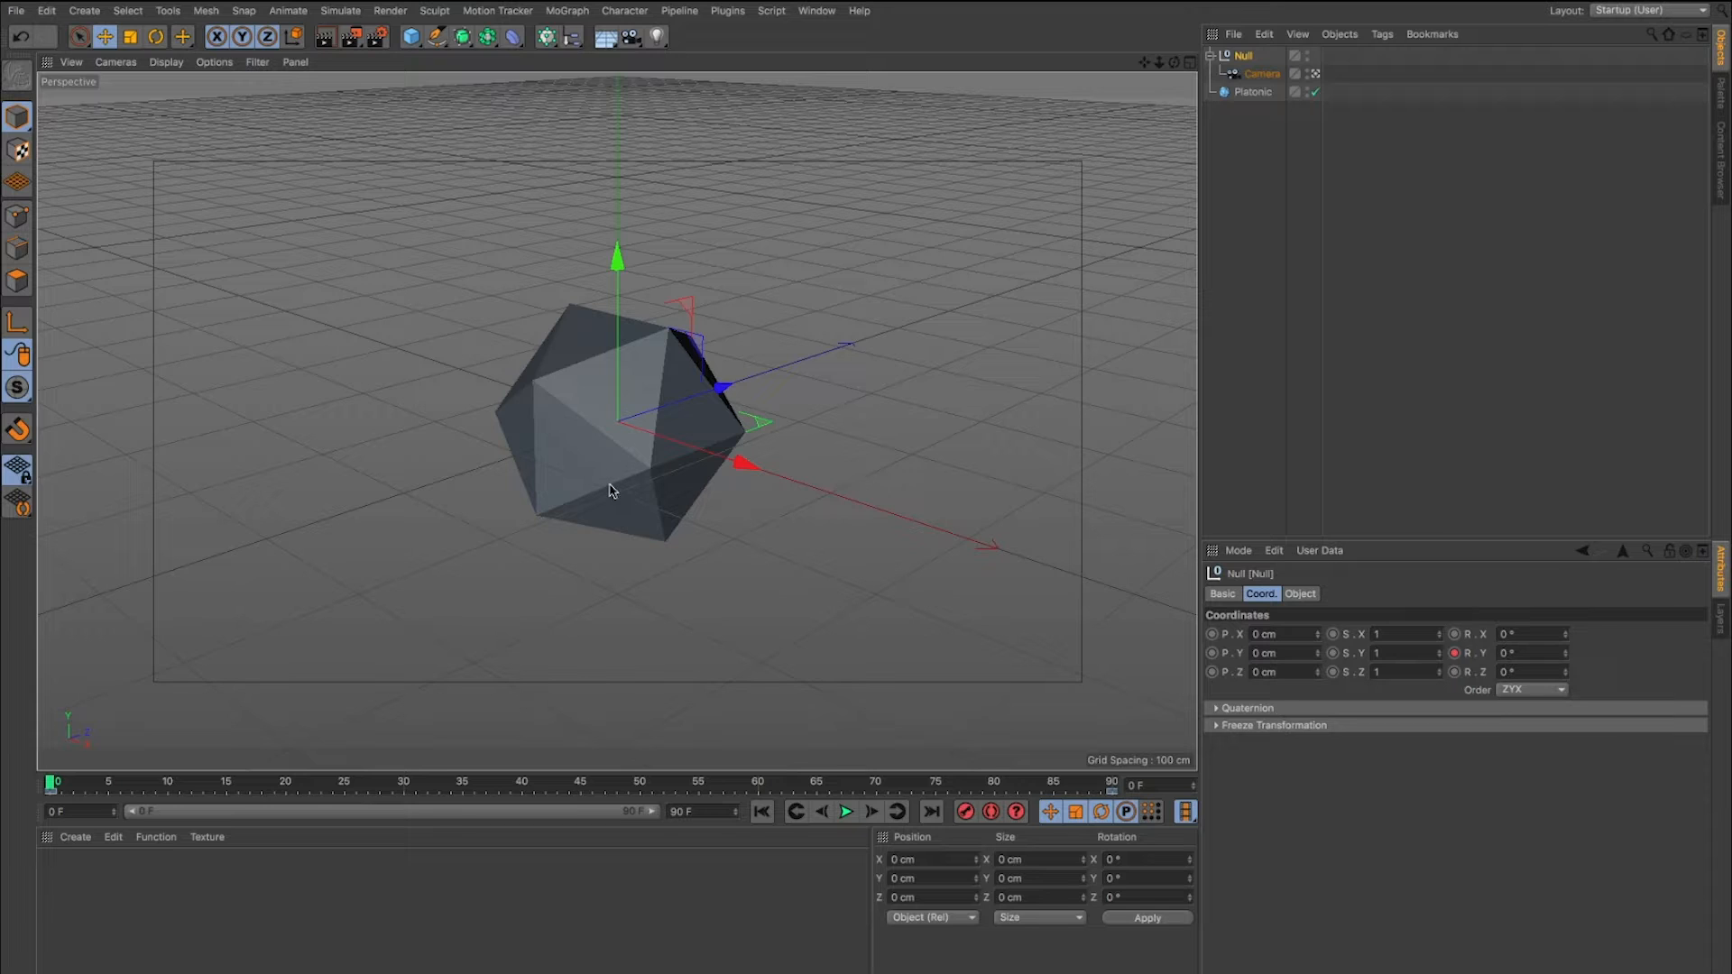
mouse_move(668, 540)
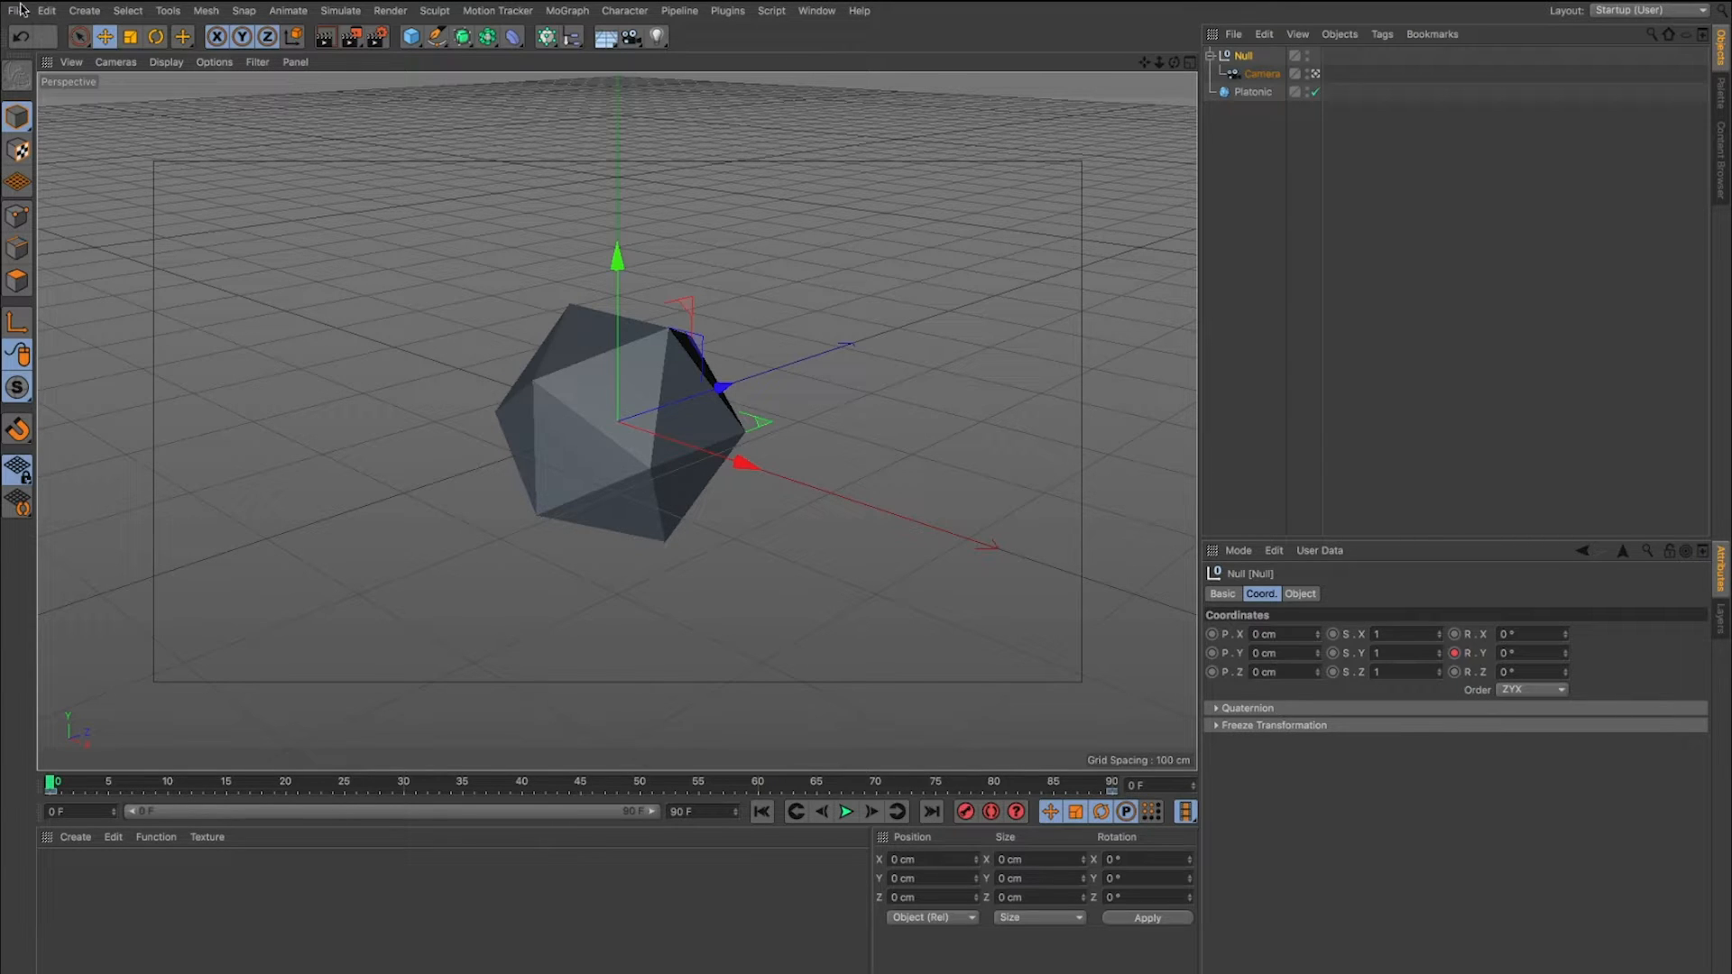
Export the scene as Wavefront OBJ platonic.obj into C4D_to_Nodes/obj.
left_click(11, 11)
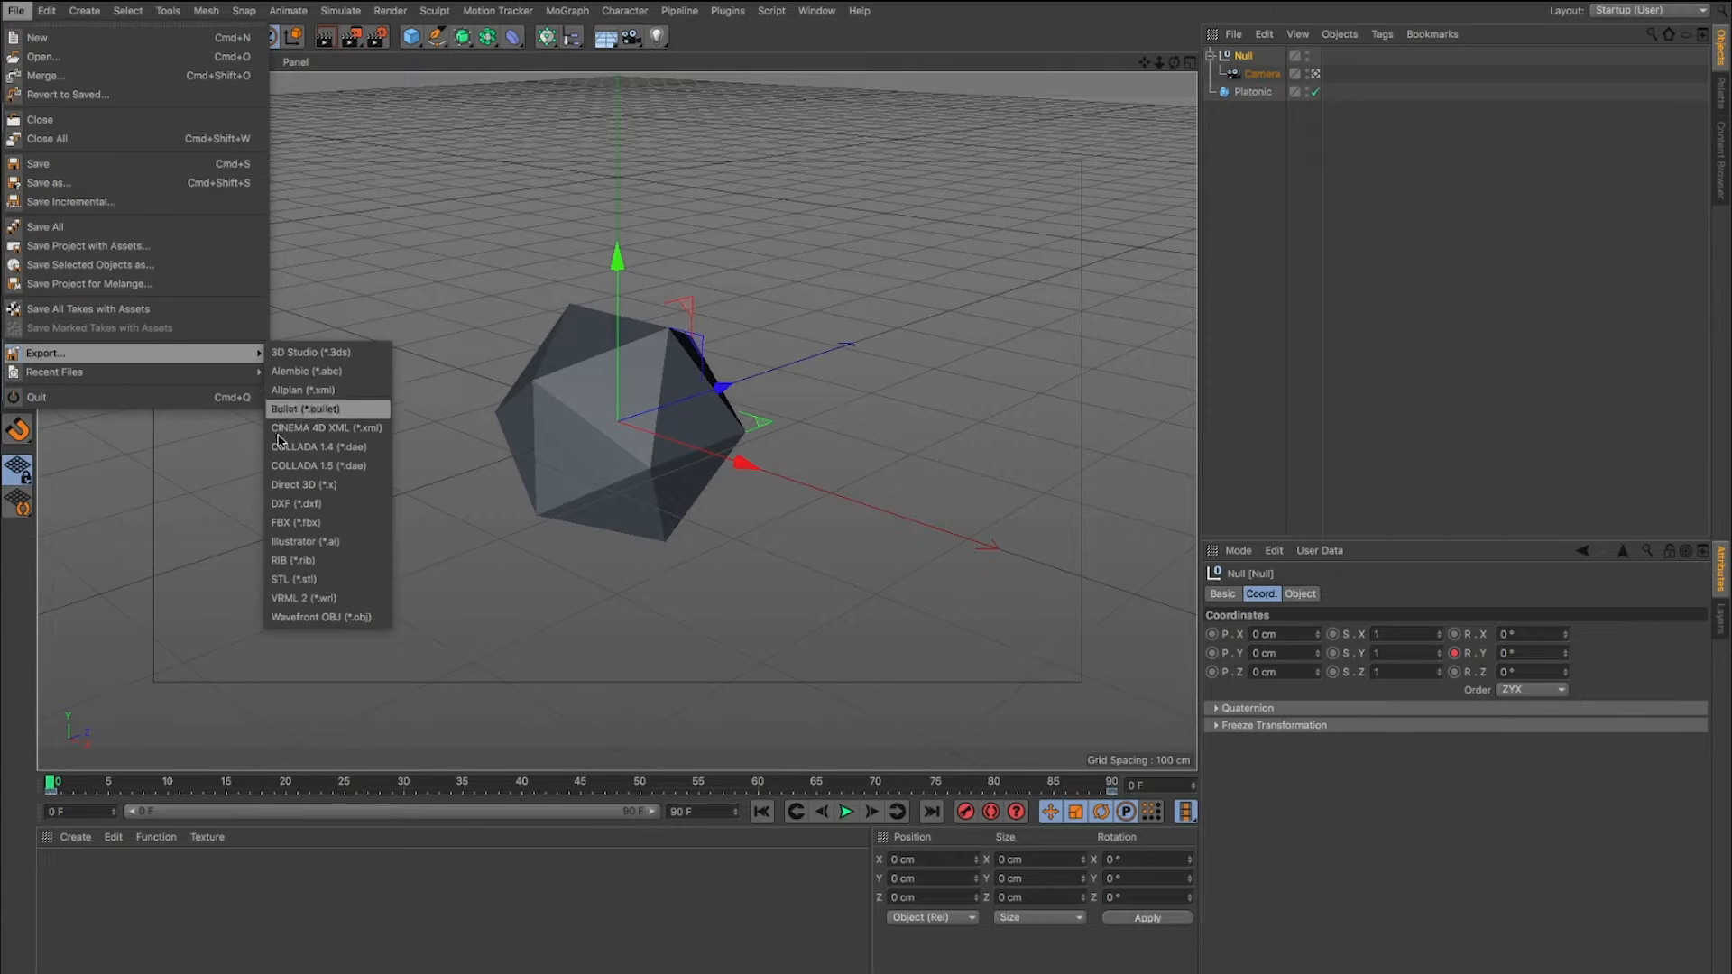
left_click(322, 617)
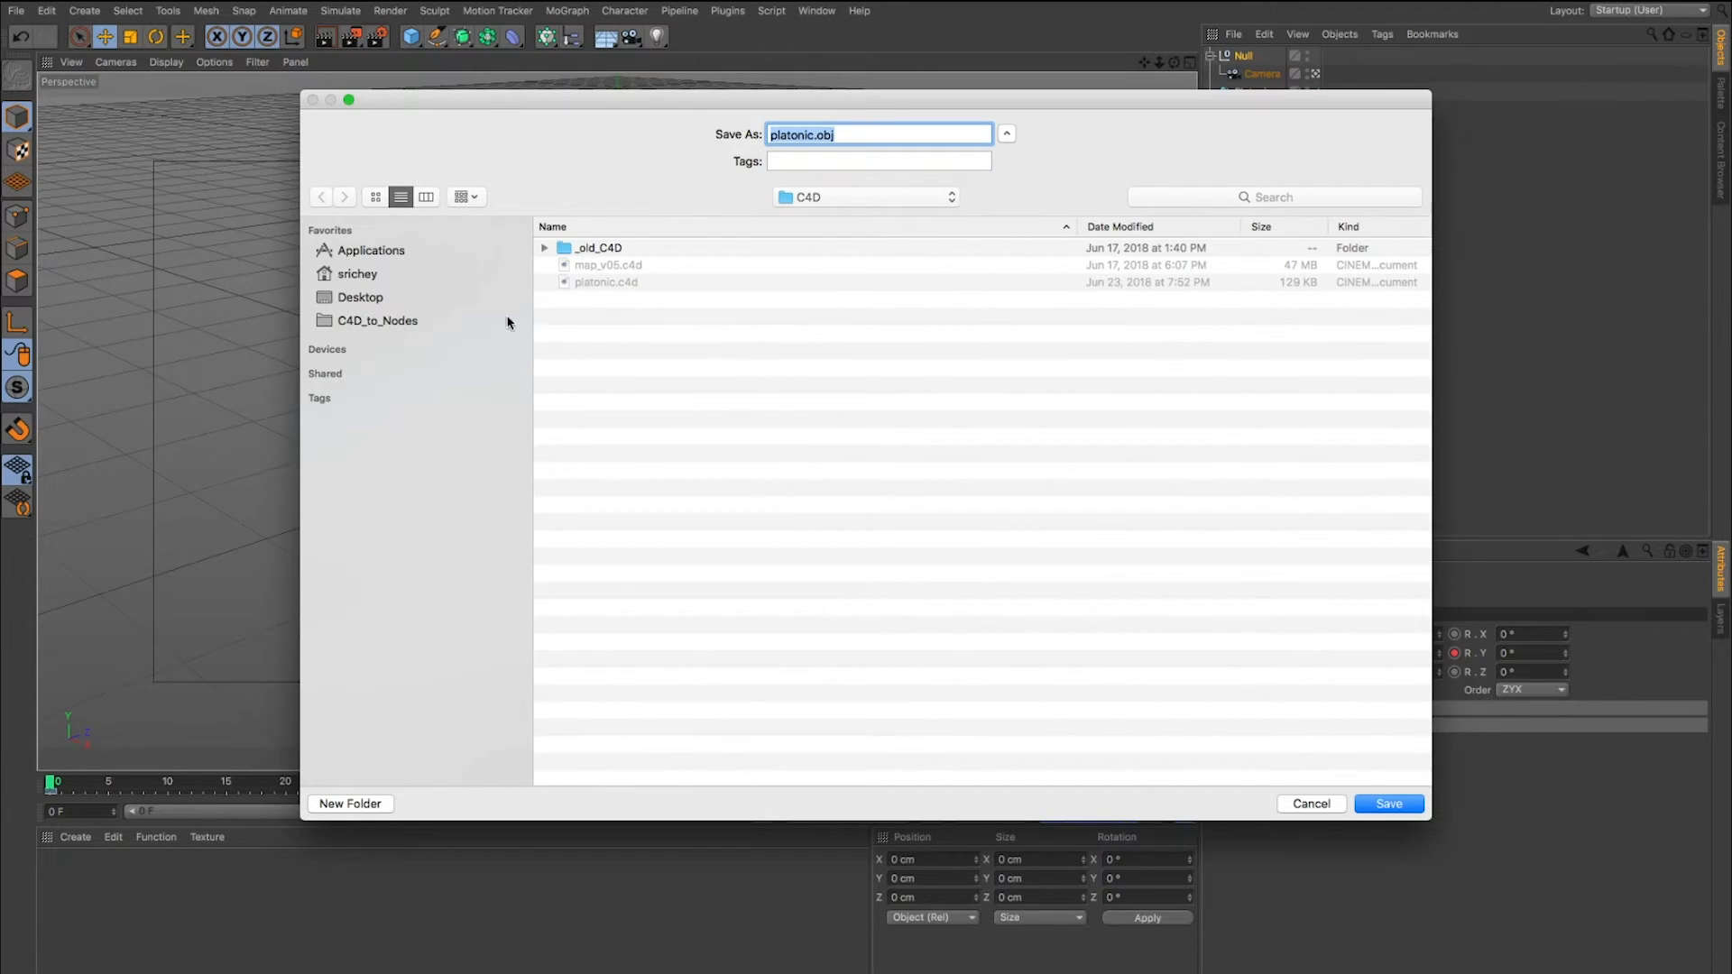
left_click(377, 321)
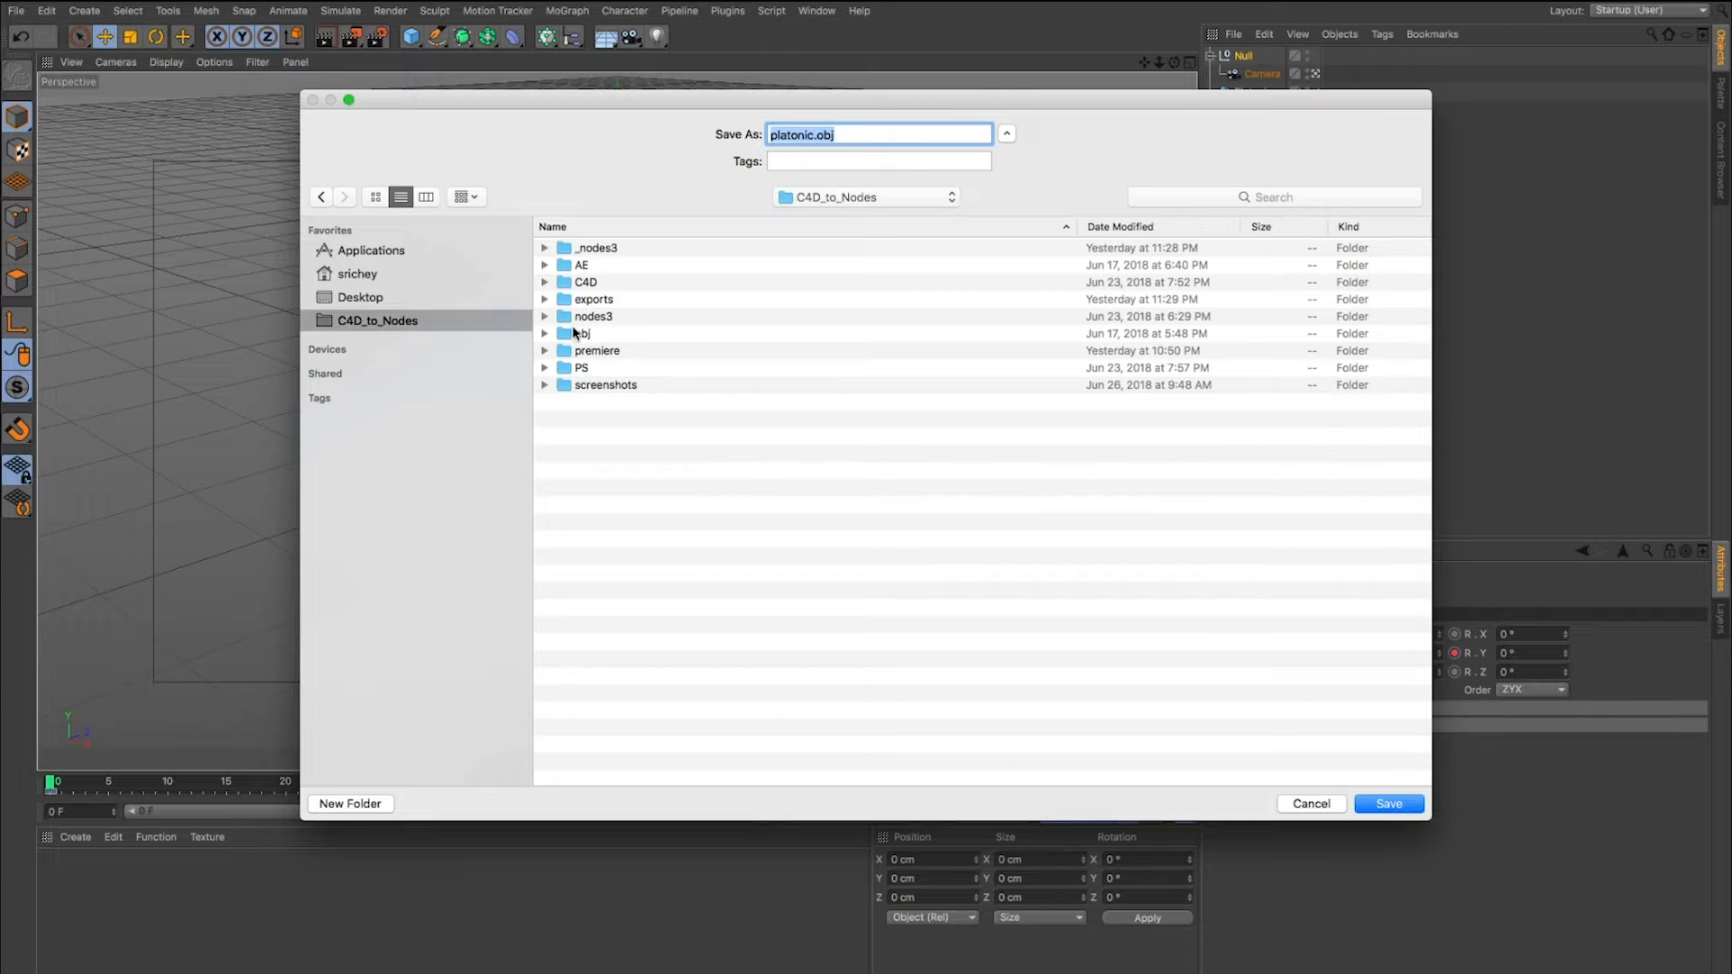
double_click(581, 332)
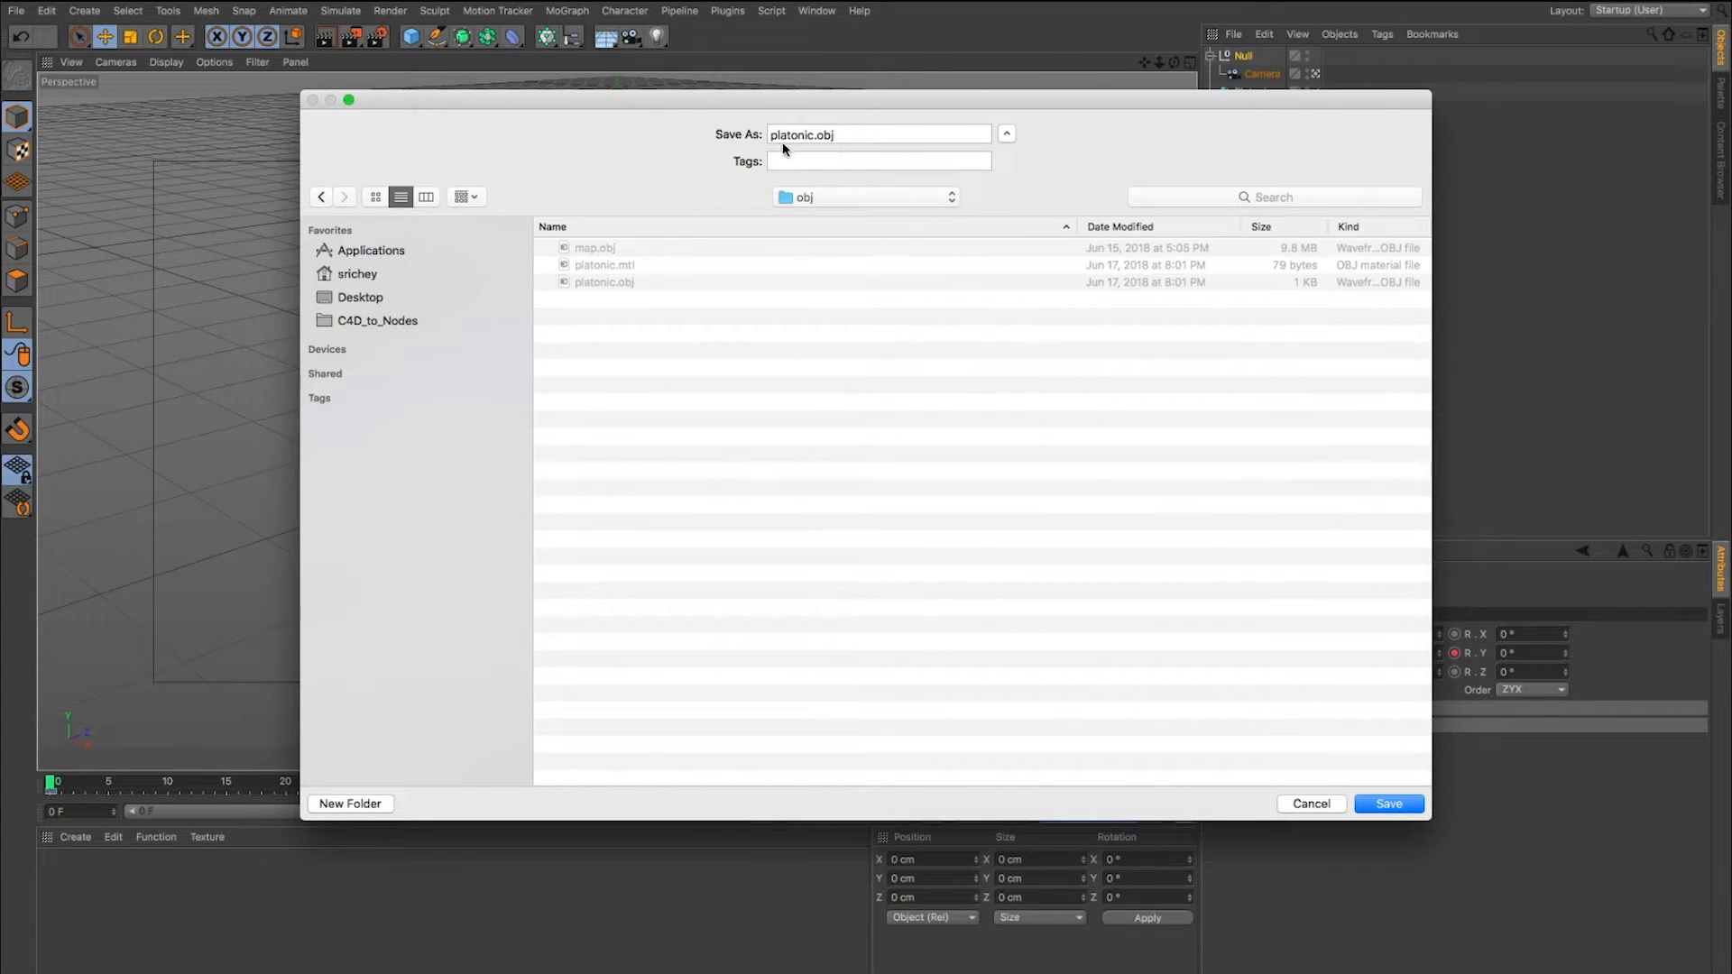
left_click(815, 133)
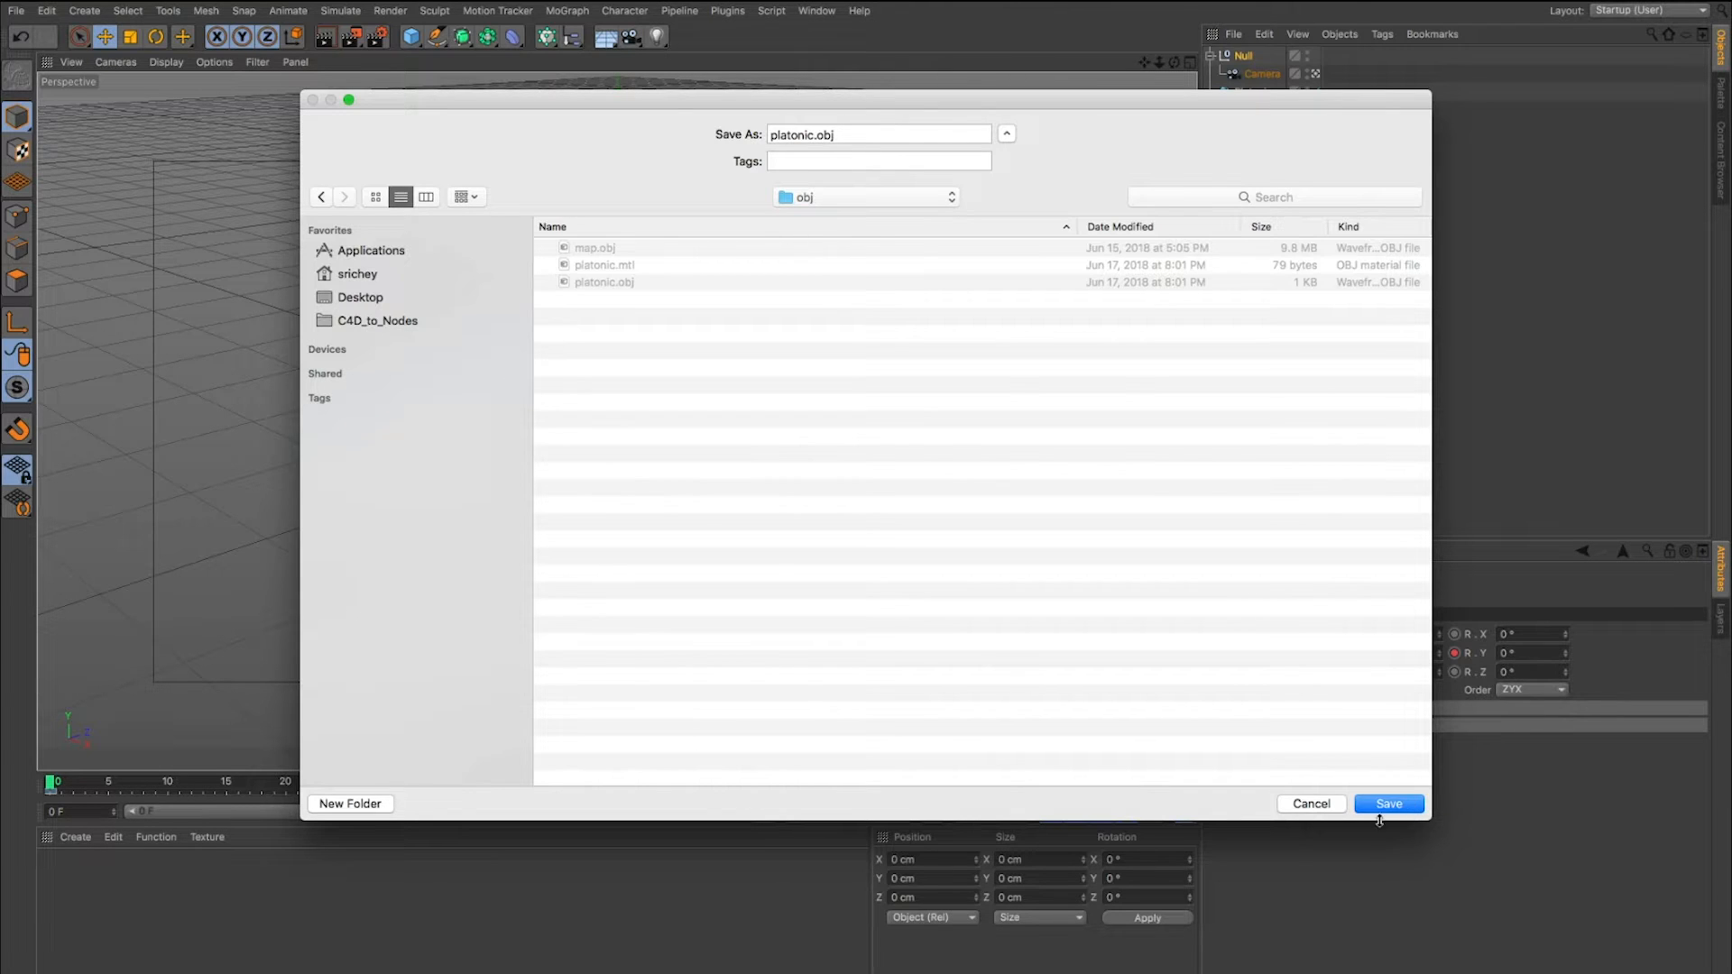
left_click(1389, 805)
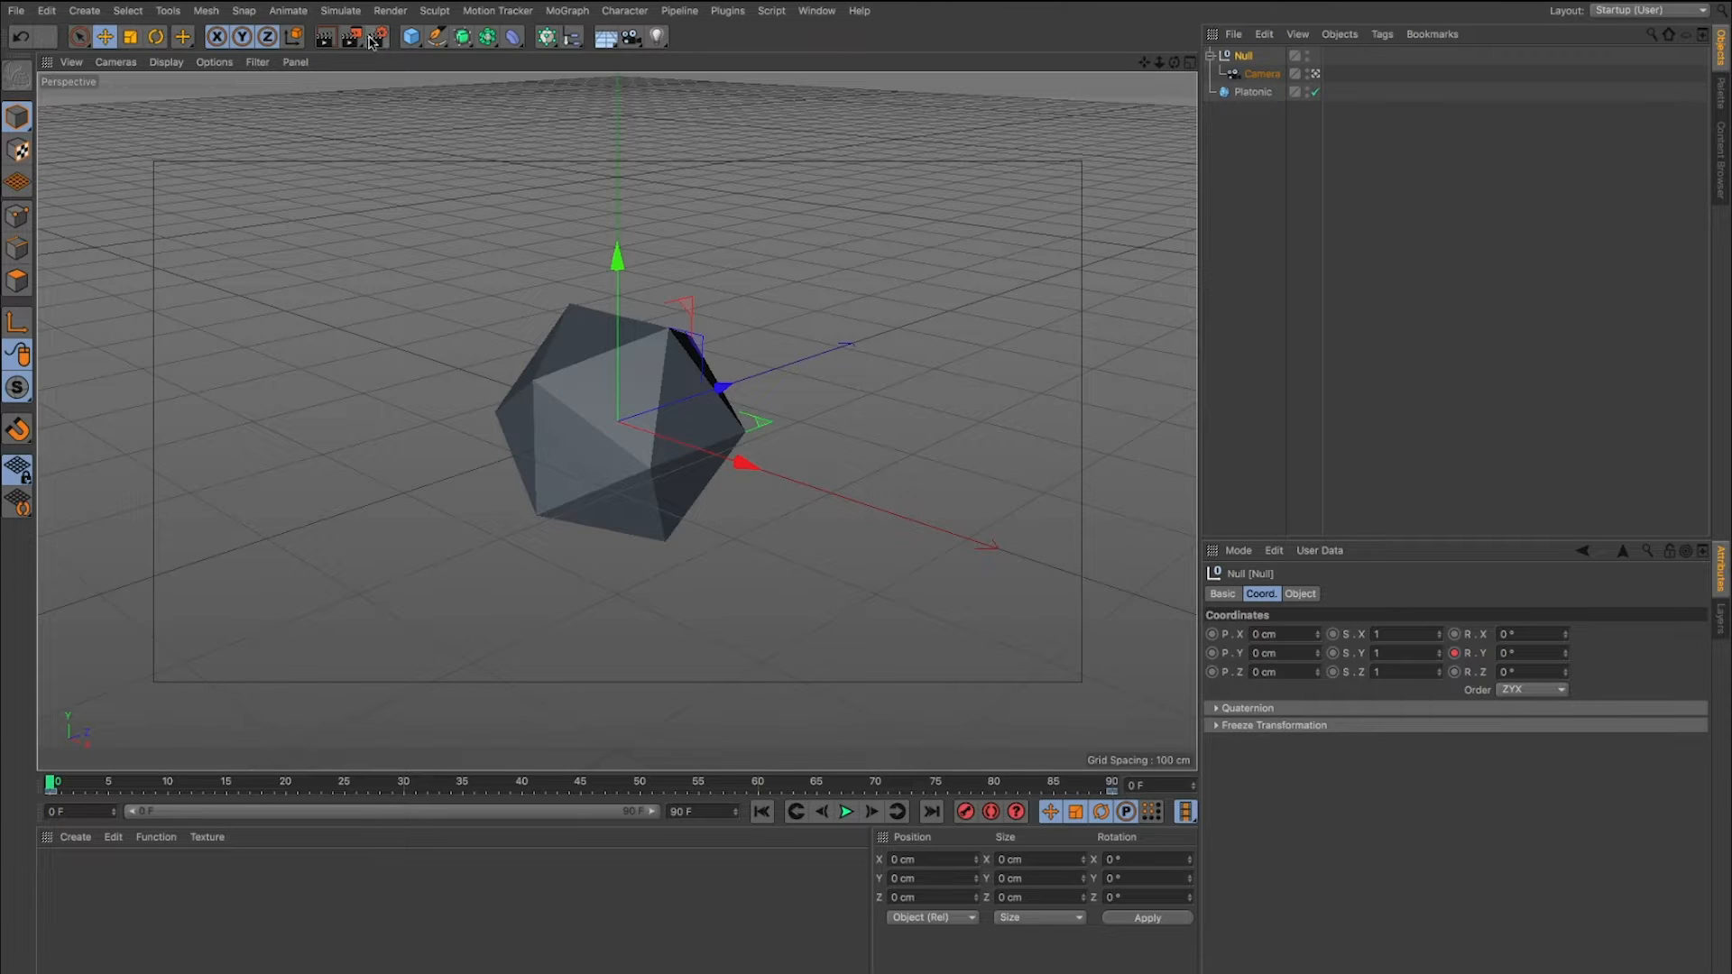
Show the Save page of the Render Settings window.
left_click(366, 38)
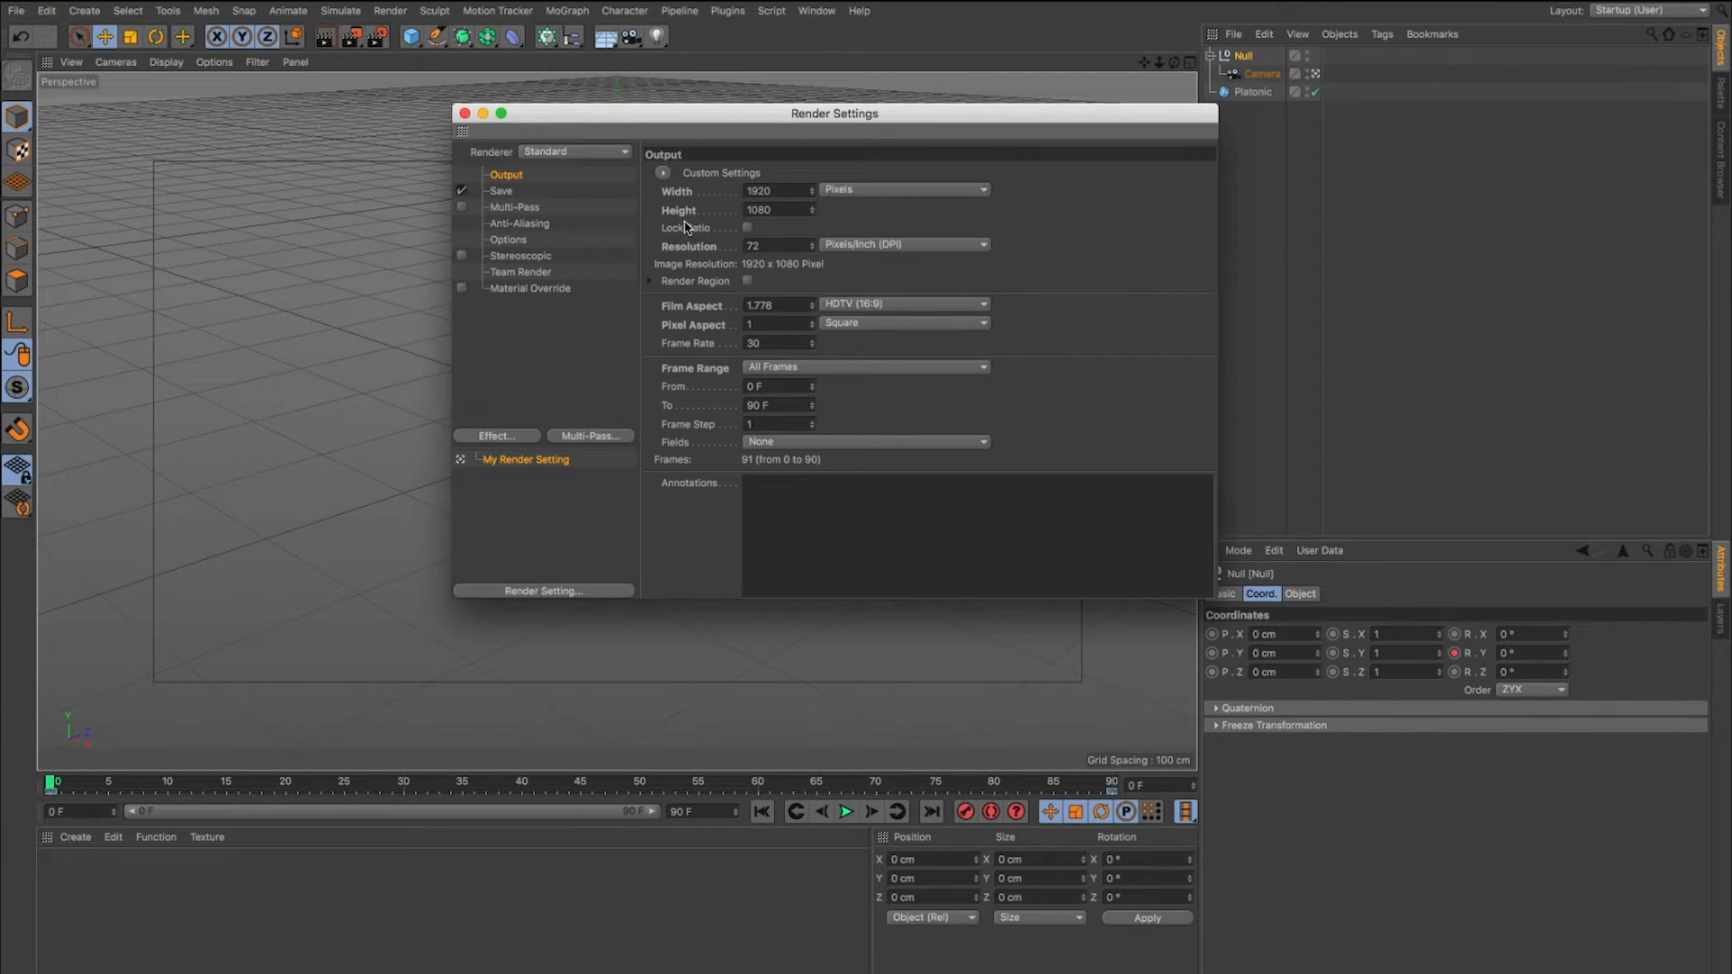
mouse_move(819, 206)
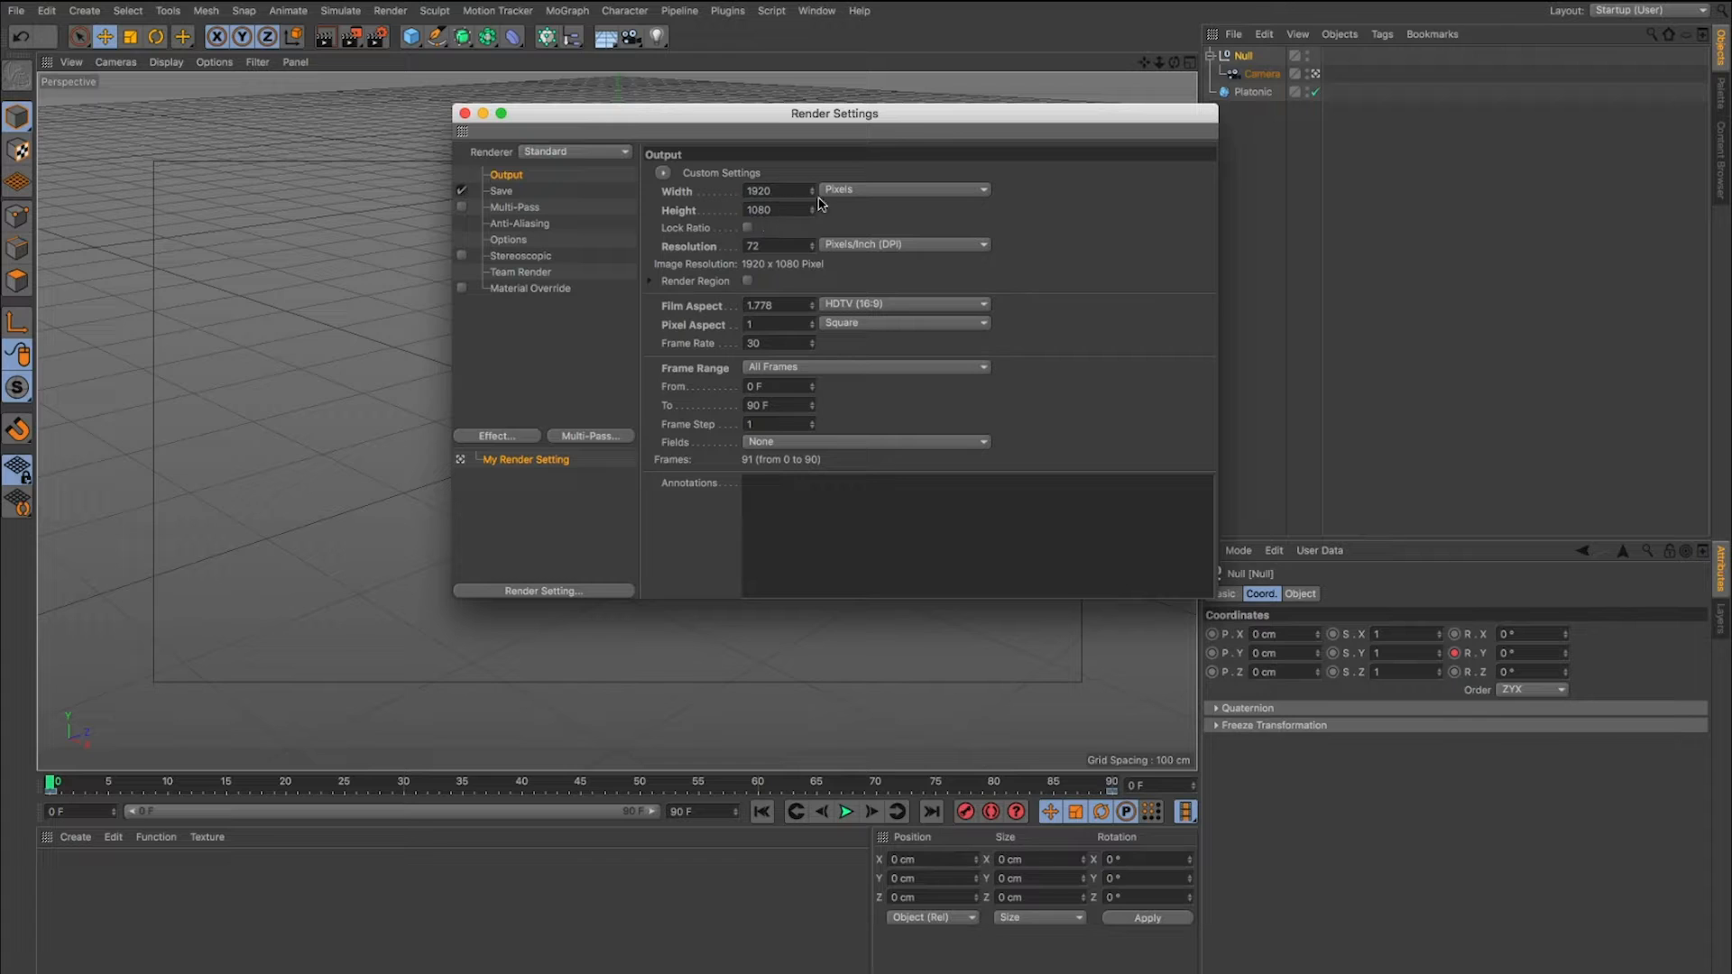
mouse_move(721, 370)
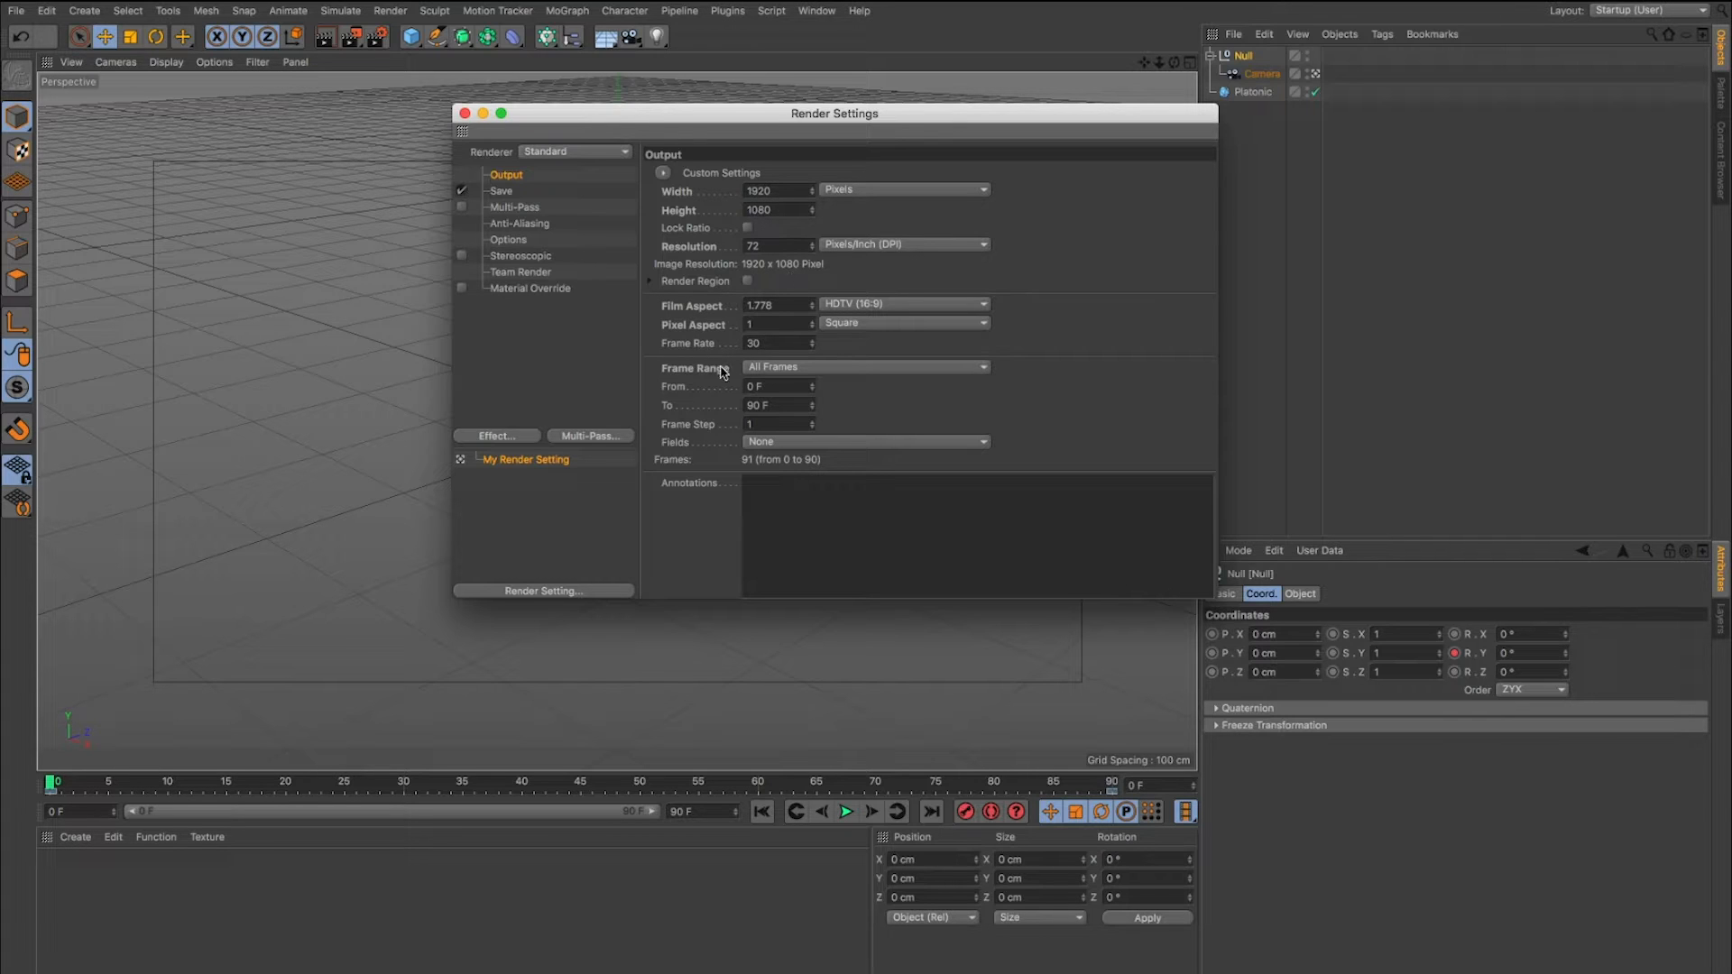
mouse_move(866, 372)
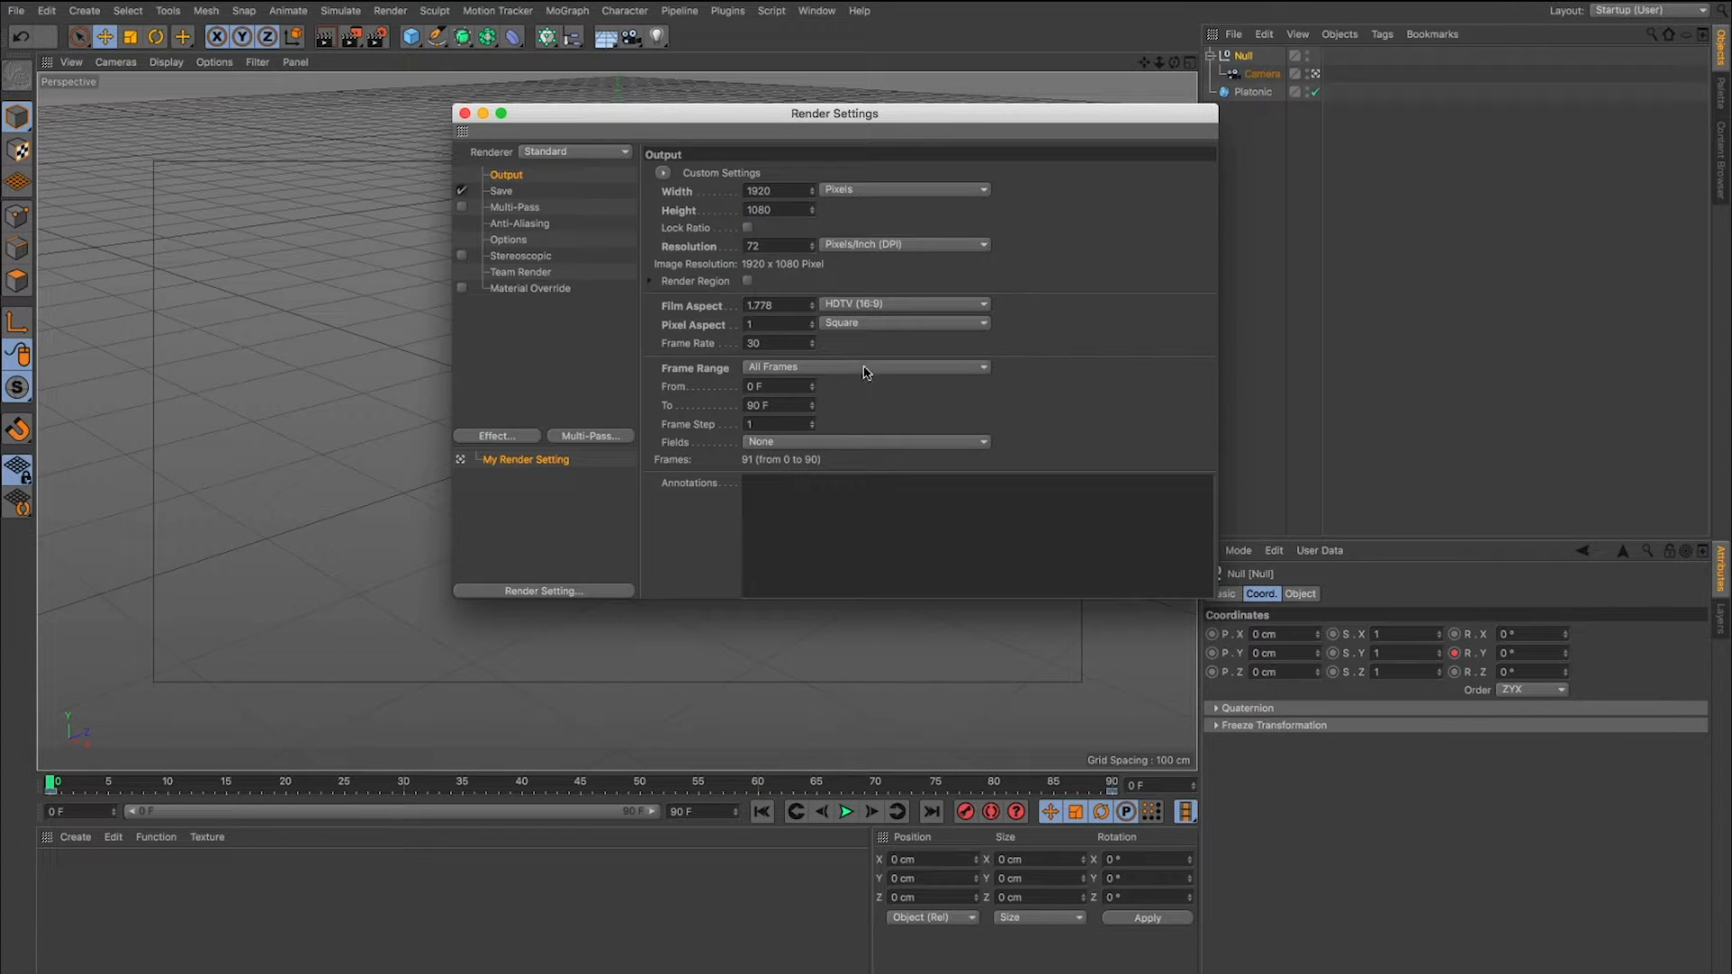
left_click(500, 192)
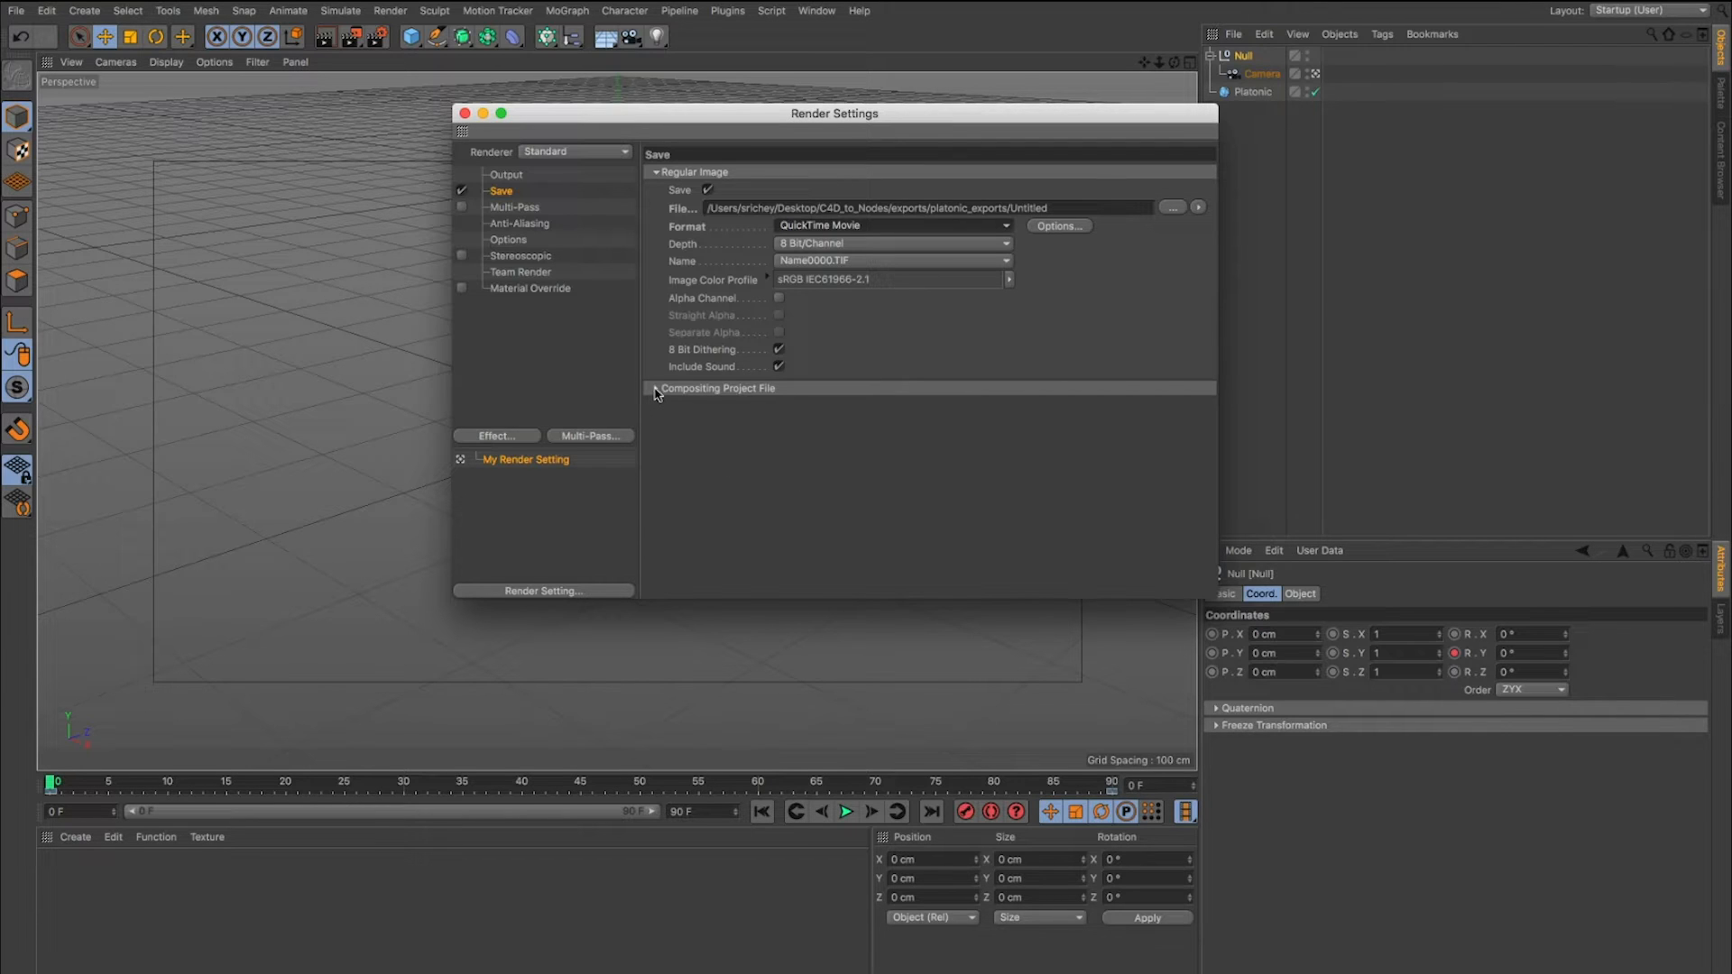
Set the compositing project file target to After Effects with 3D data included.
left_click(655, 387)
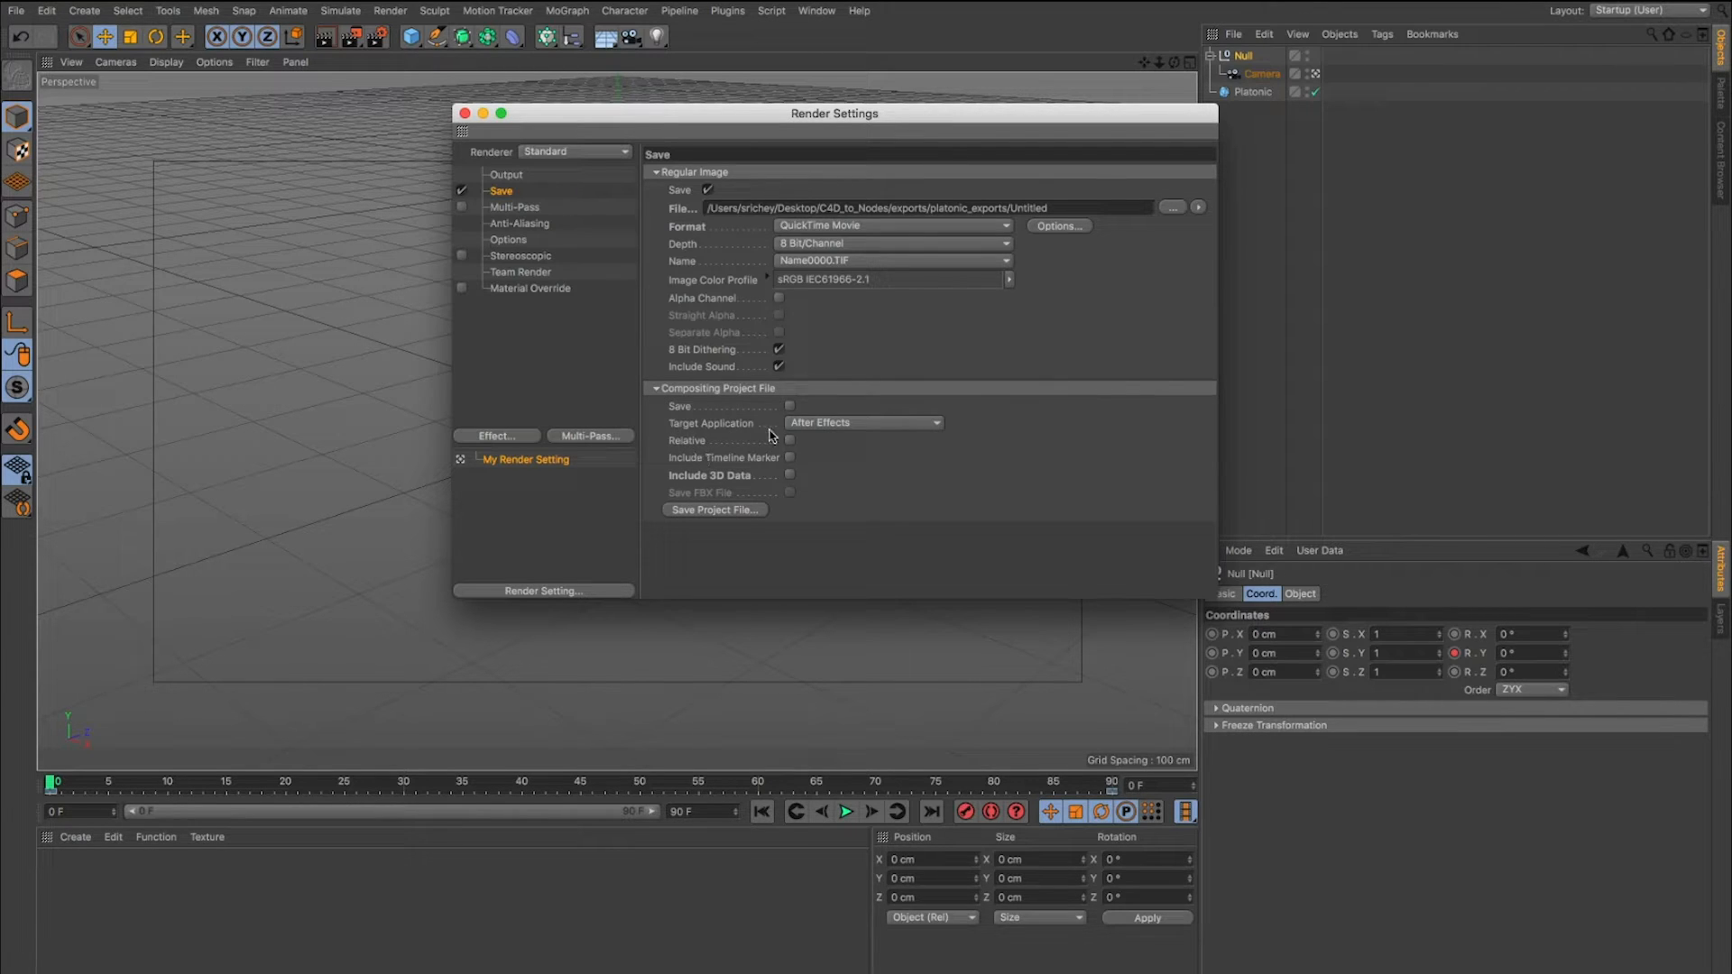
left_click(862, 422)
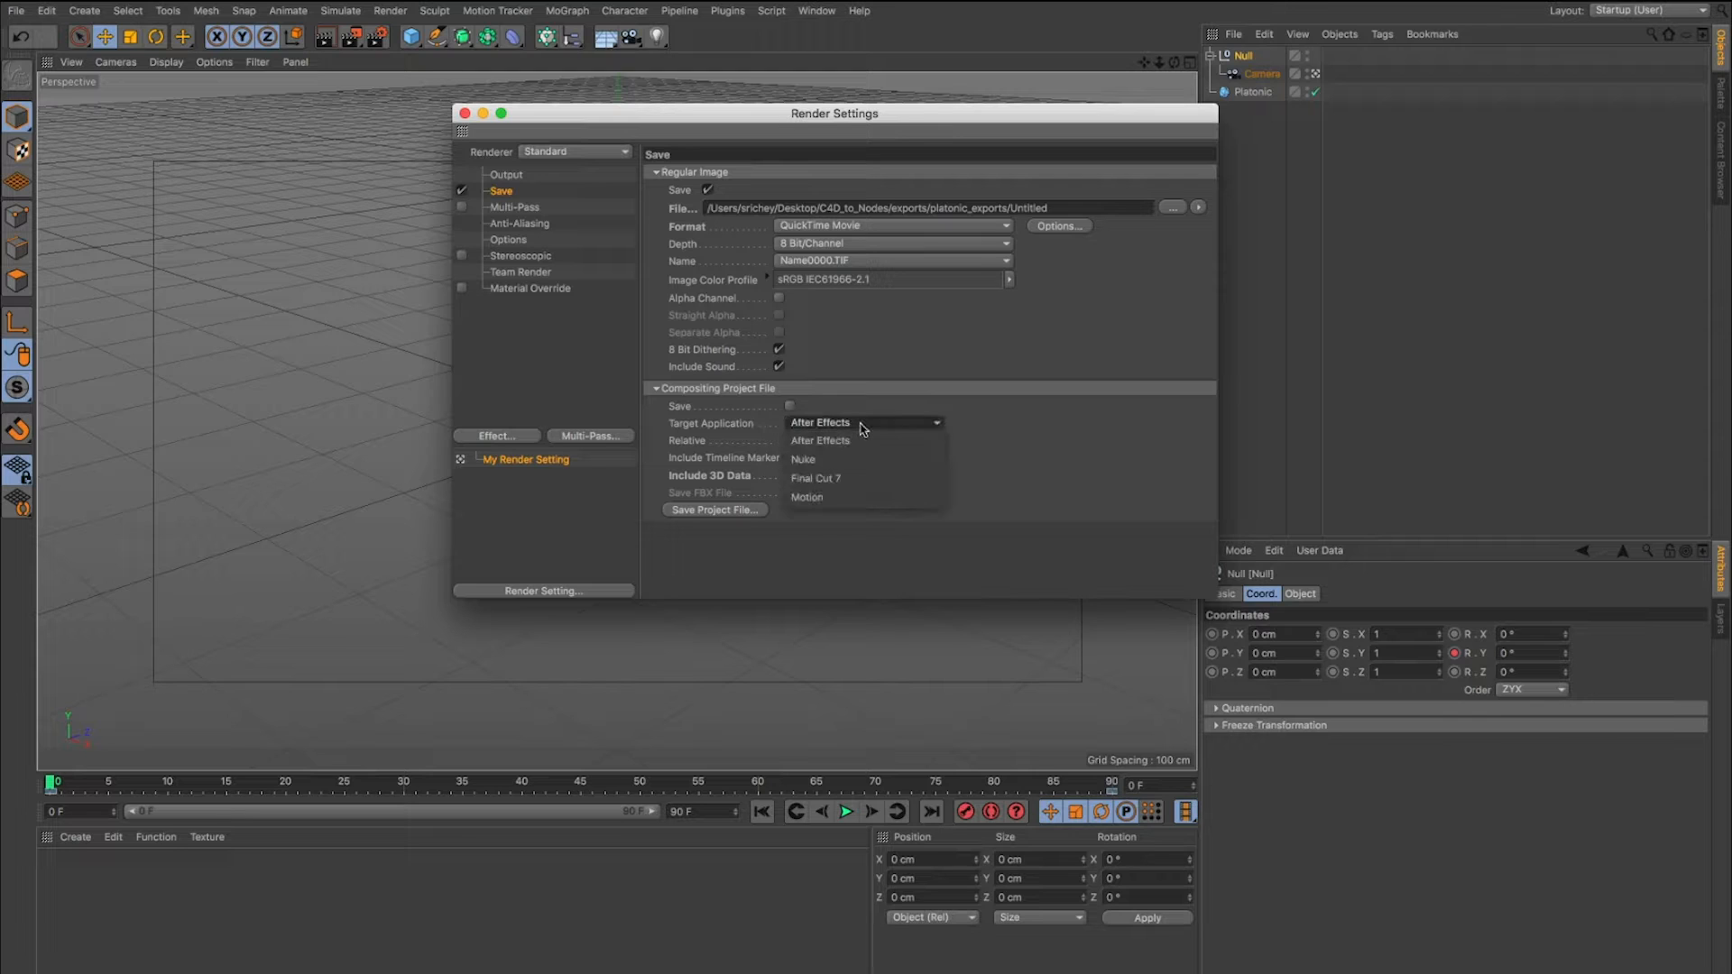
mouse_move(841, 461)
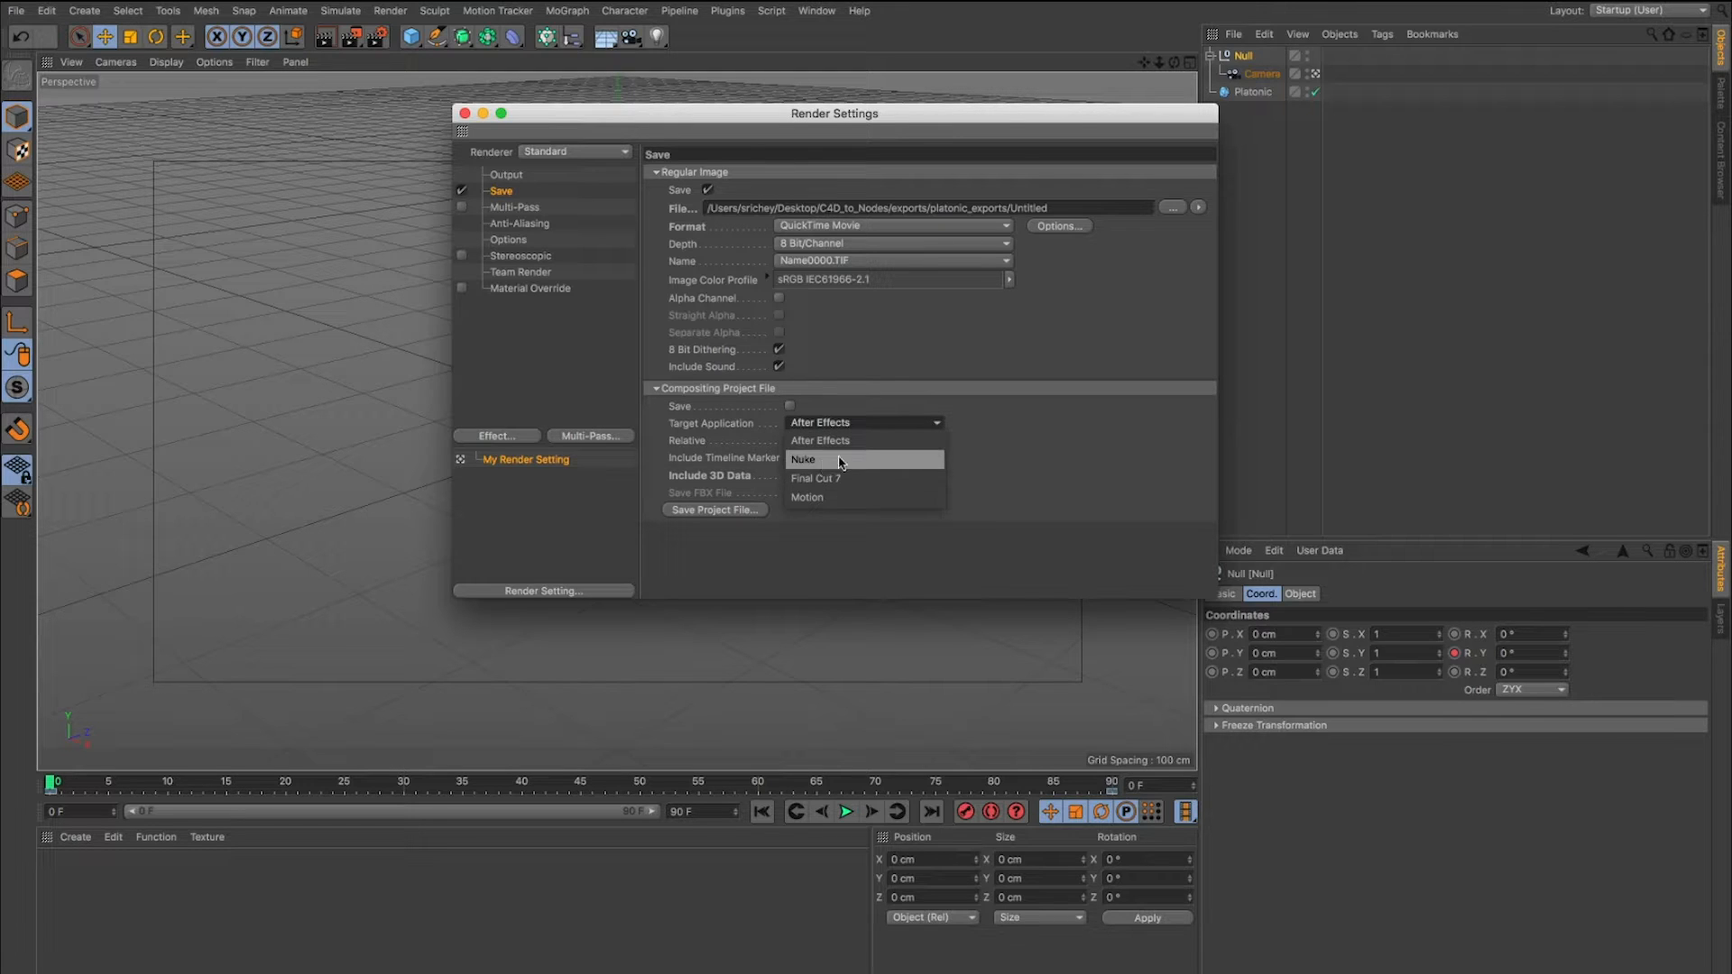
mouse_move(855, 440)
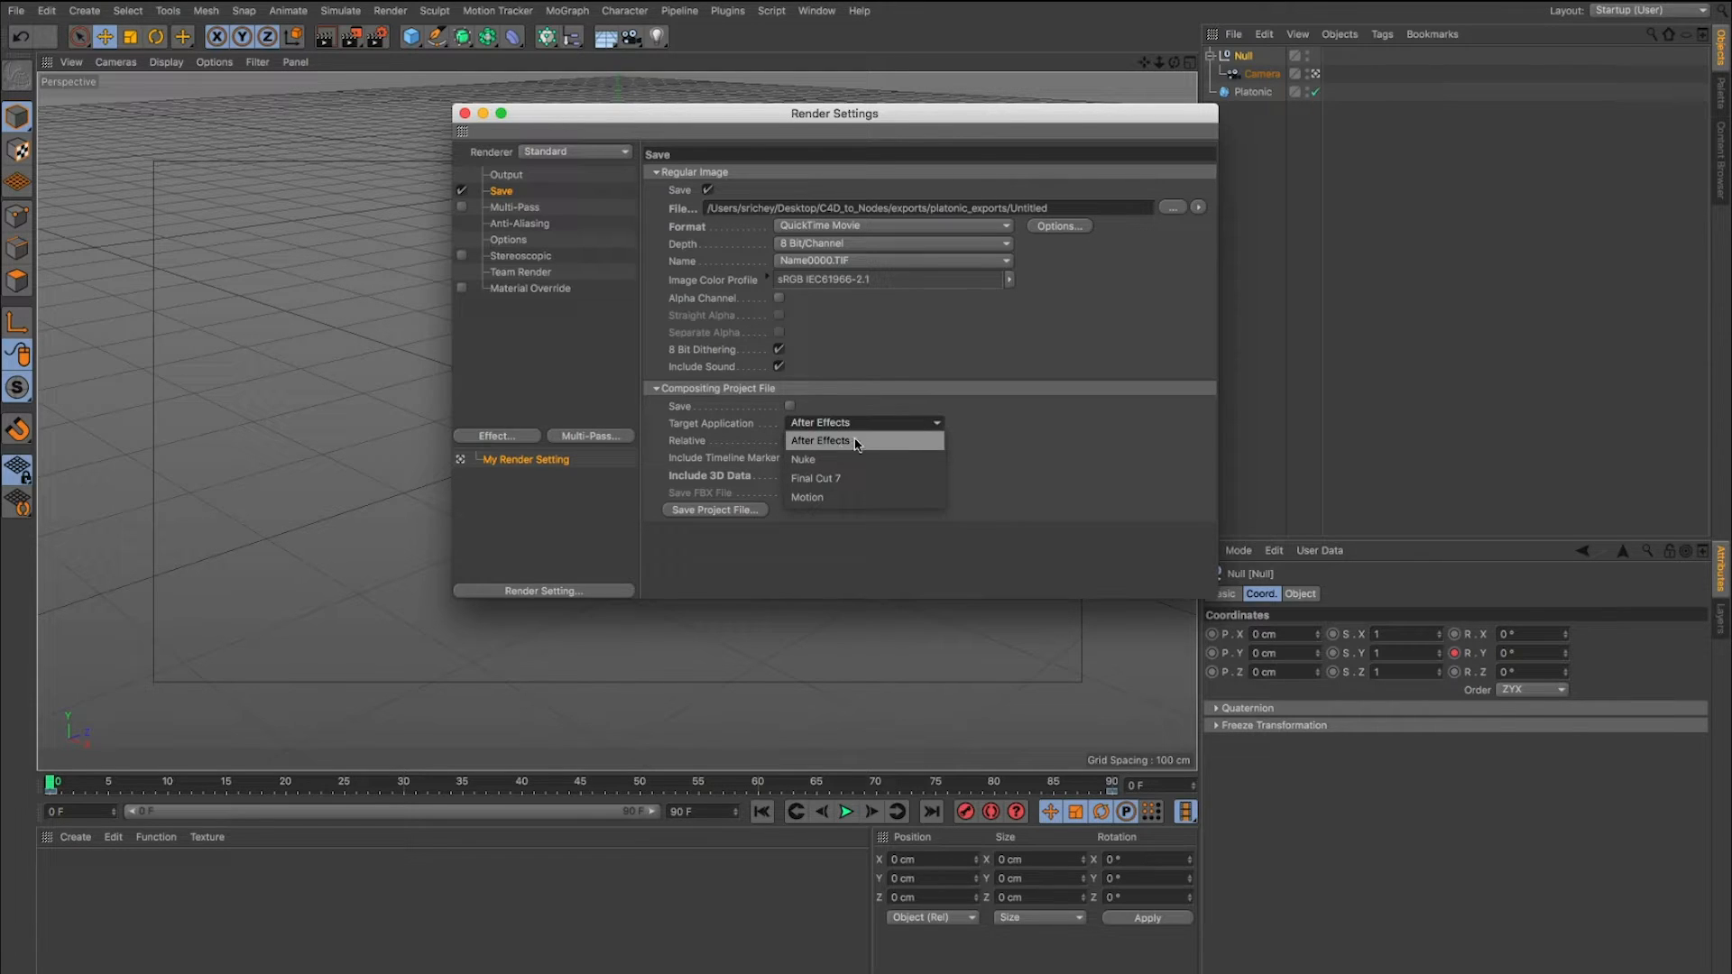
left_click(819, 440)
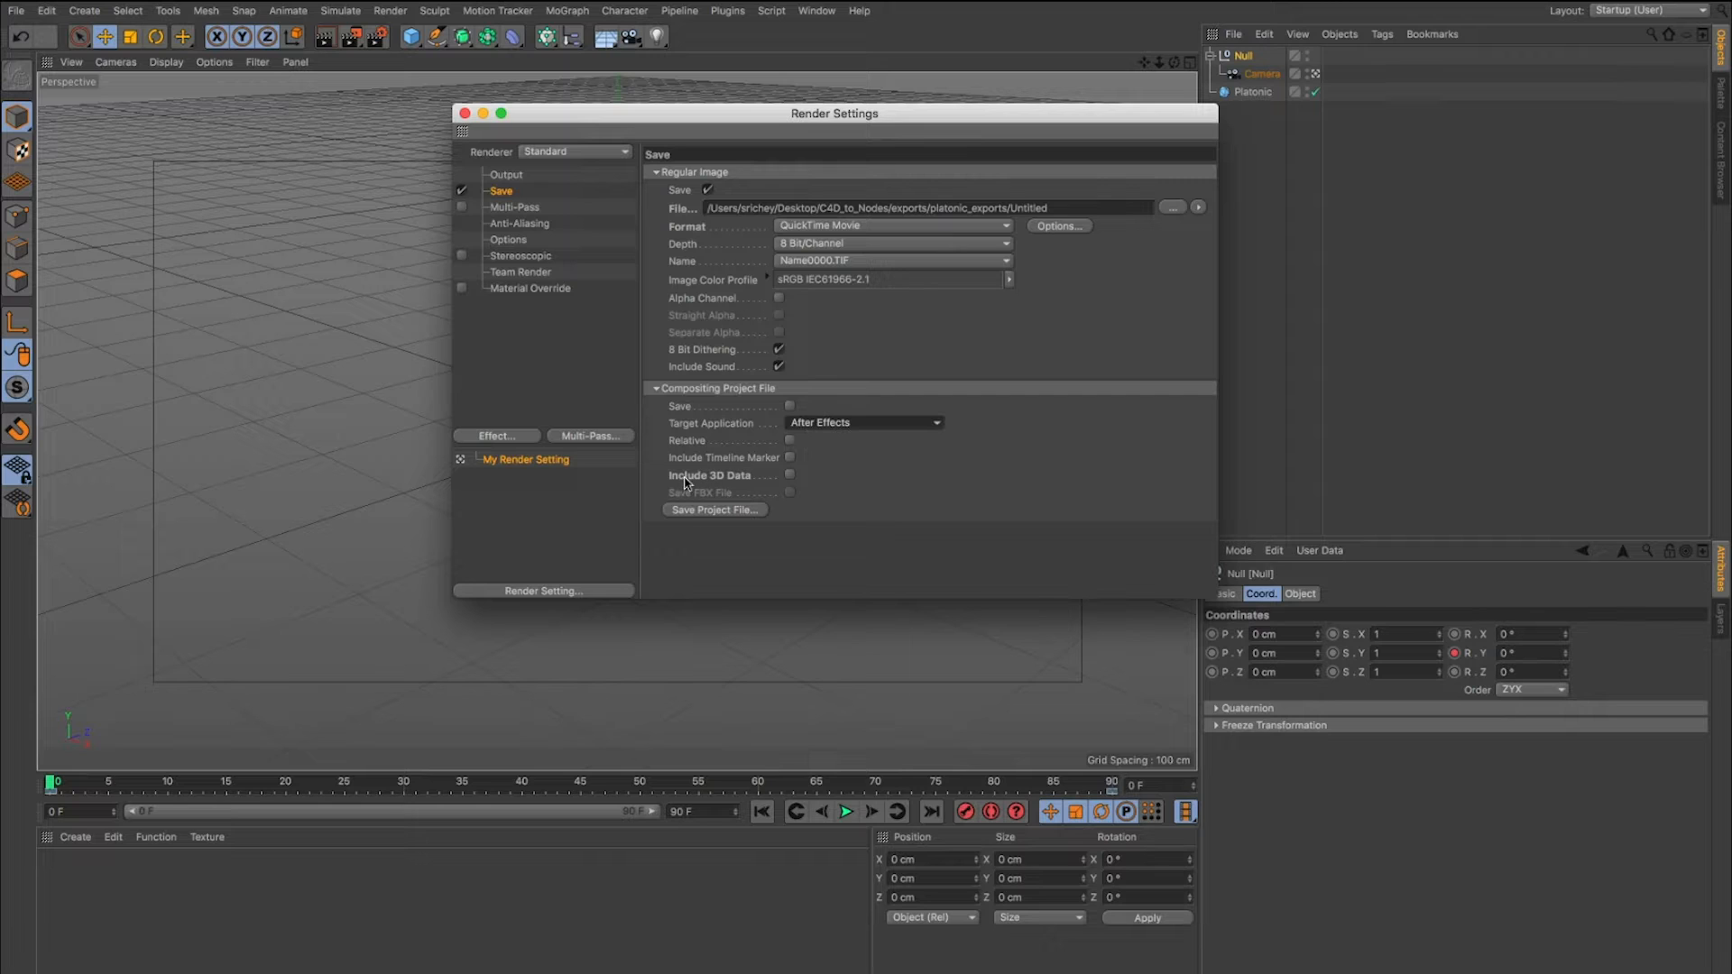
left_click(790, 475)
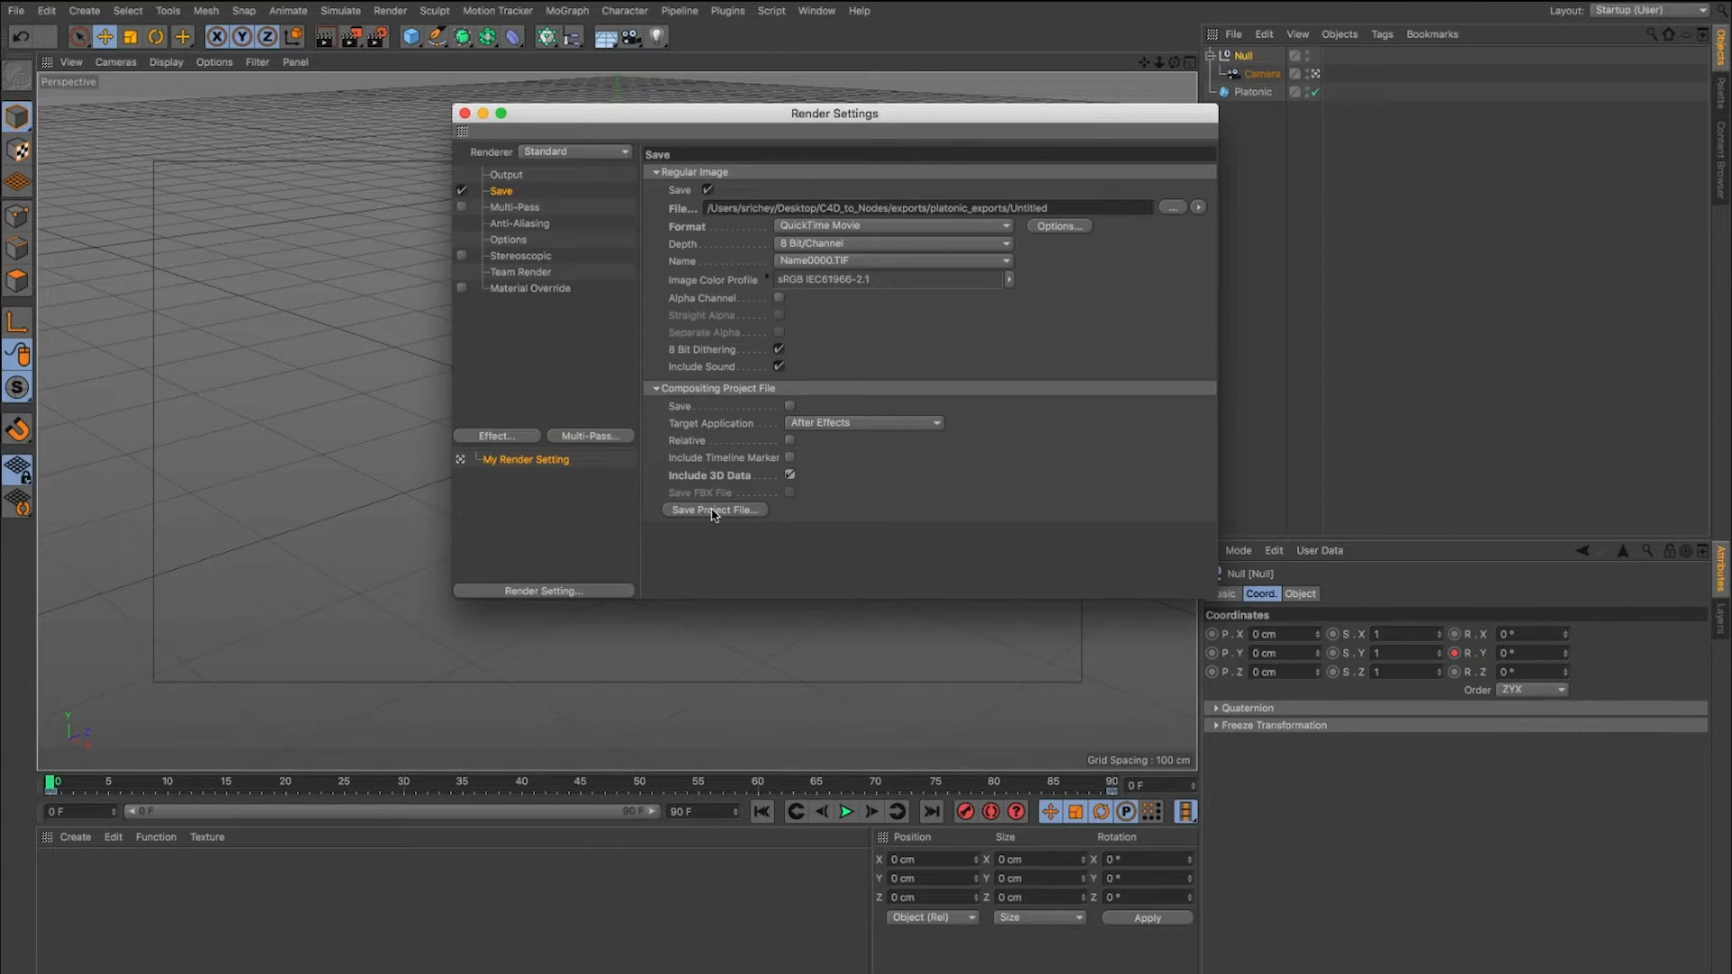
Save platonic.aec into exports/platonic_exports.
left_click(715, 509)
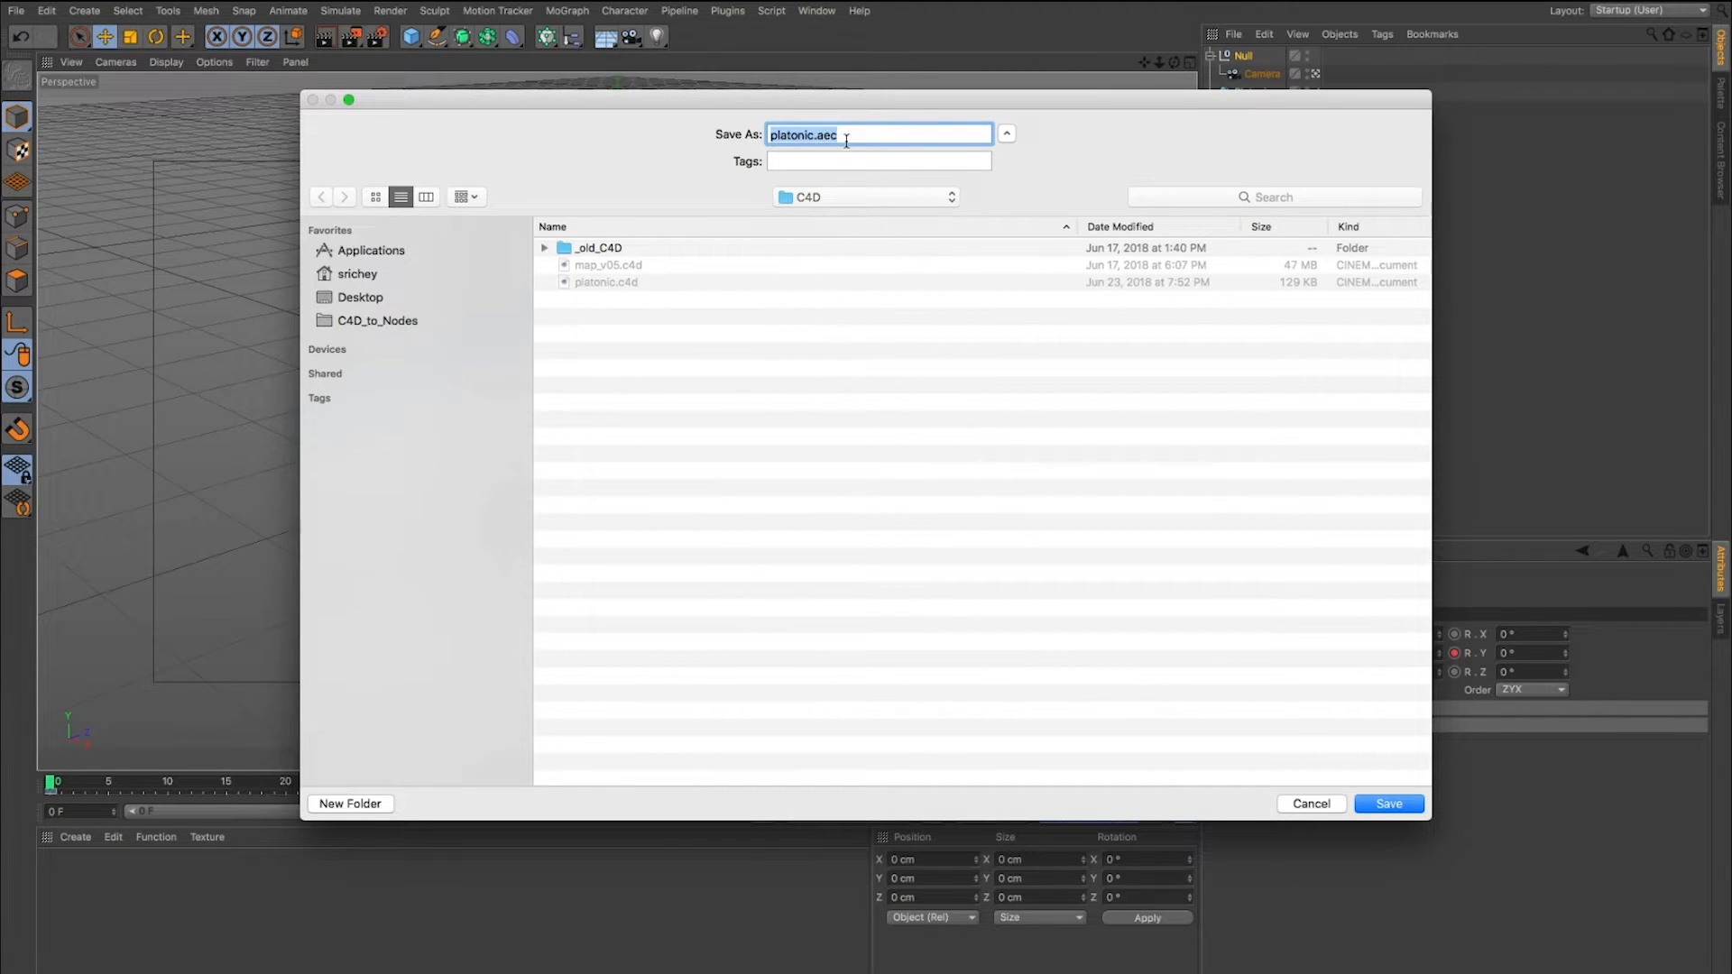
left_click(377, 321)
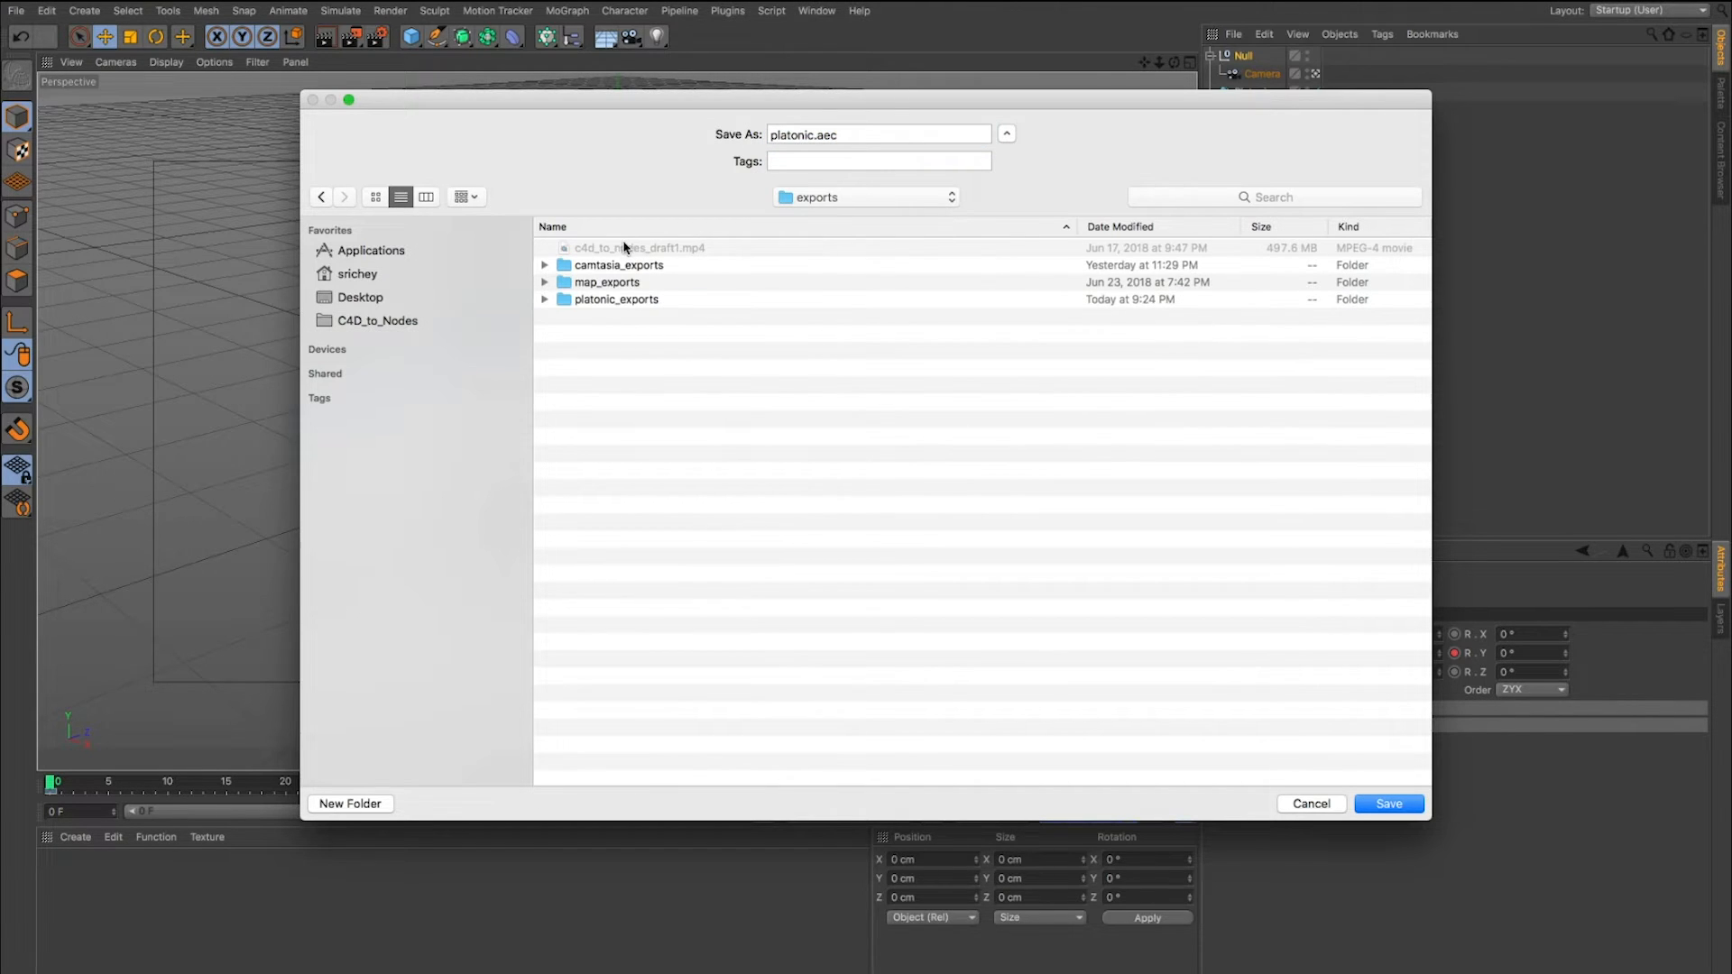
double_click(614, 300)
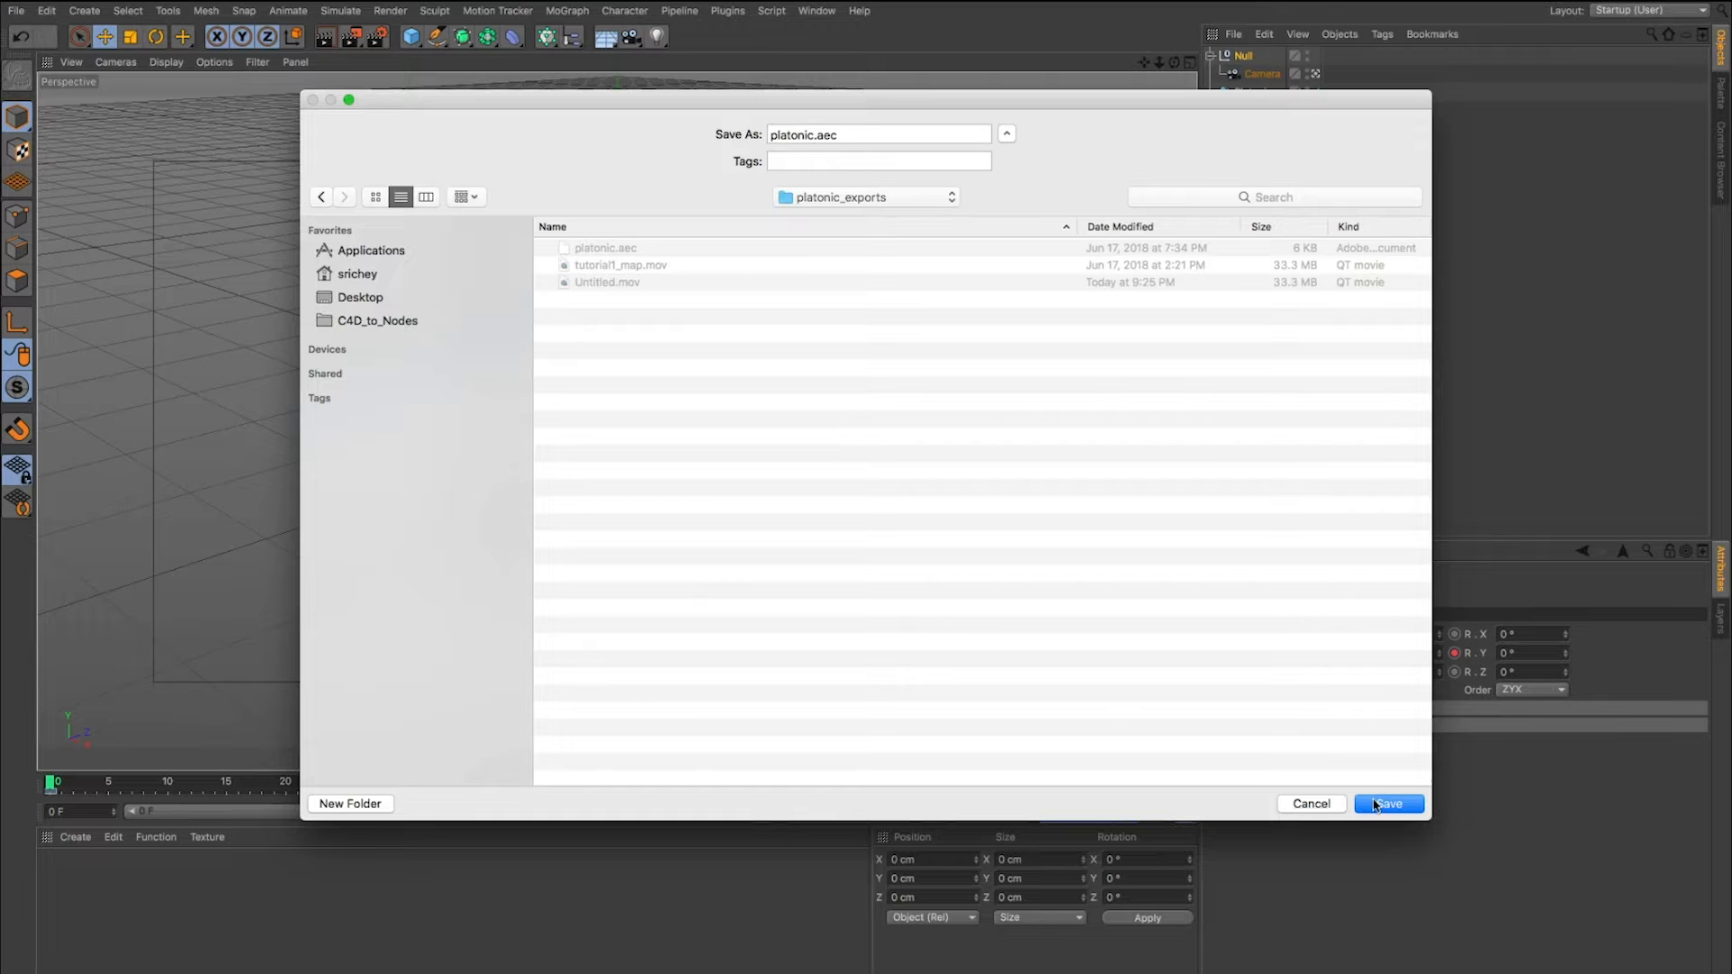
left_click(1390, 804)
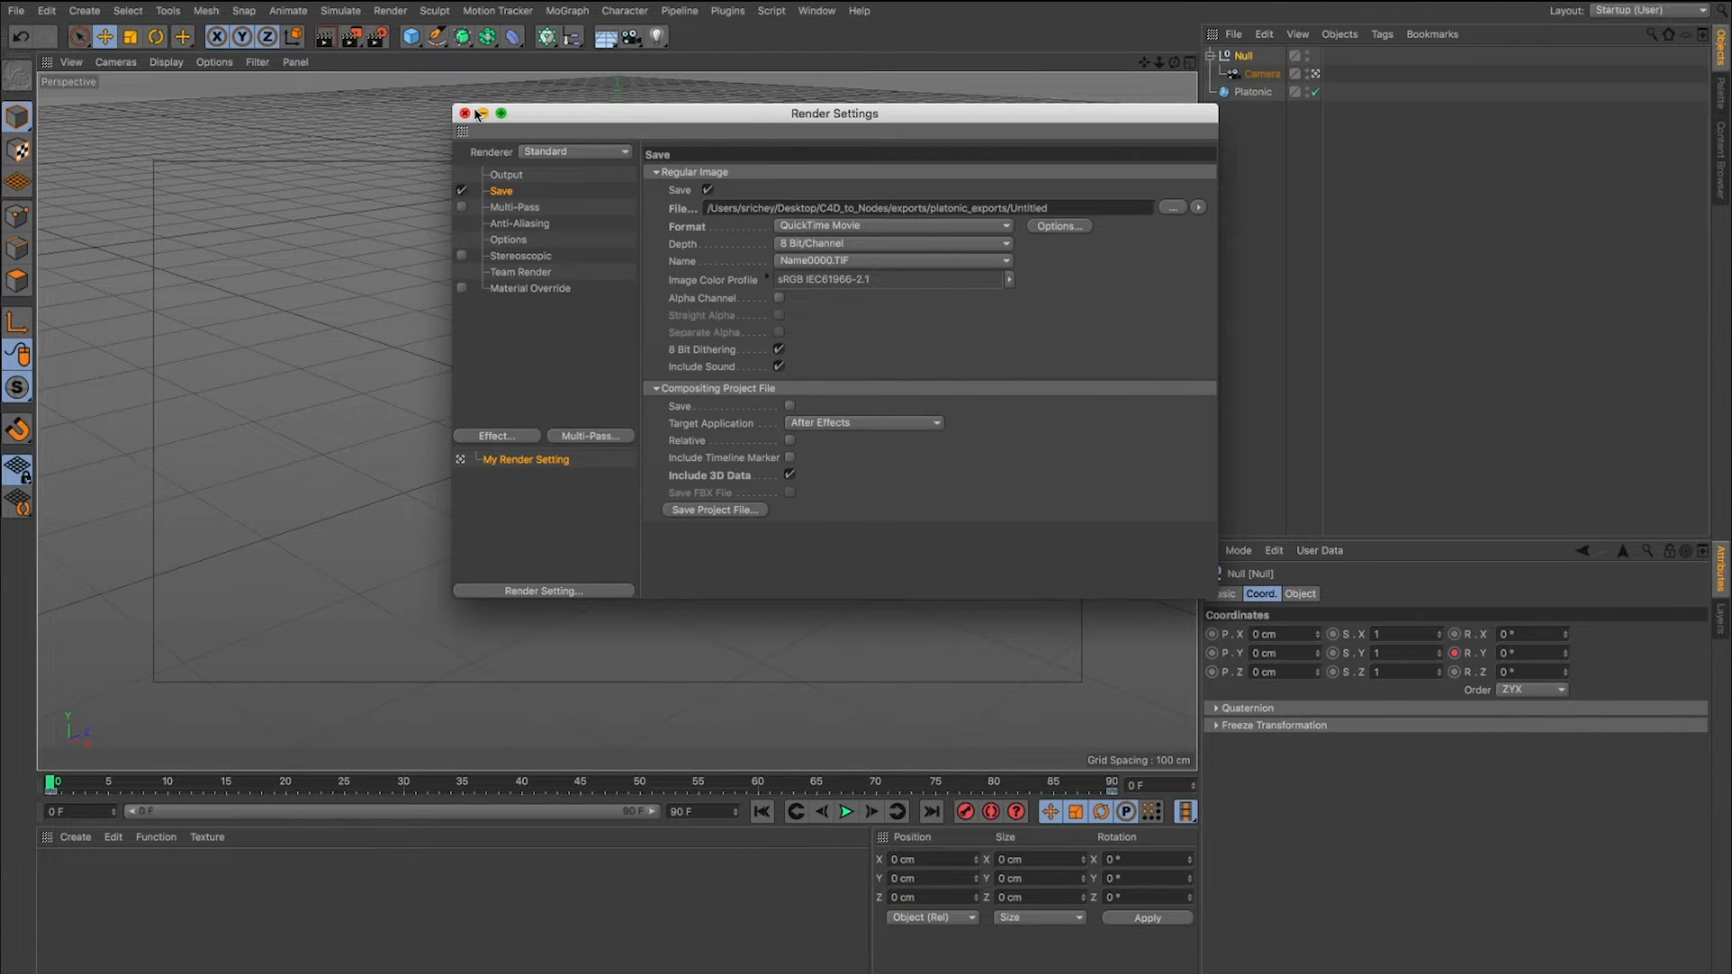
Render to Picture Viewer, confirming overwrite of the existing Untitled.mov.
left_click(464, 111)
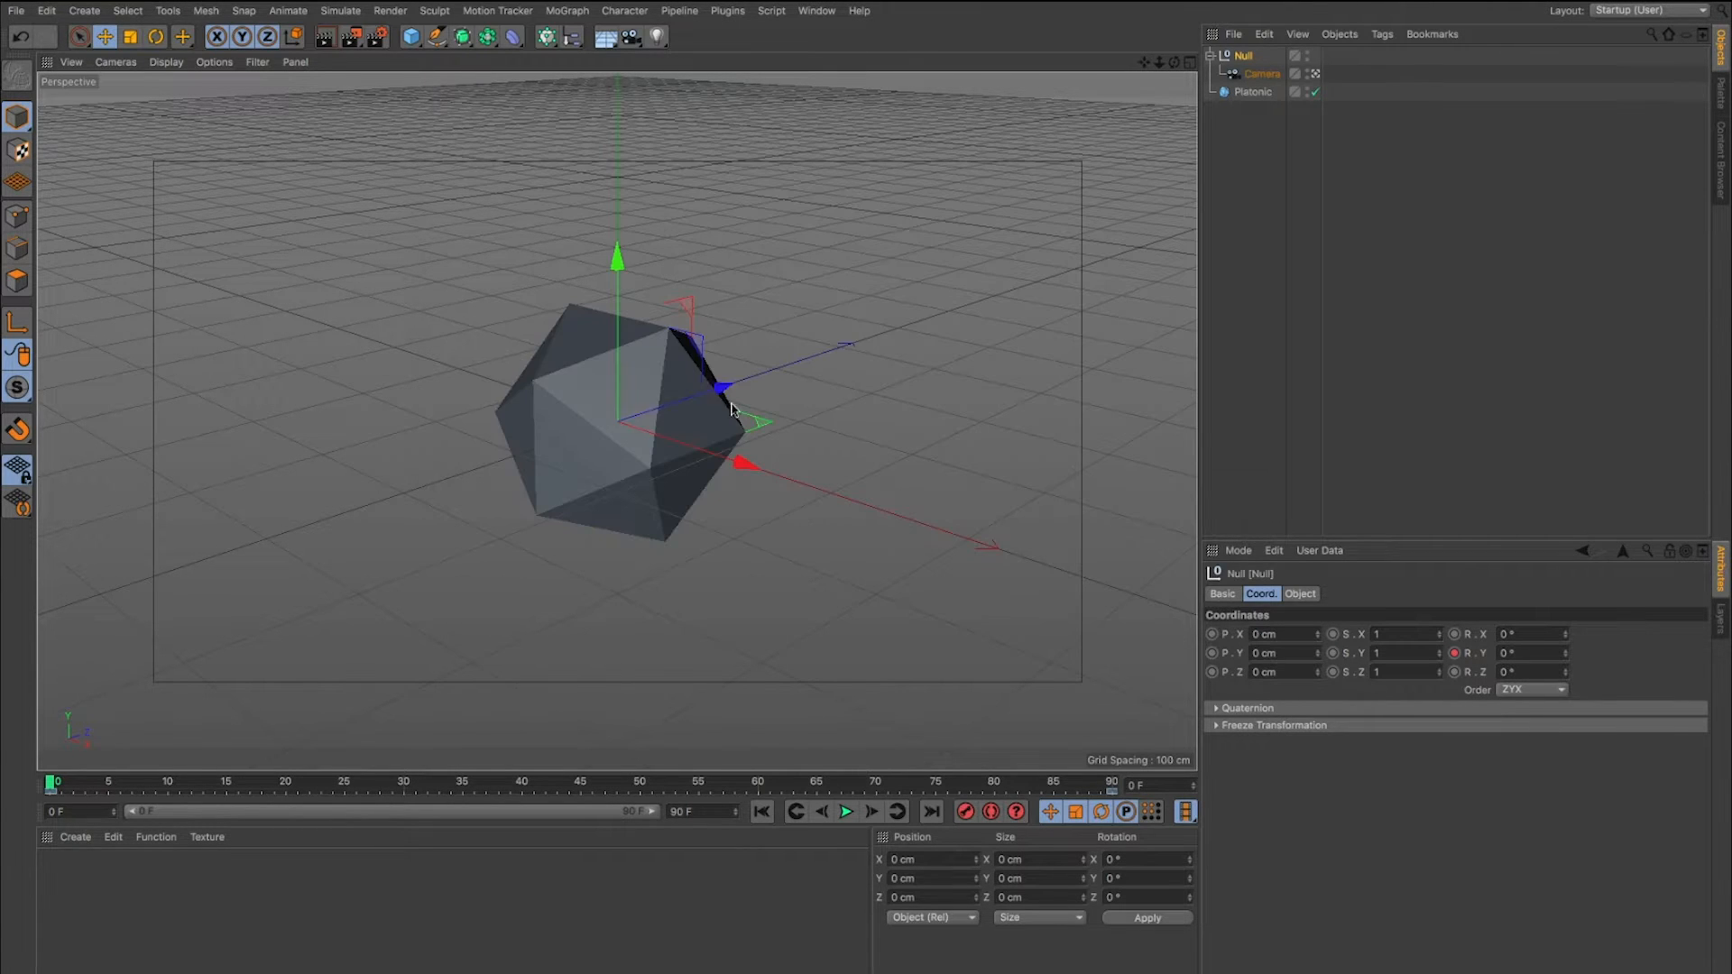
mouse_move(370, 137)
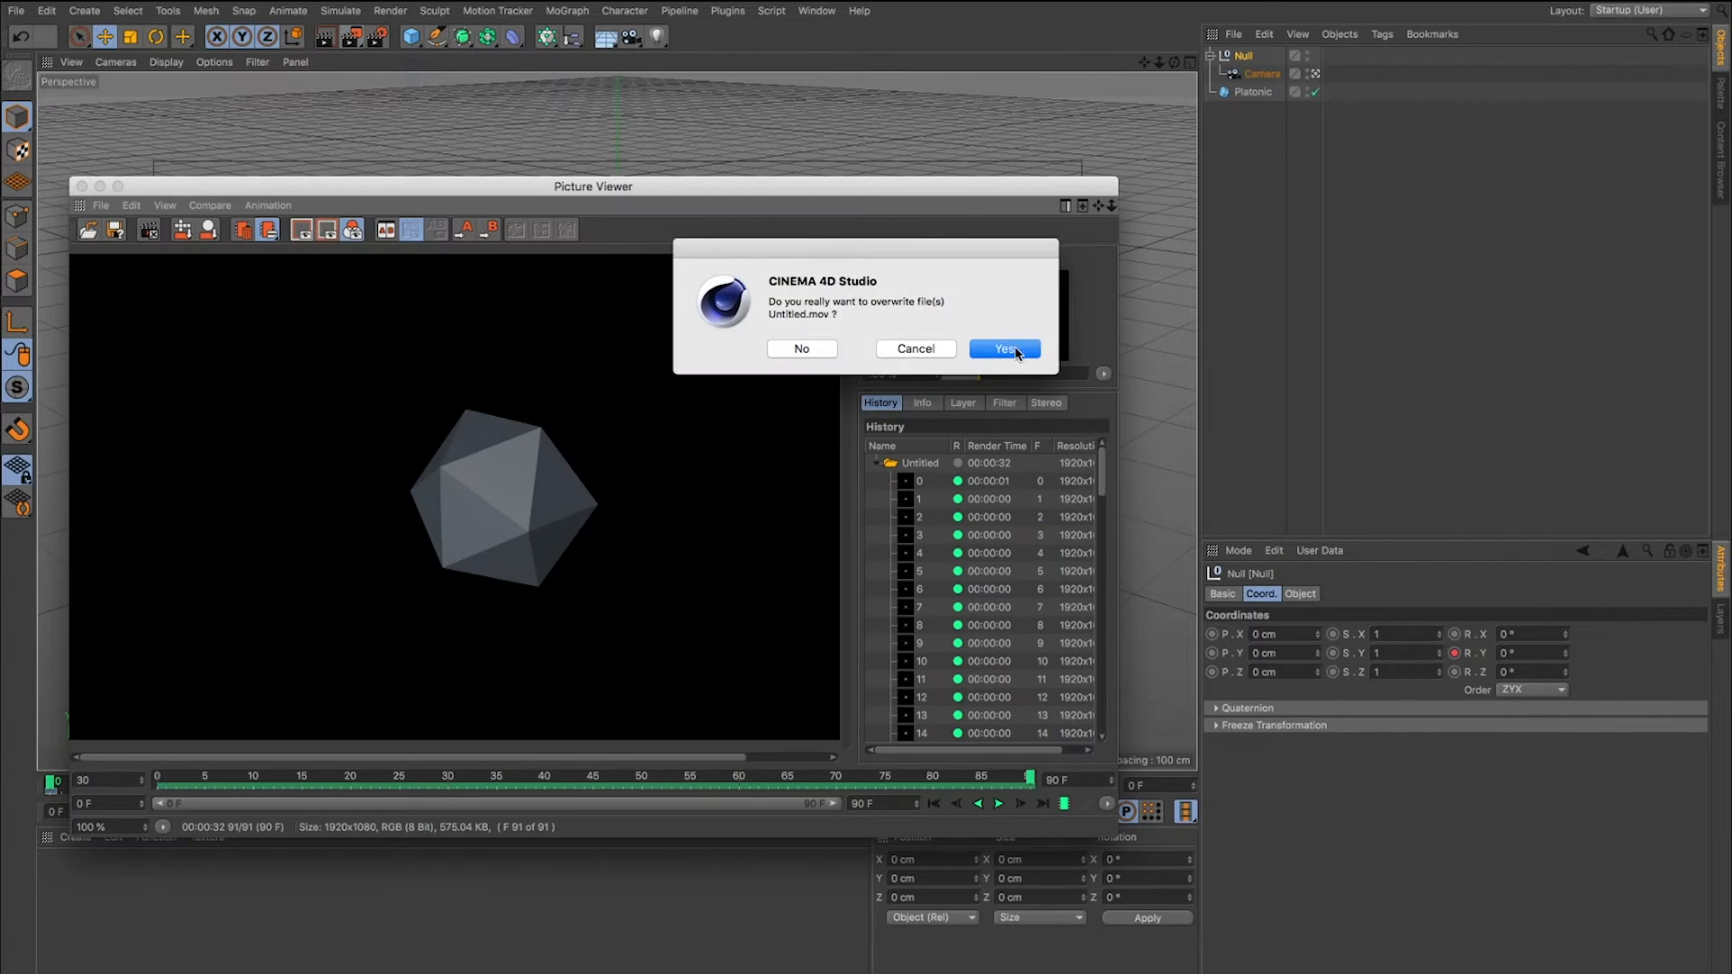
left_click(1004, 349)
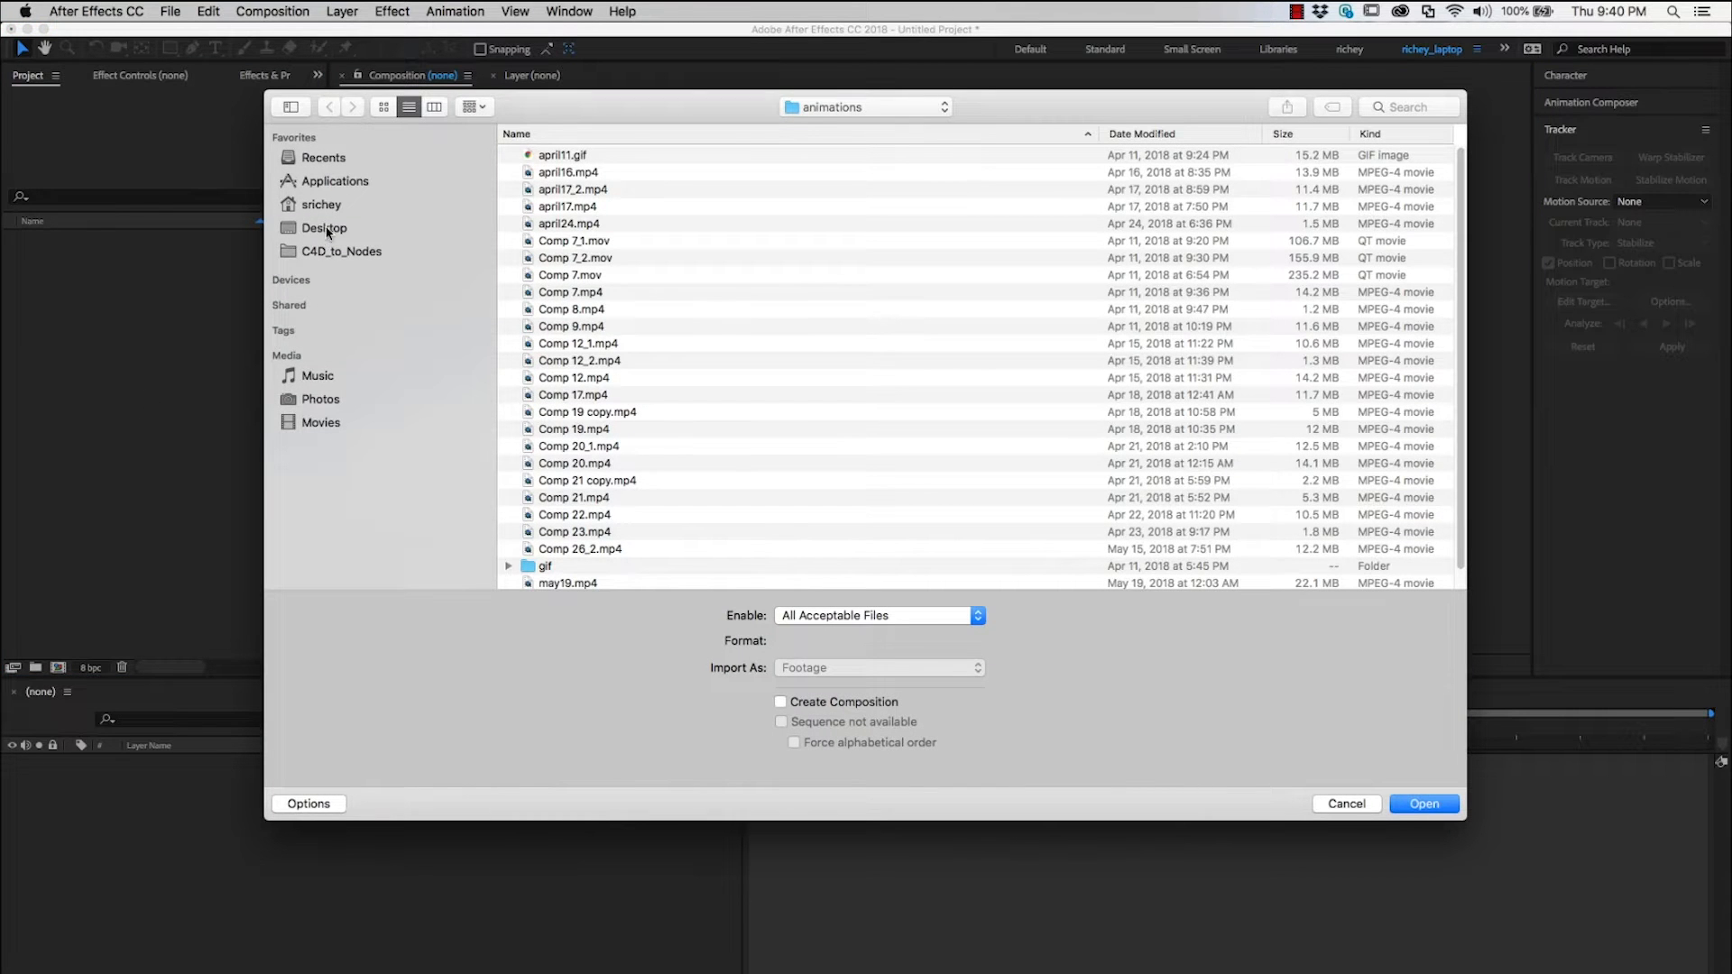
Import platonic.aec from C4D_to_Nodes/exports/platonic_exports.
left_click(341, 251)
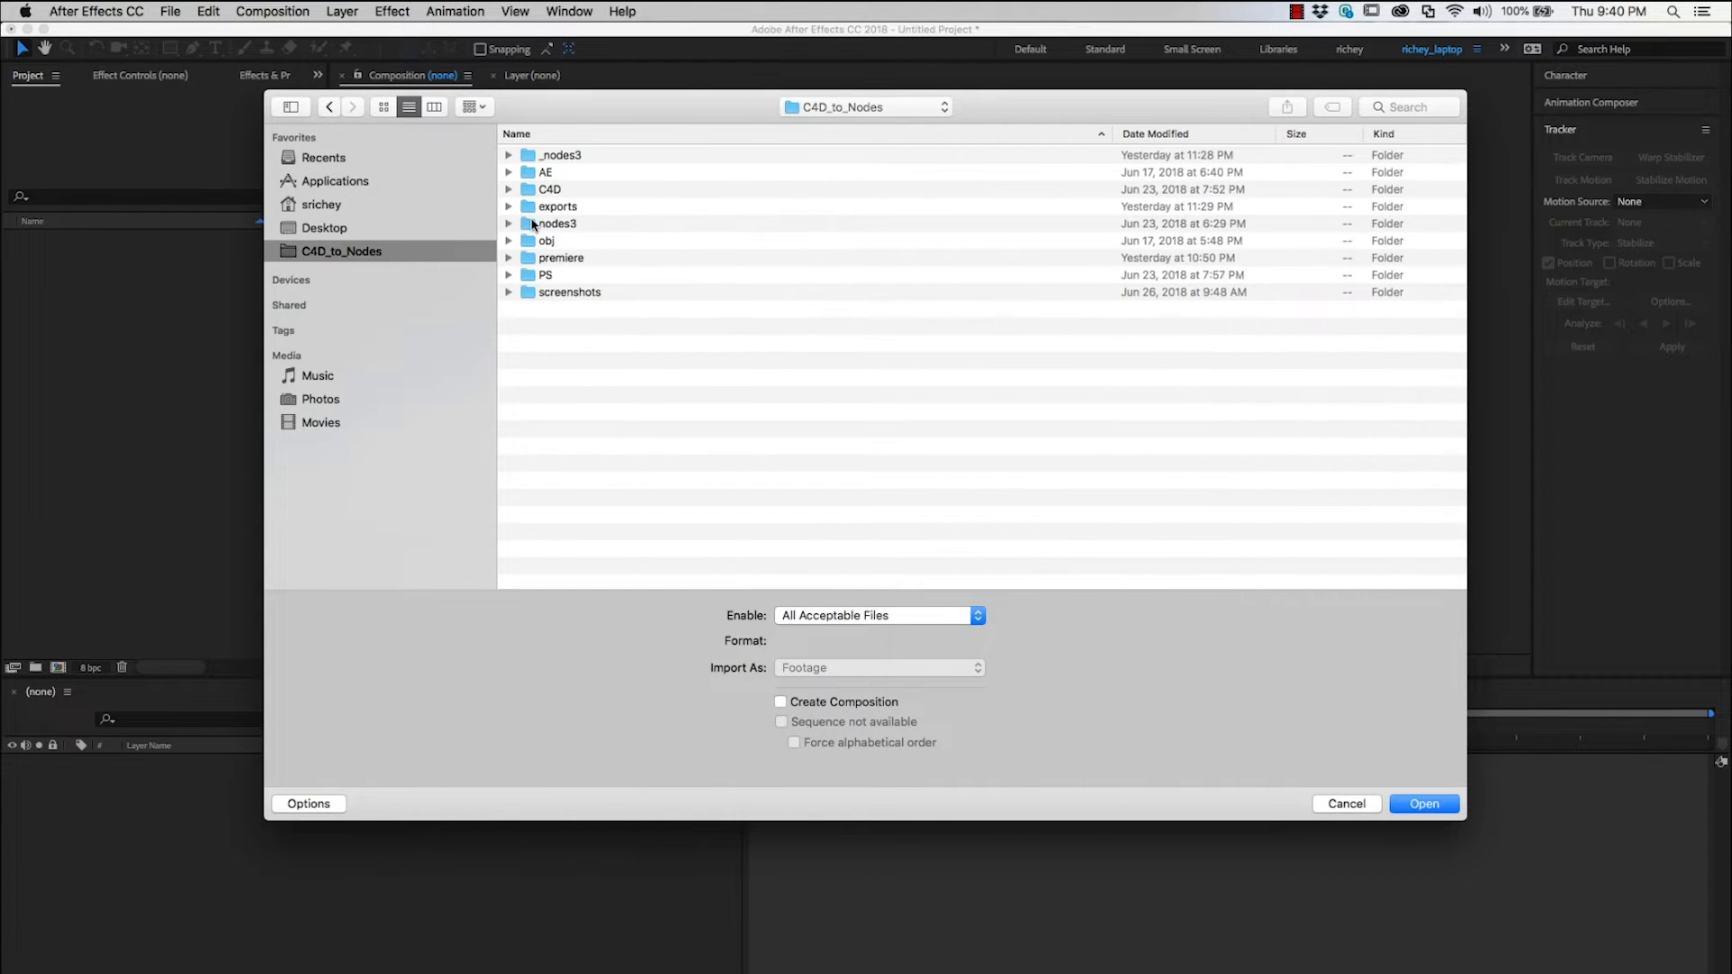
double_click(557, 205)
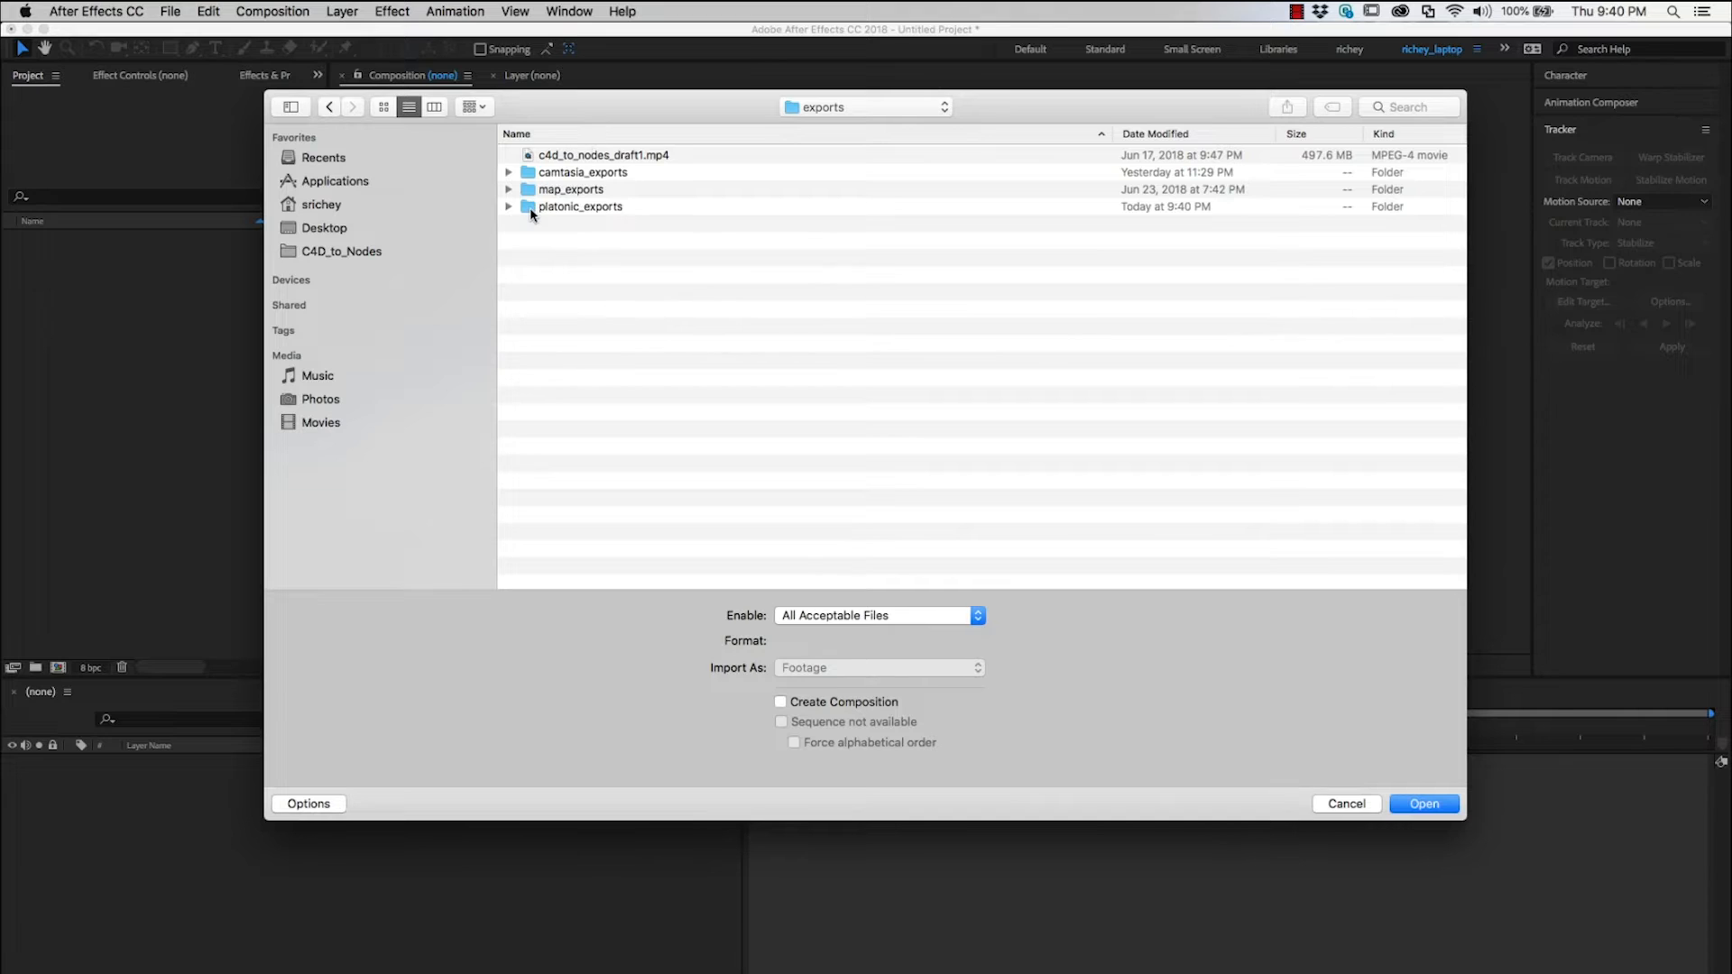
double_click(581, 205)
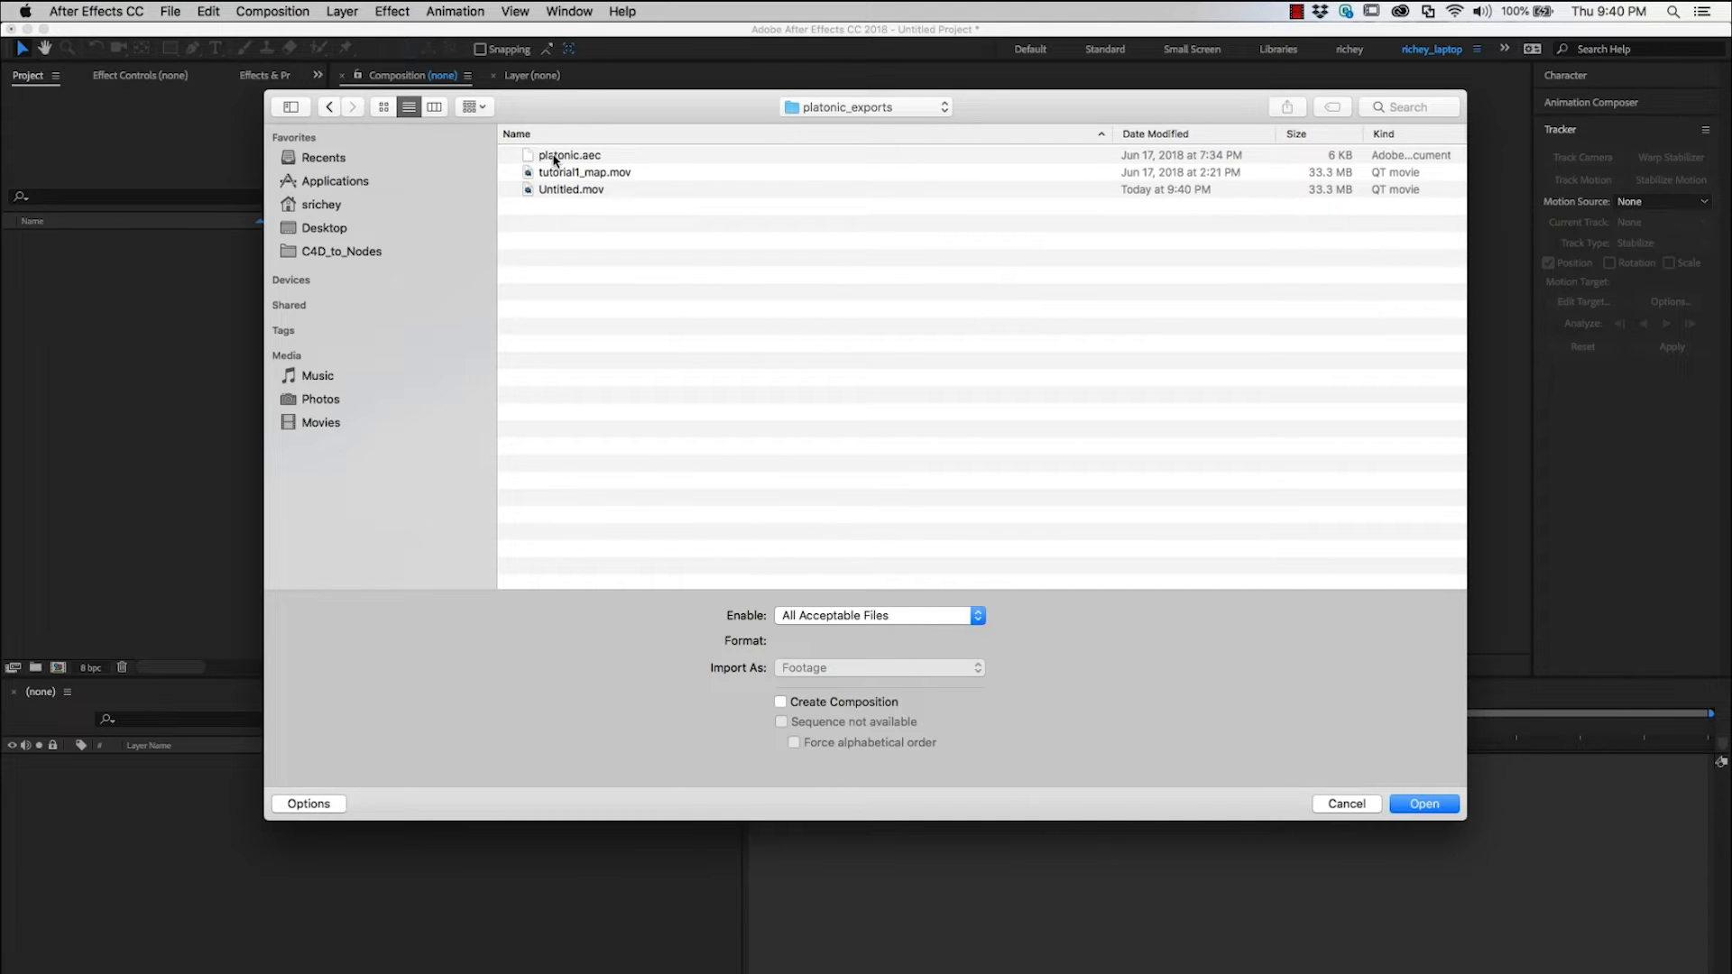
left_click(1425, 805)
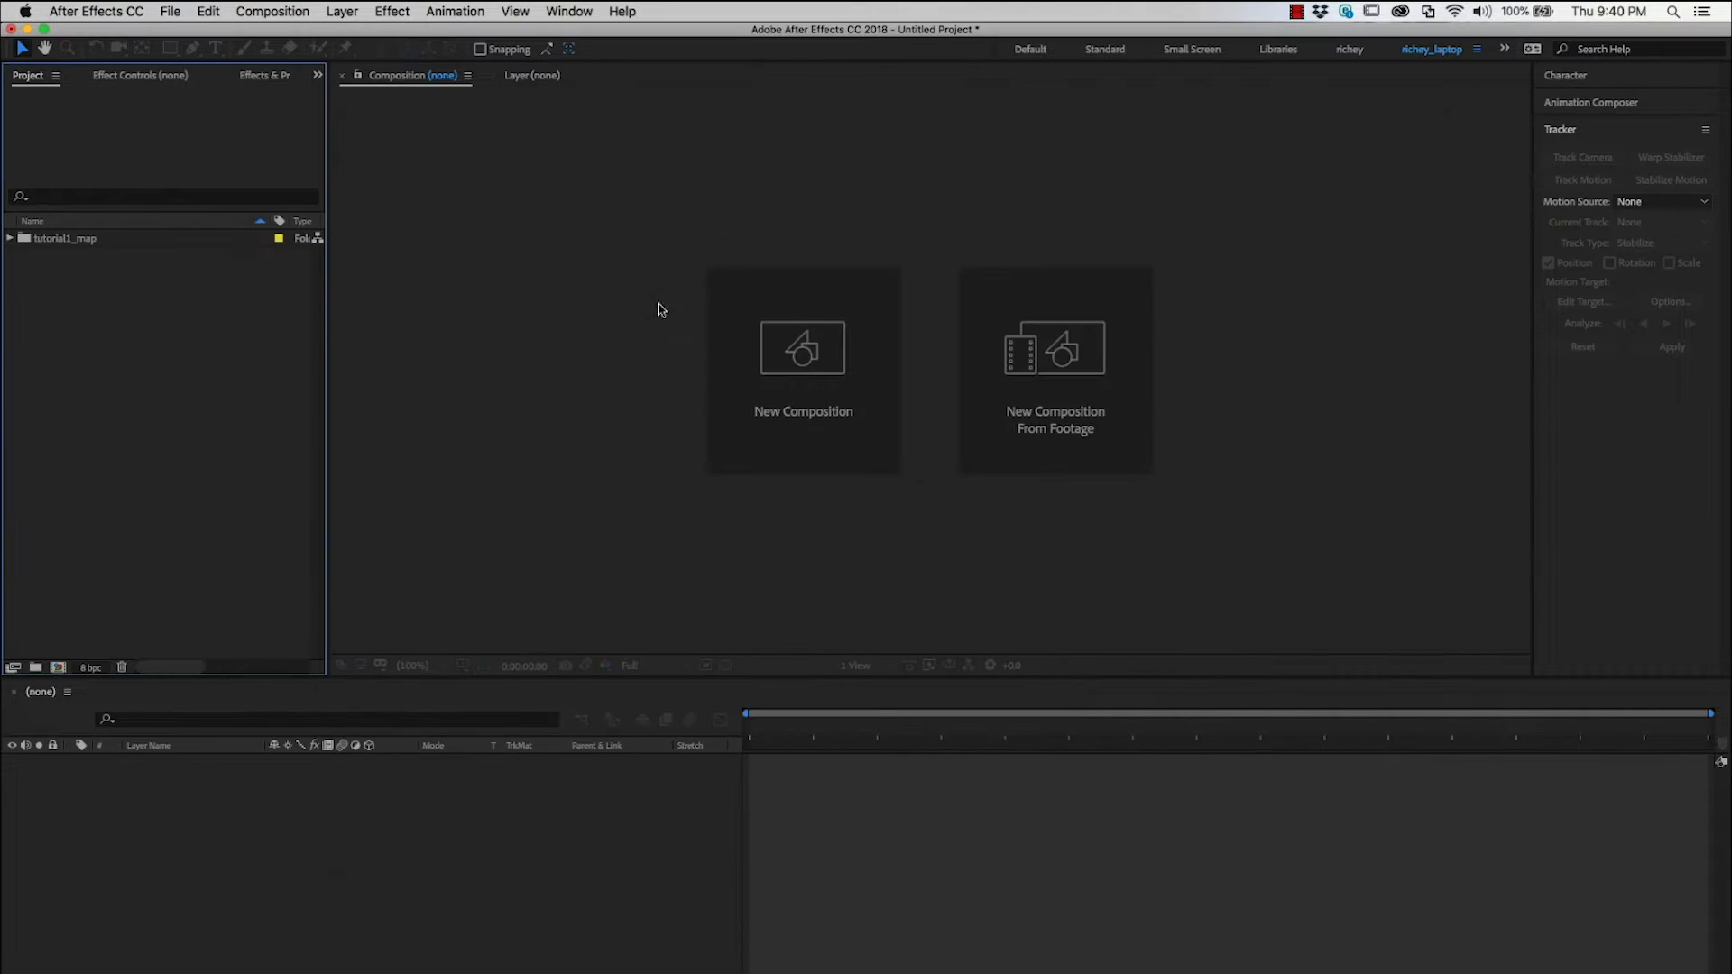
mouse_move(58, 271)
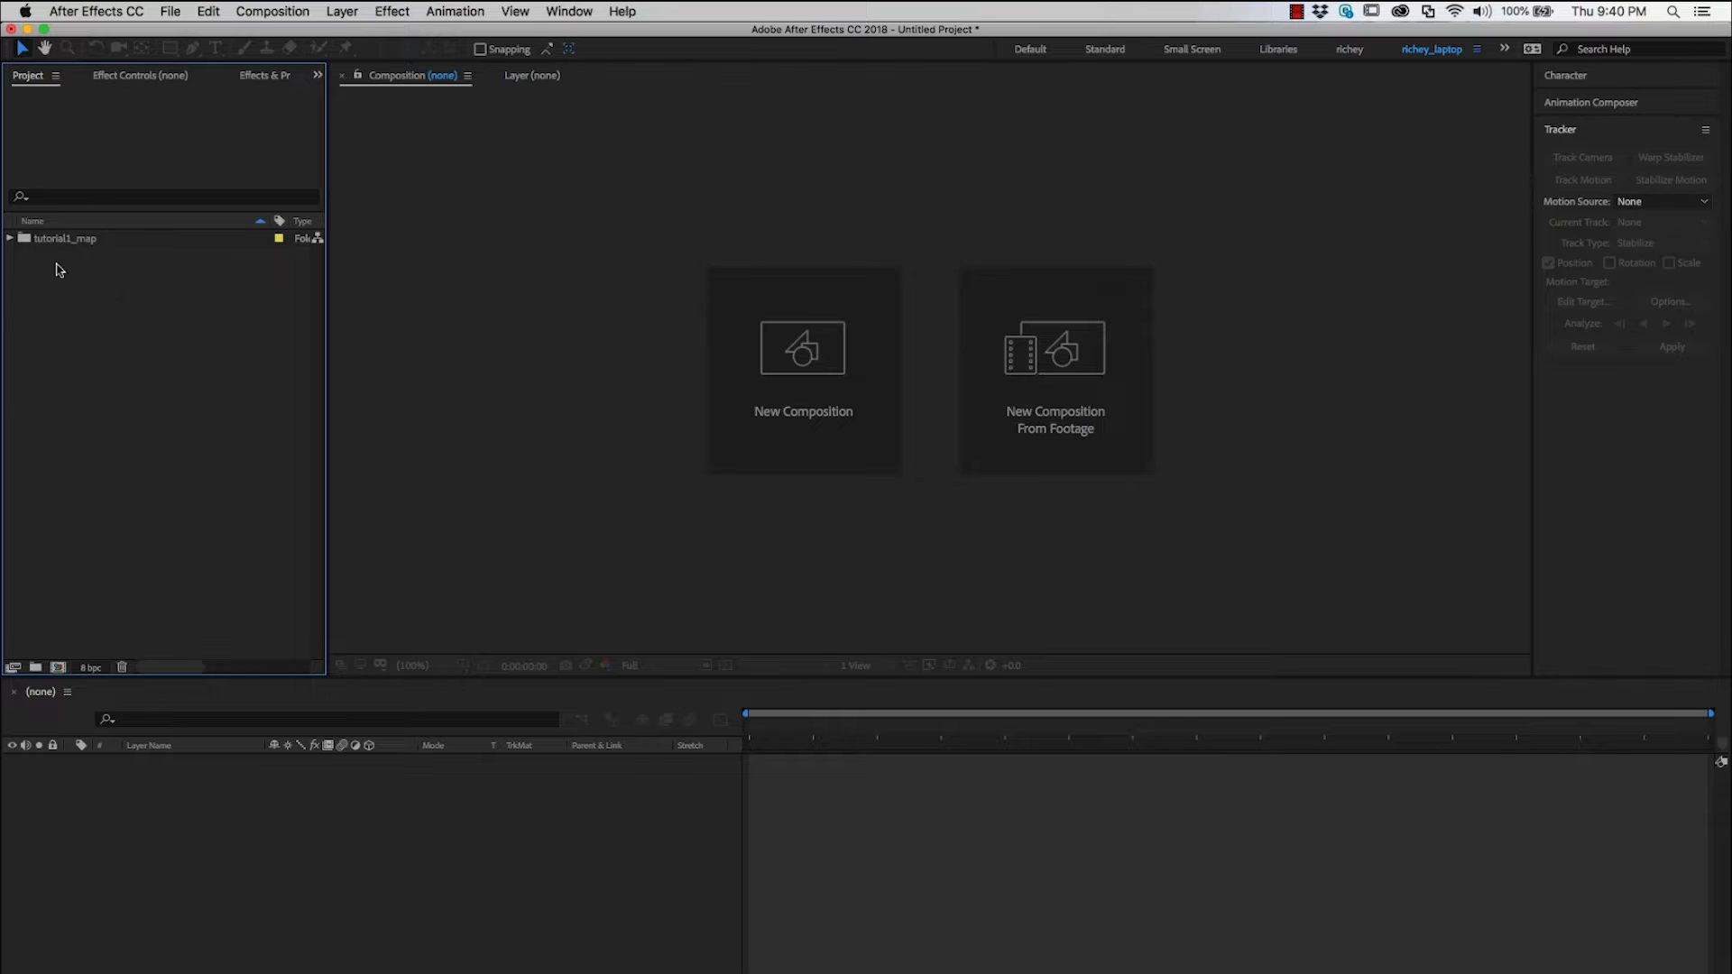
Expand the tutorial1_map folder and open its composition in the timeline.
left_click(8, 240)
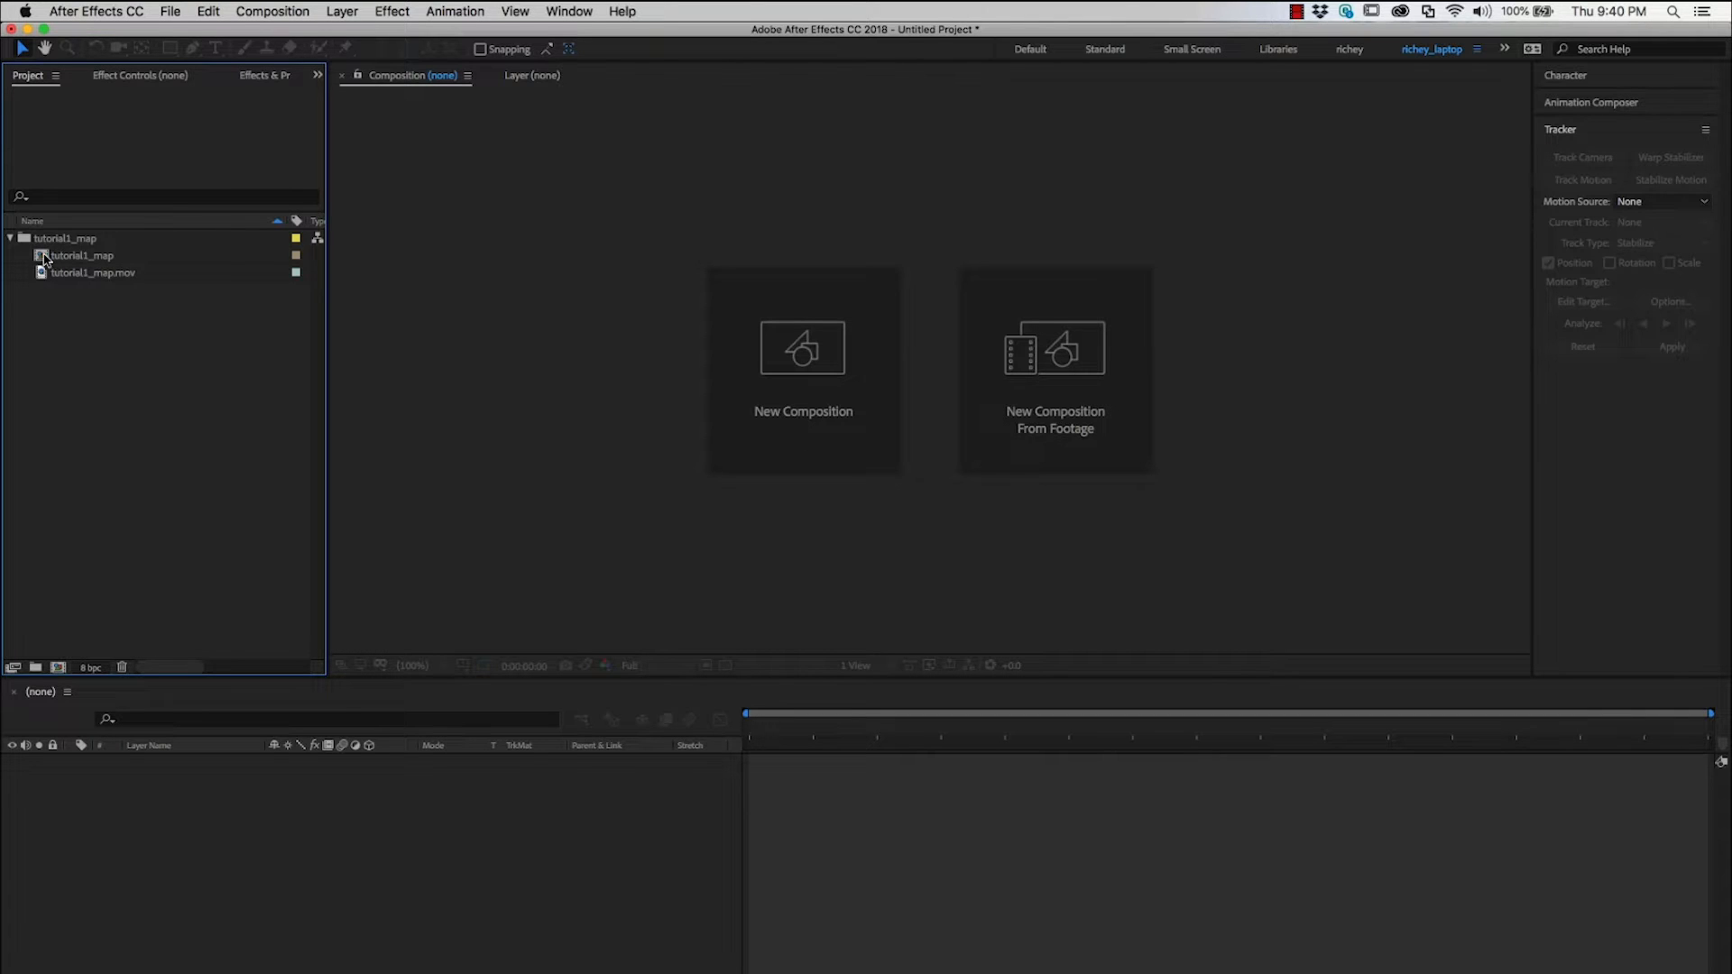
double_click(75, 256)
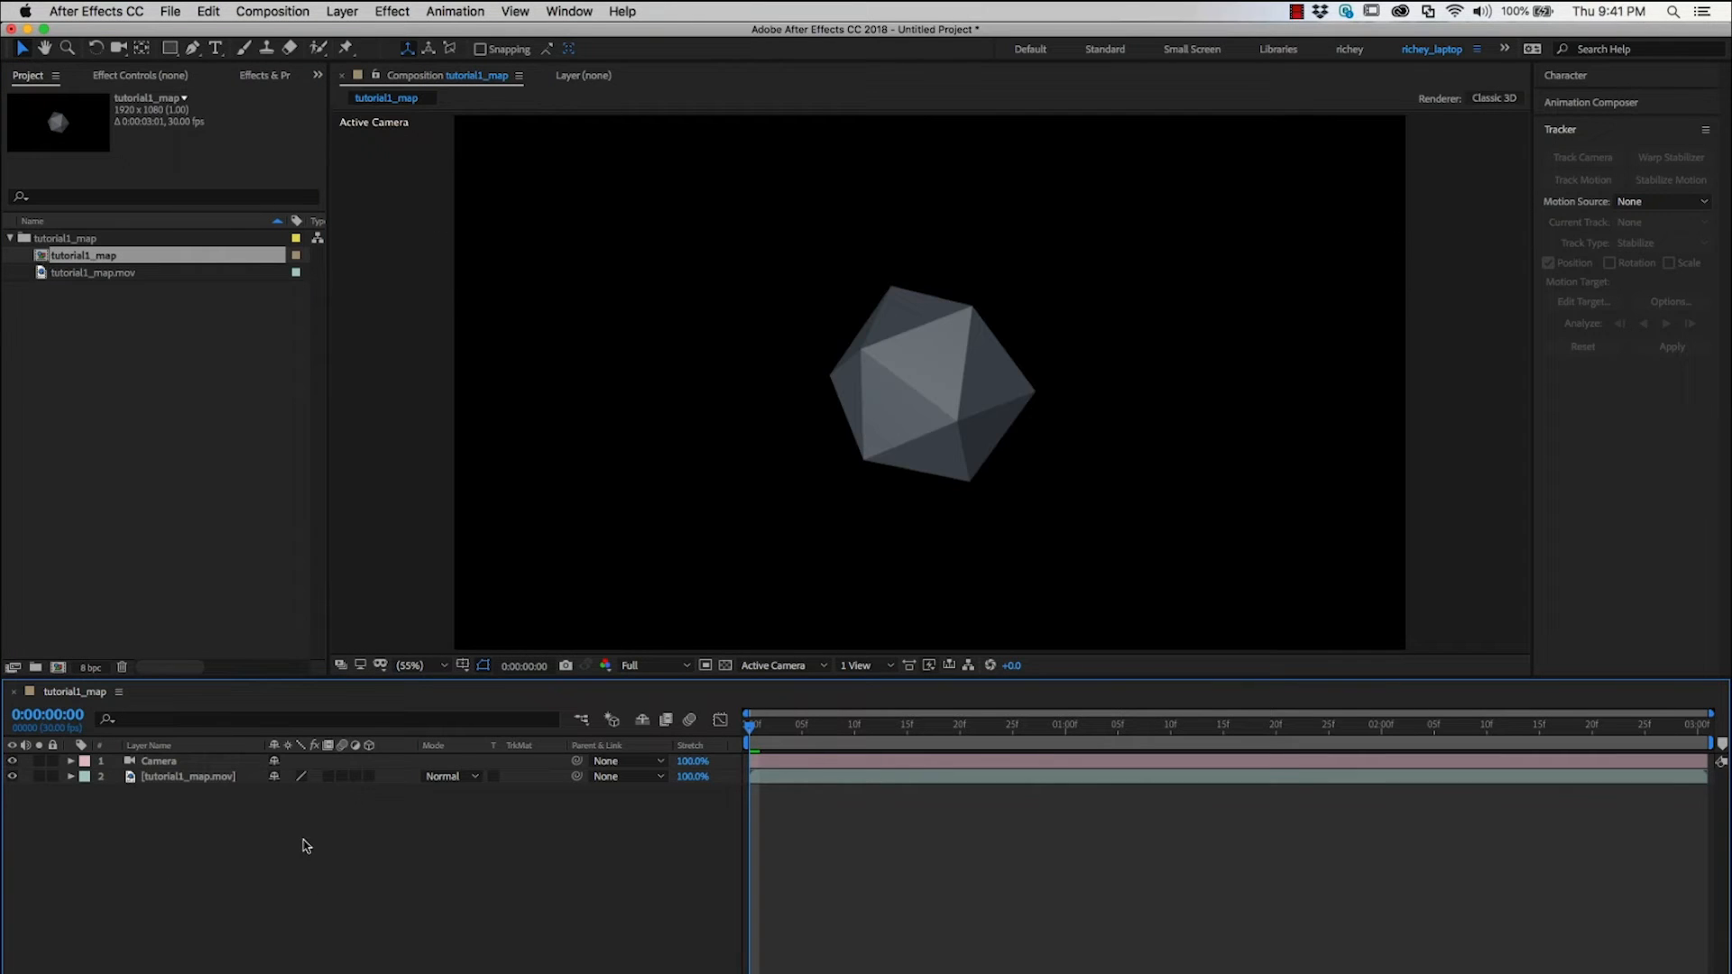
left_click(184, 776)
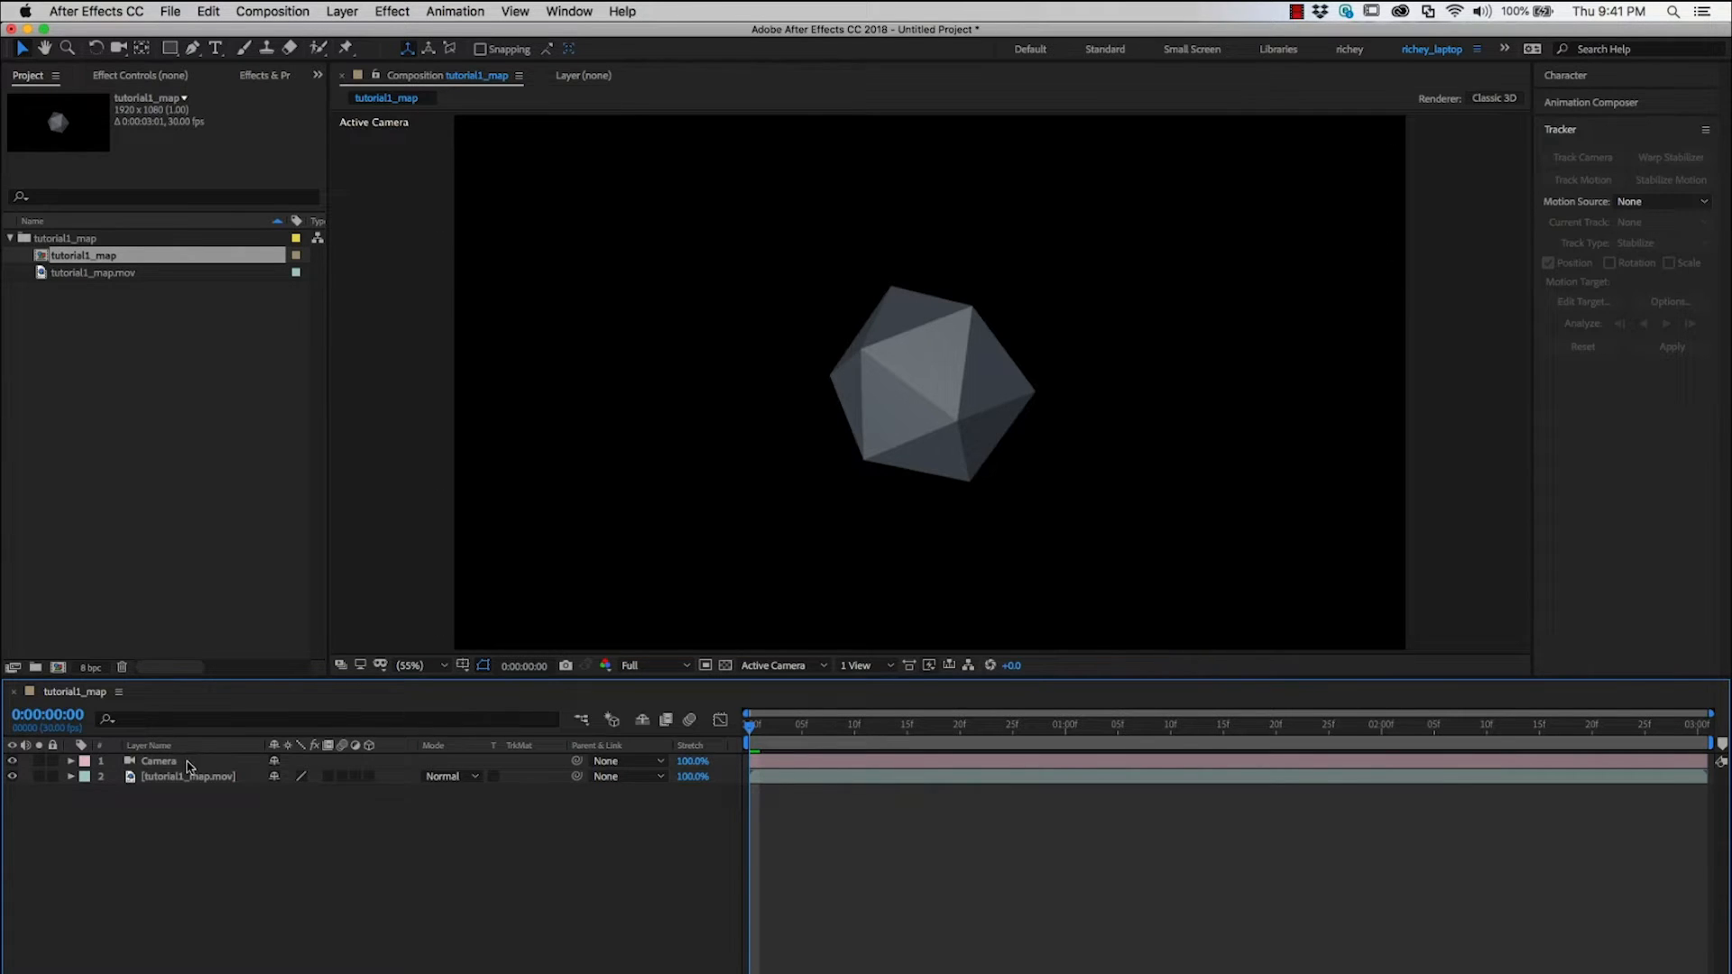
mouse_move(213, 765)
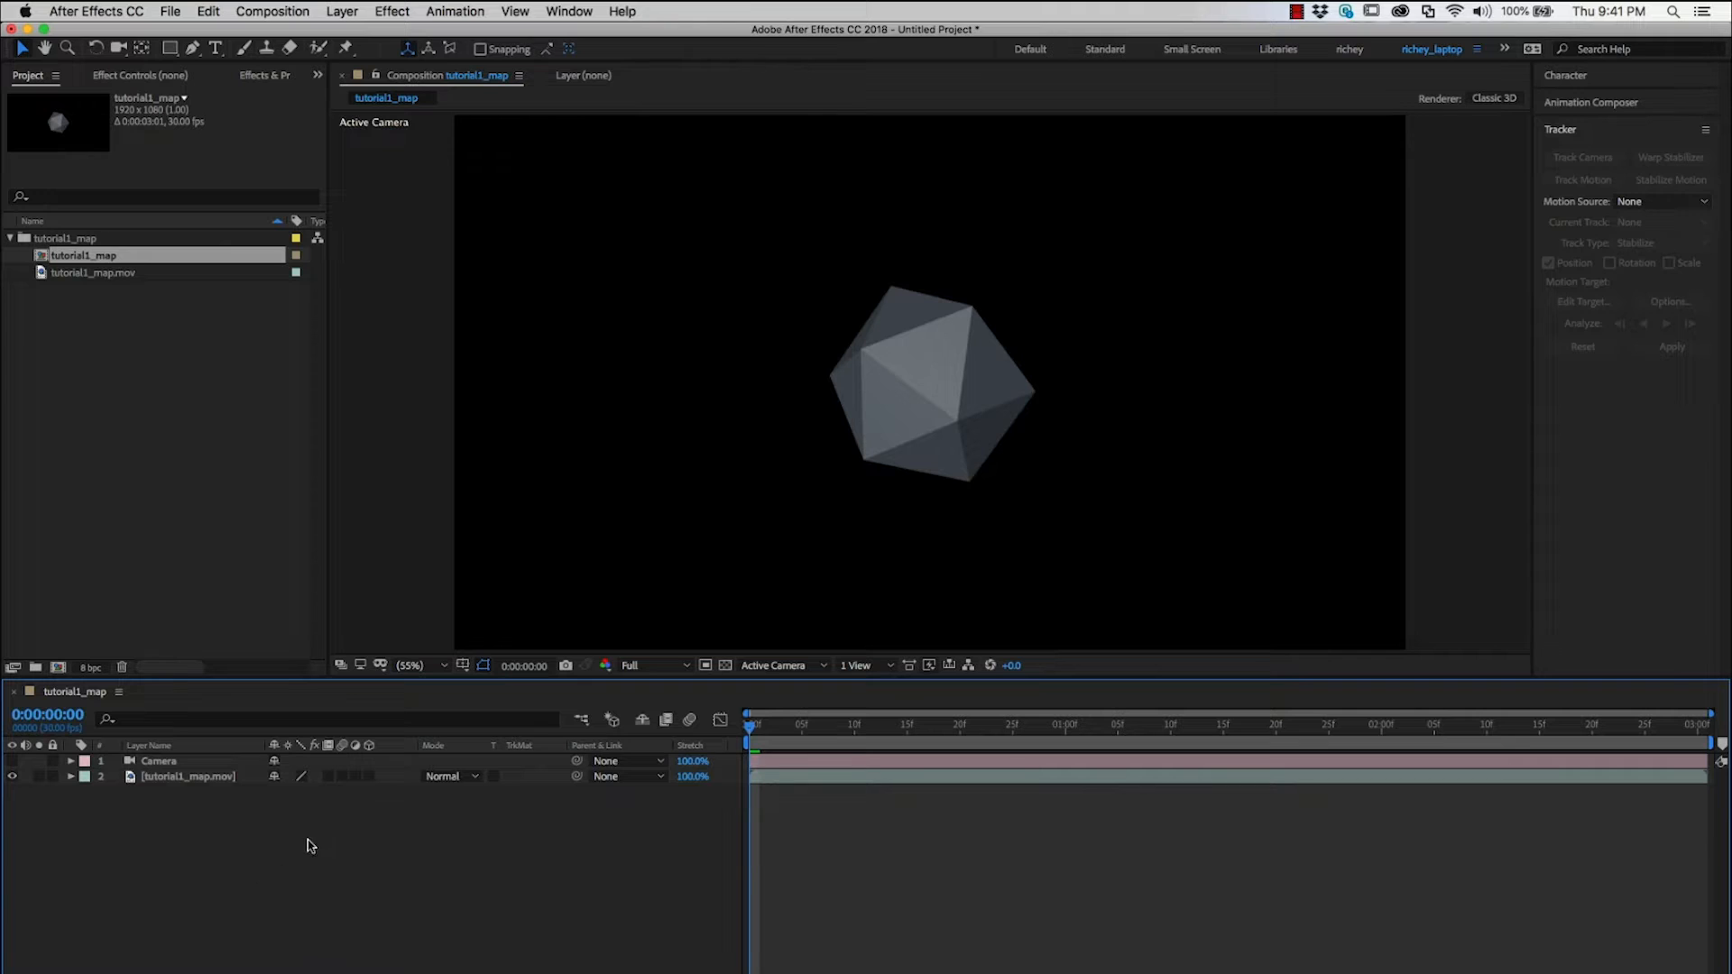
Add a comp-size dark blue solid layer named nodes above the Camera.
right_click(310, 844)
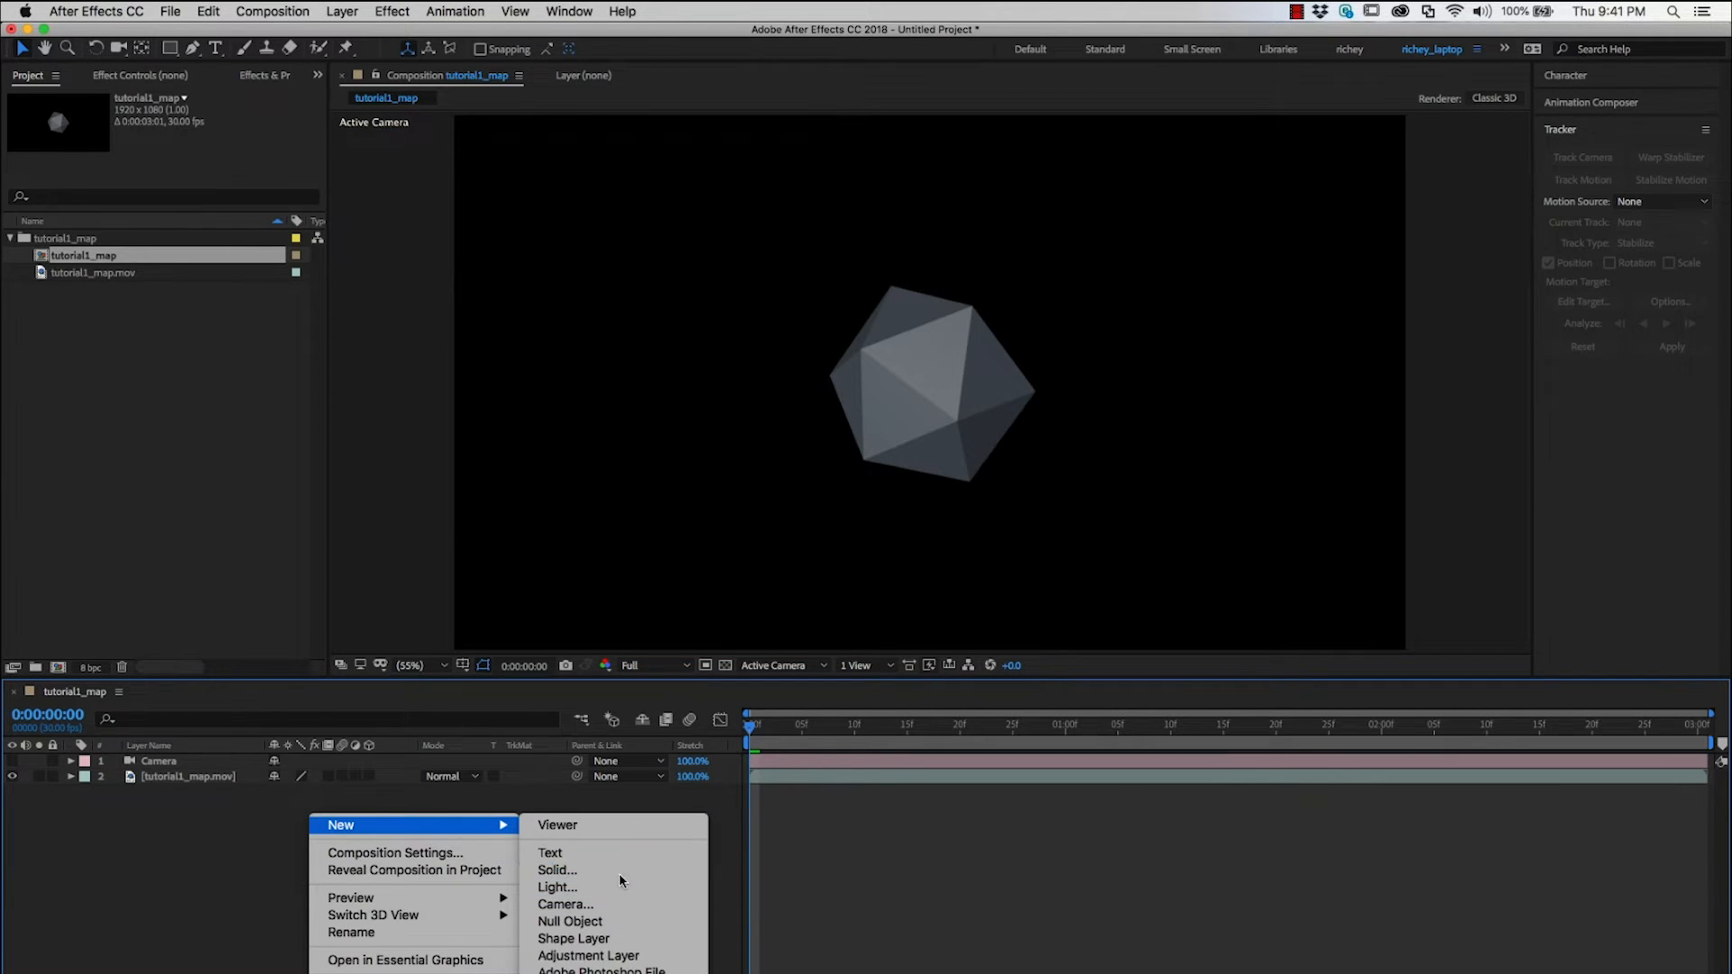
left_click(555, 872)
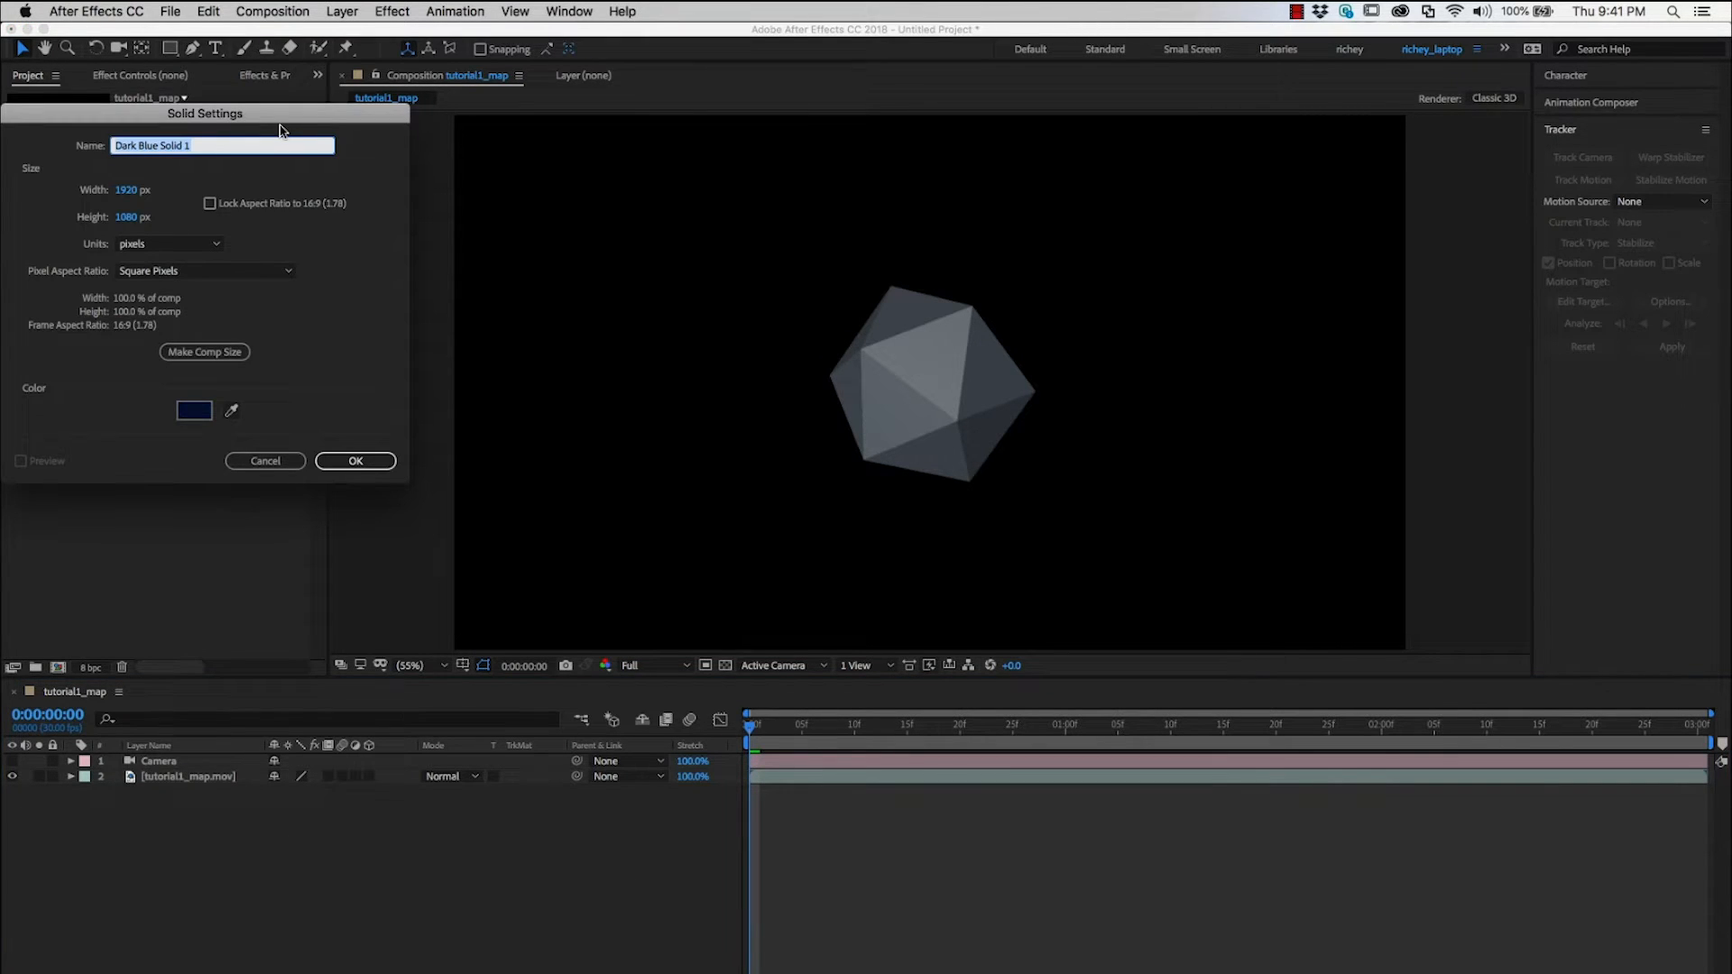
left_click(355, 461)
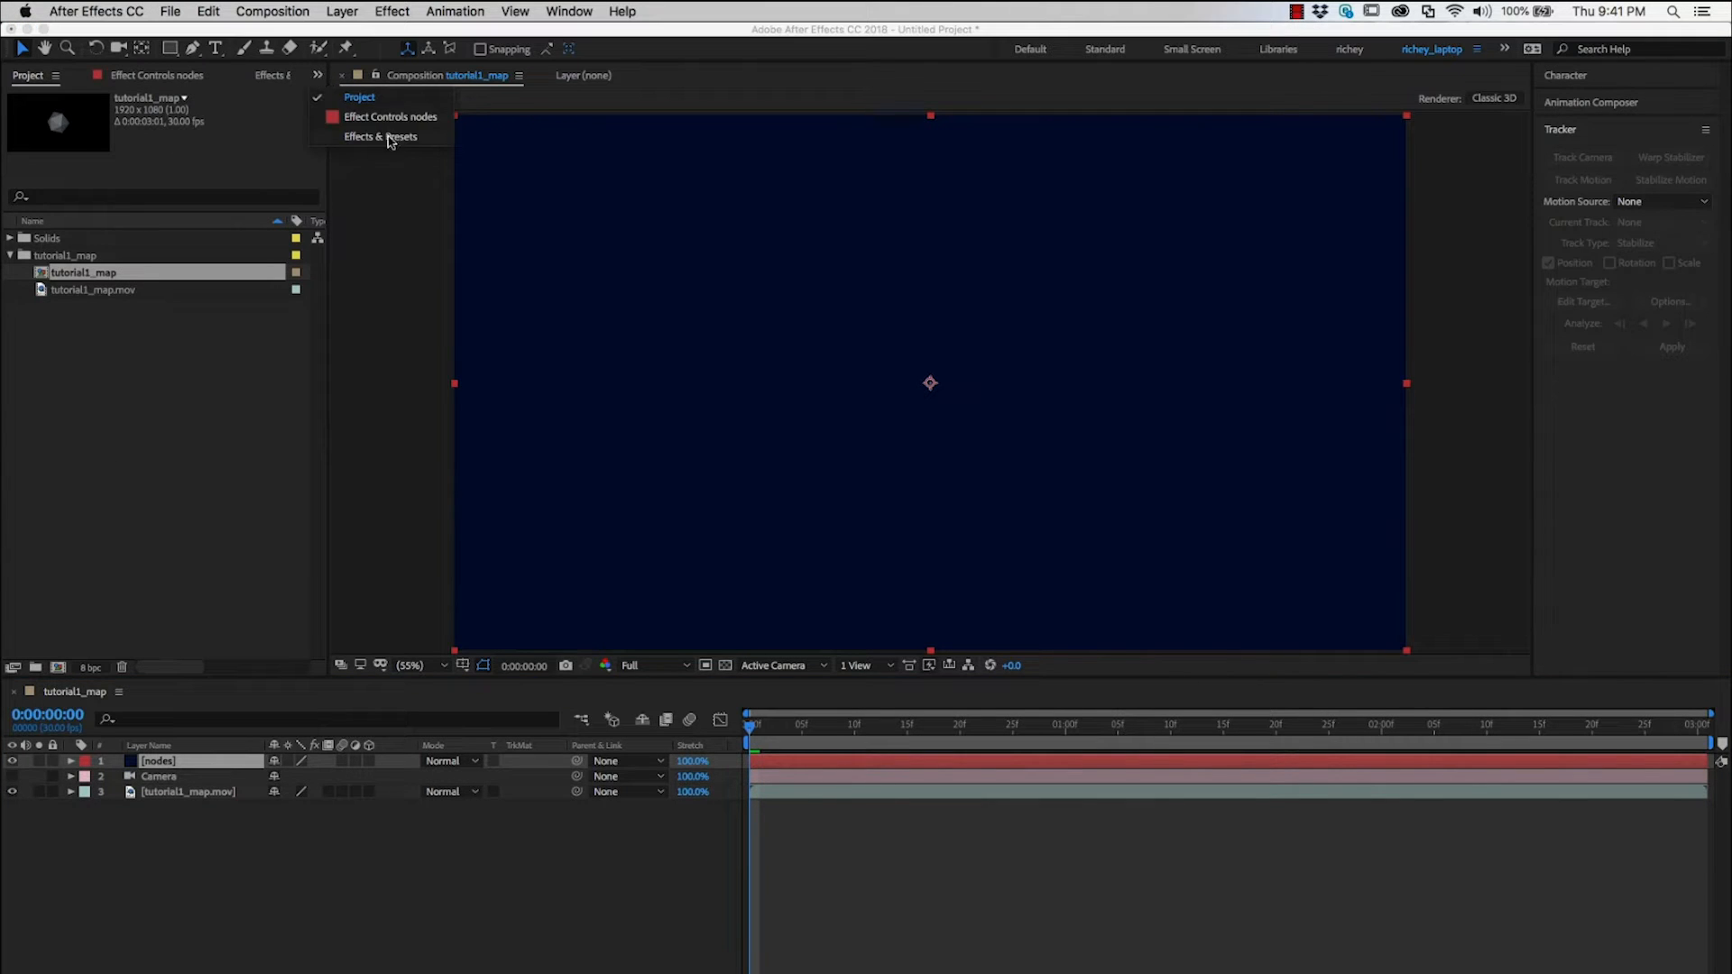
Show the Effects & Presets list to locate the Nodes 3 effect.
left_click(379, 137)
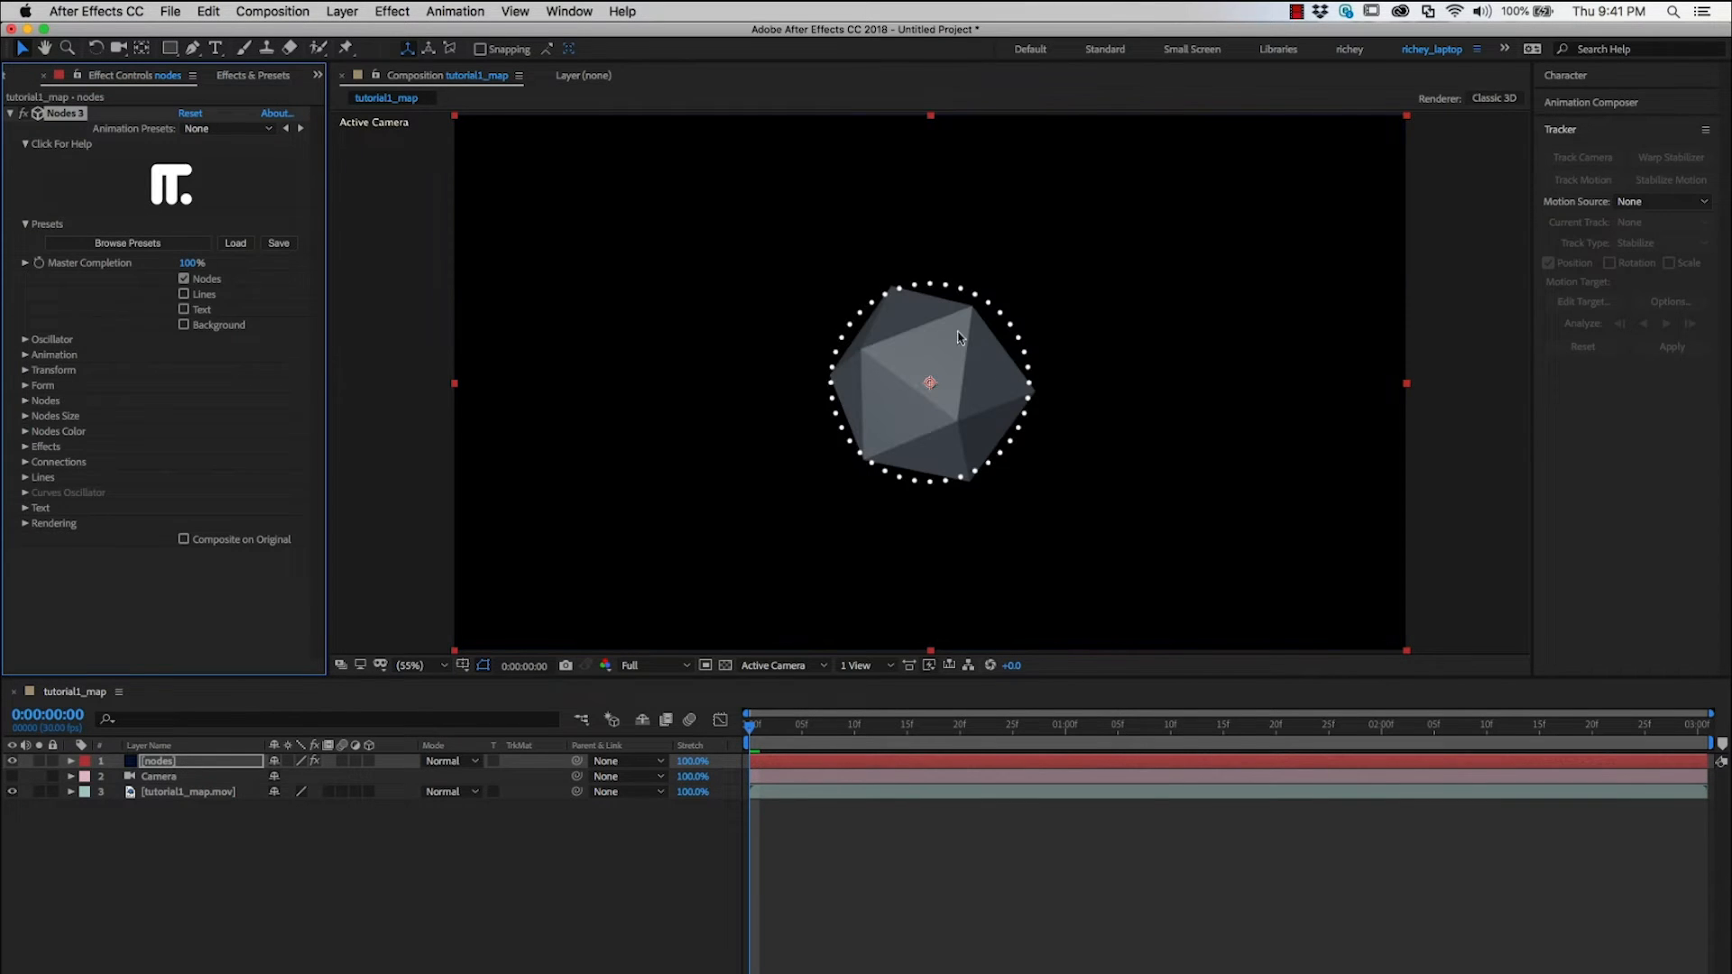
mouse_move(985, 263)
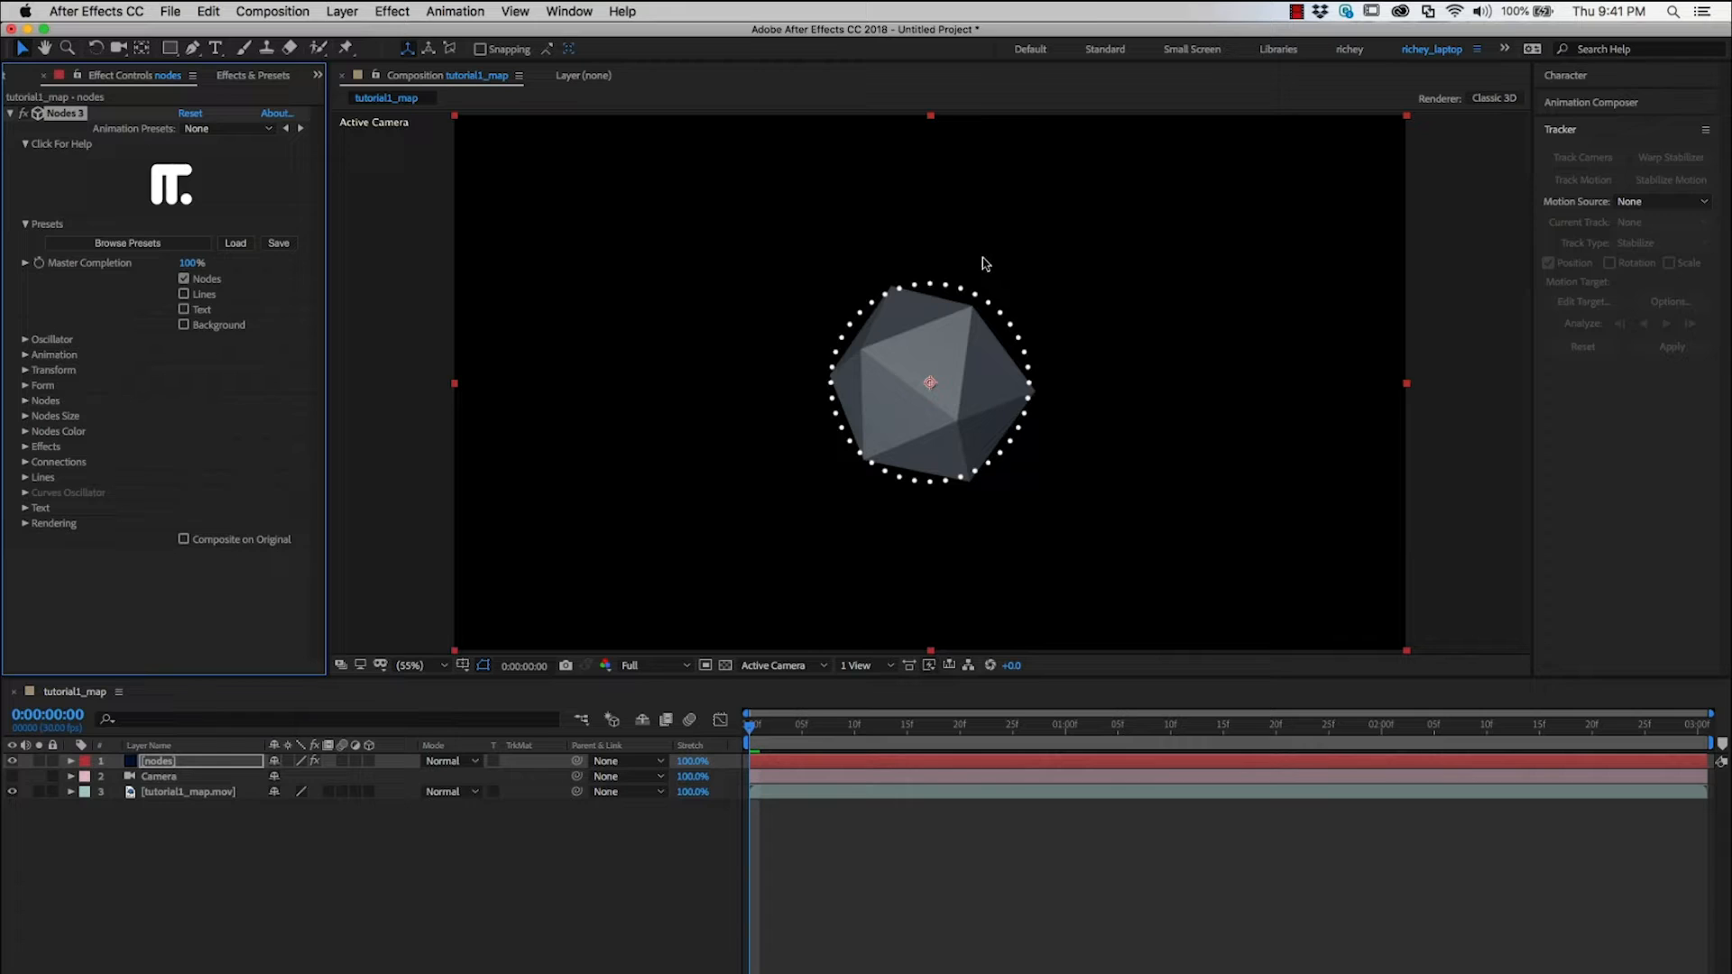
mouse_move(1012, 332)
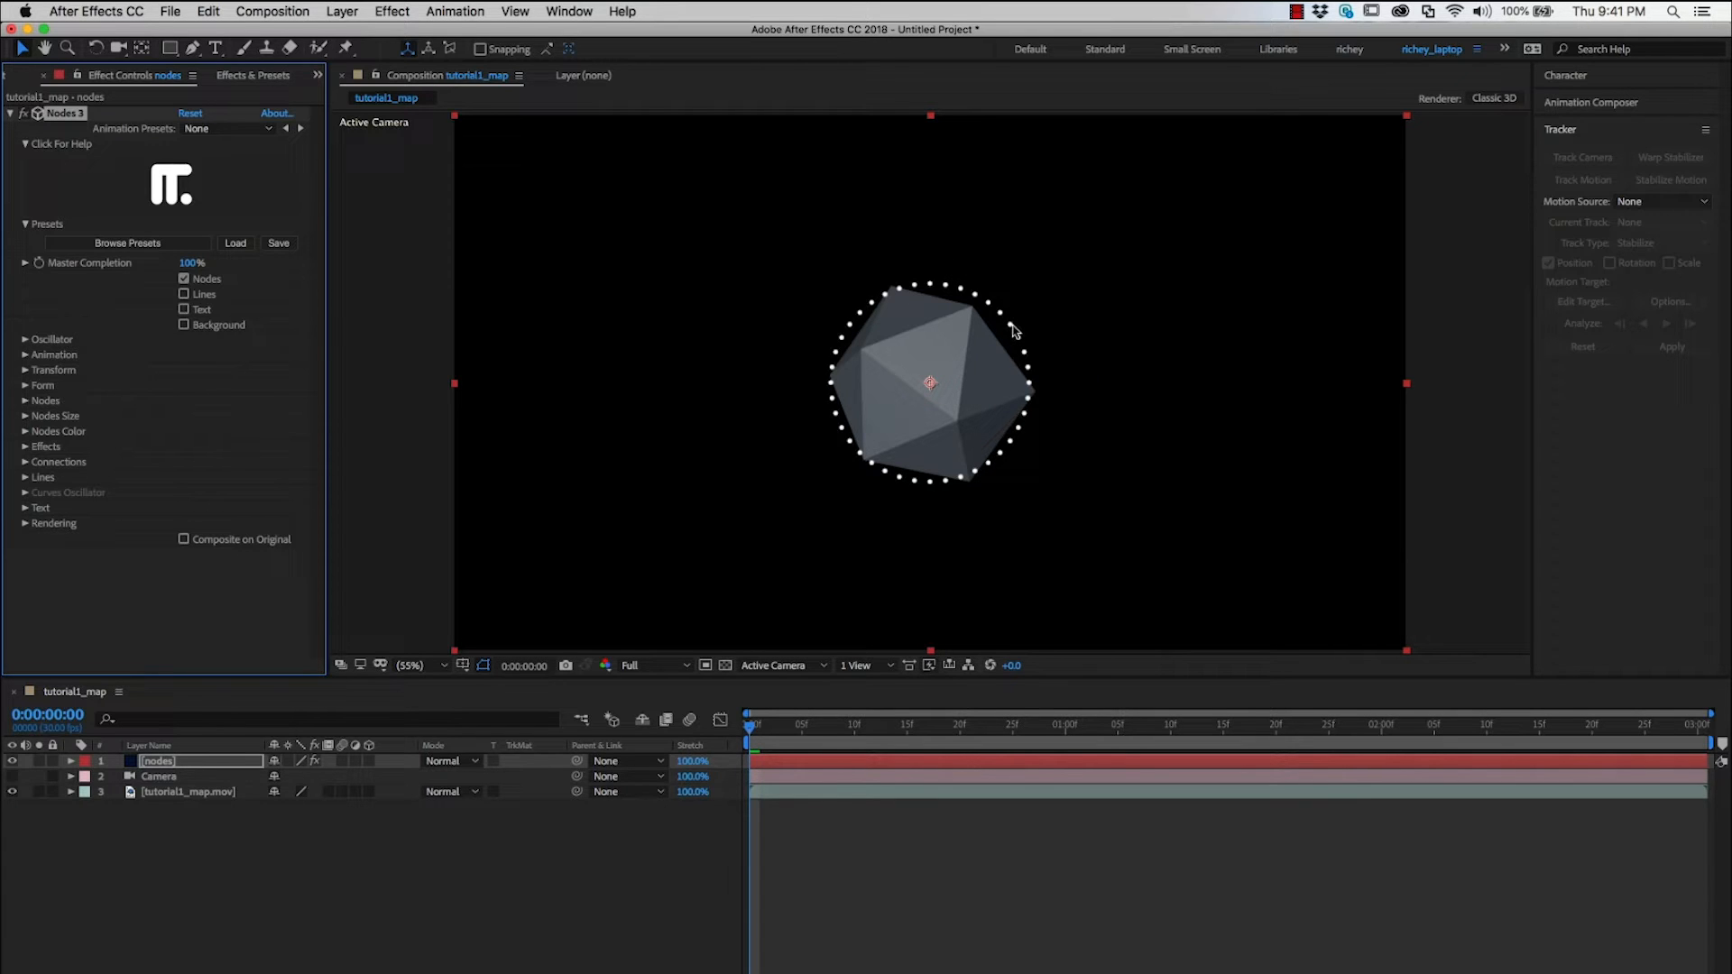
mouse_move(1072, 353)
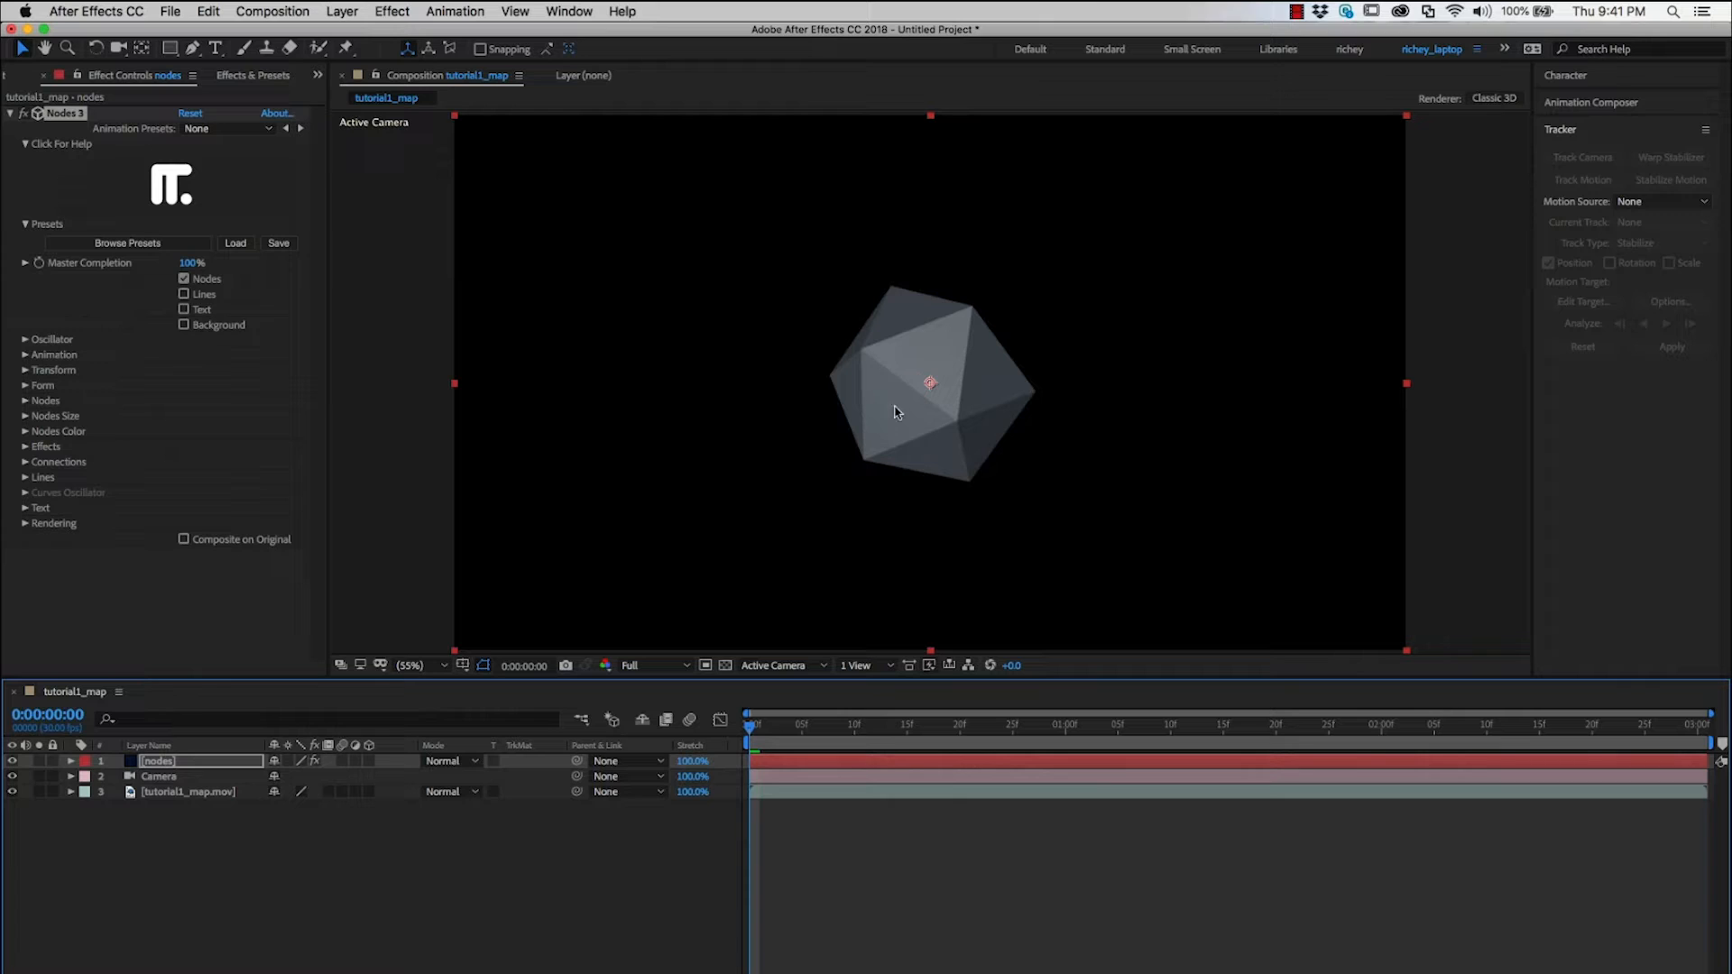
mouse_move(1101, 424)
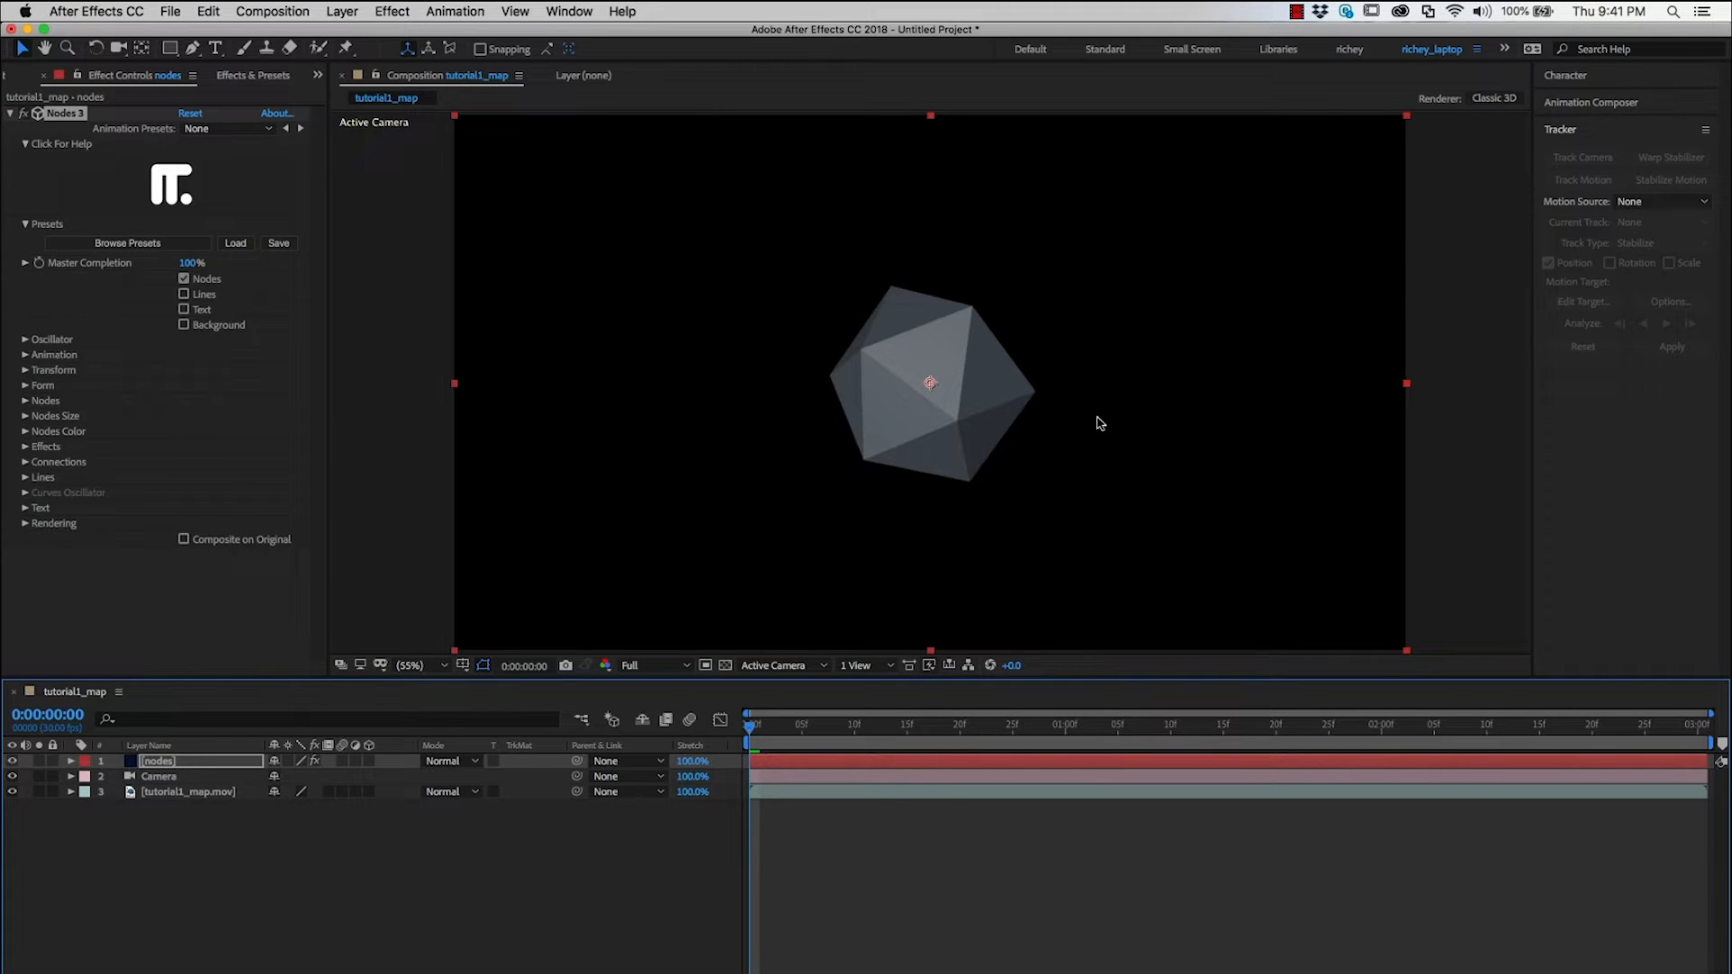
mouse_move(25, 384)
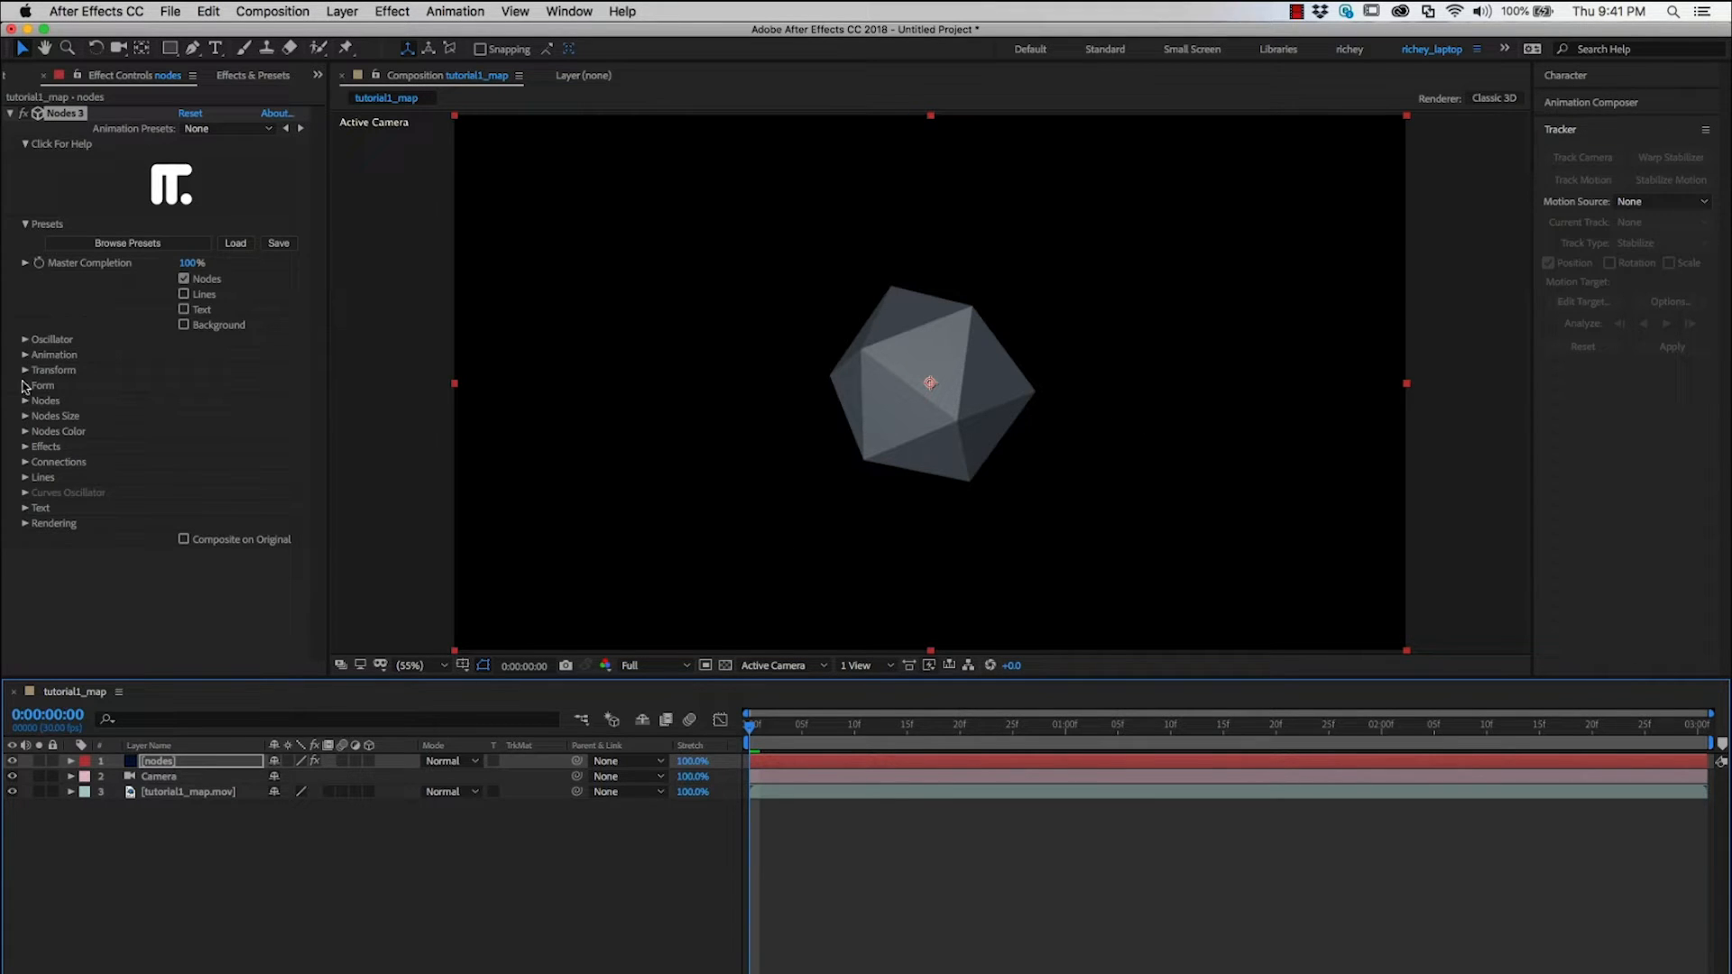
Set the Nodes 3 Transform position to 0,0, widening the dot ring.
left_click(23, 370)
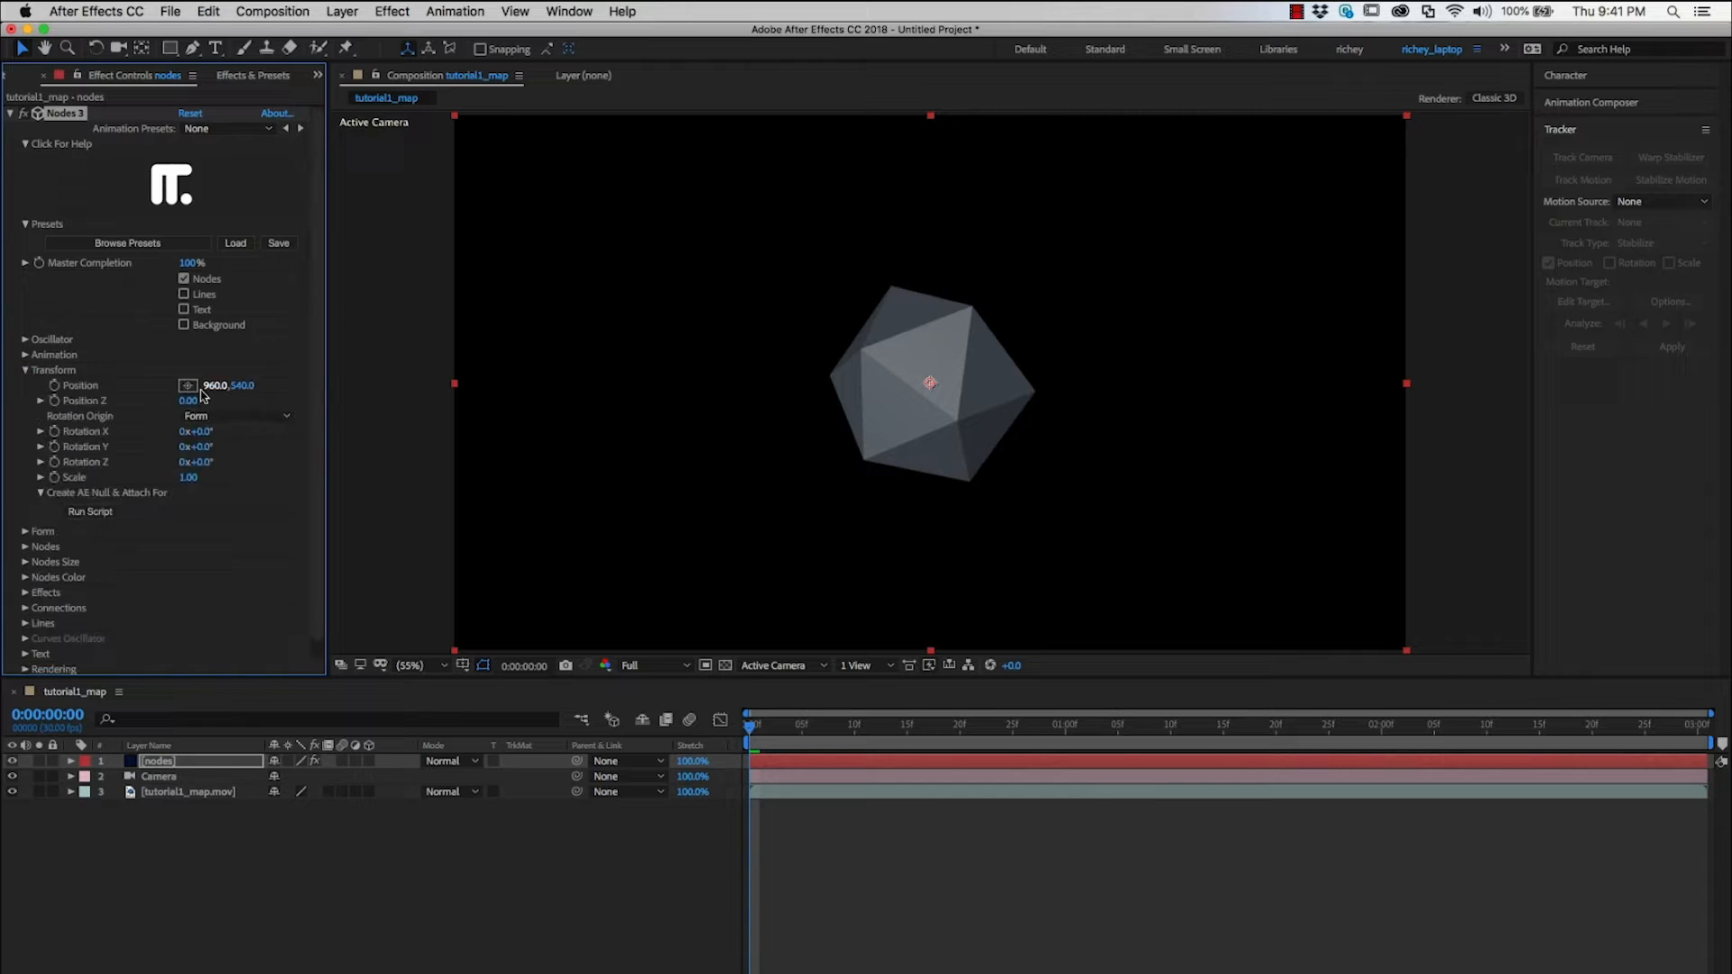
double_click(217, 384)
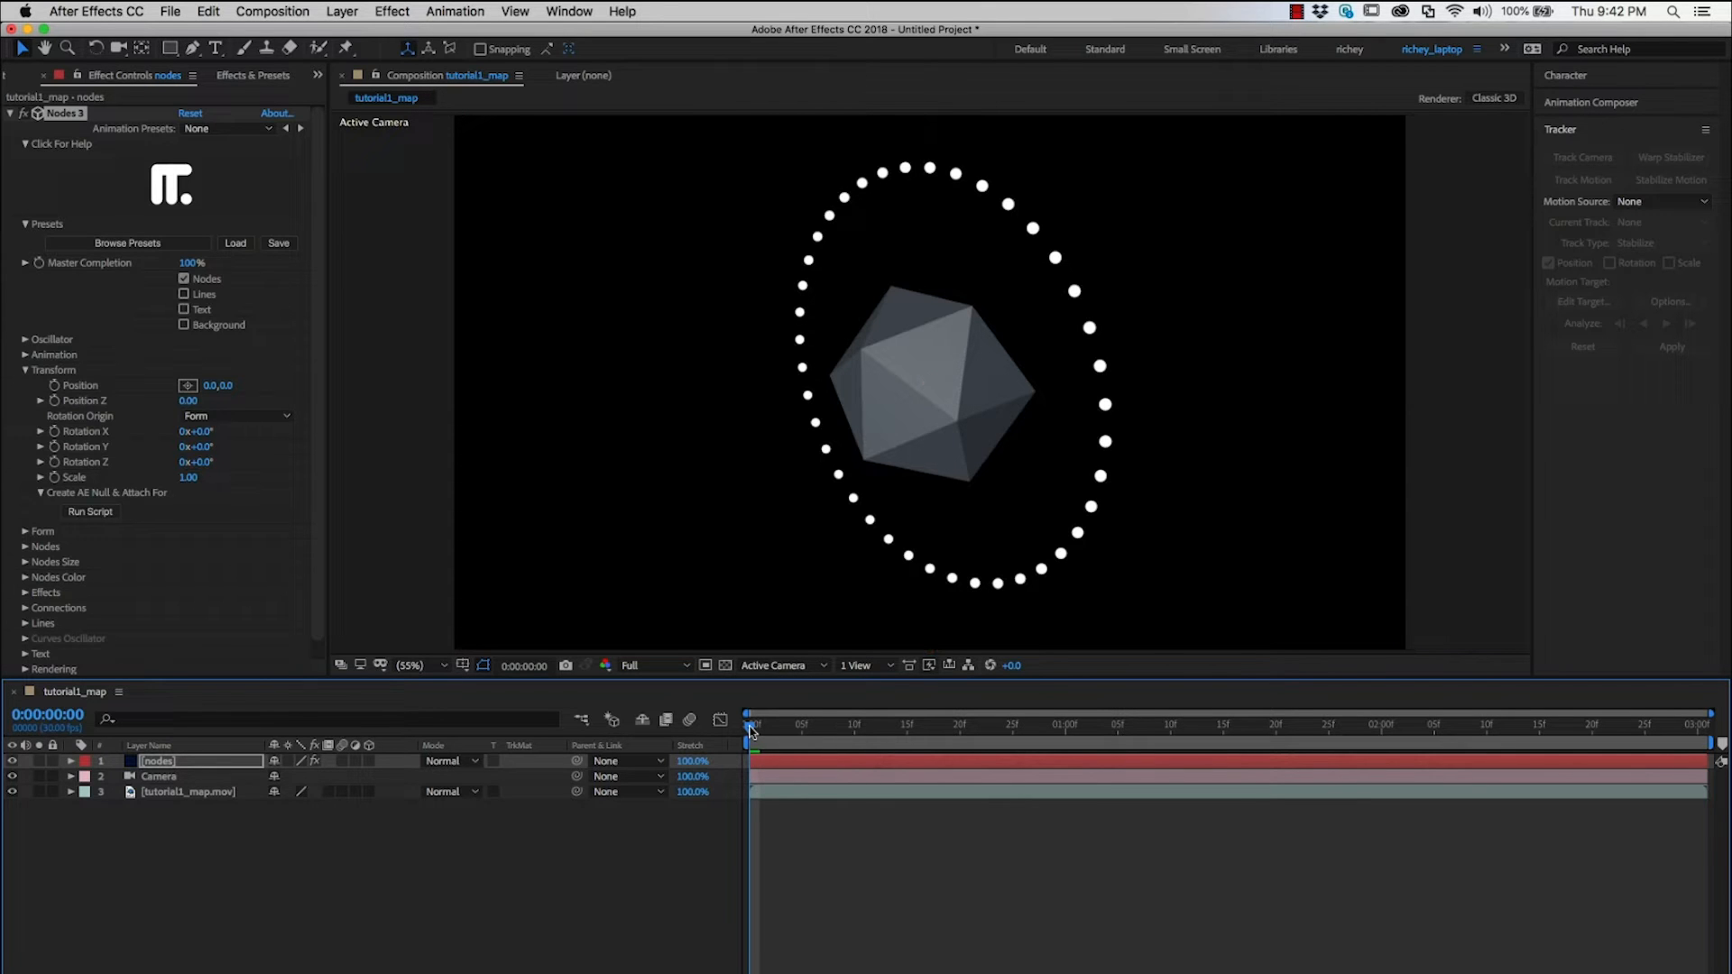
left_click(1342, 725)
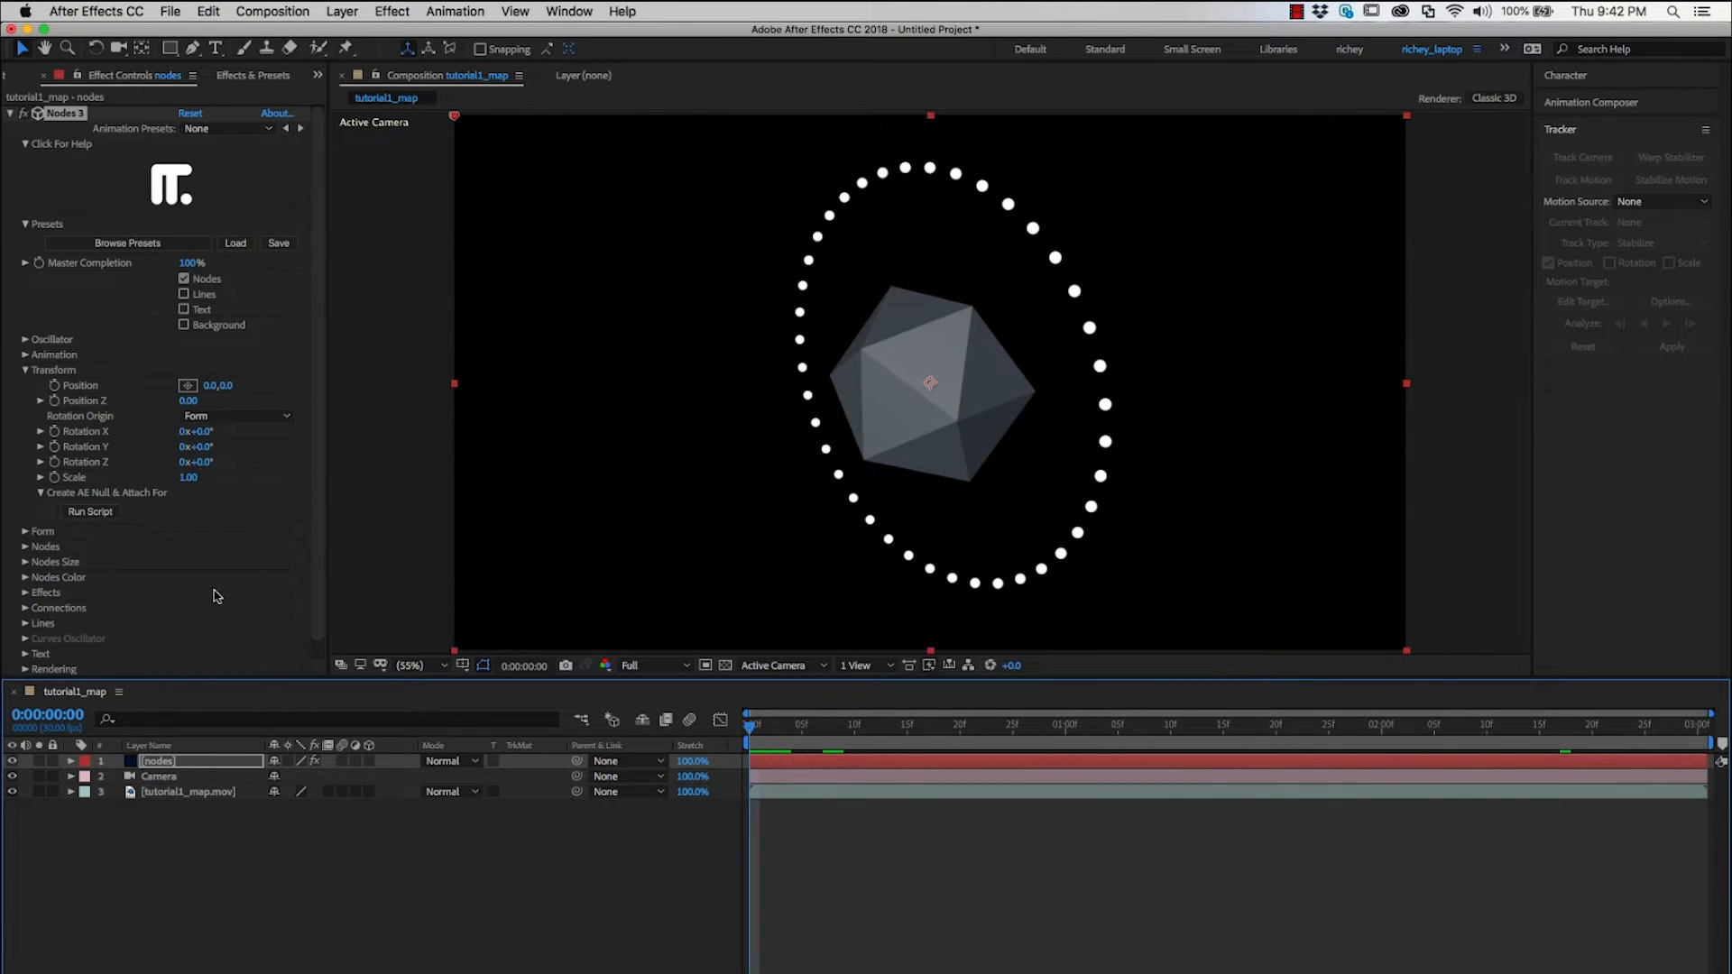
mouse_move(801, 365)
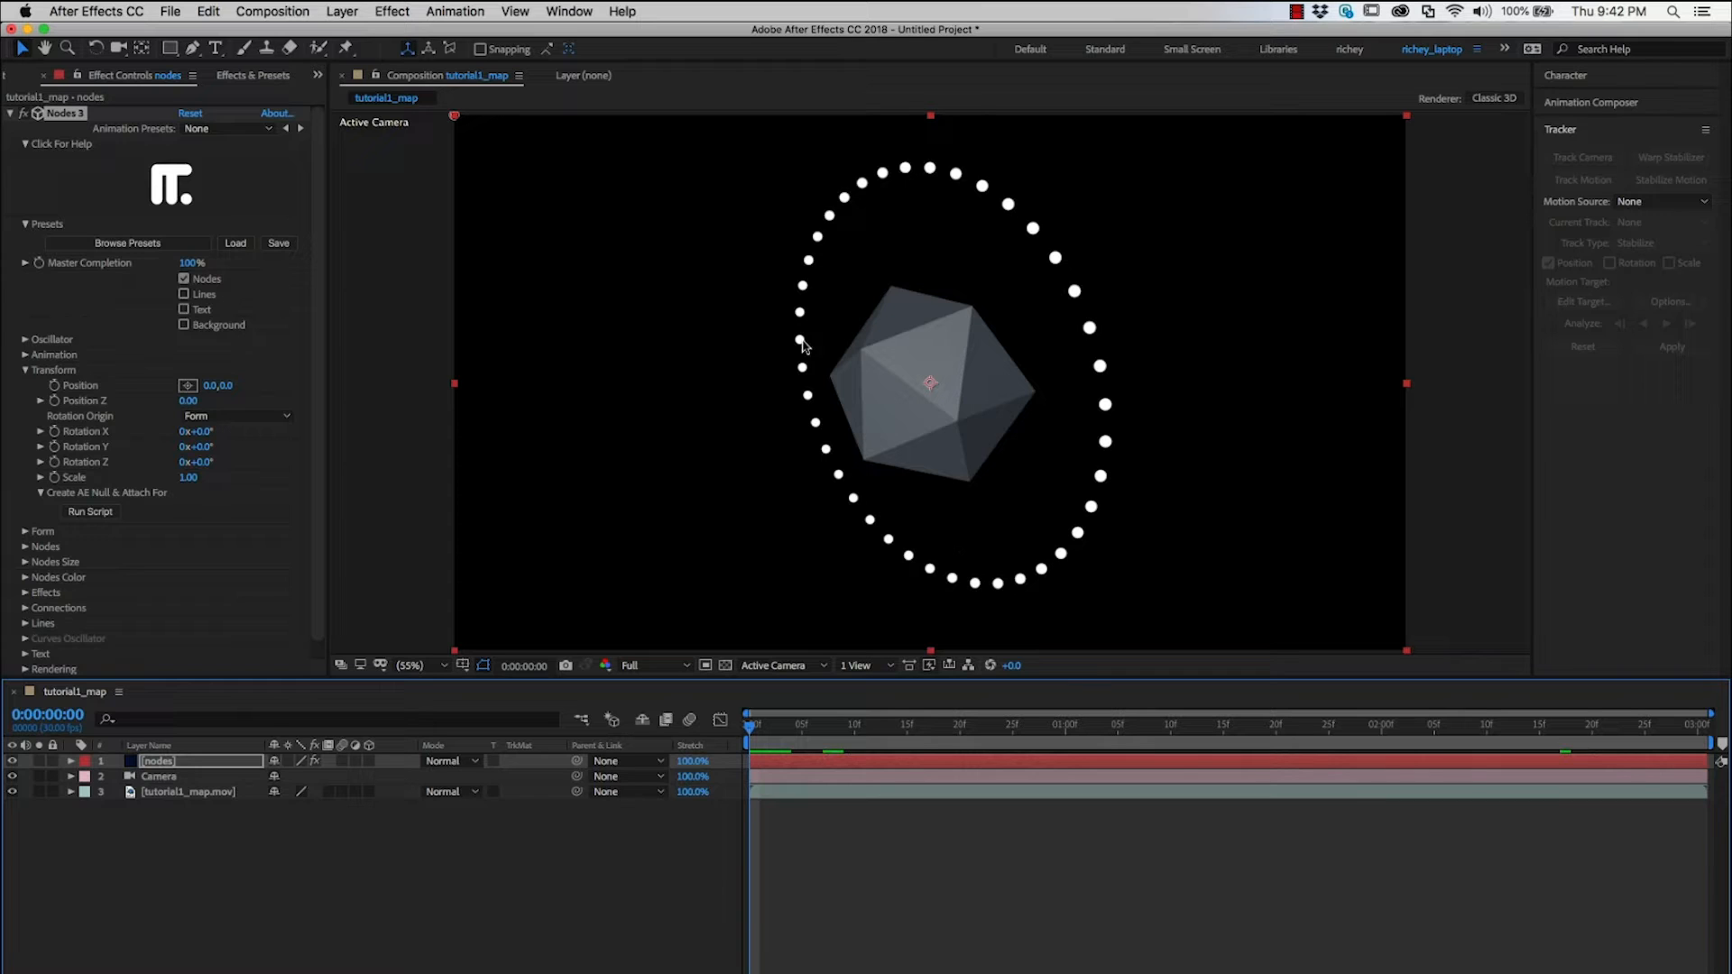
Set the Nodes 3 Form to Import Obj 3D Models.
left_click(26, 369)
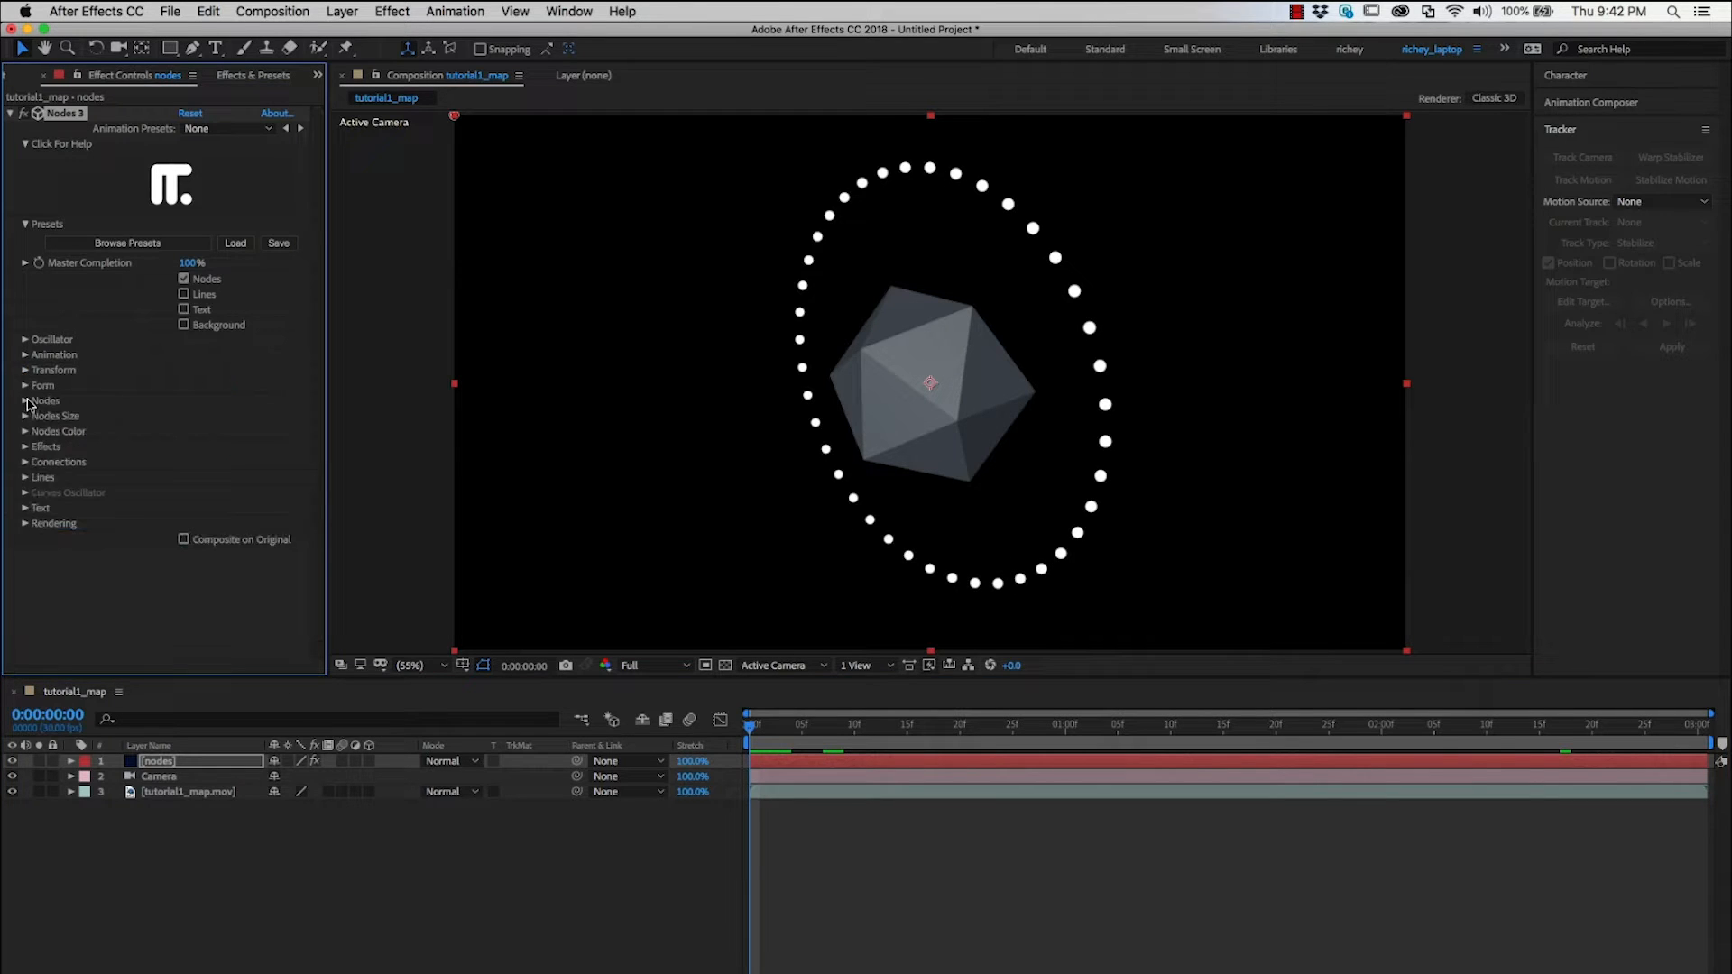
left_click(22, 384)
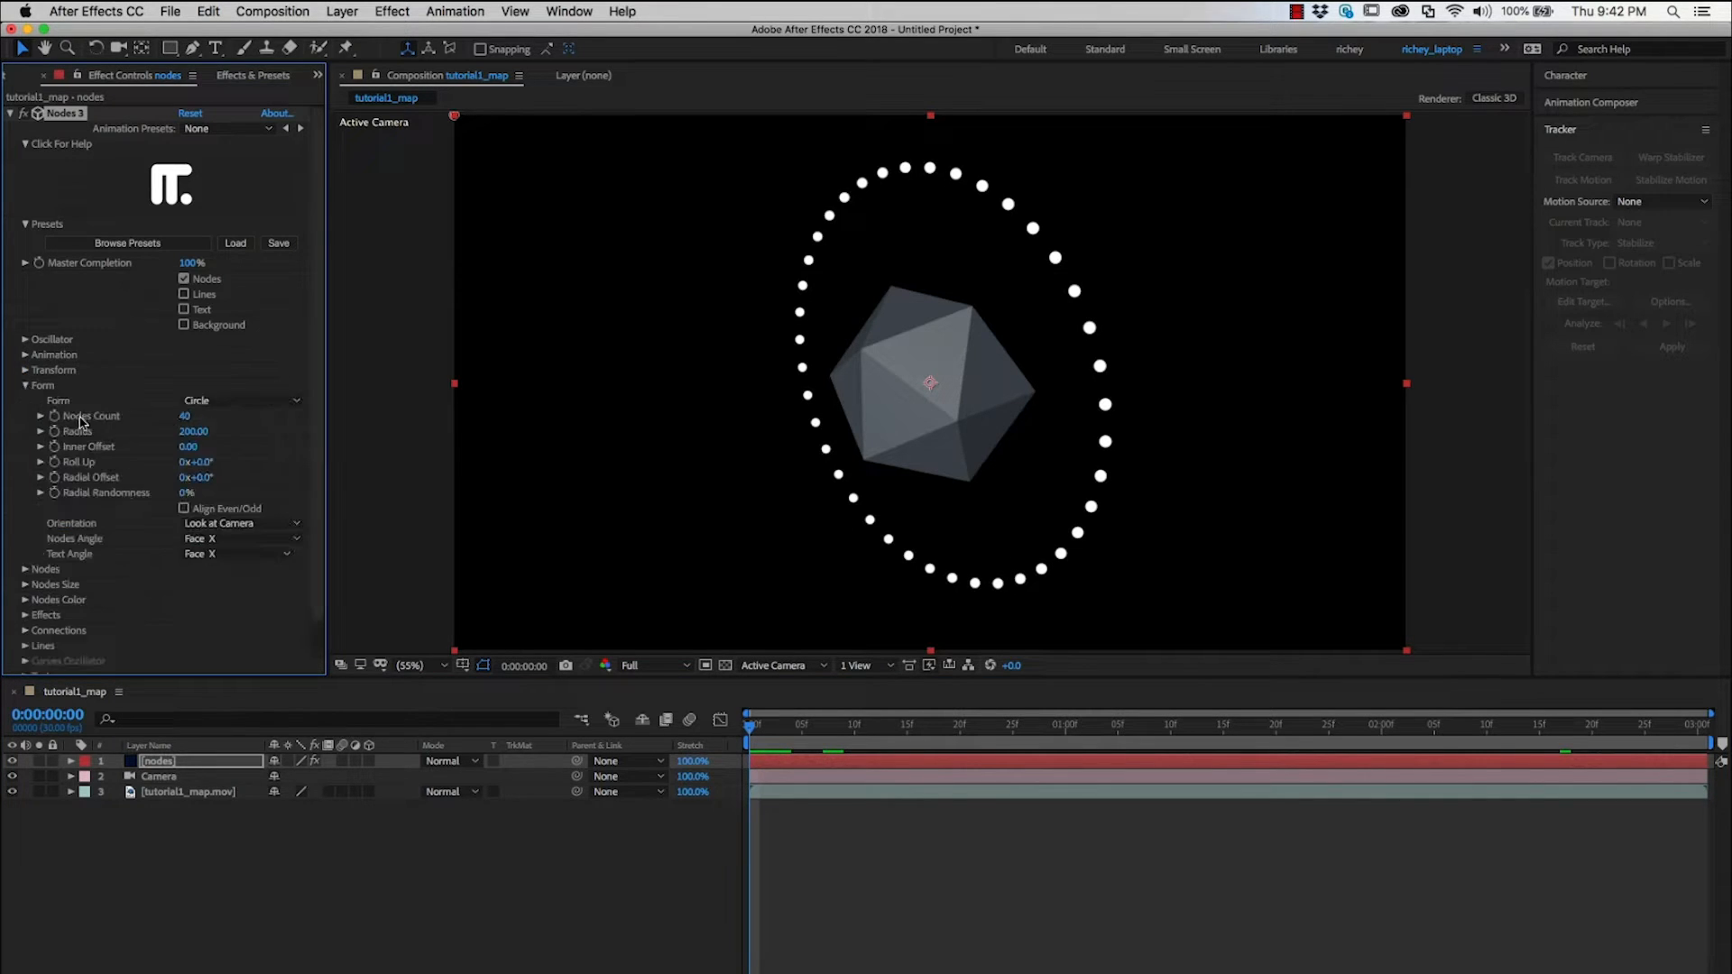
left_click(238, 400)
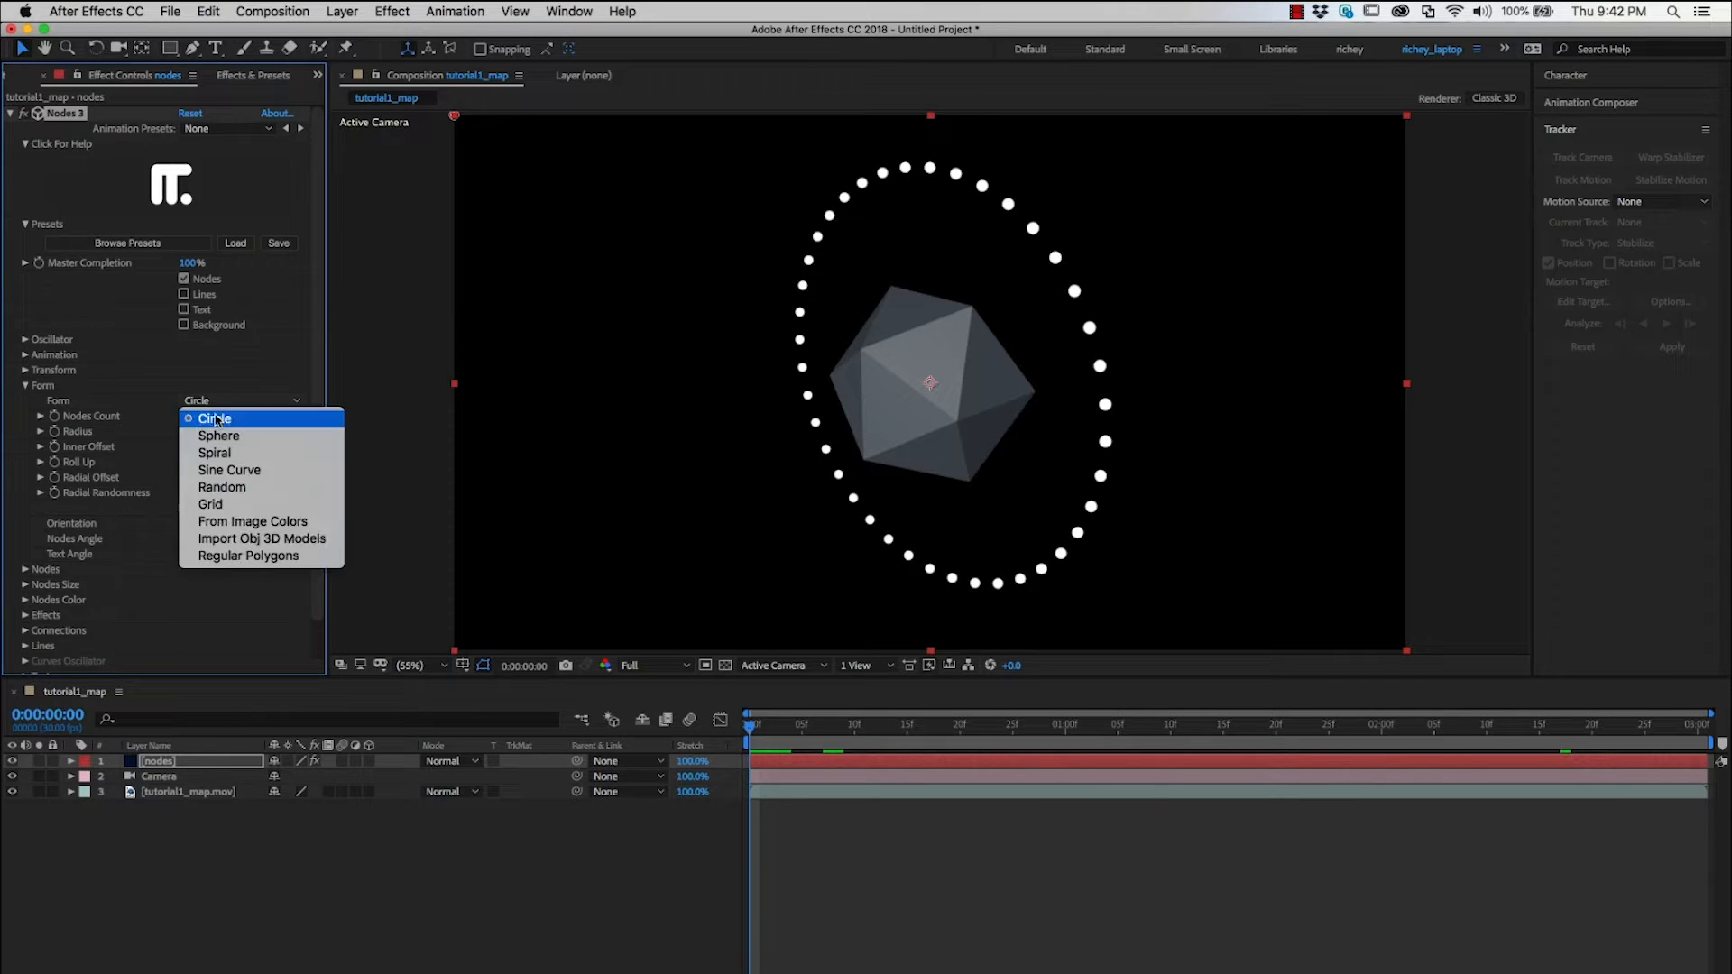
left_click(262, 538)
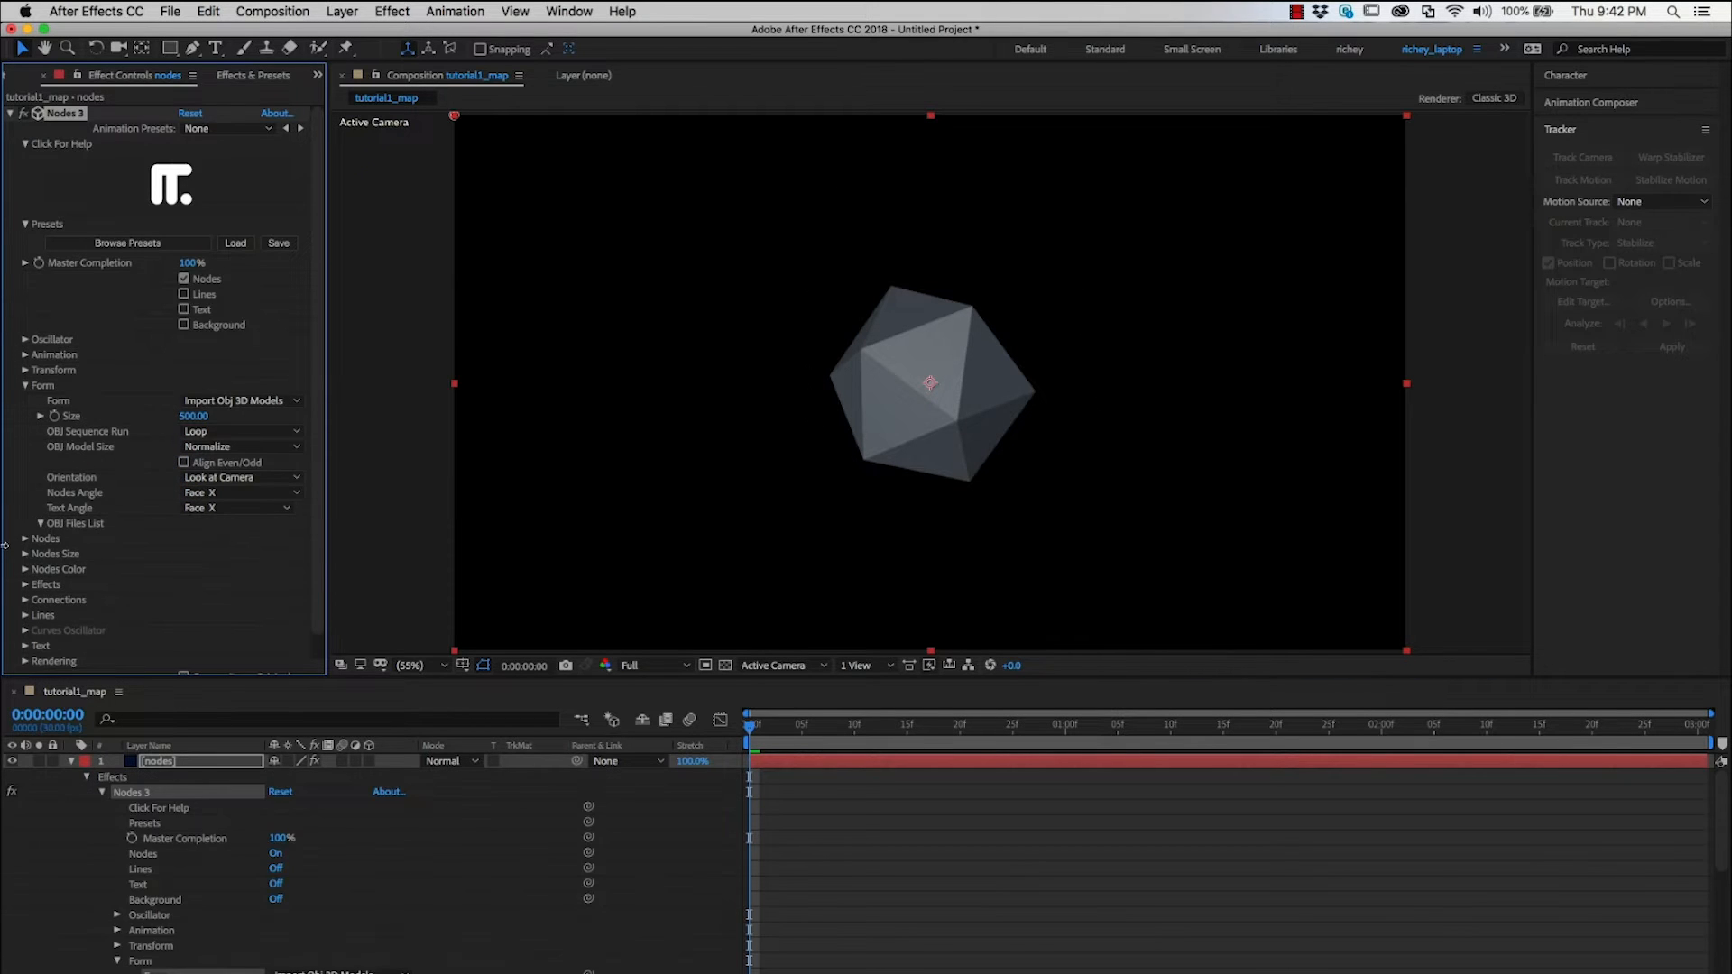
Choose platonic.obj from the OBJ Files List as the source model.
left_click(43, 523)
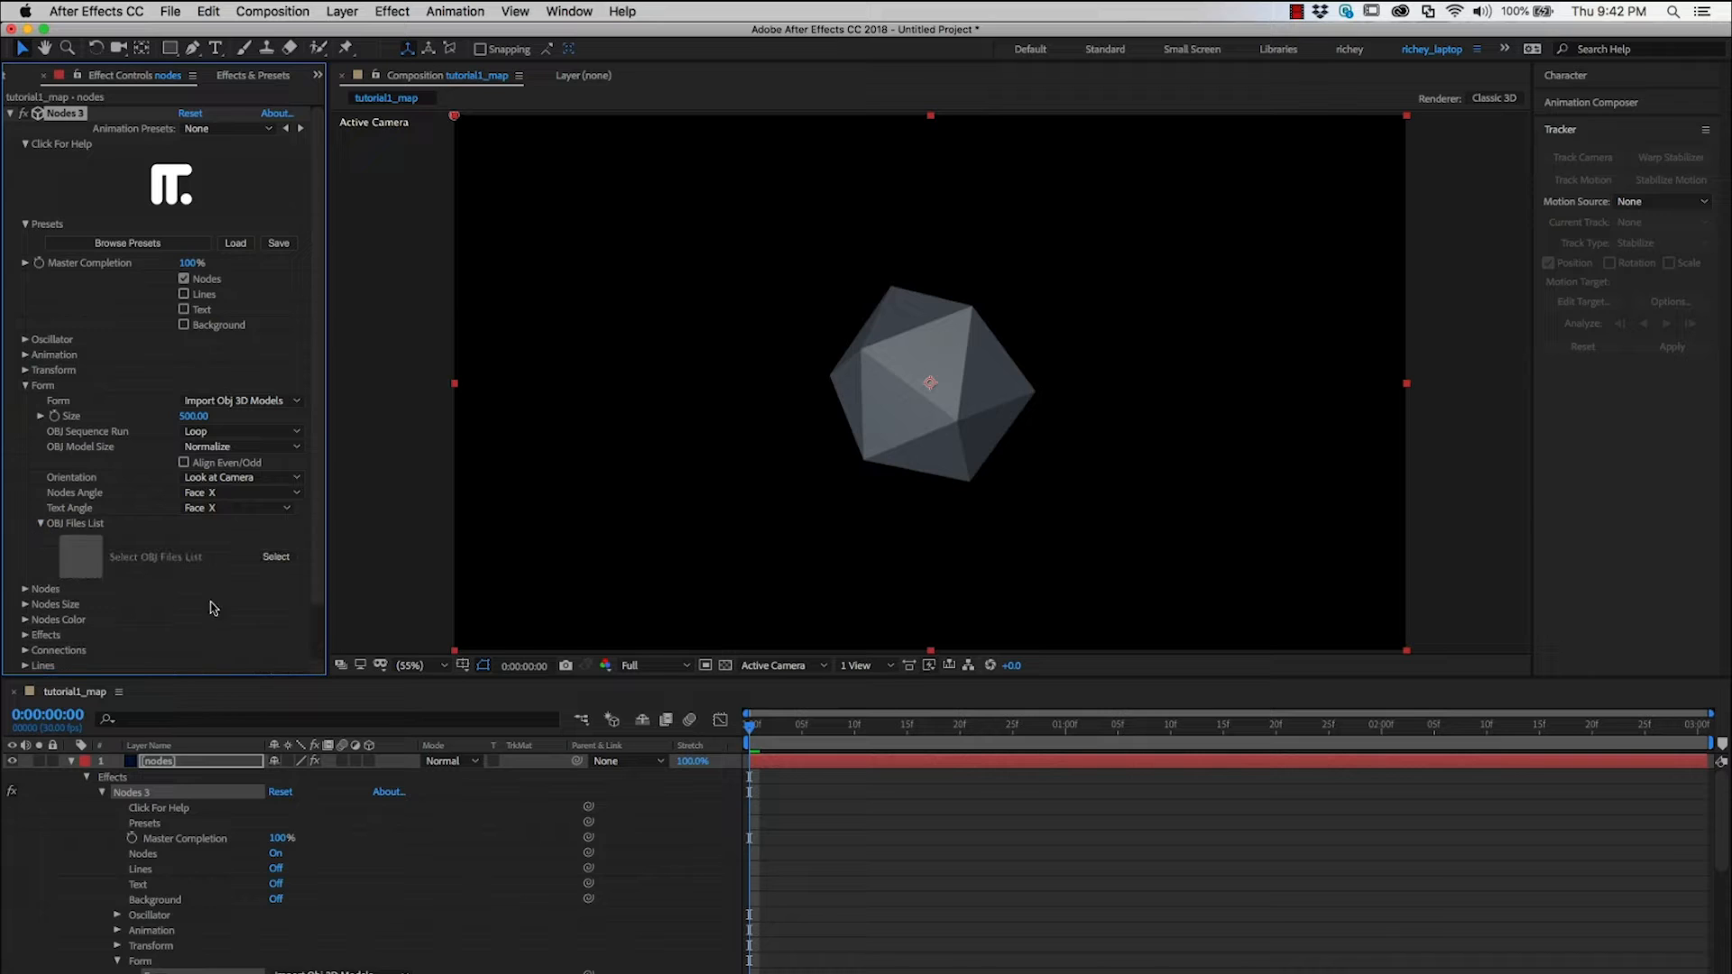
left_click(274, 556)
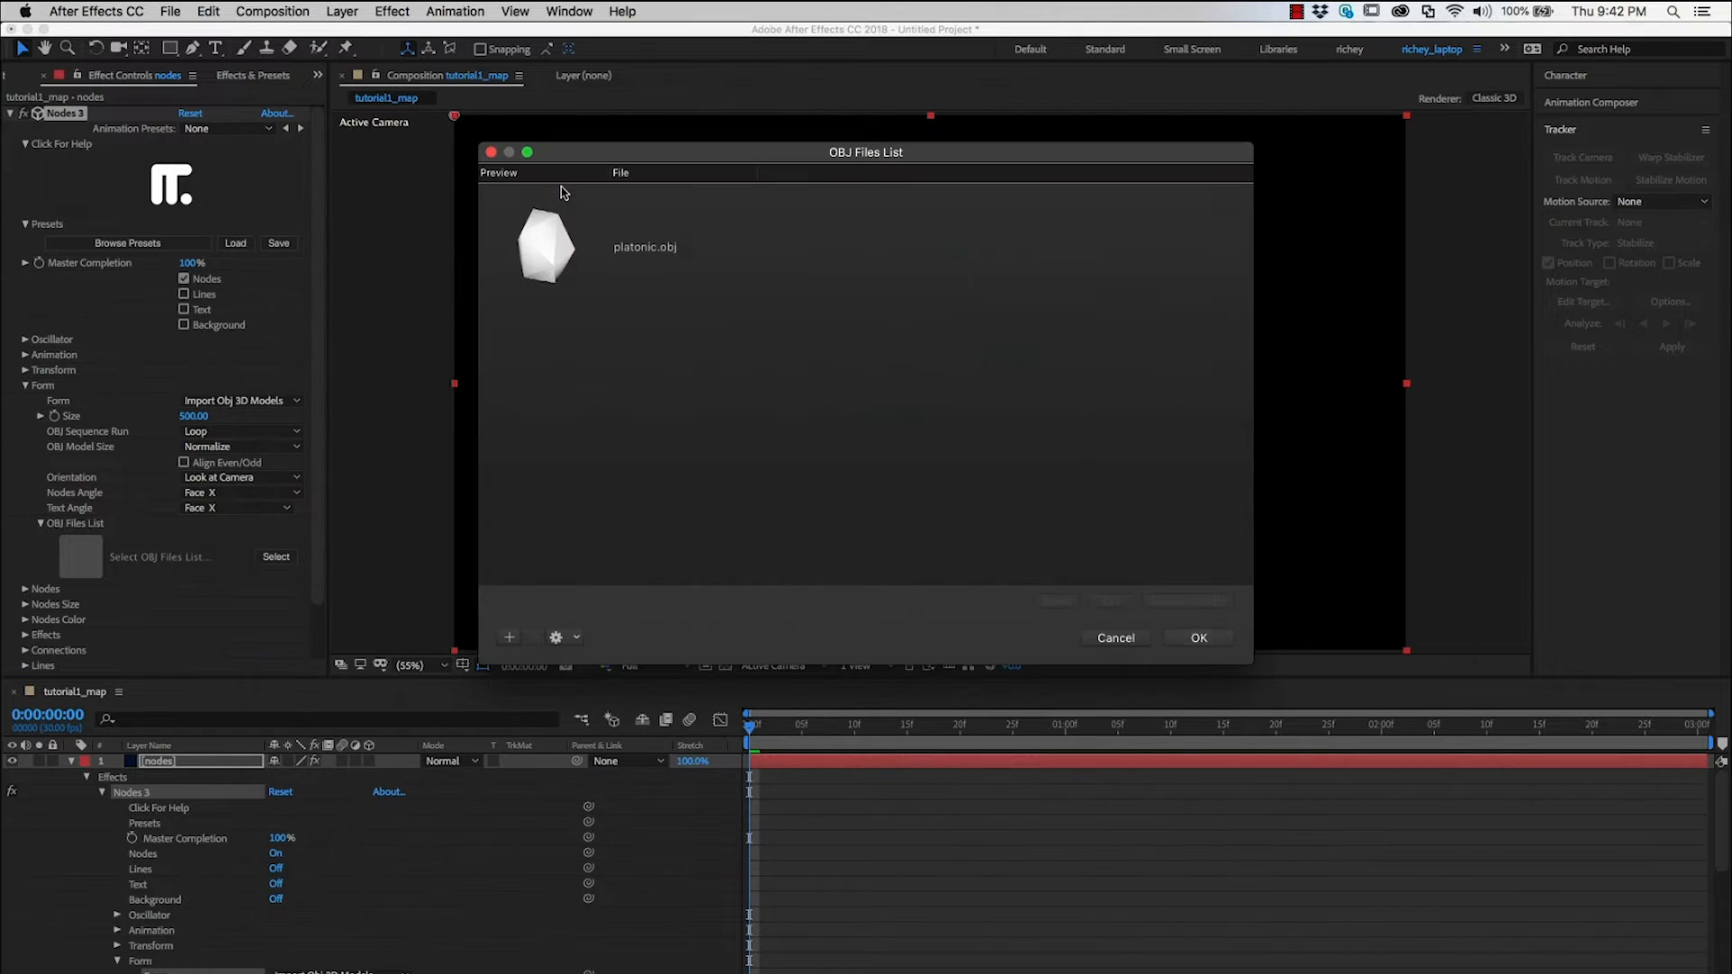
left_click(1198, 639)
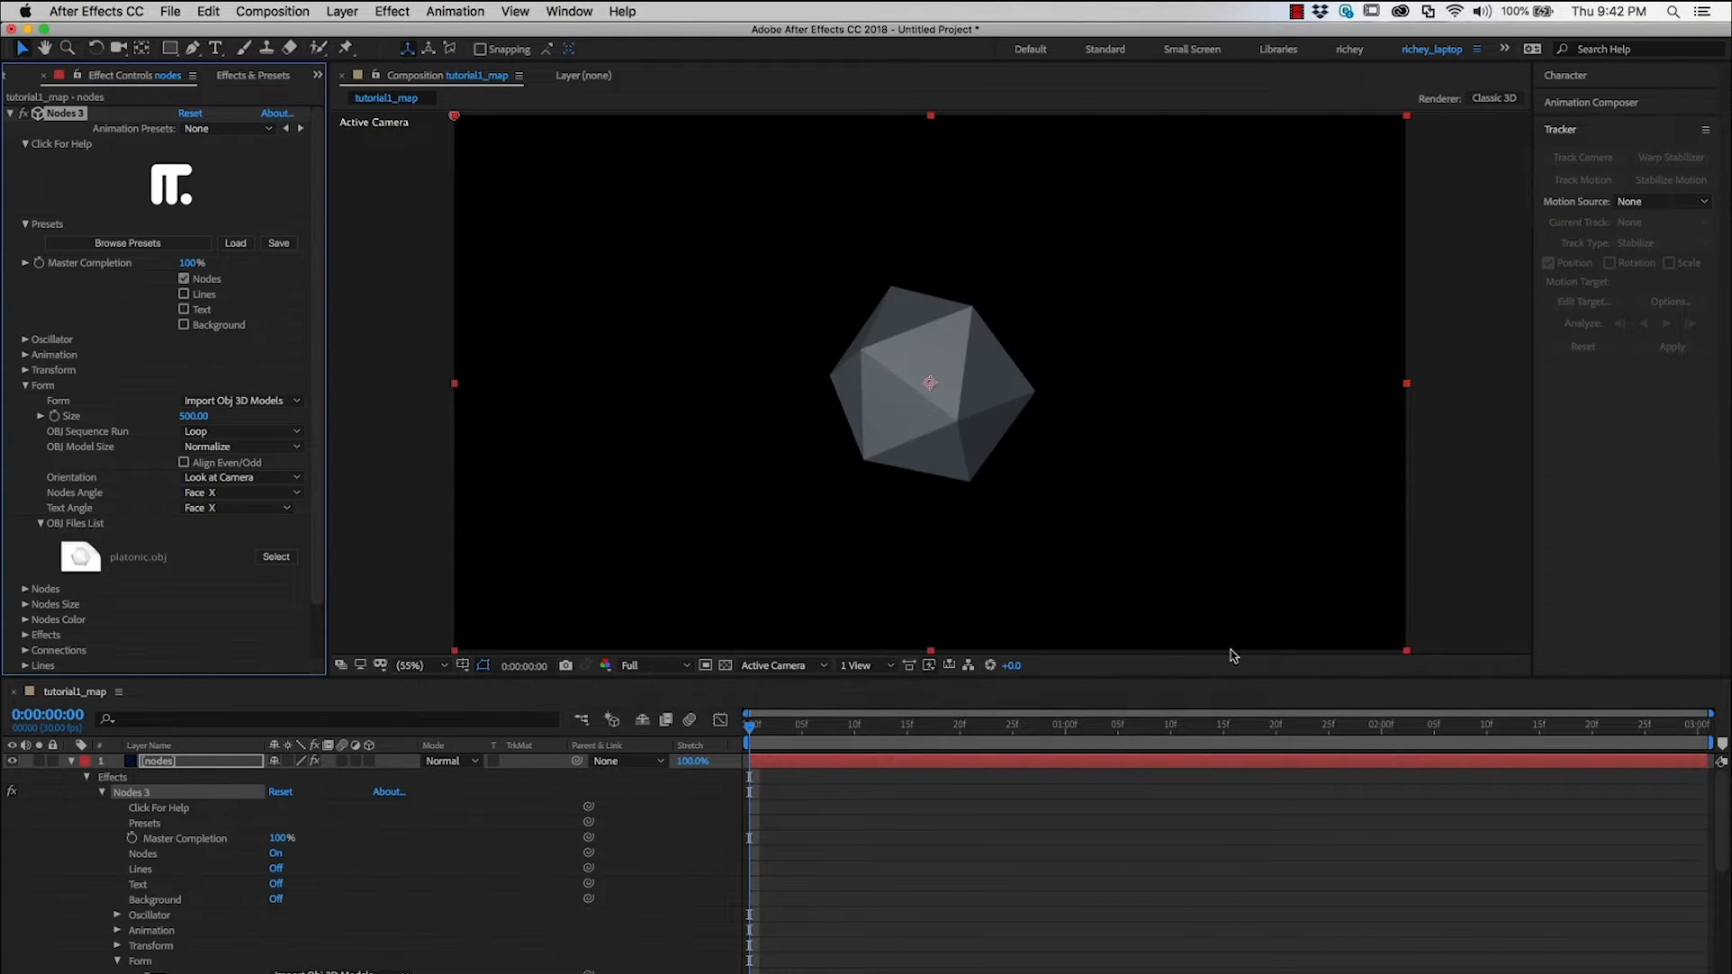
left_click(184, 278)
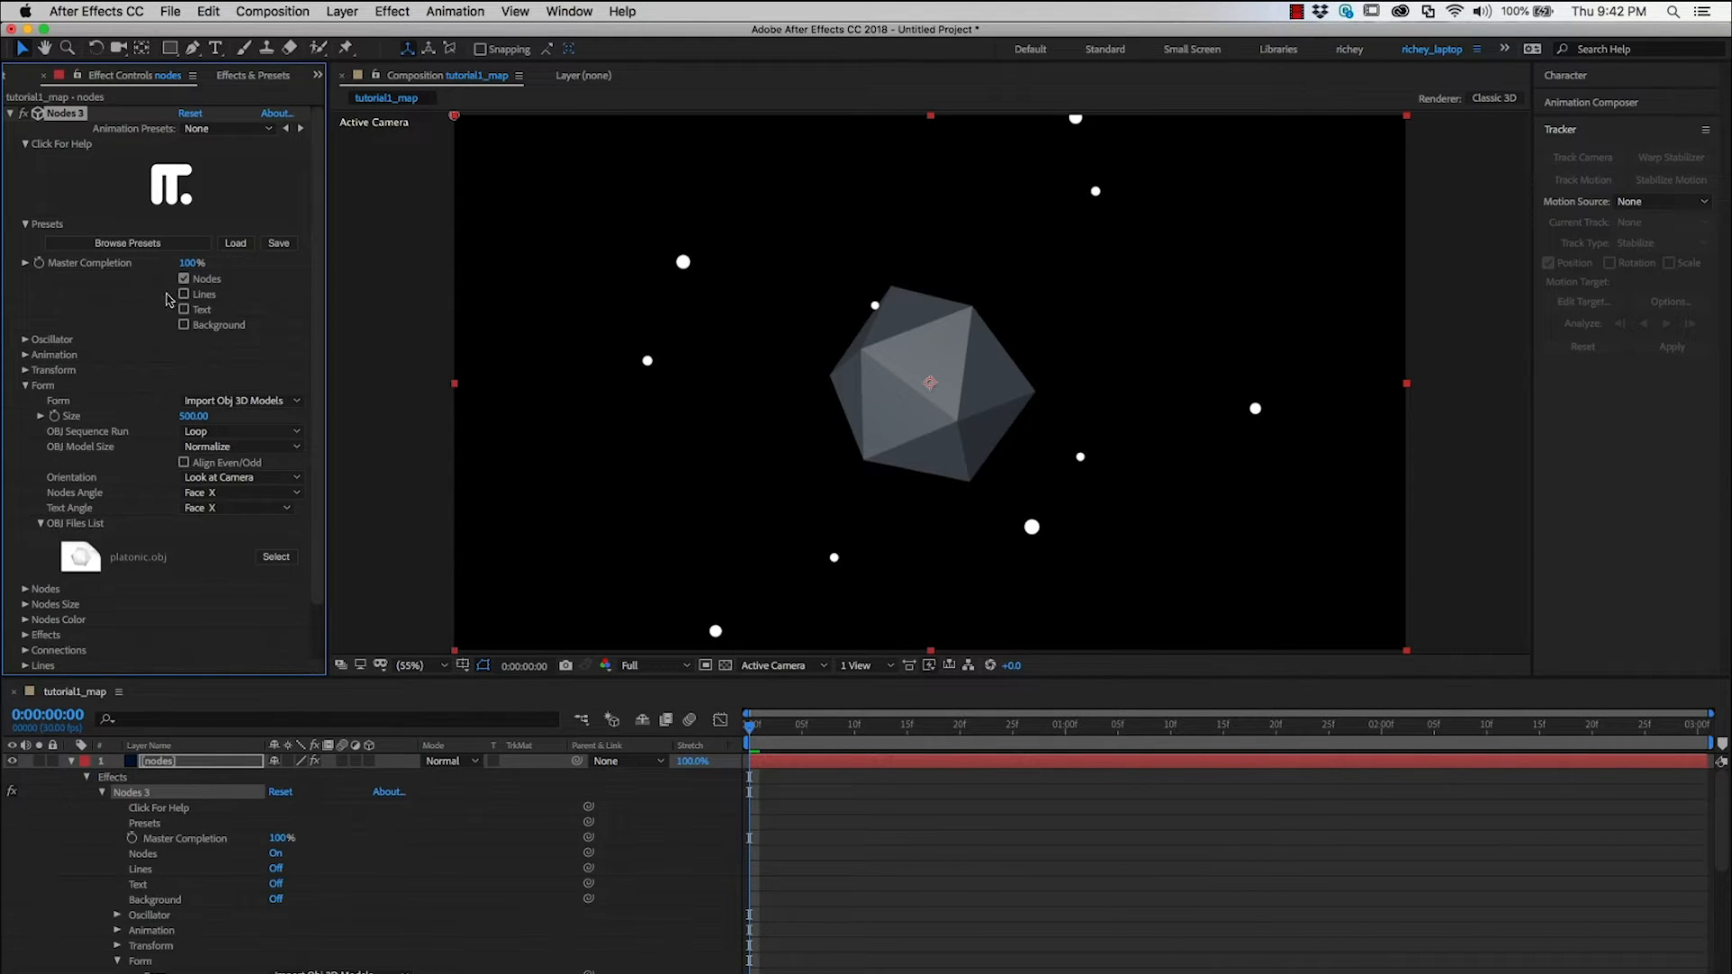
Draw Lines instead of Nodes using Triangulation (OBJ Only) with Hidden Lines enabled.
left_click(184, 278)
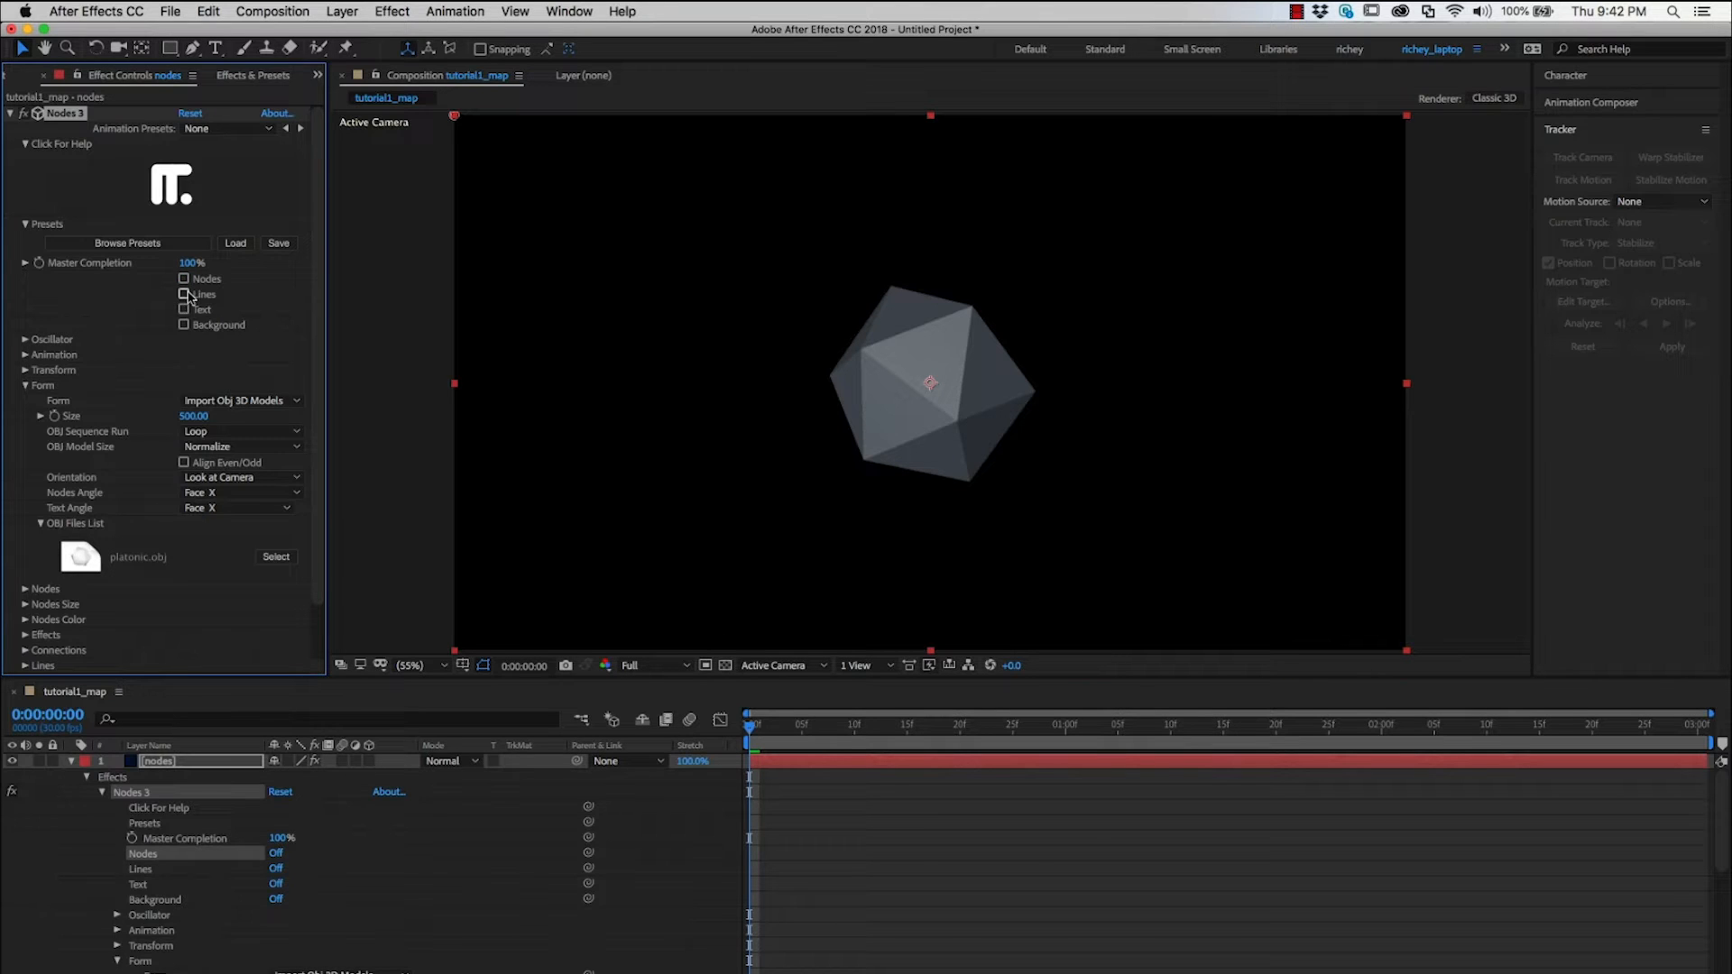
left_click(184, 294)
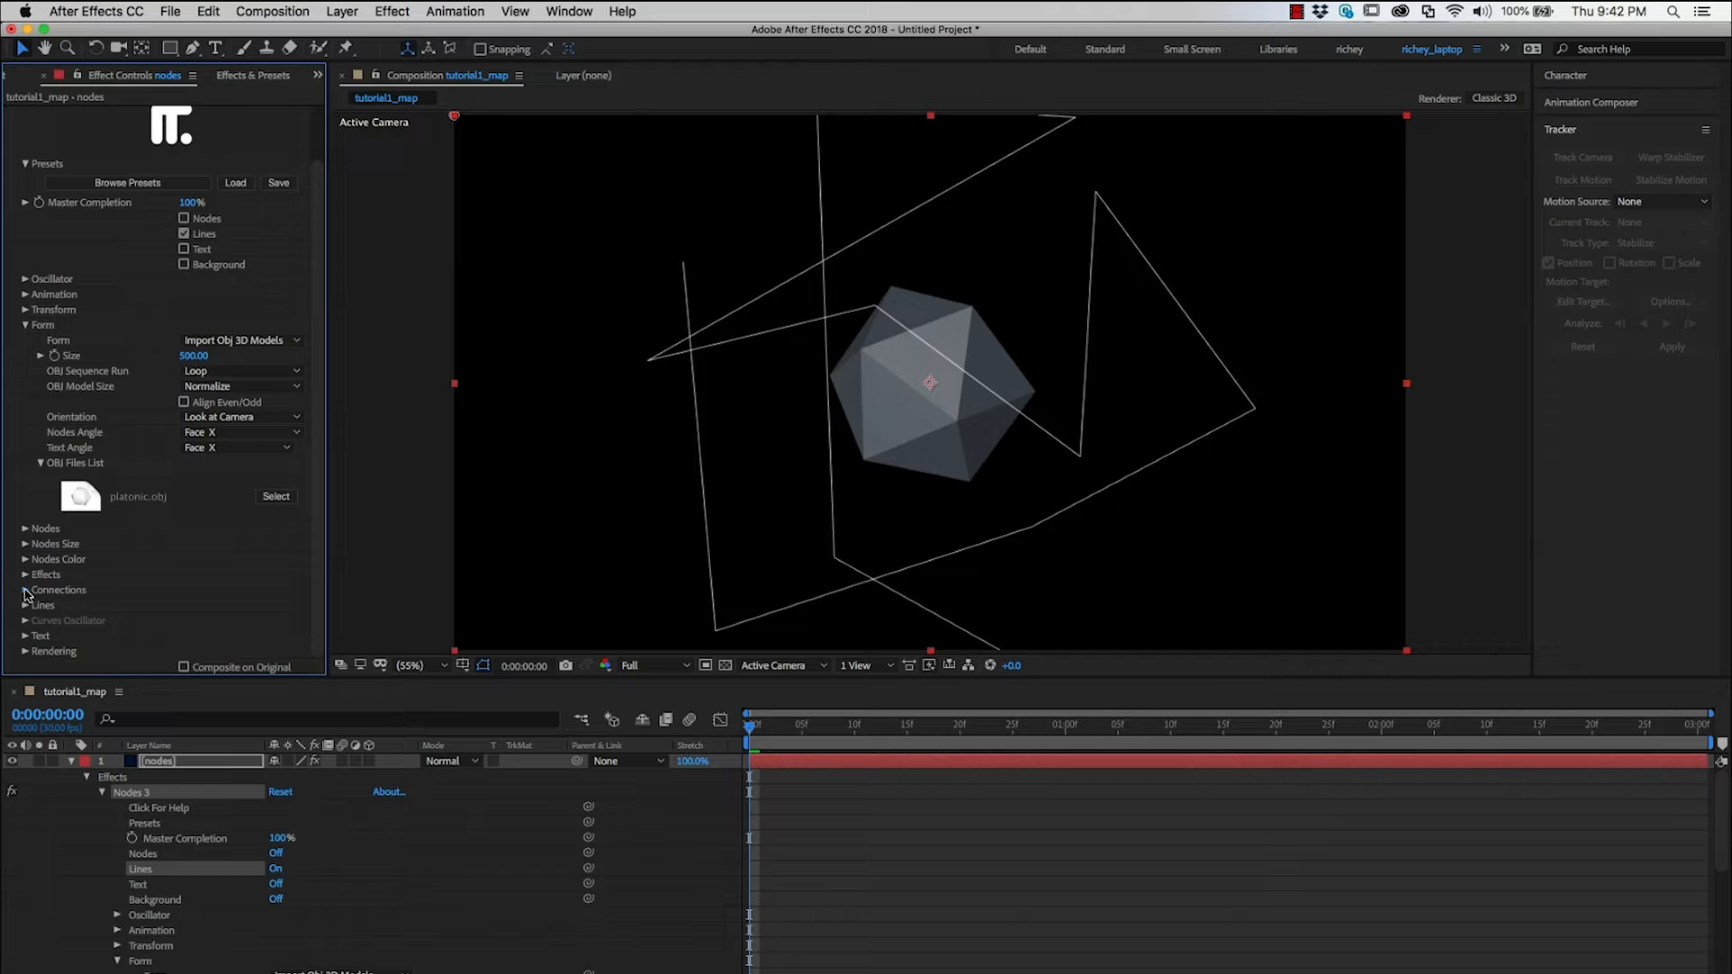
left_click(216, 577)
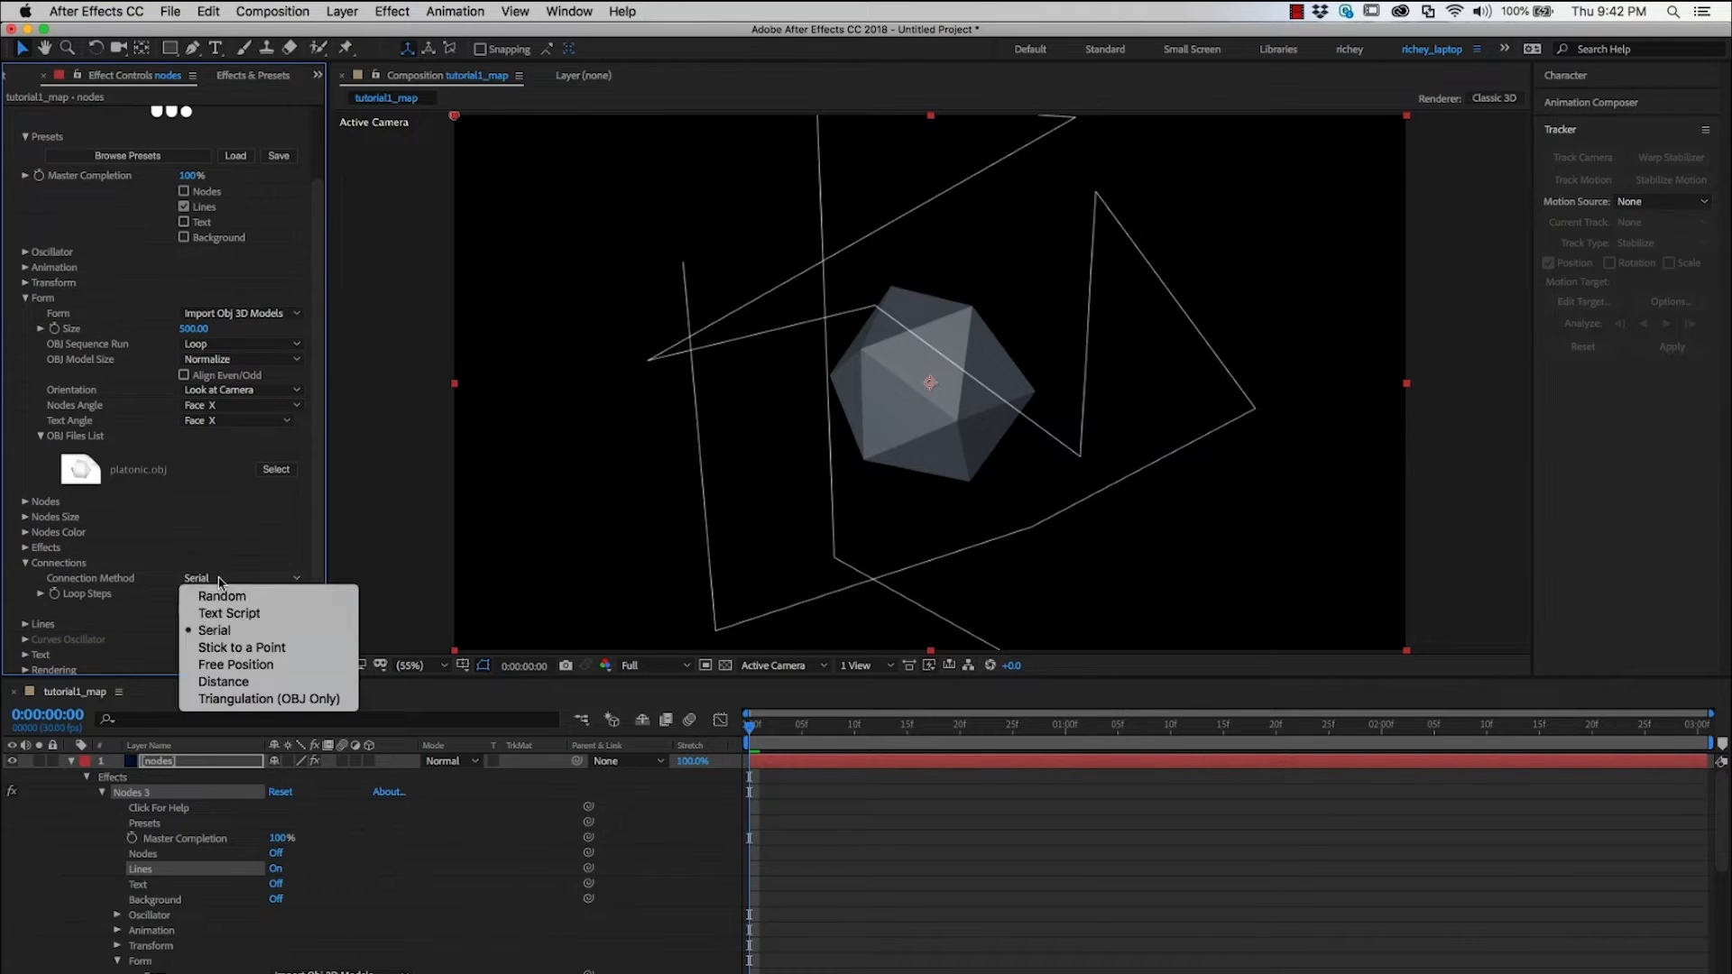
mouse_move(267, 700)
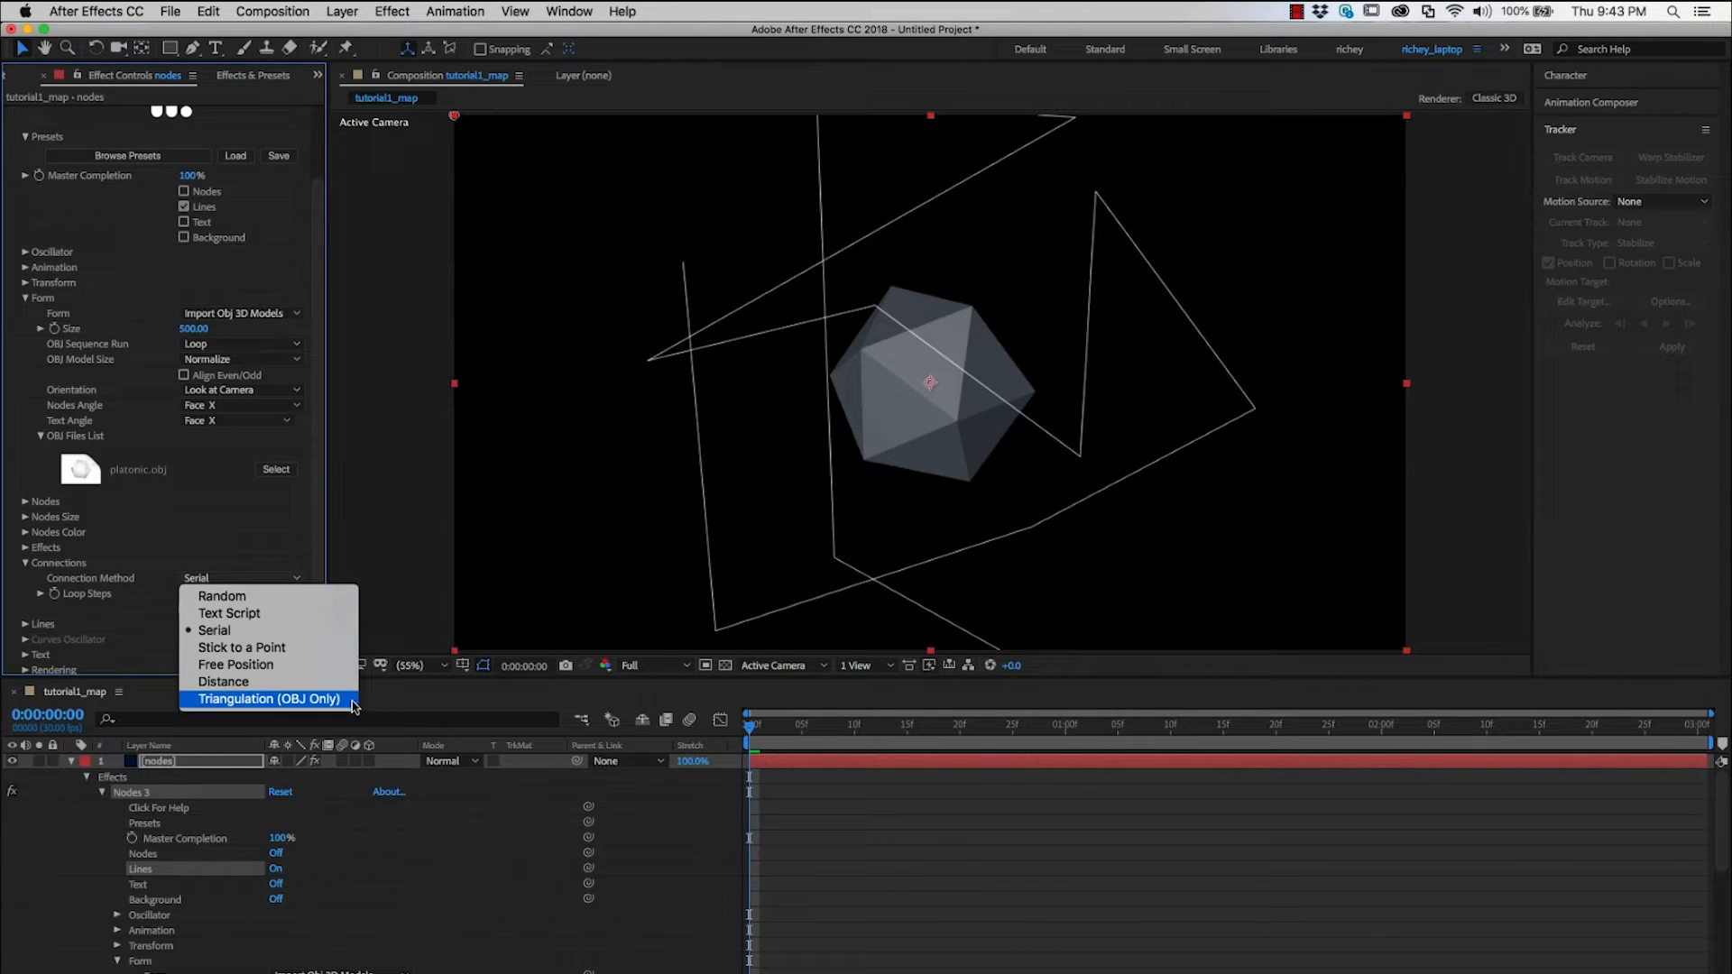
left_click(267, 700)
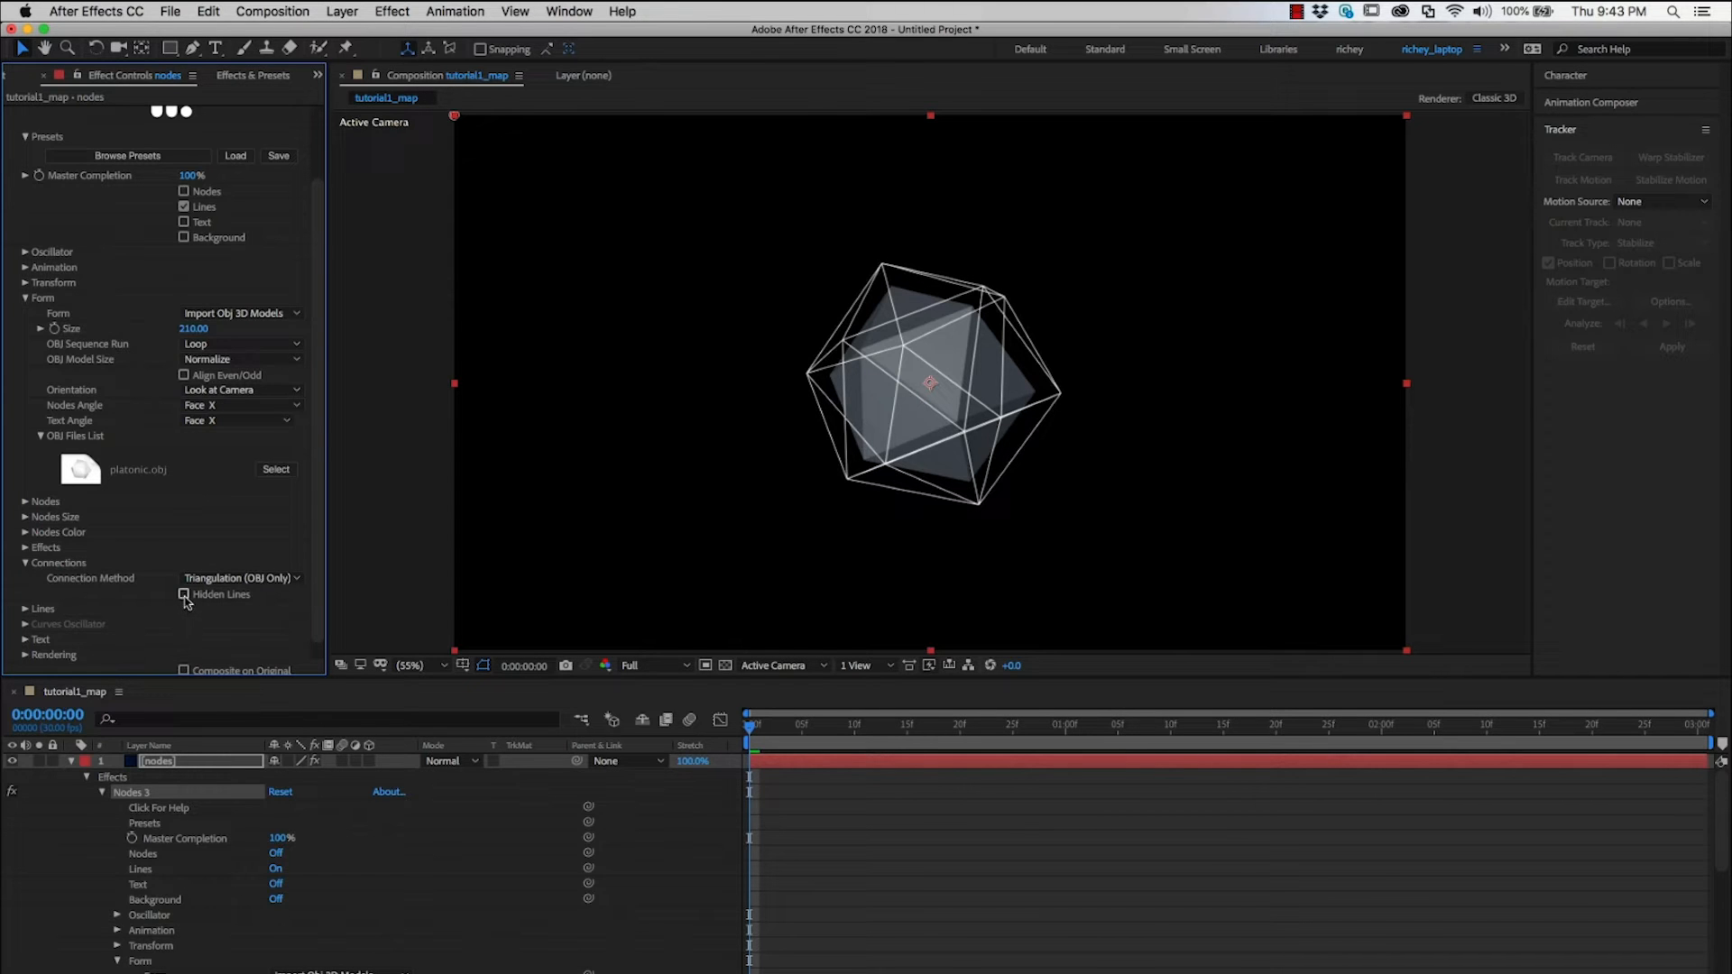
left_click(184, 595)
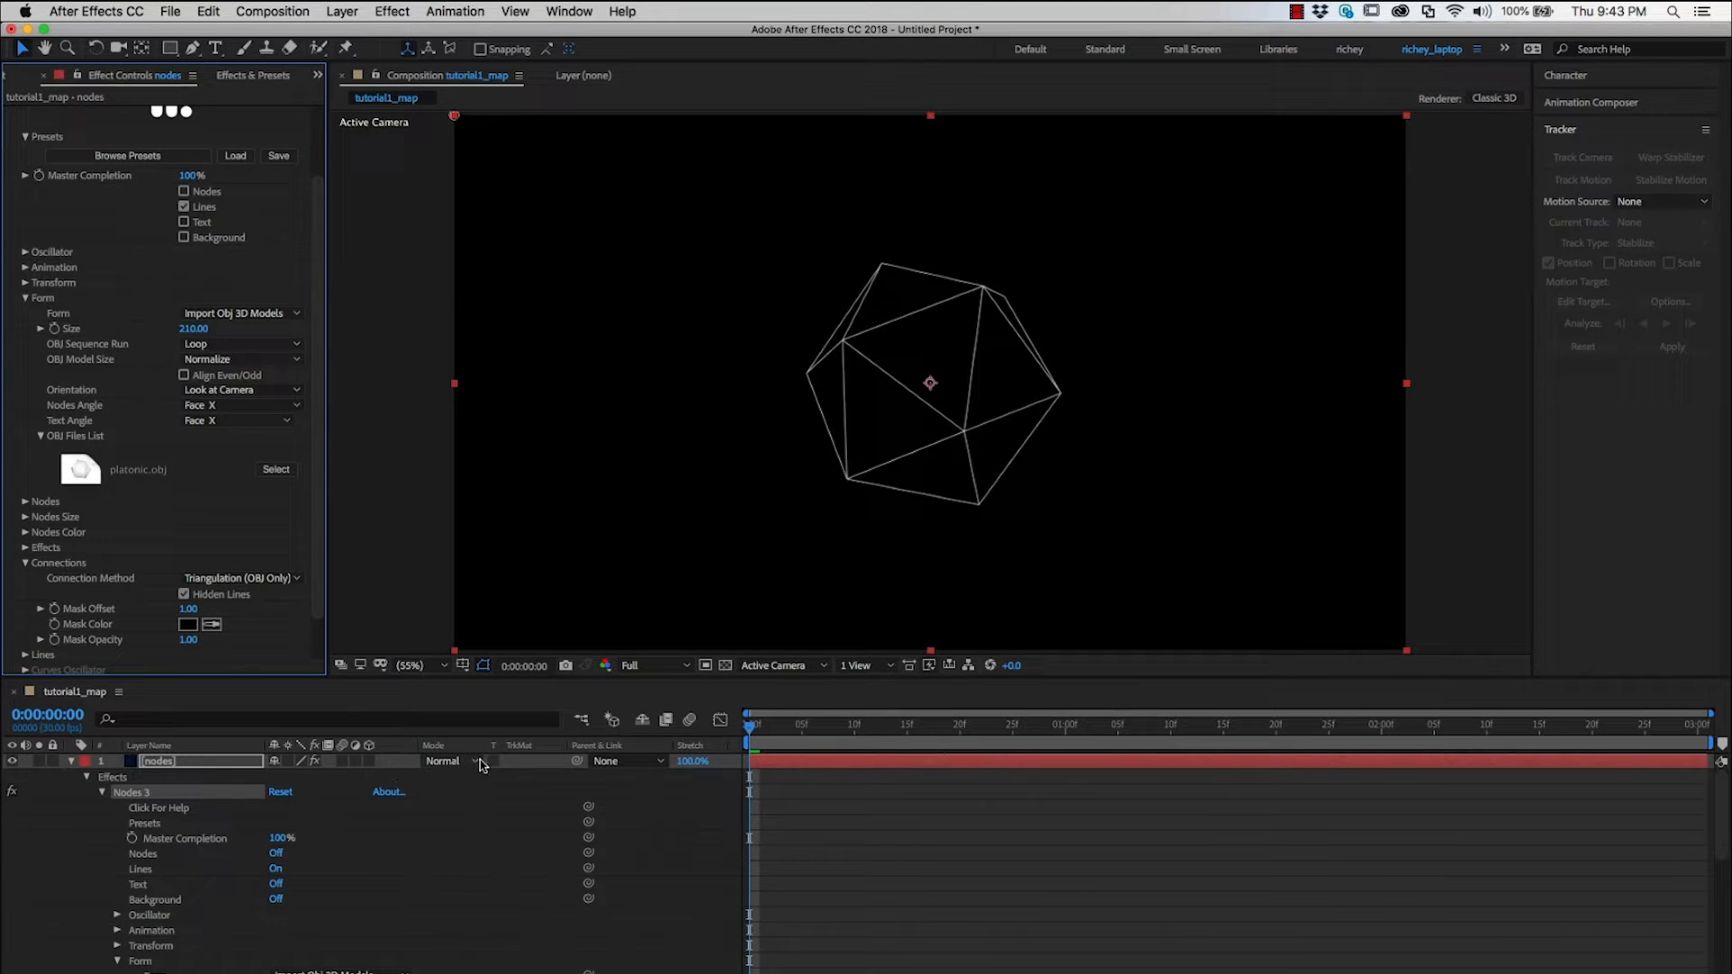
Set the nodes layer's blending mode to Screen so it lightens the layers beneath.
left_click(451, 761)
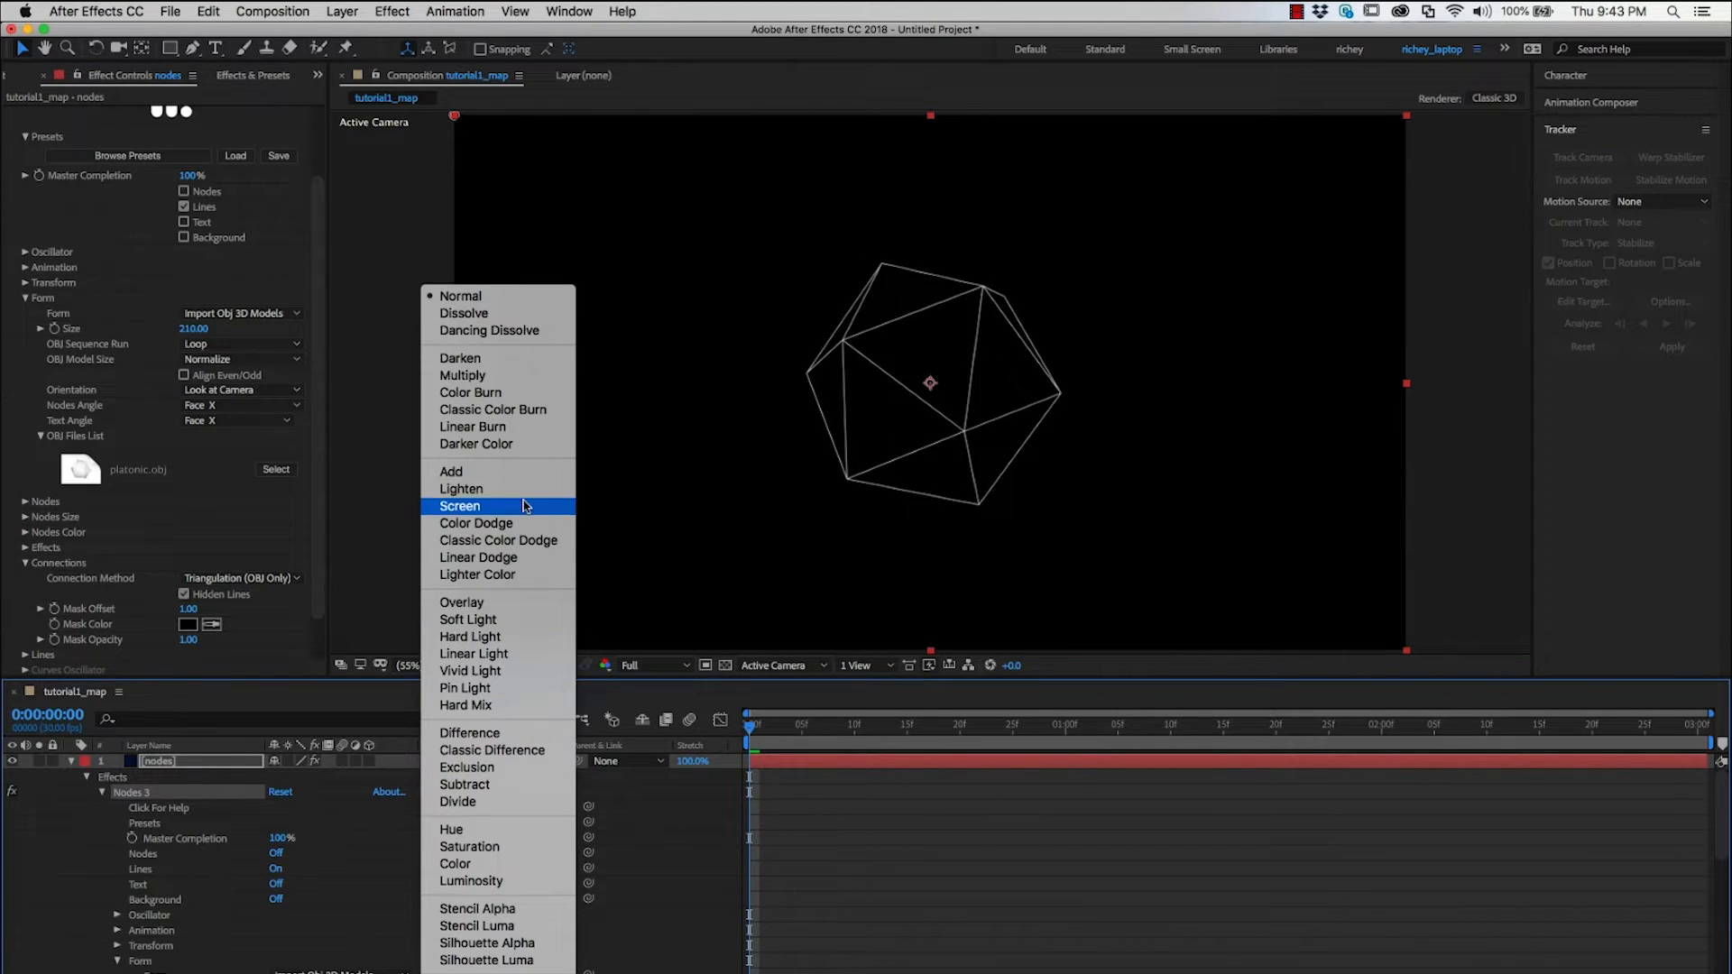
left_click(461, 505)
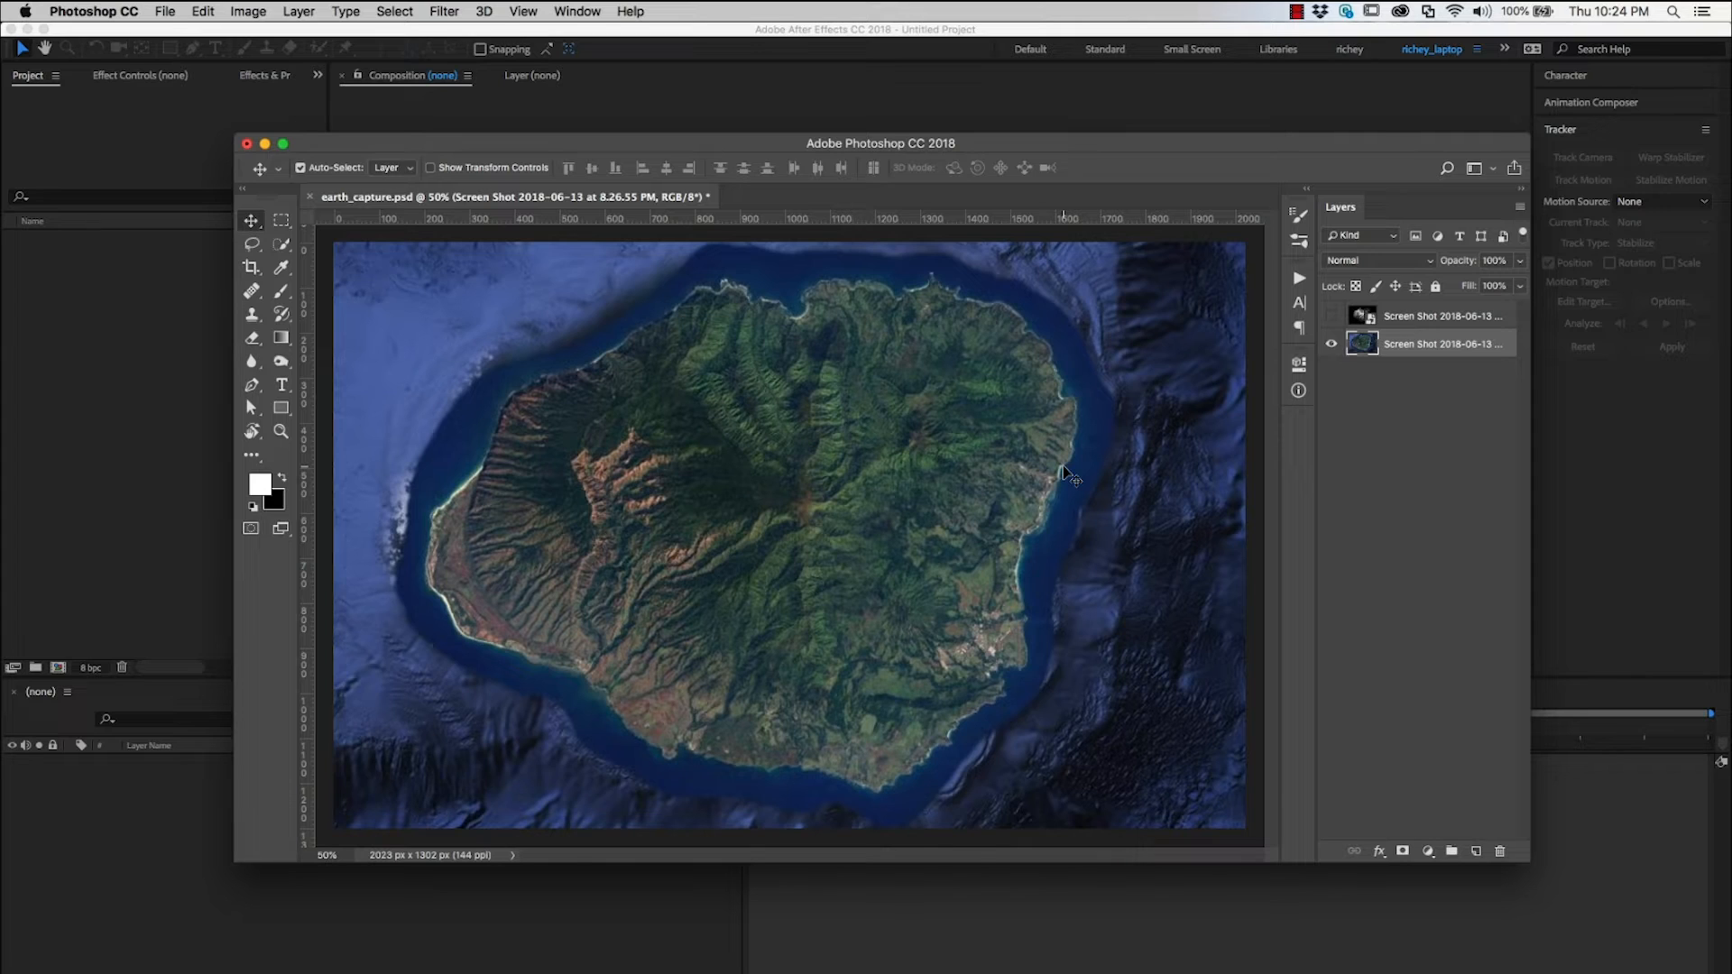
mouse_move(758, 461)
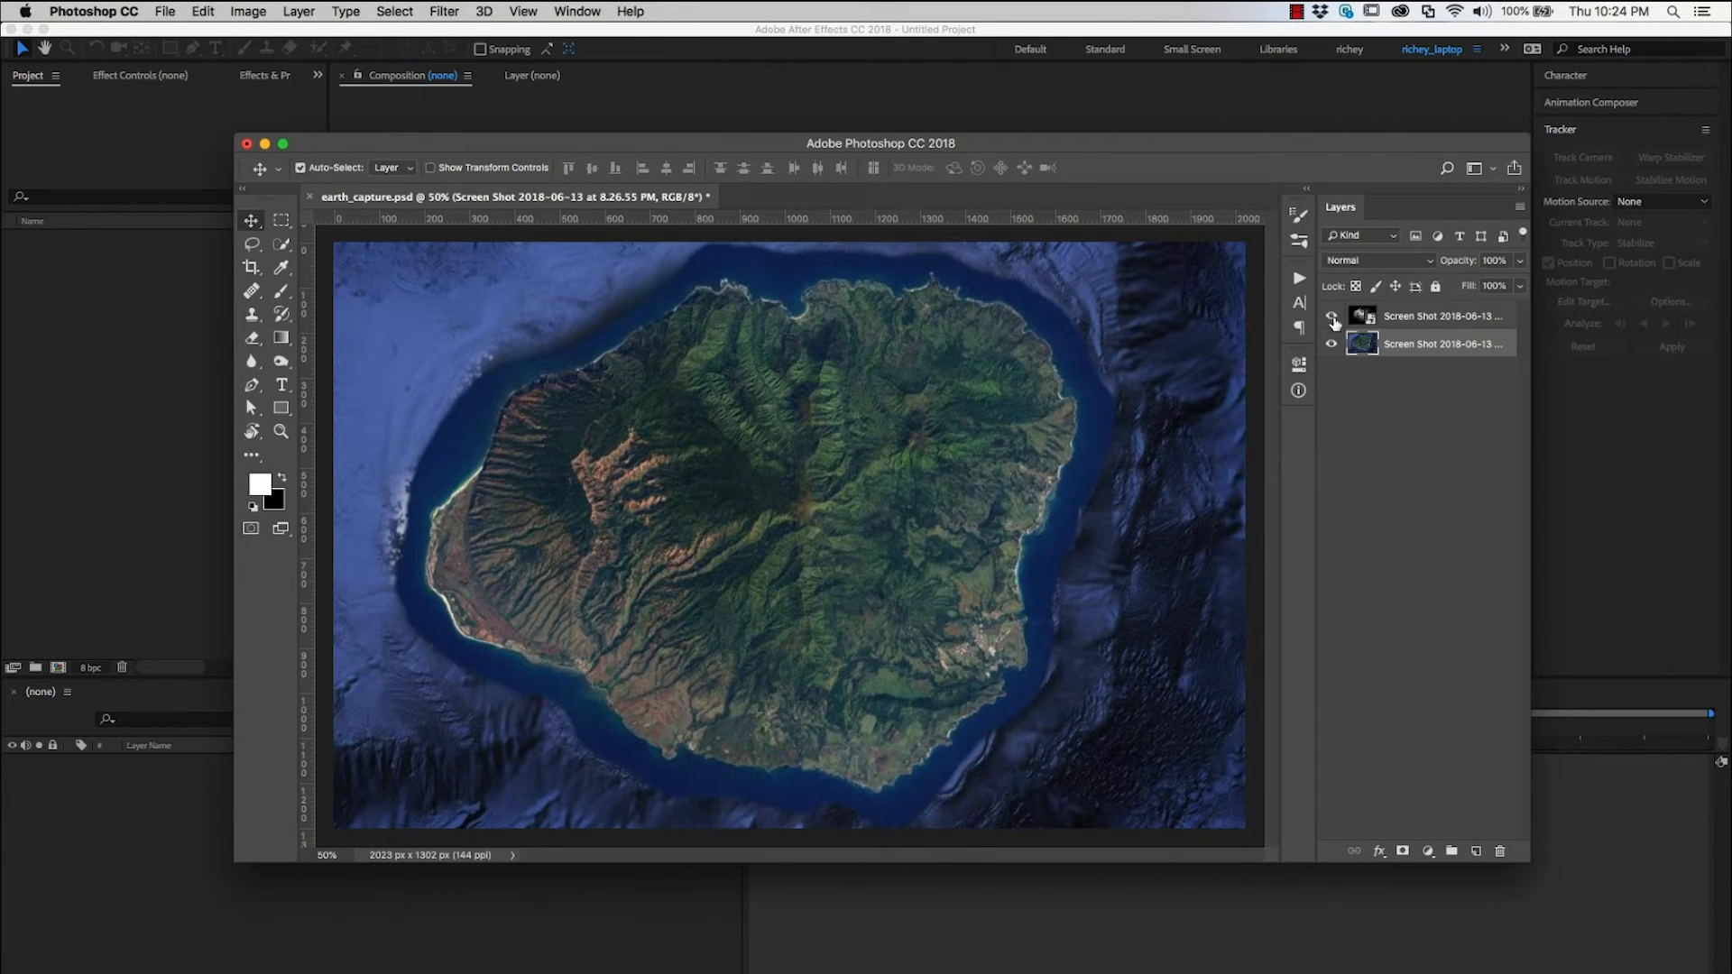
left_click(1331, 316)
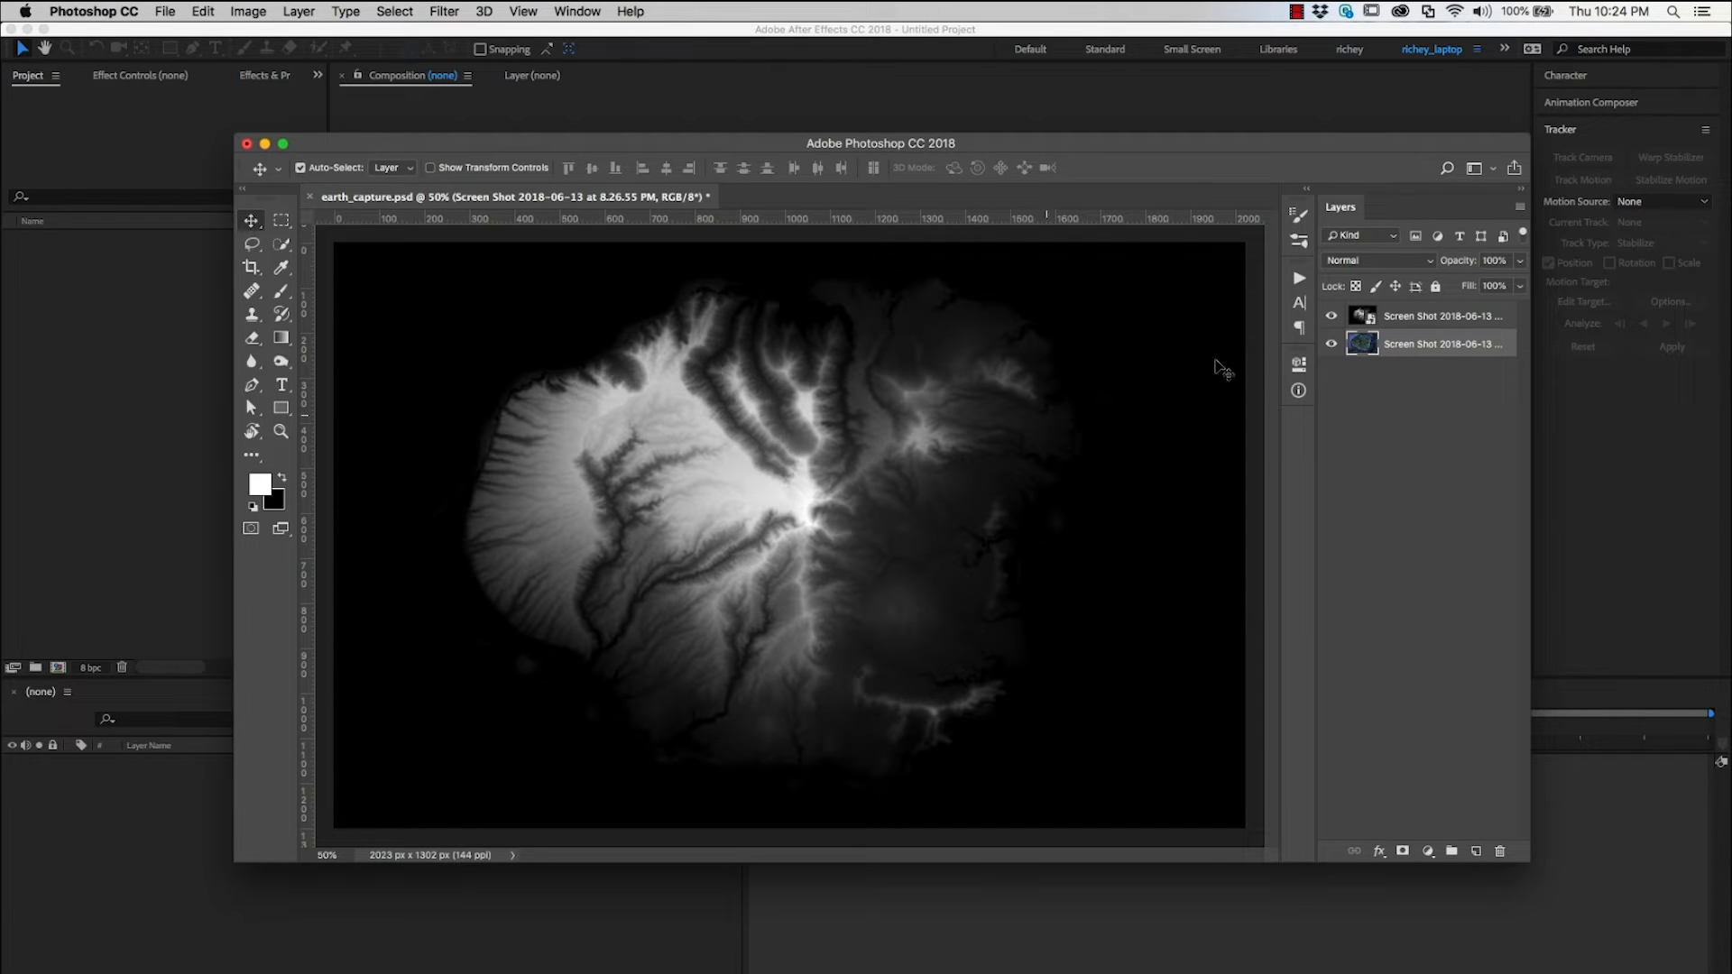
left_click(1331, 316)
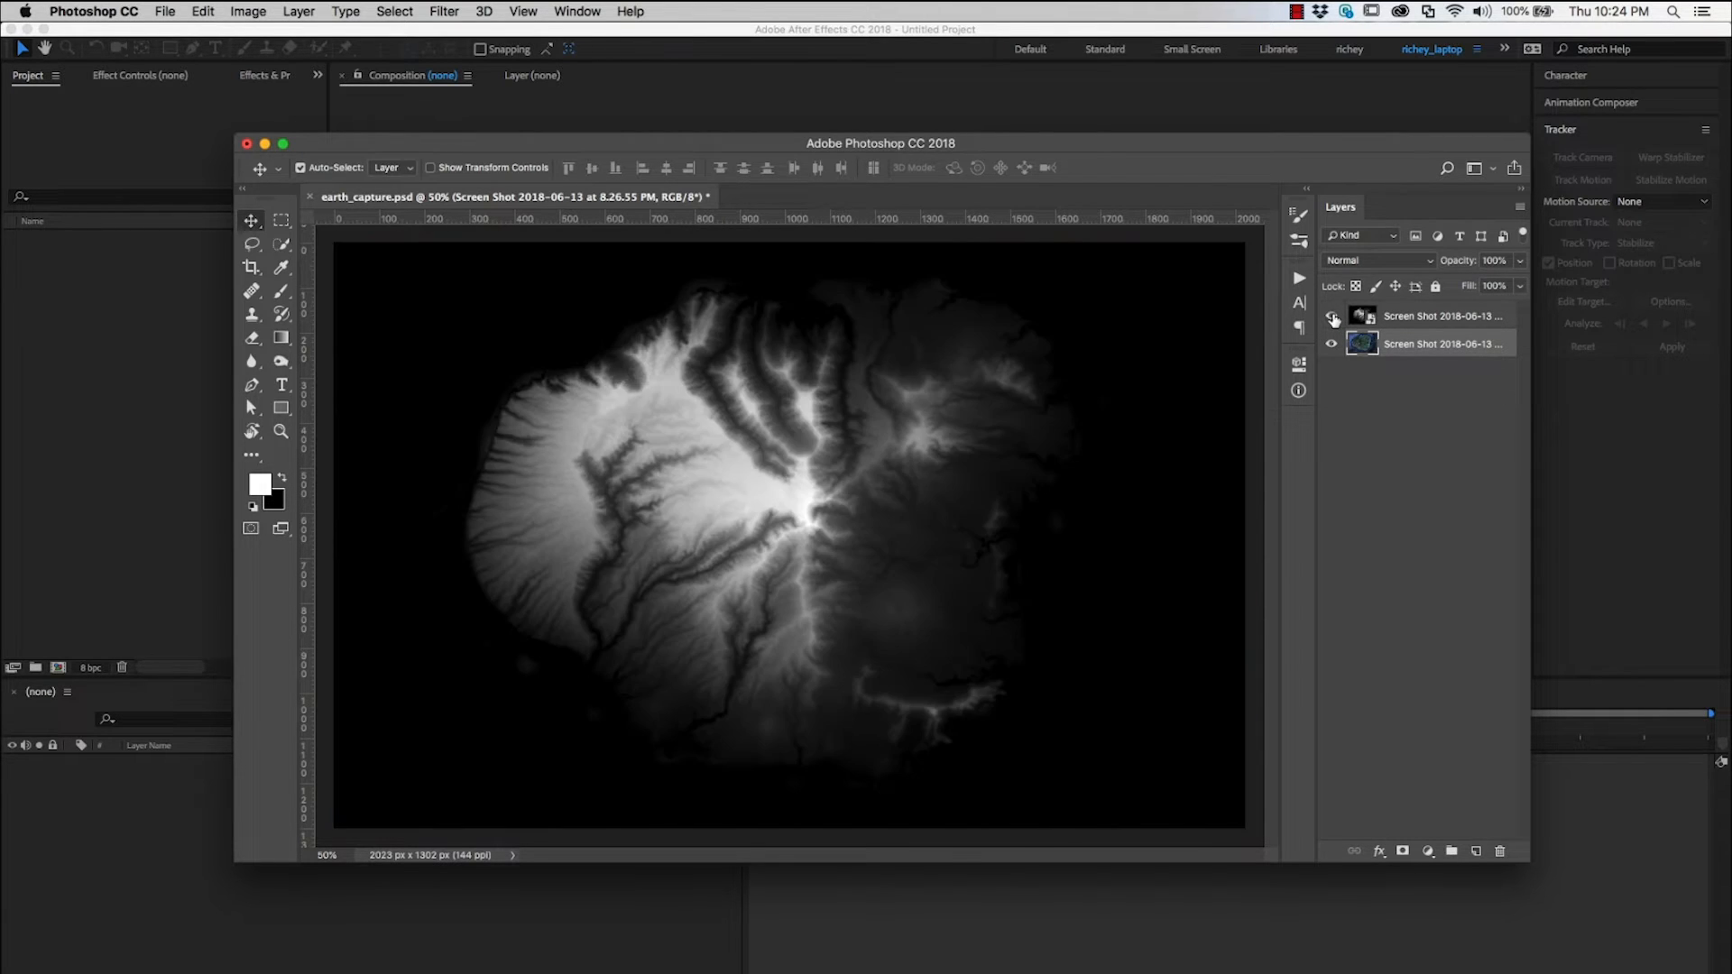
left_click(1331, 316)
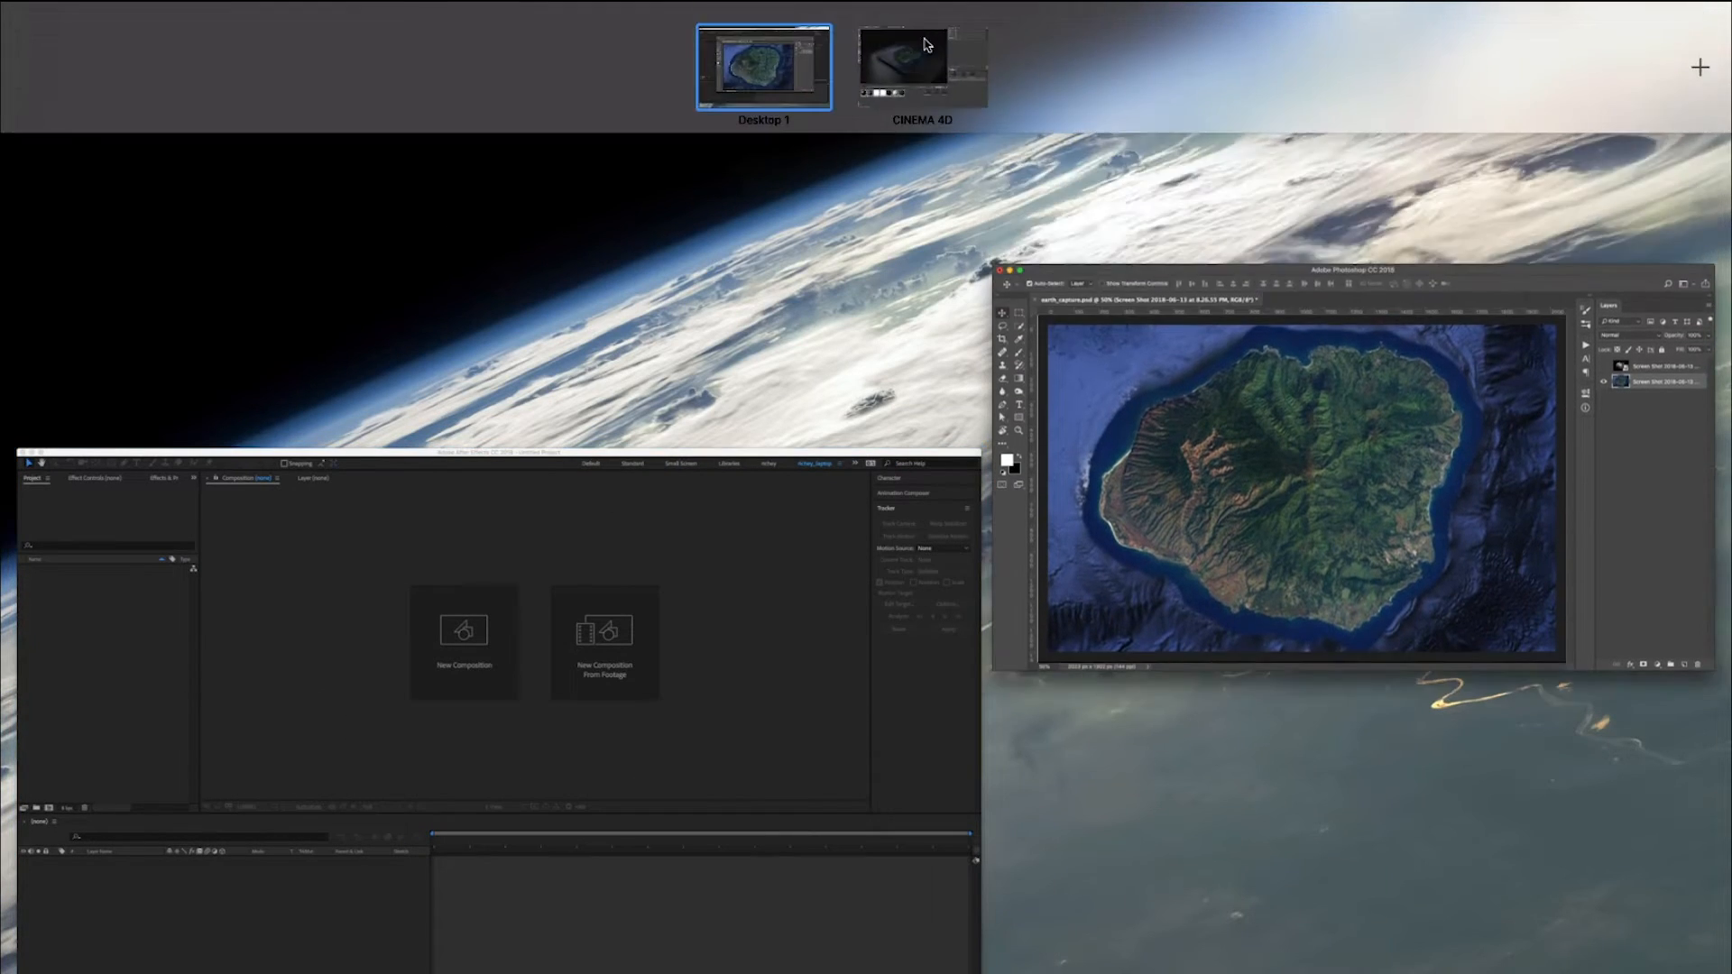
Switch to Cinema 4D and play the timeline to preview the camera move over the terrain.
left_click(902, 57)
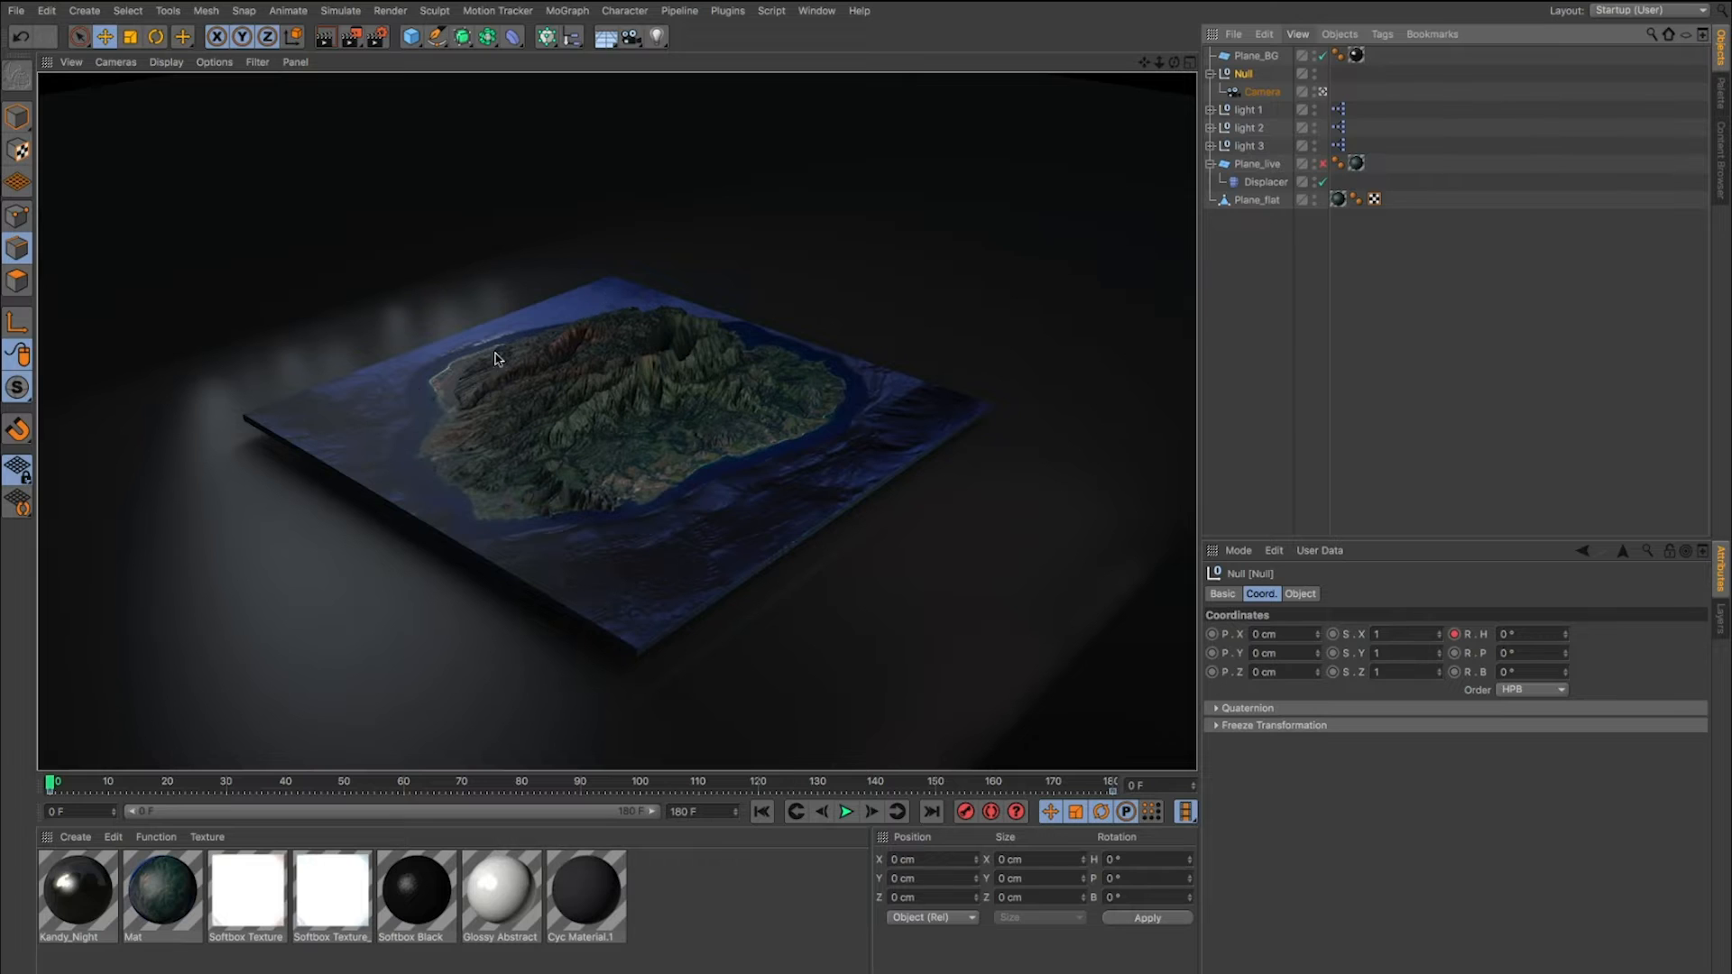
mouse_move(698, 401)
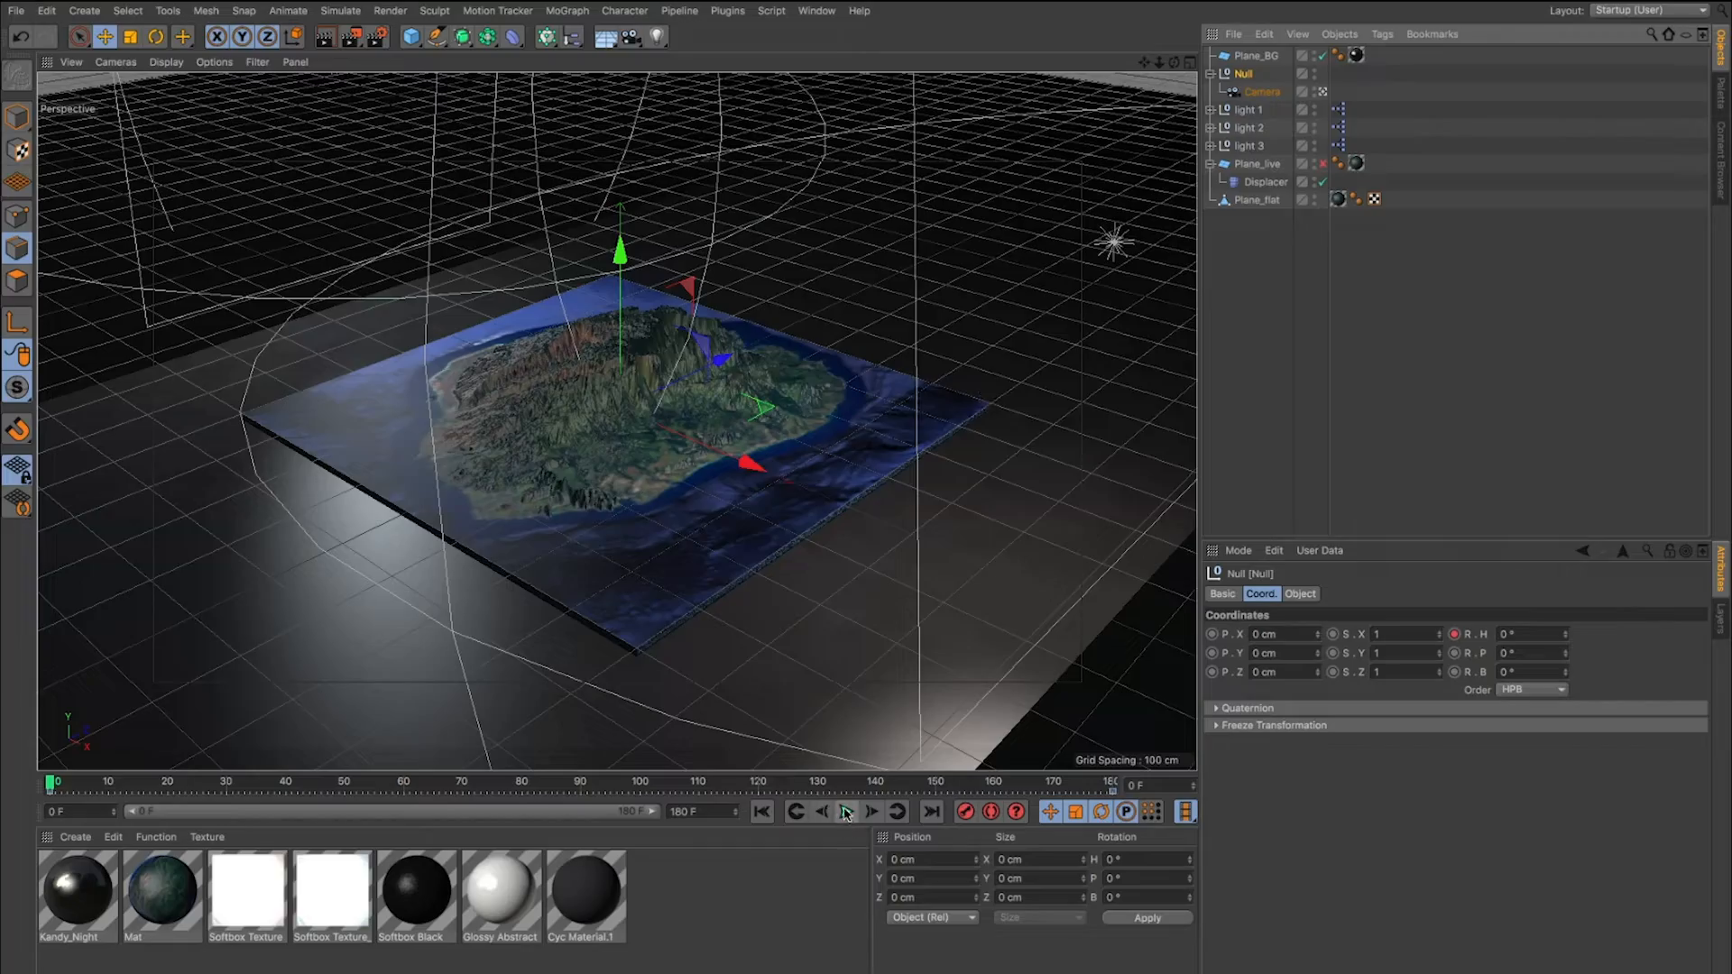
left_click(844, 811)
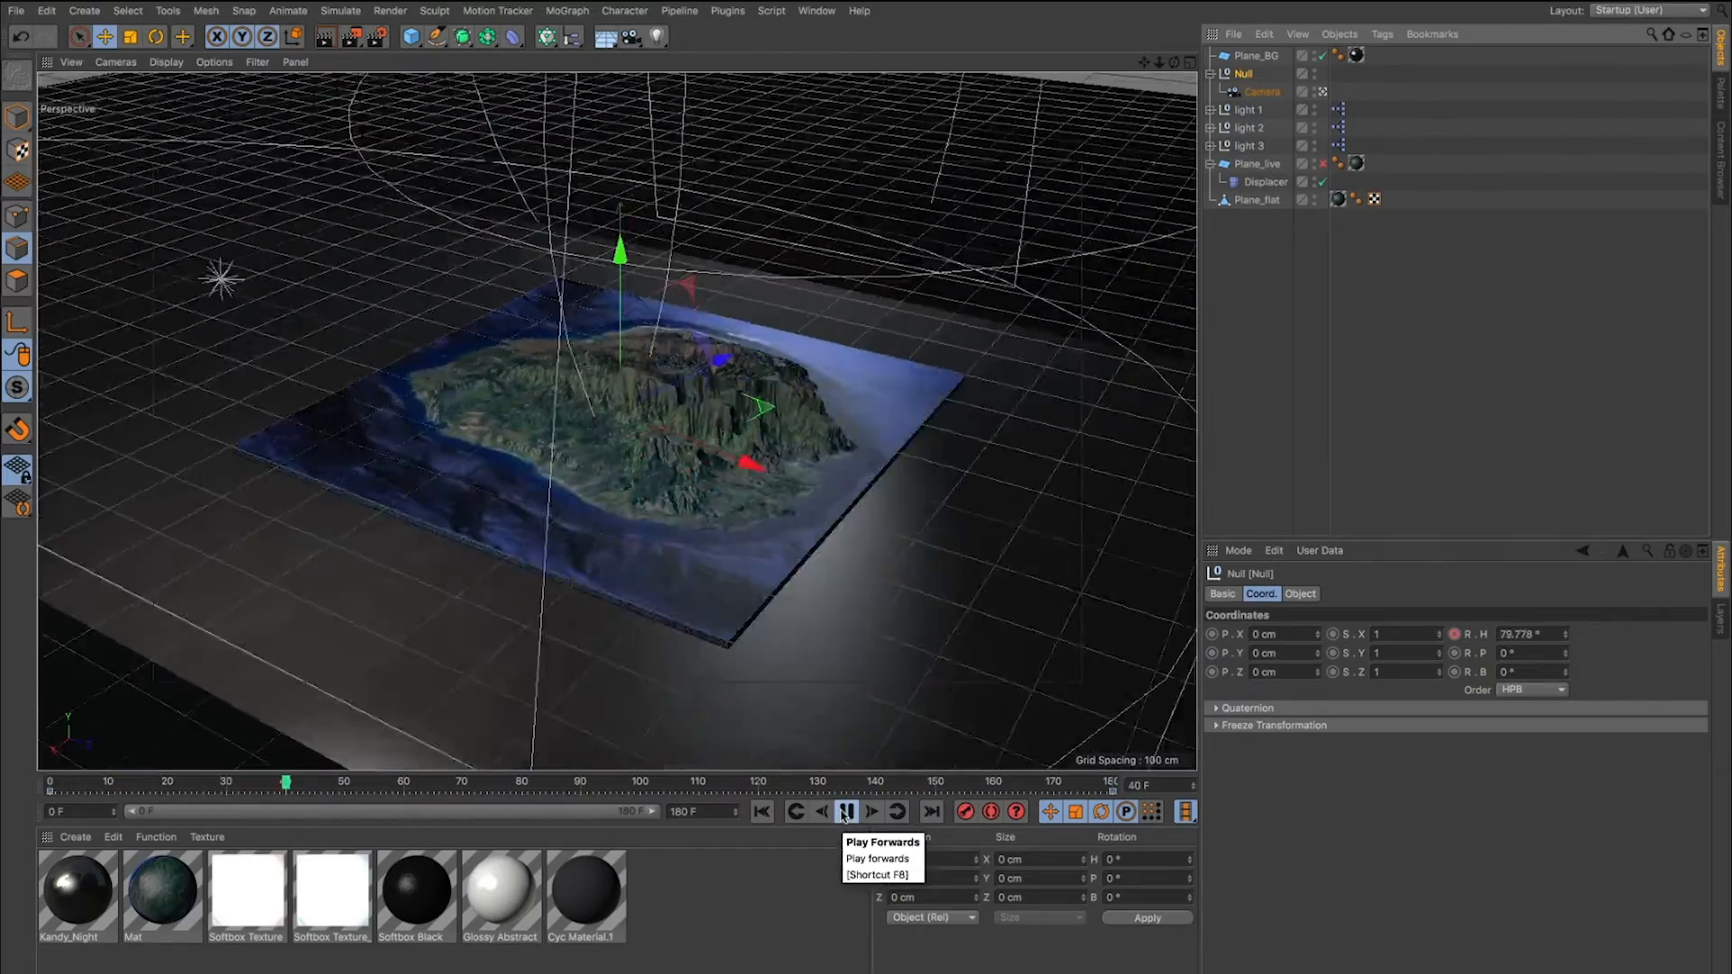
left_click(843, 812)
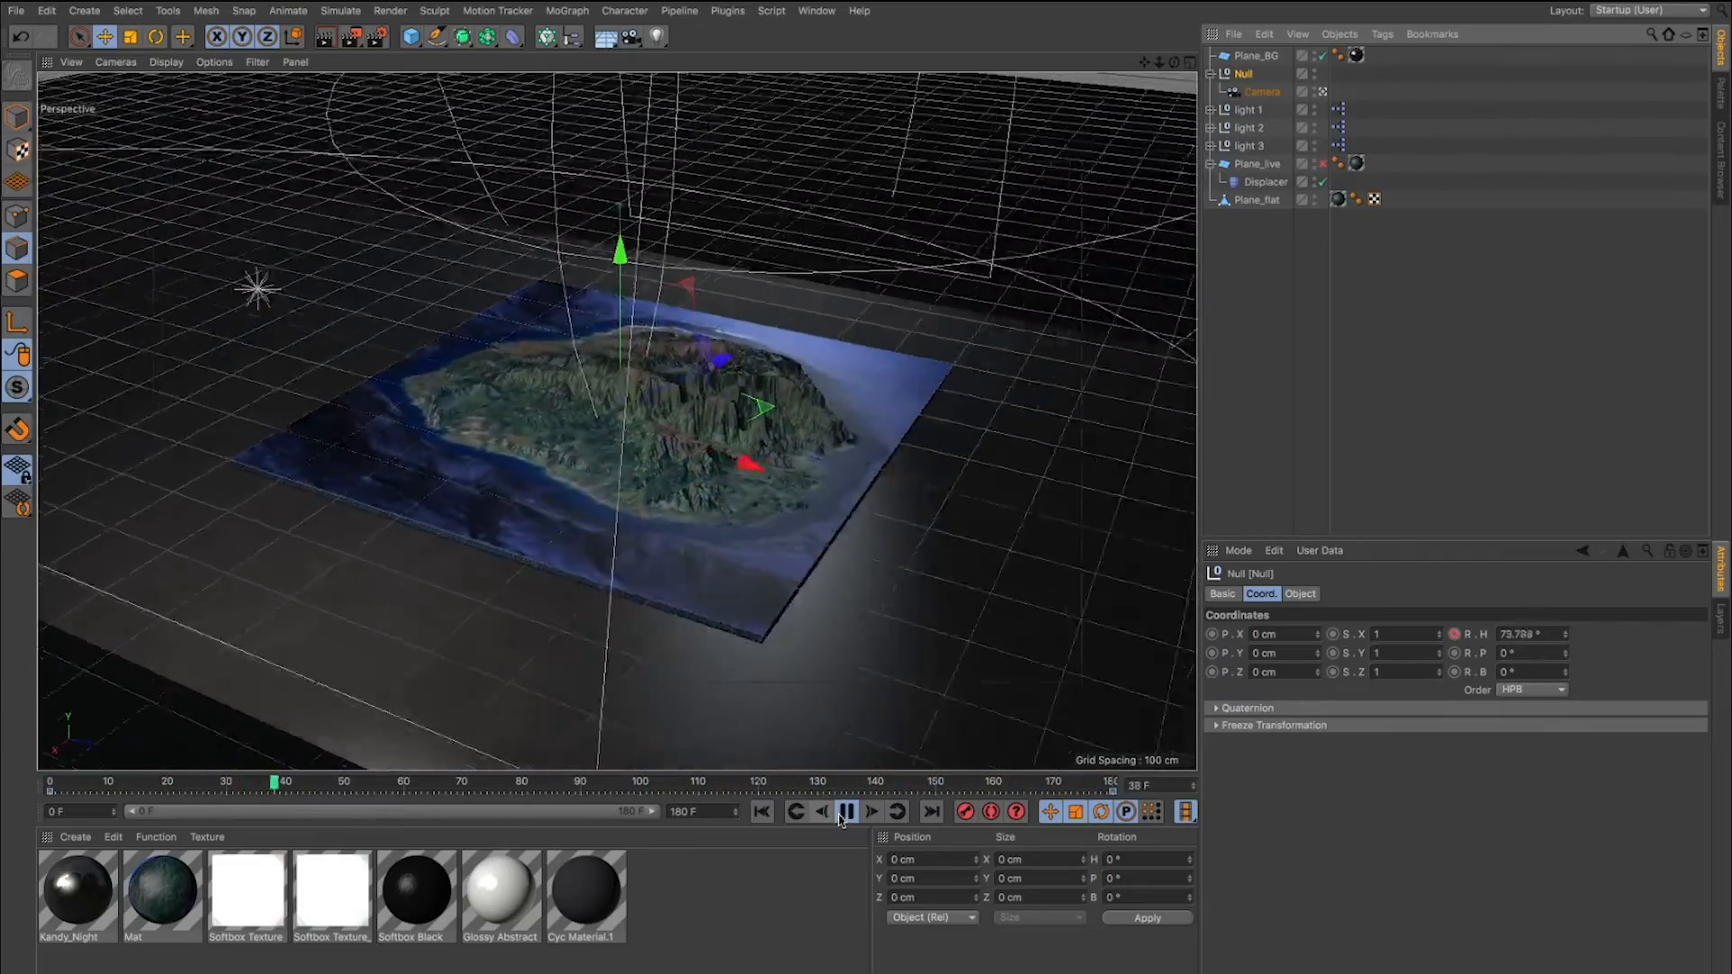
left_click(844, 812)
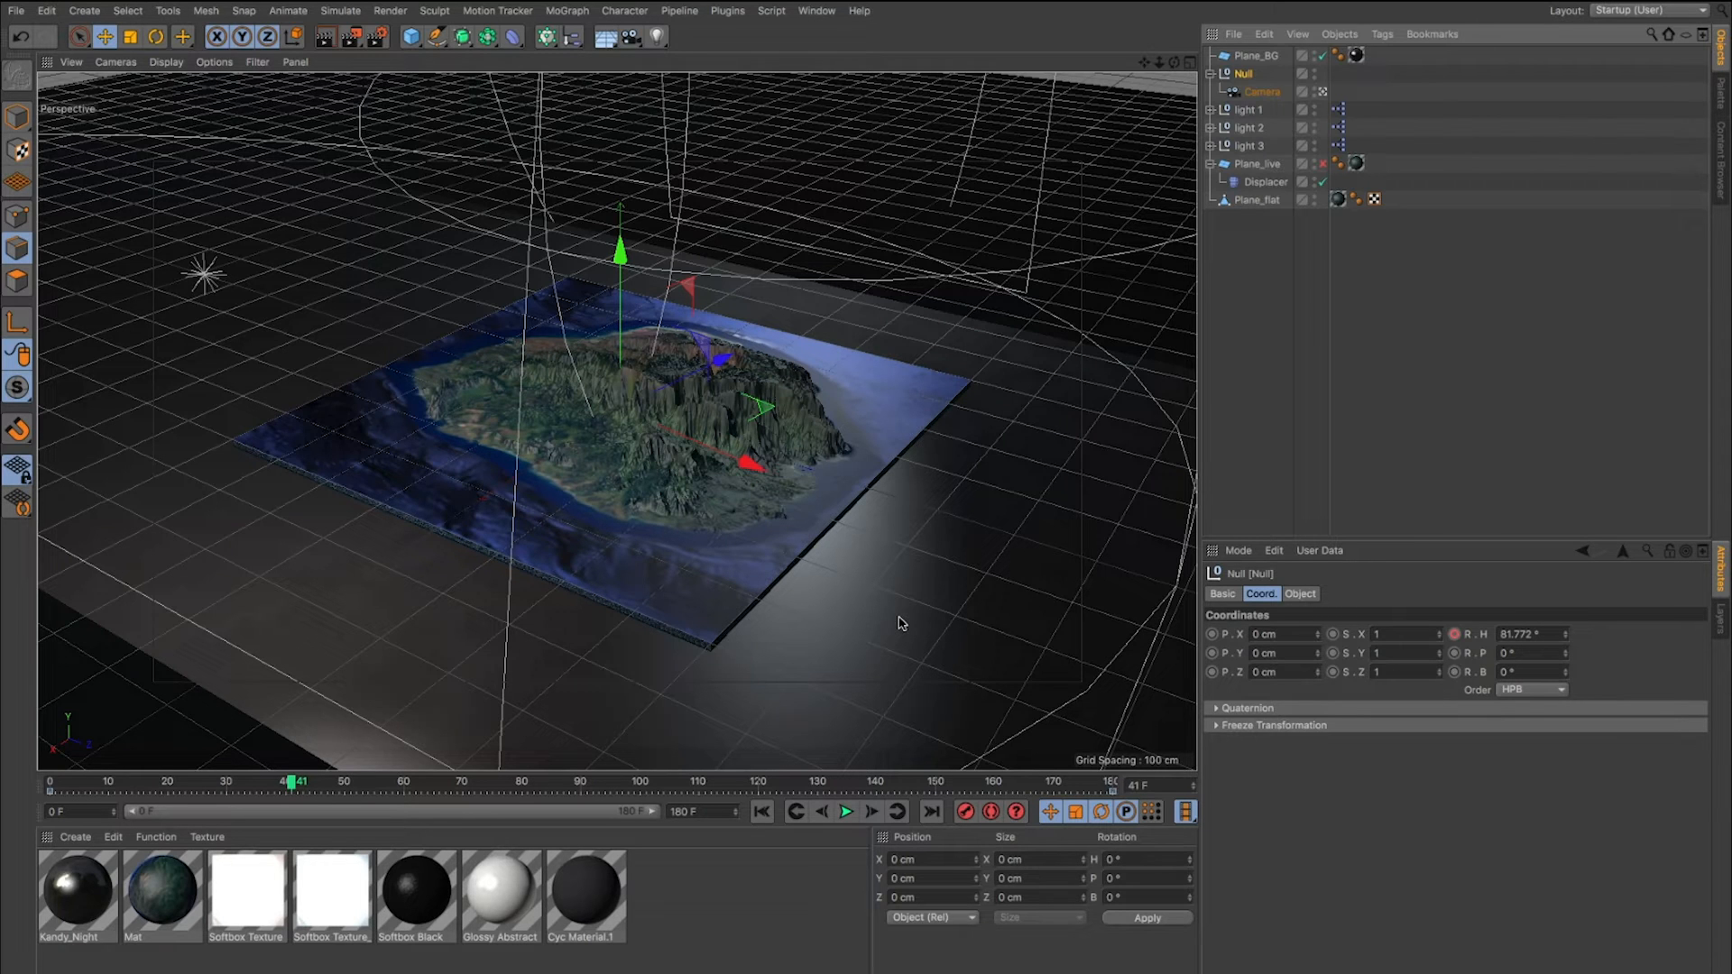
mouse_move(624, 501)
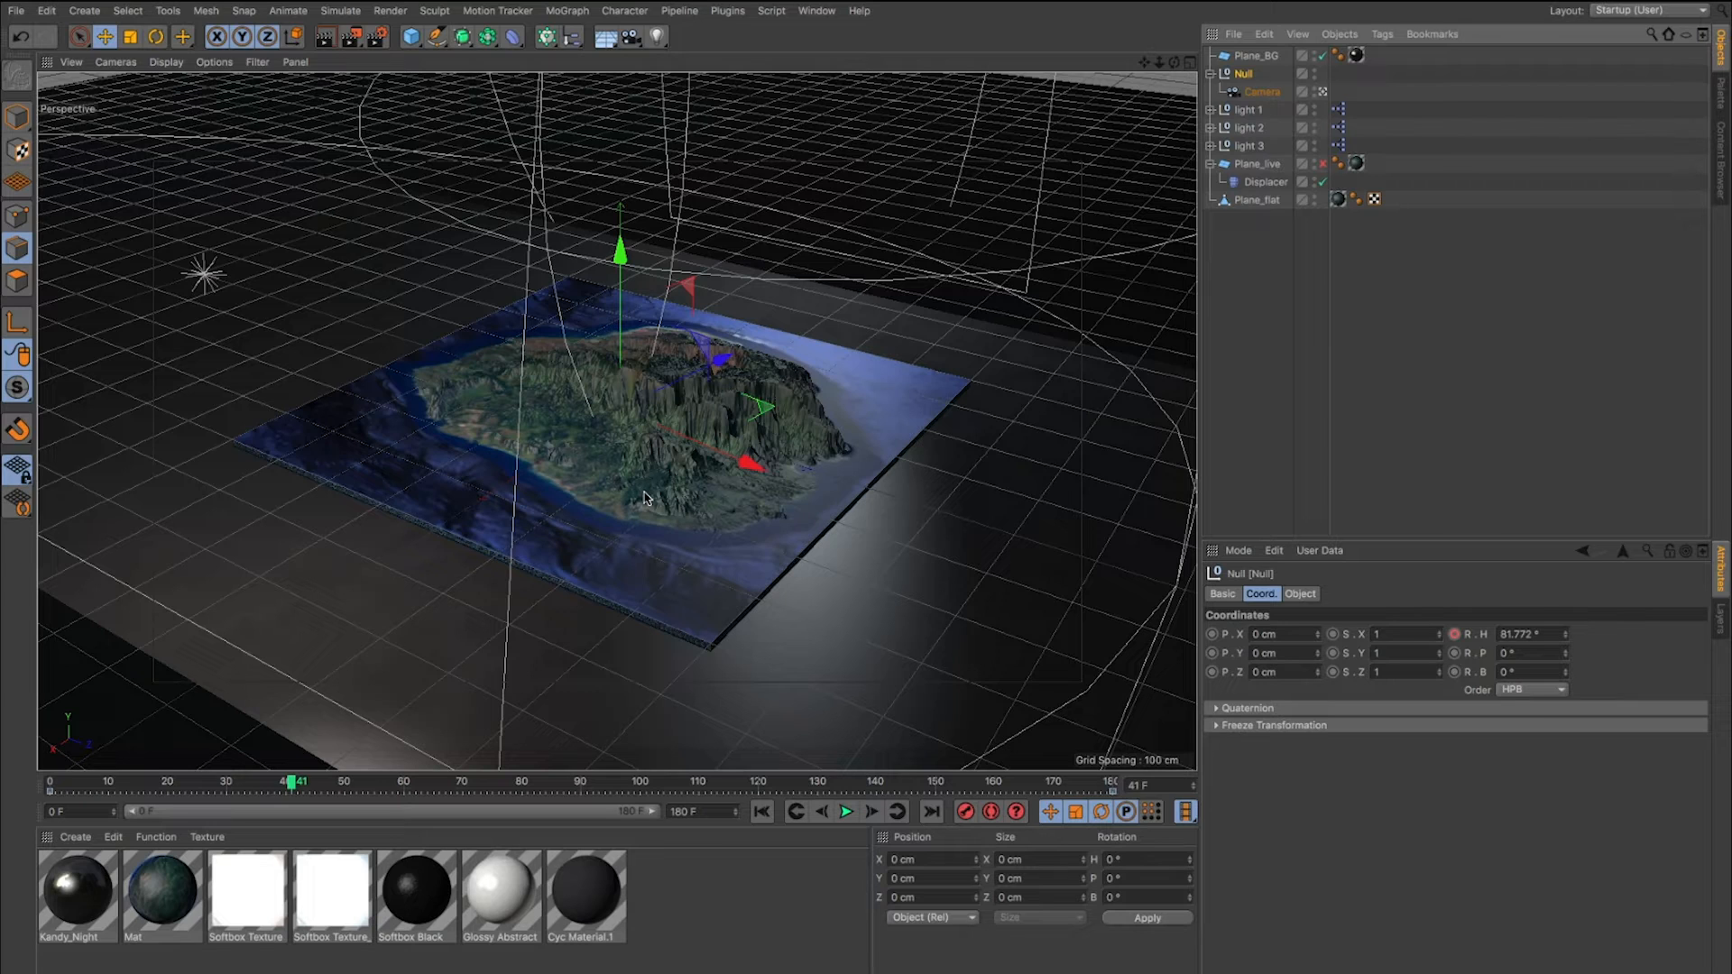
mouse_move(815, 373)
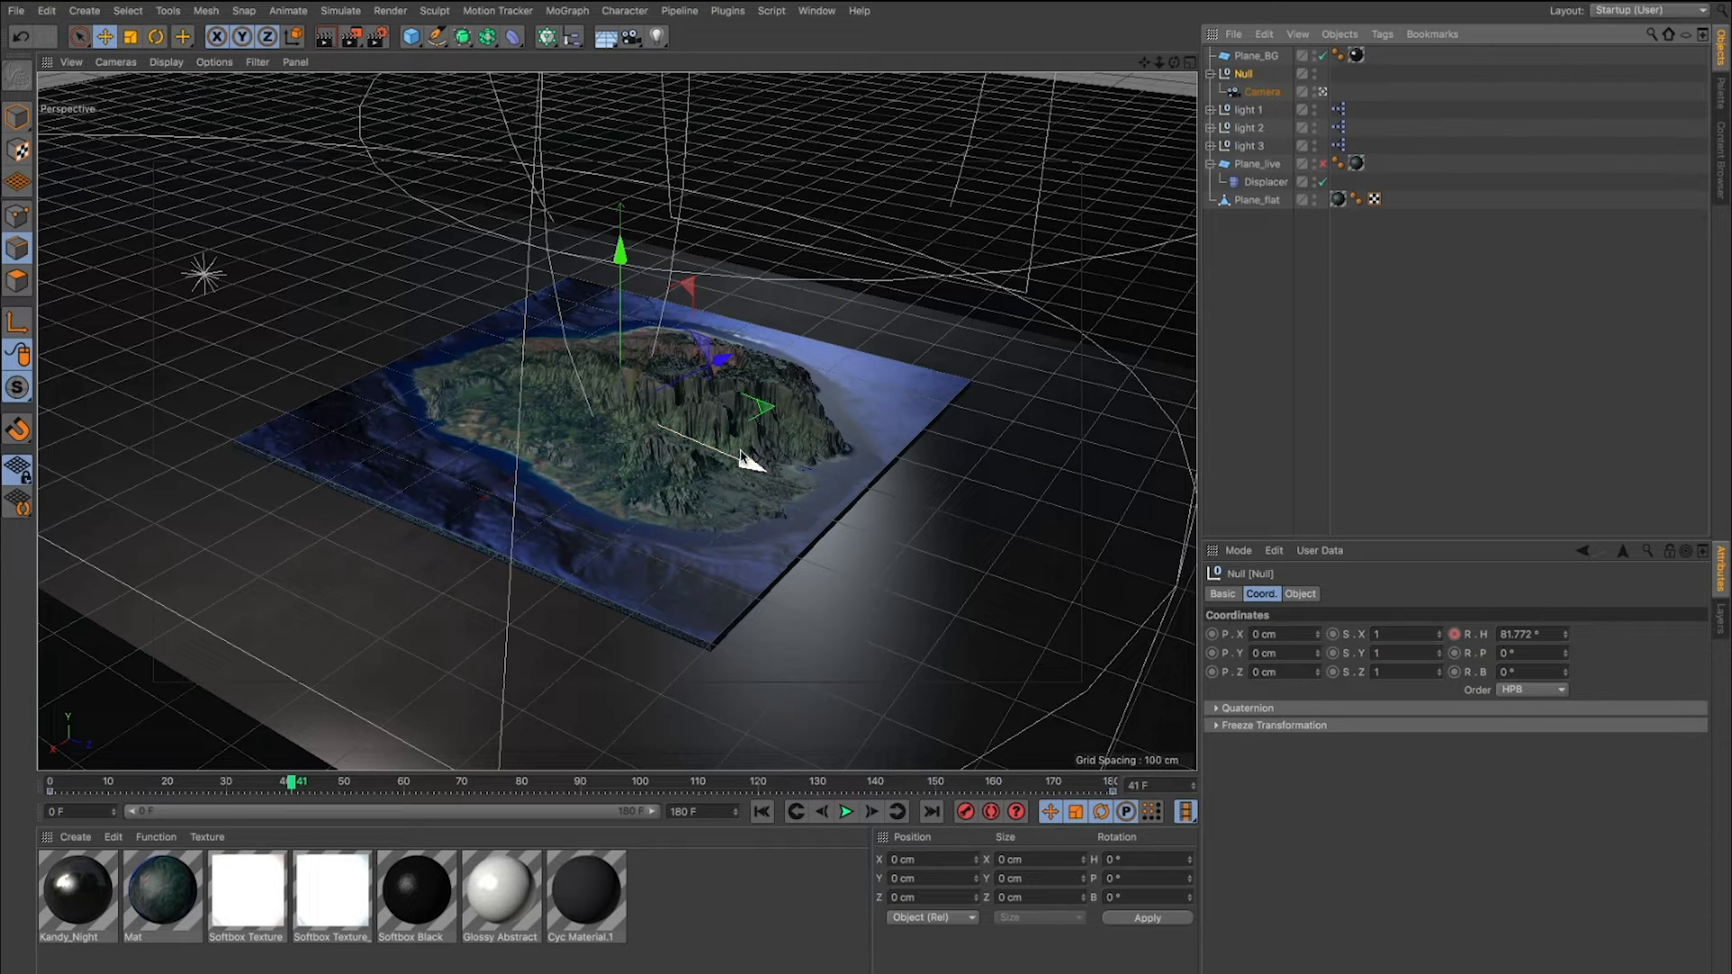
Bake Plane_live into a polygon object with Current State to Object.
left_click(1256, 162)
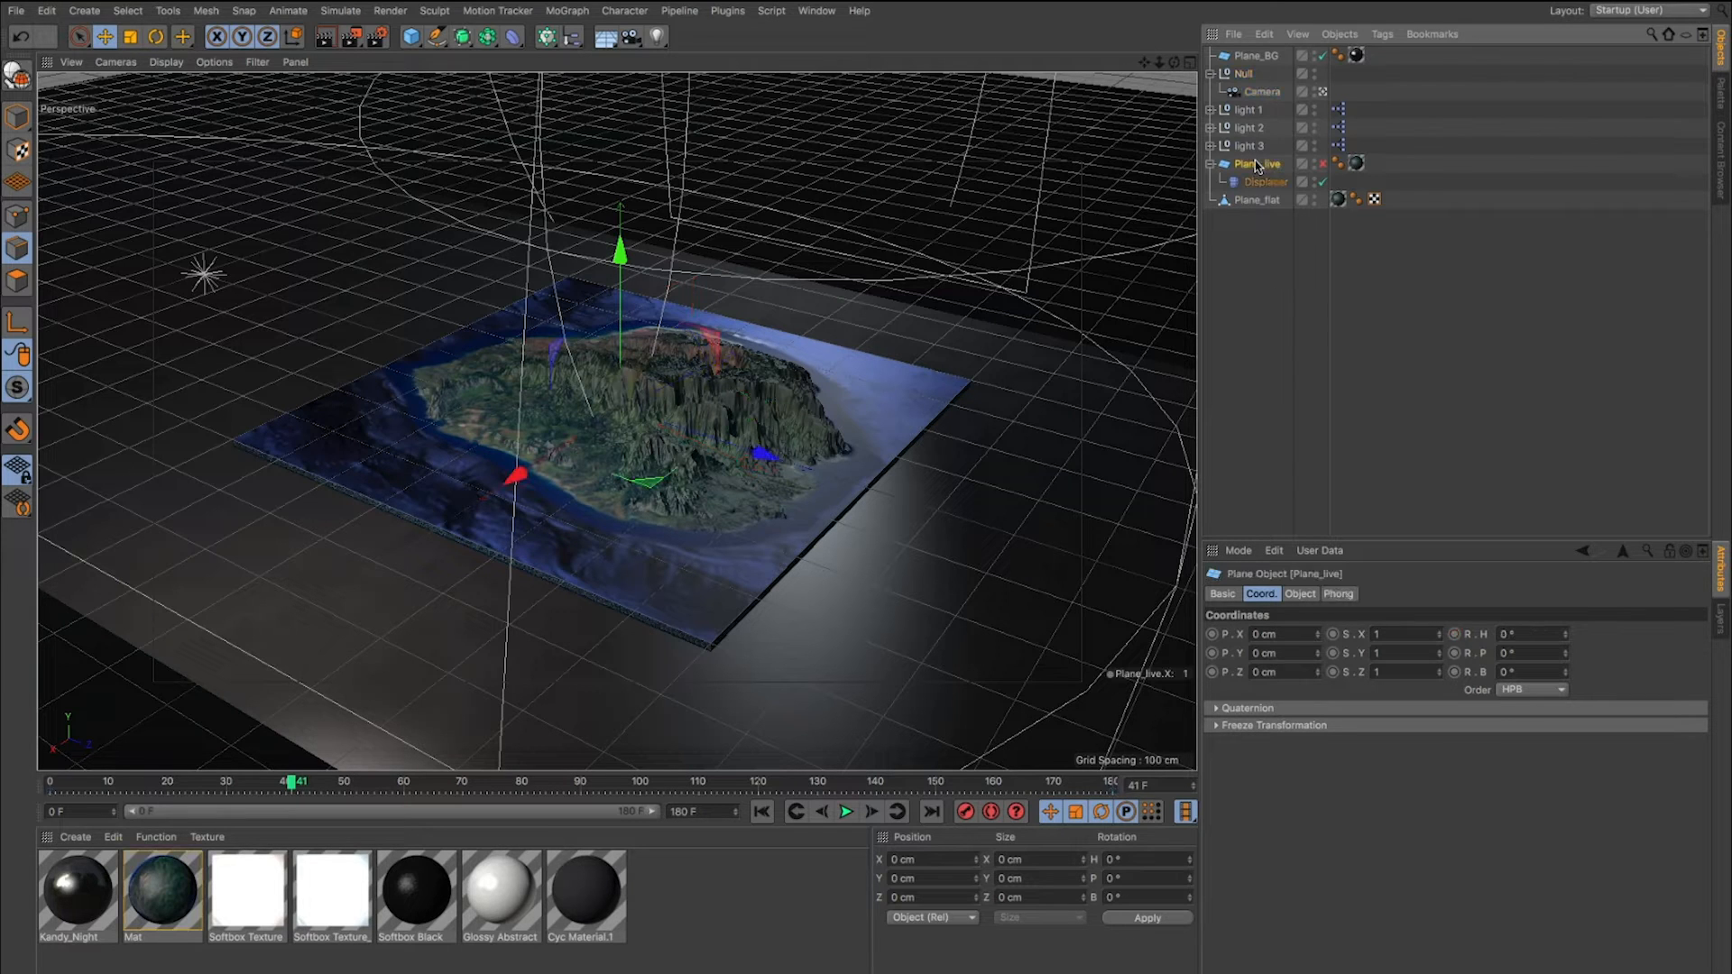
left_click(1267, 180)
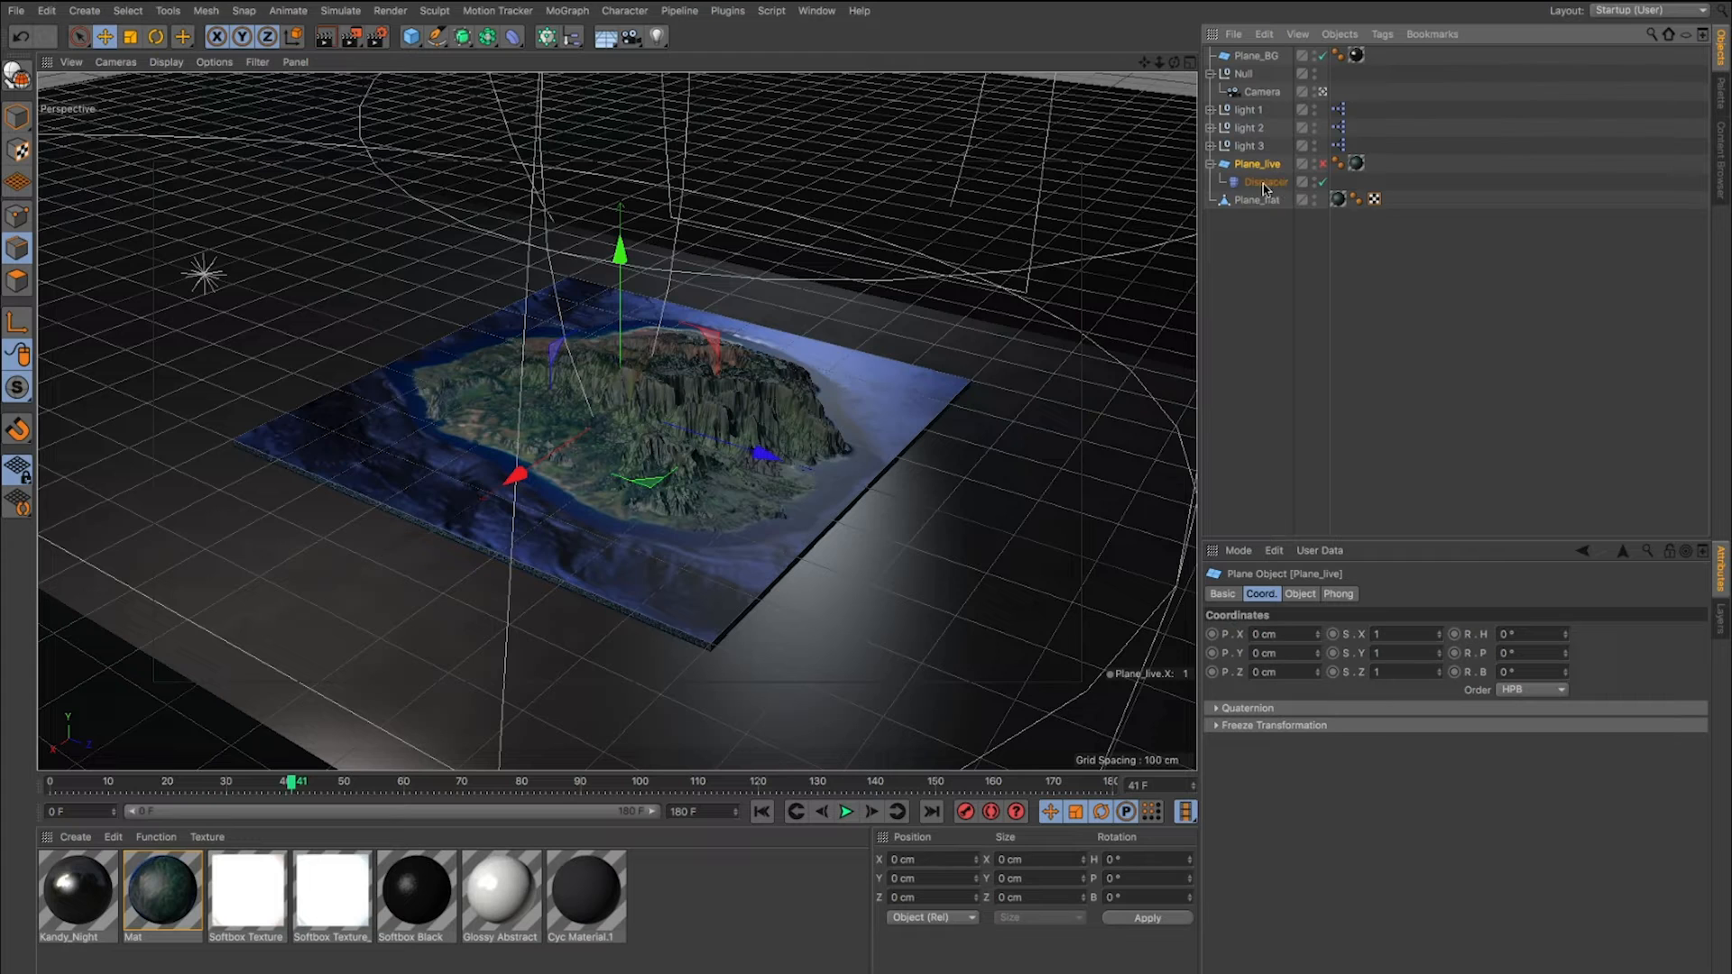
mouse_move(1259, 164)
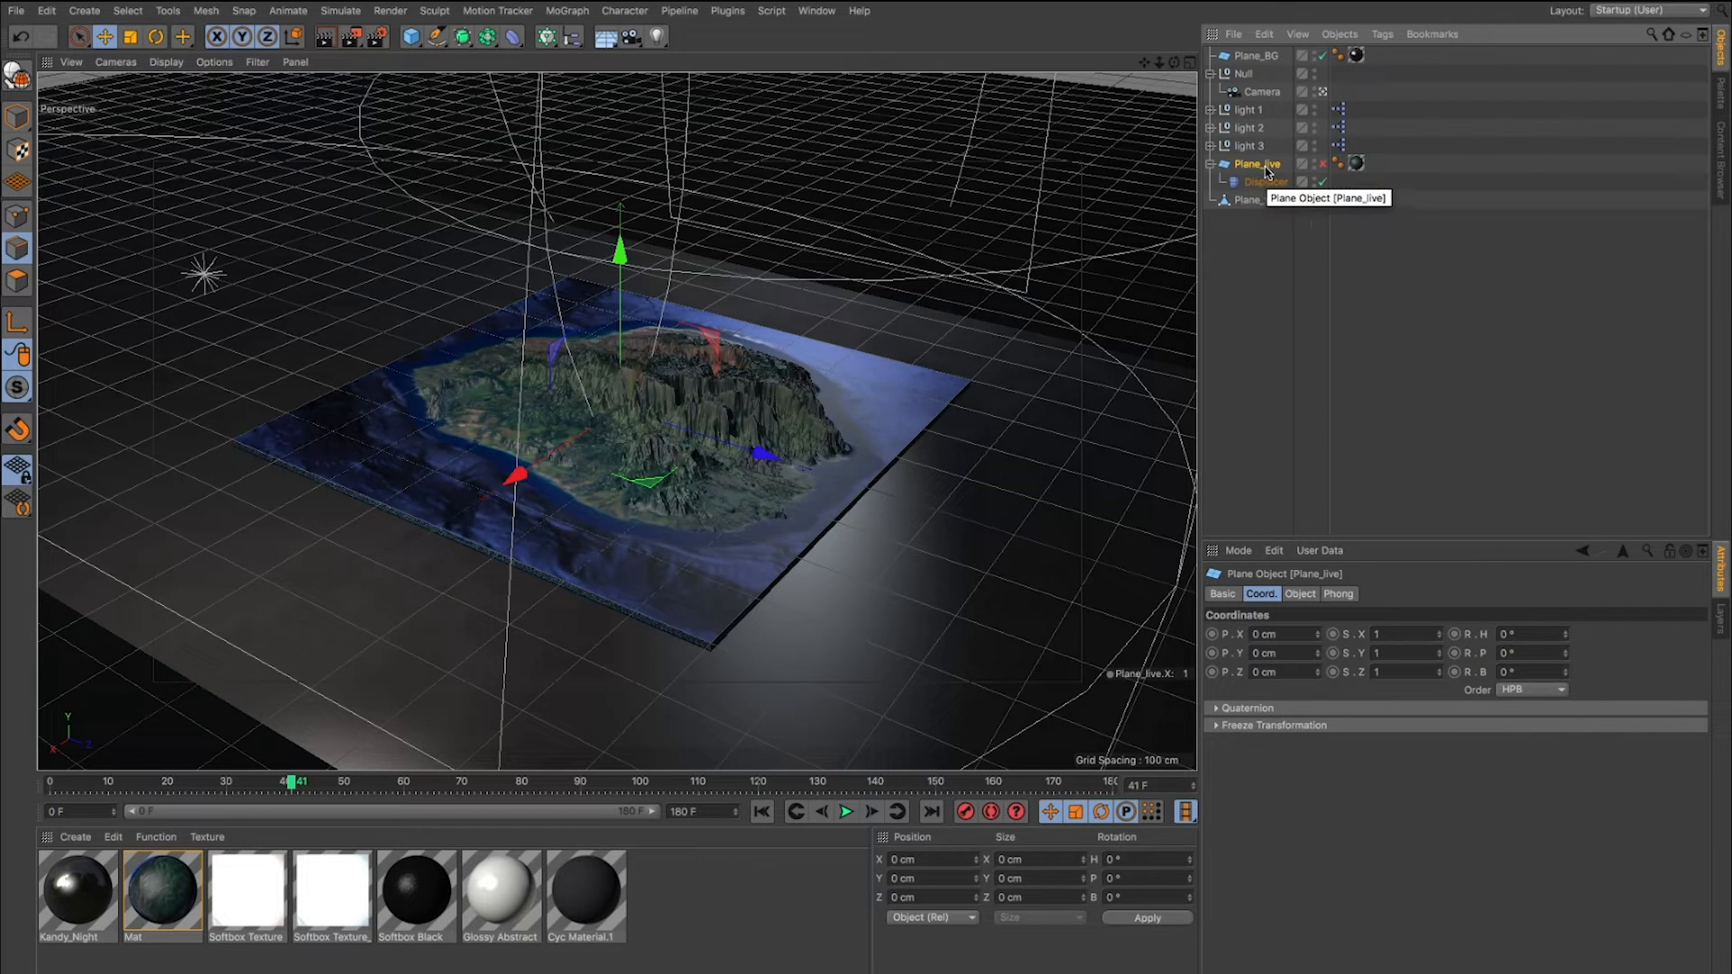
mouse_move(1264, 184)
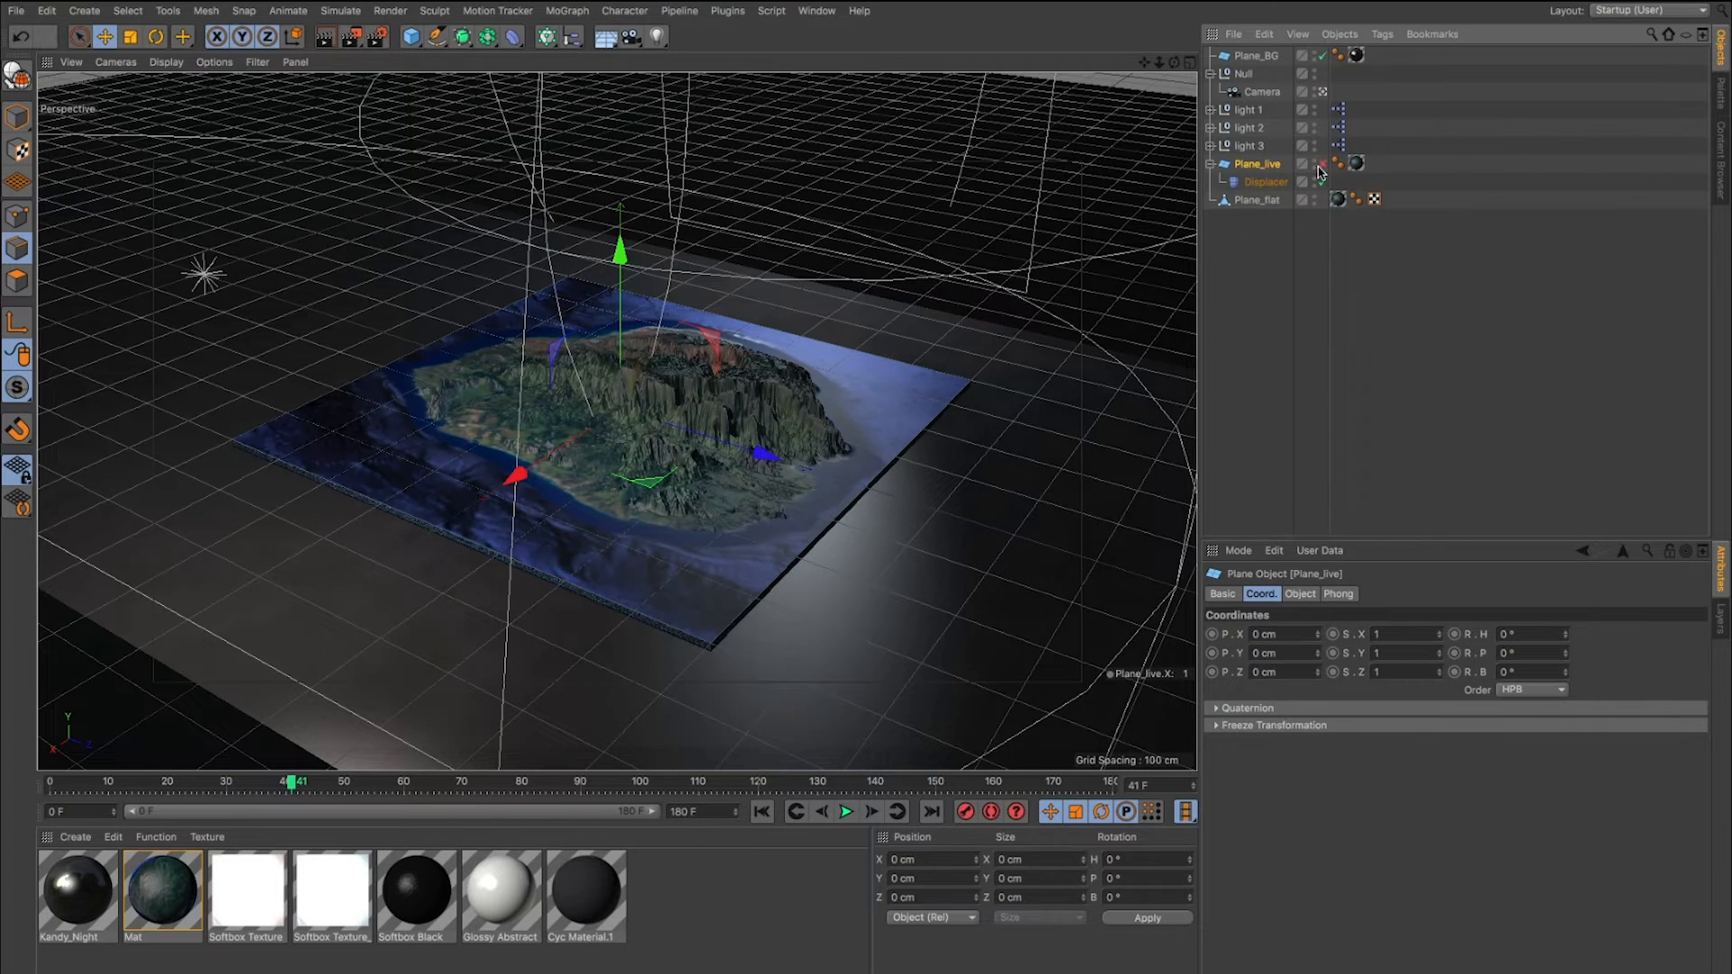
right_click(1255, 162)
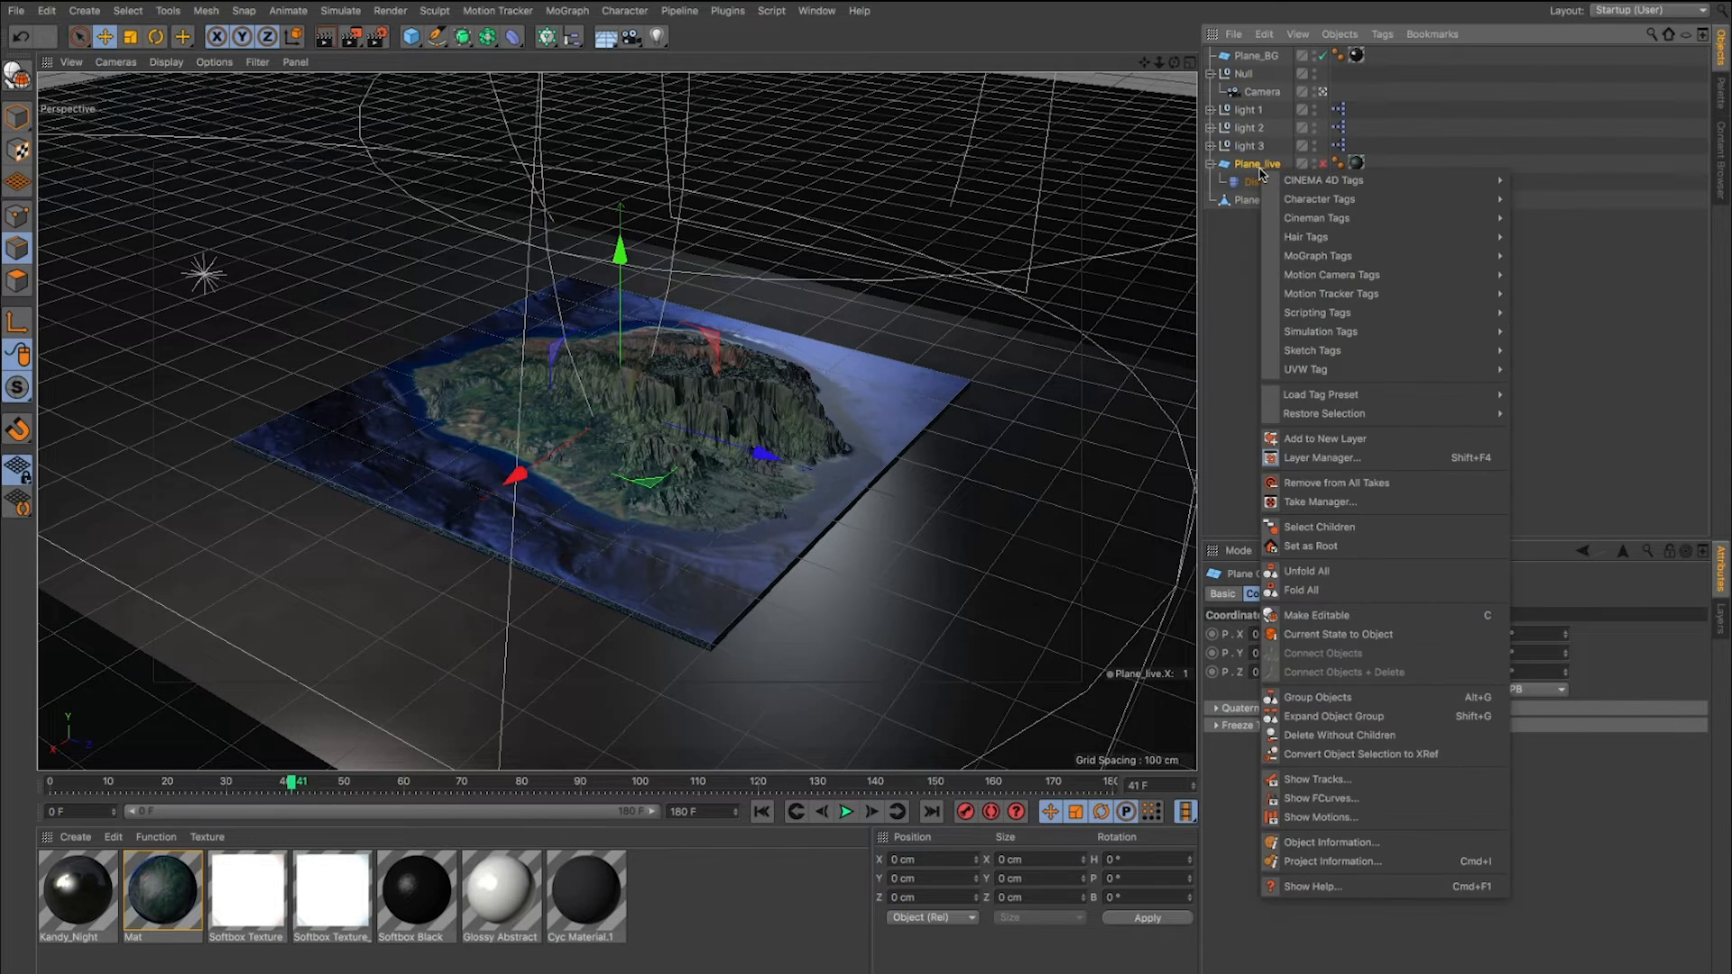
mouse_move(1338, 643)
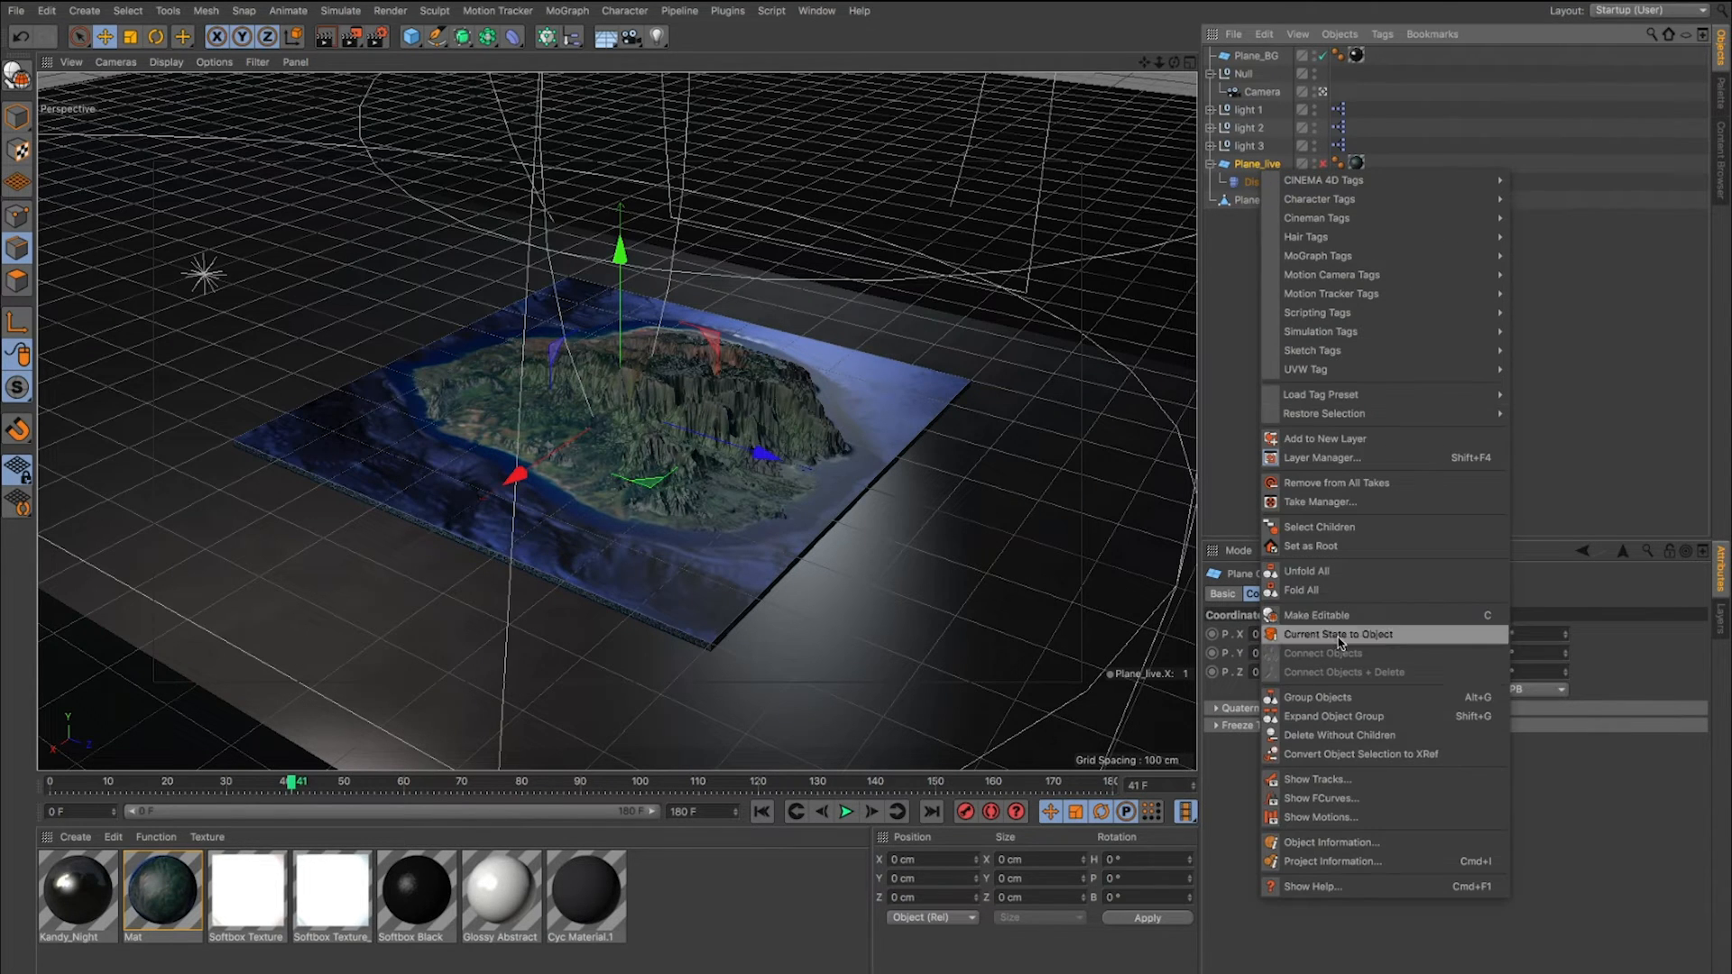
left_click(1339, 635)
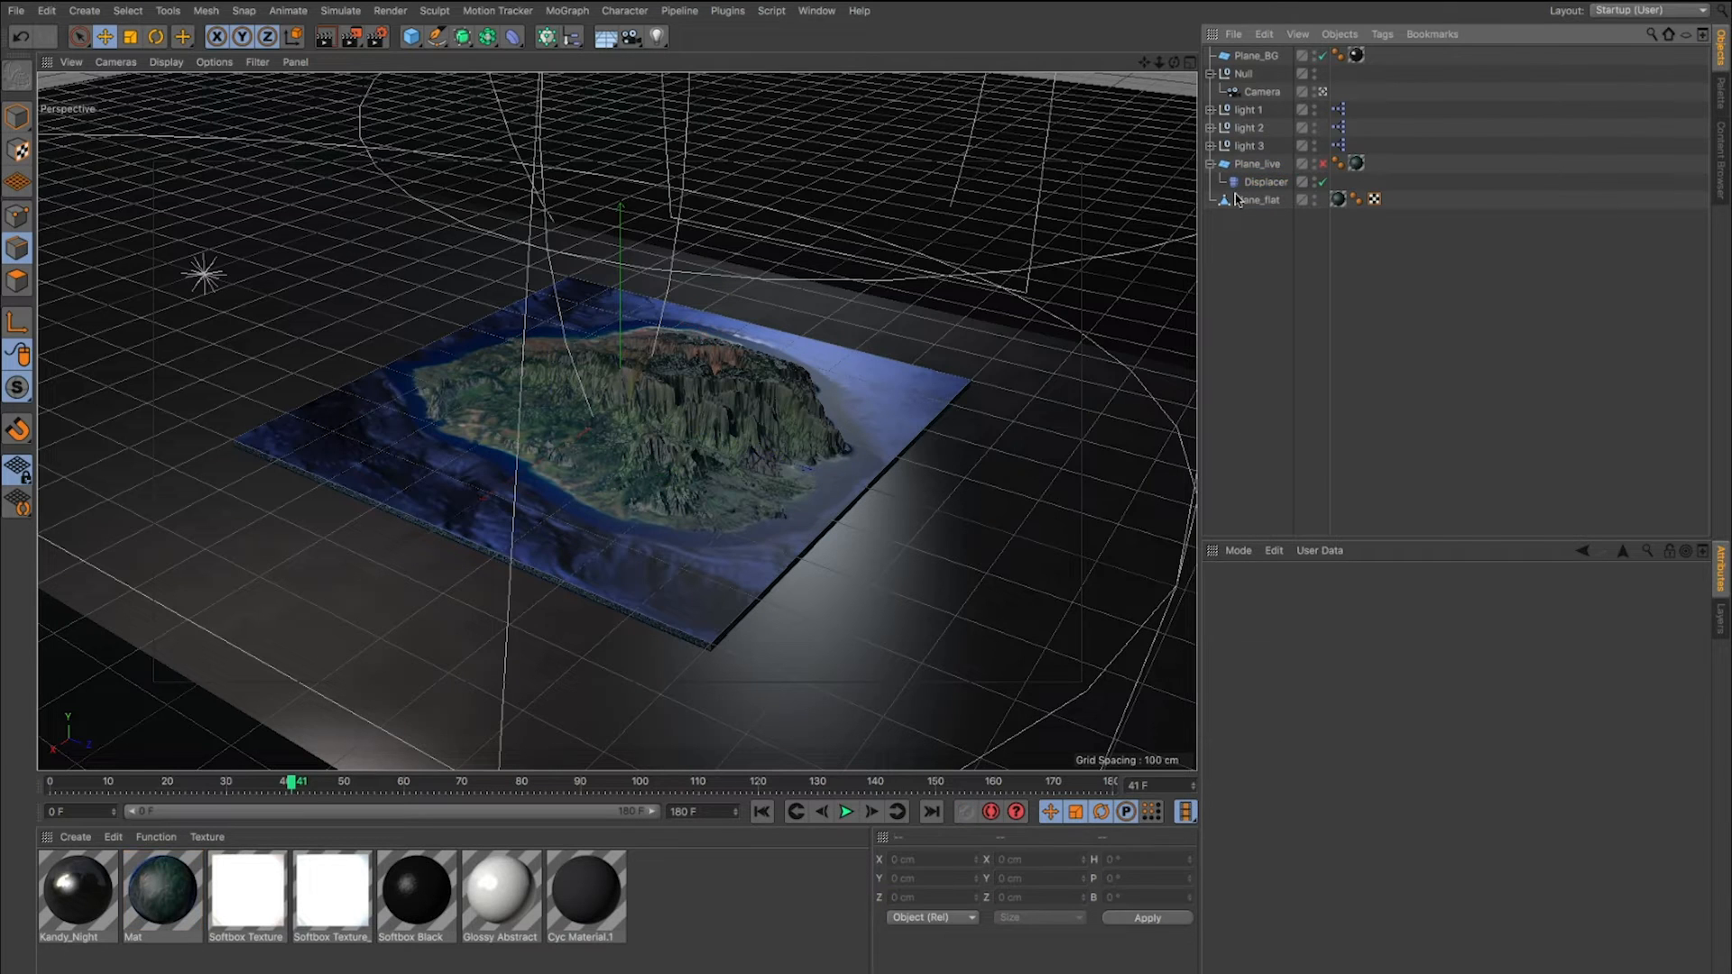
mouse_move(1256, 206)
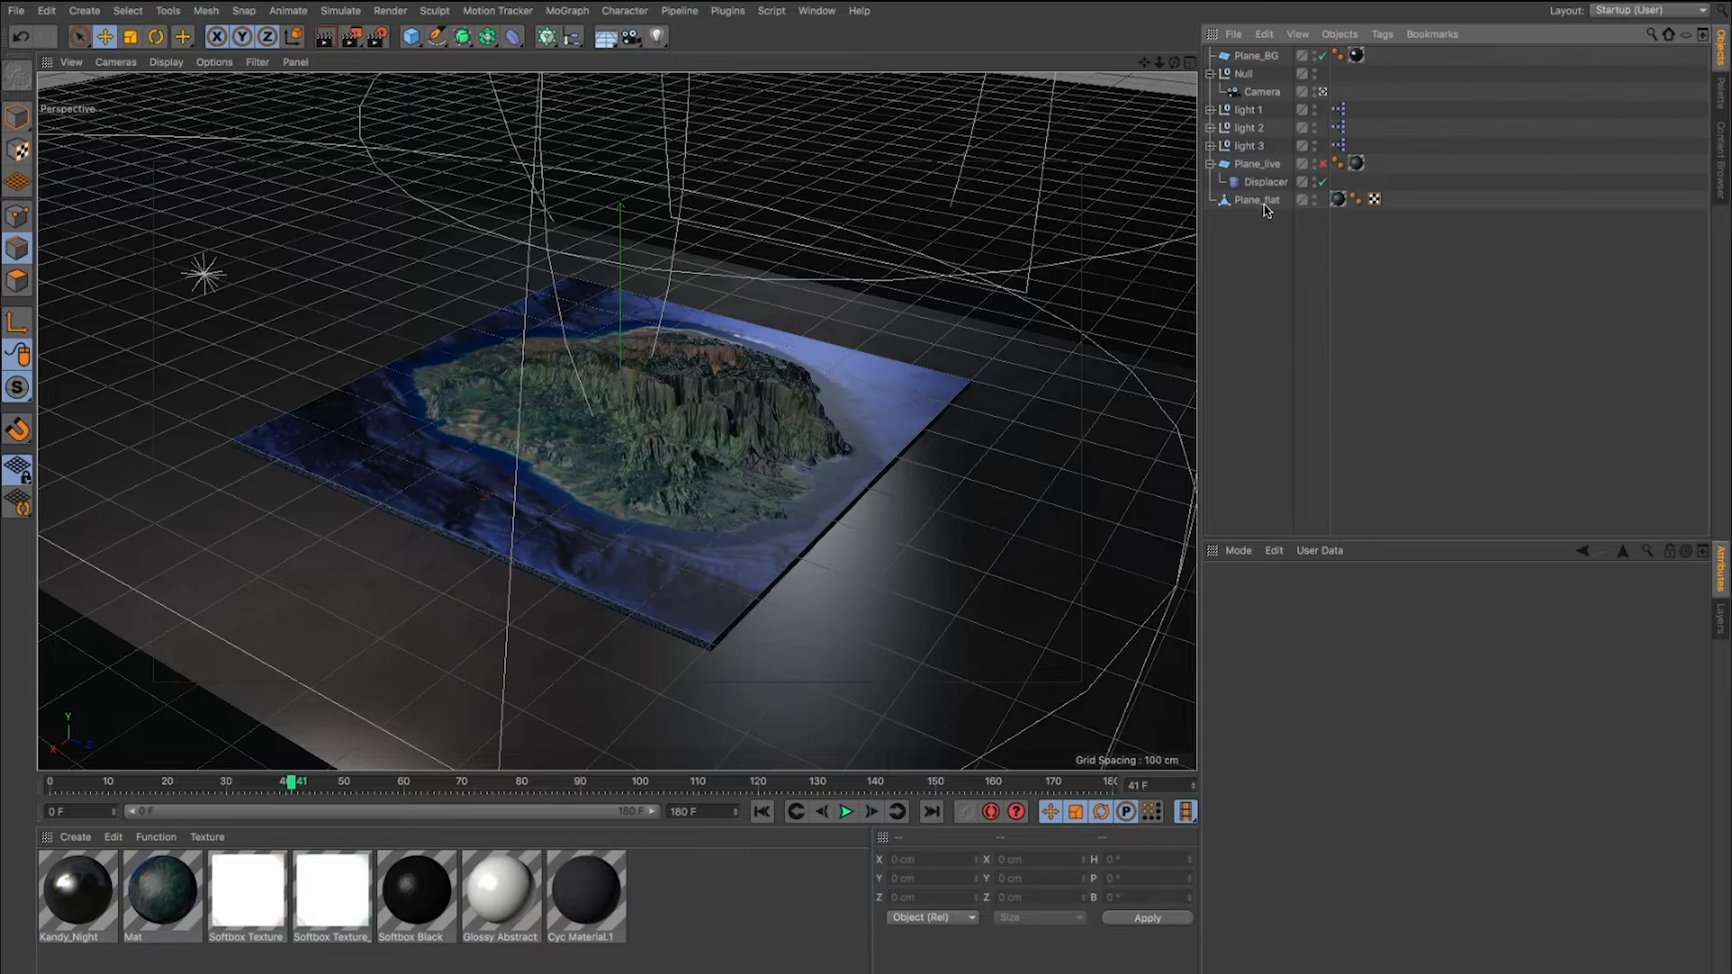
Copy Plane_flat via Edit > Copy into the Untitled 3 document and list the open scenes.
left_click(1257, 199)
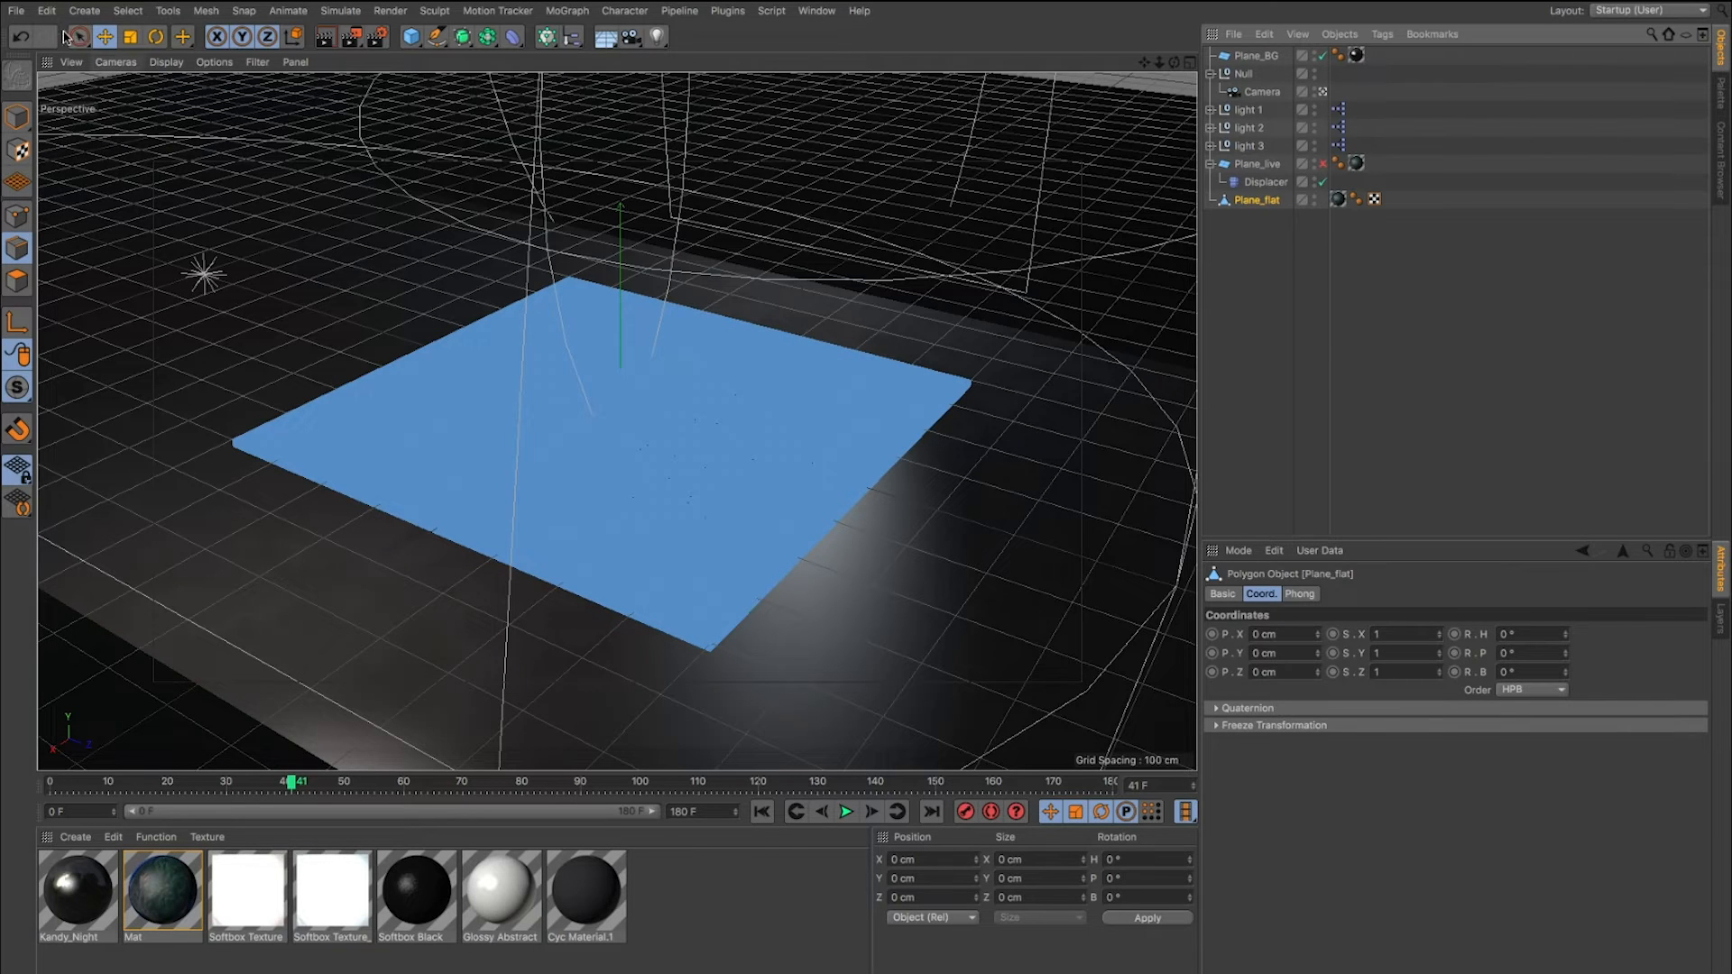
left_click(50, 11)
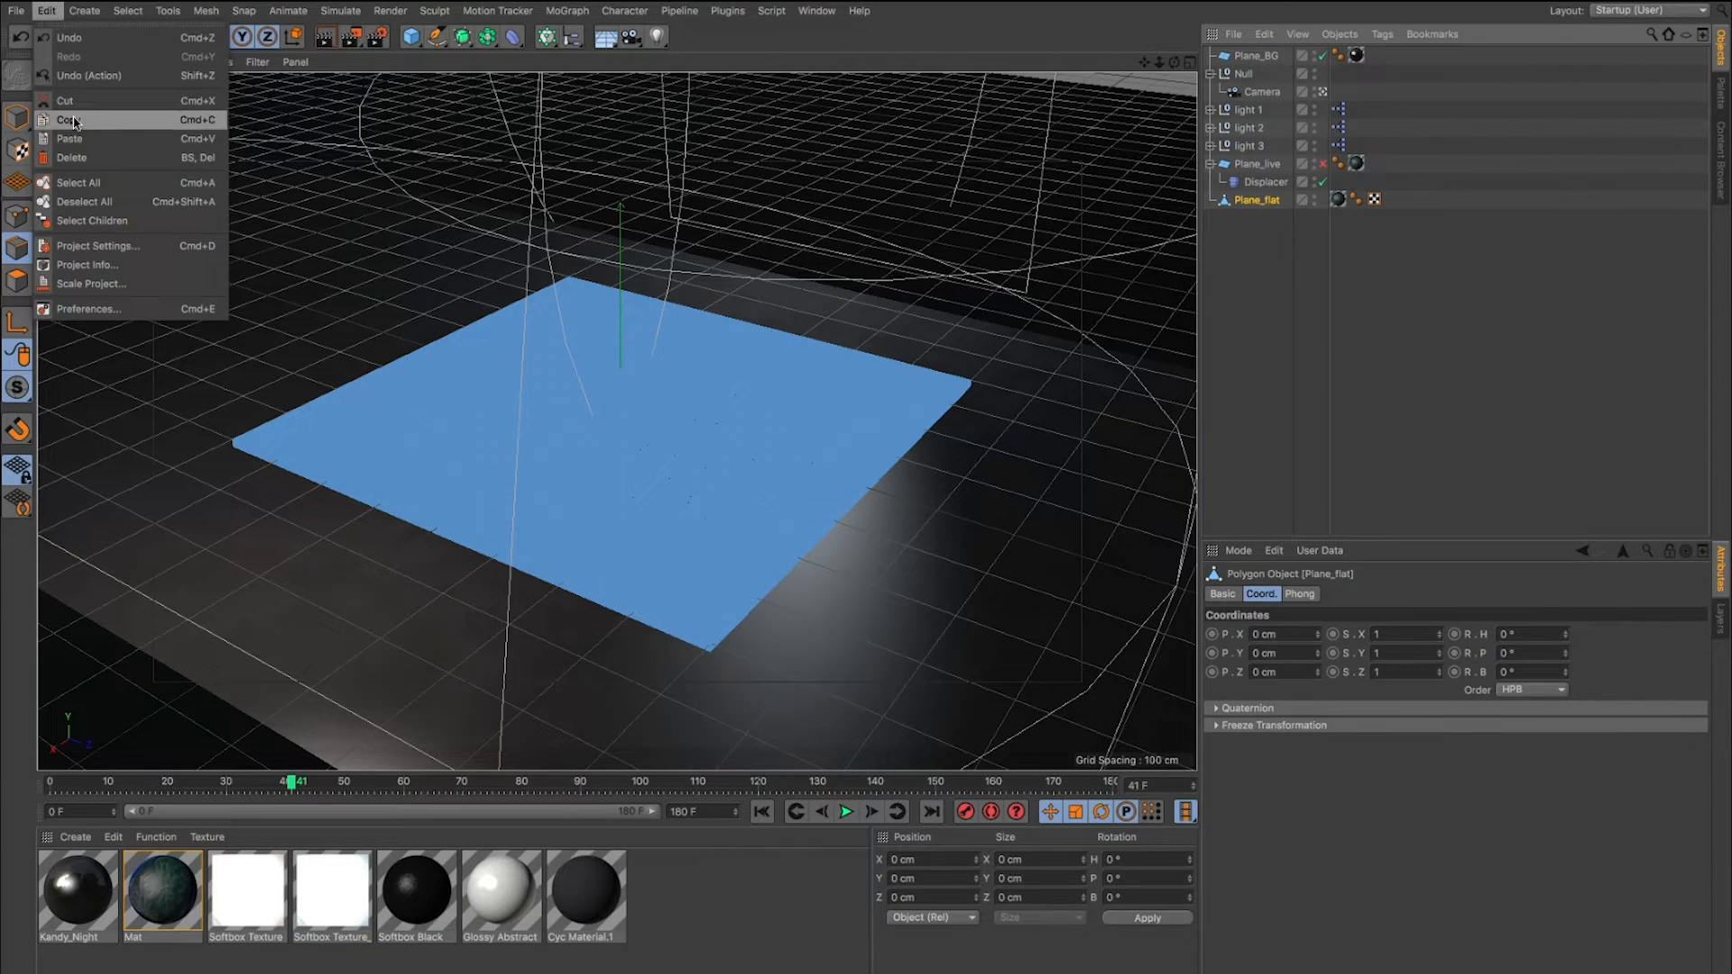
left_click(11, 11)
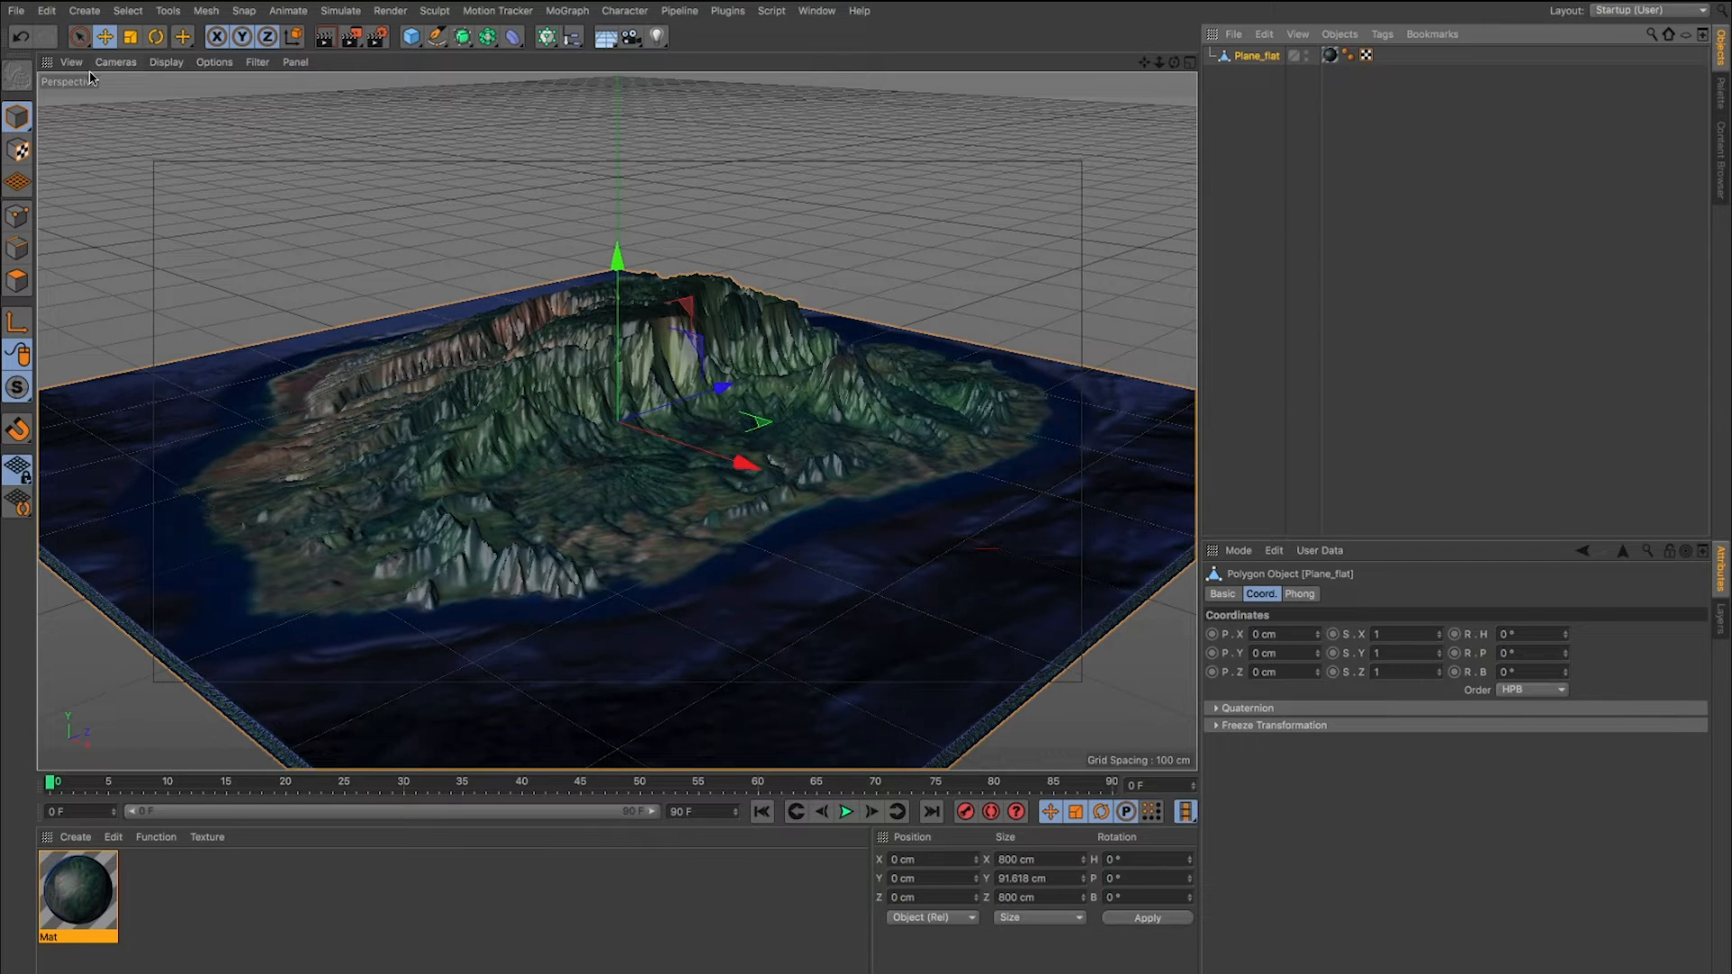
left_click(11, 11)
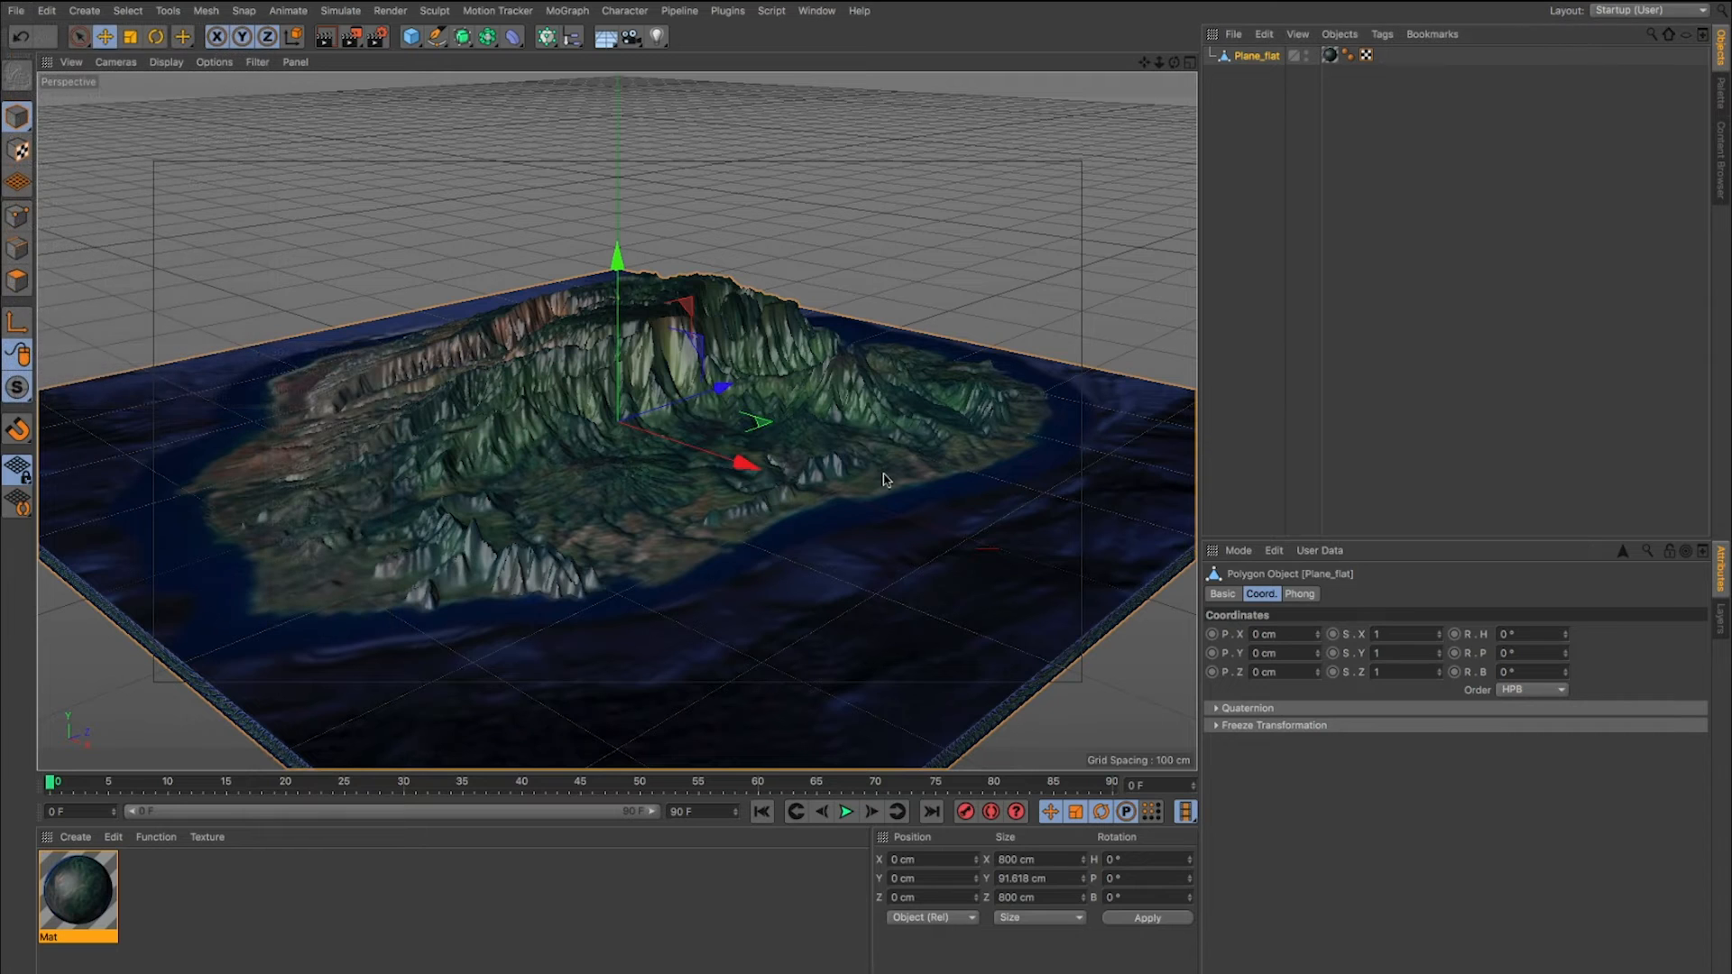
left_click(816, 10)
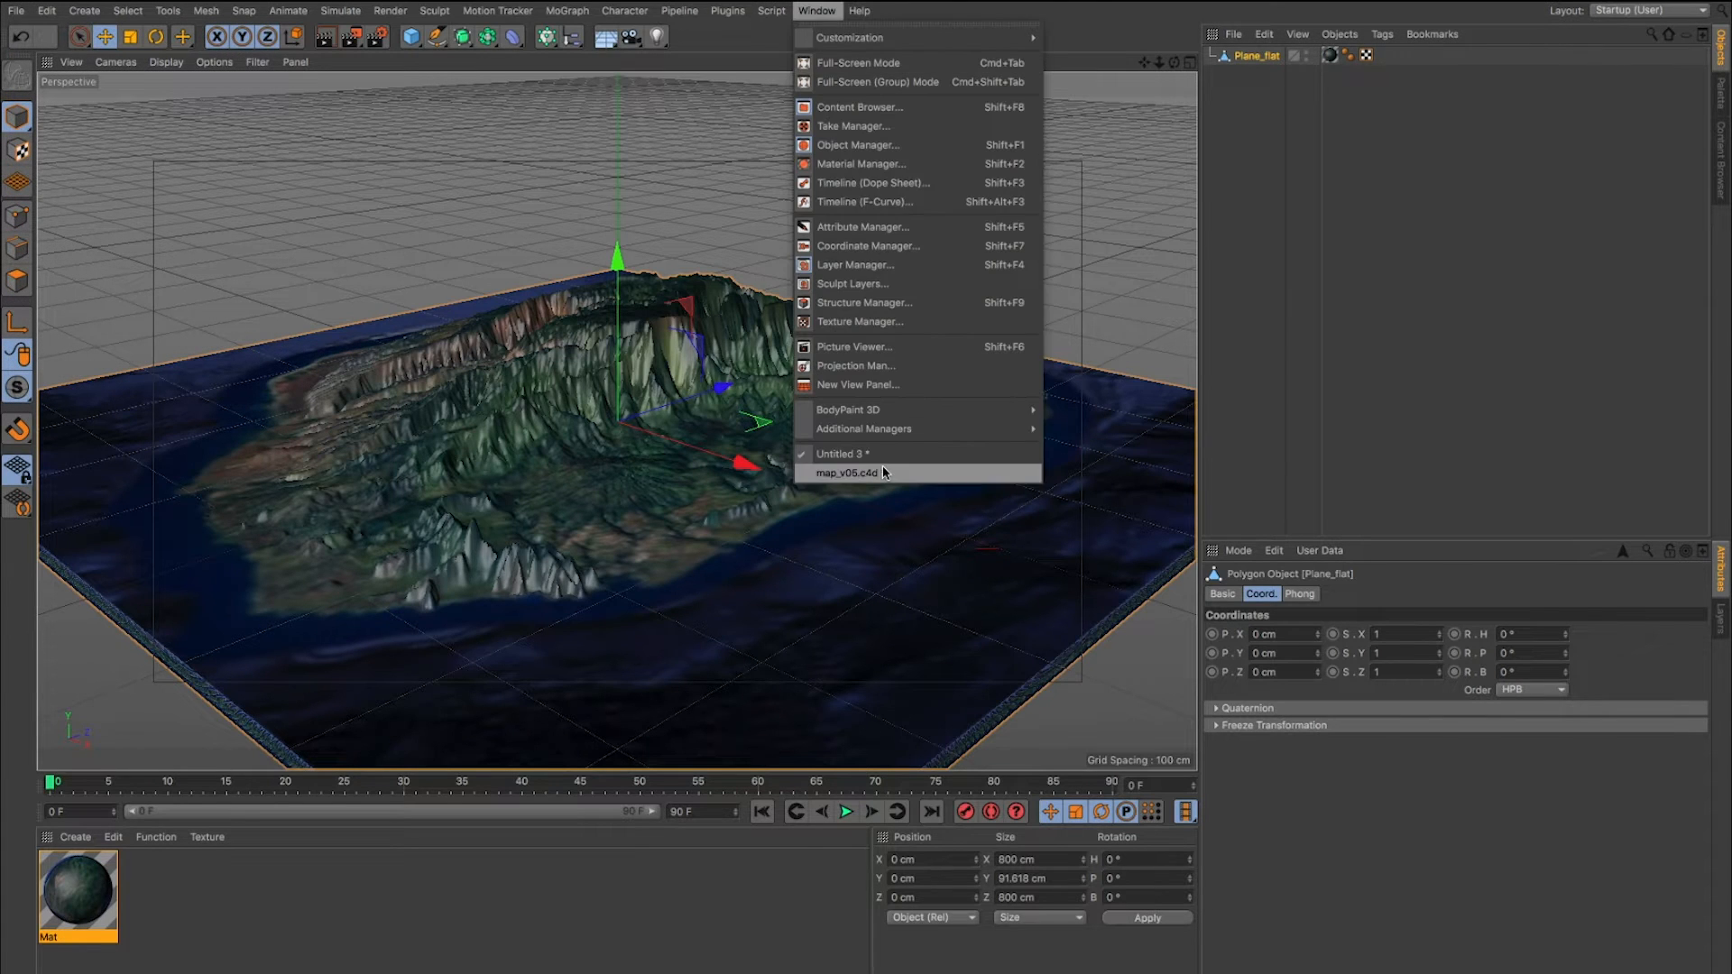
Back in map_v05.c4d, enable Include 3D Data in Render Settings > Save and save map_v05.aec.
left_click(848, 473)
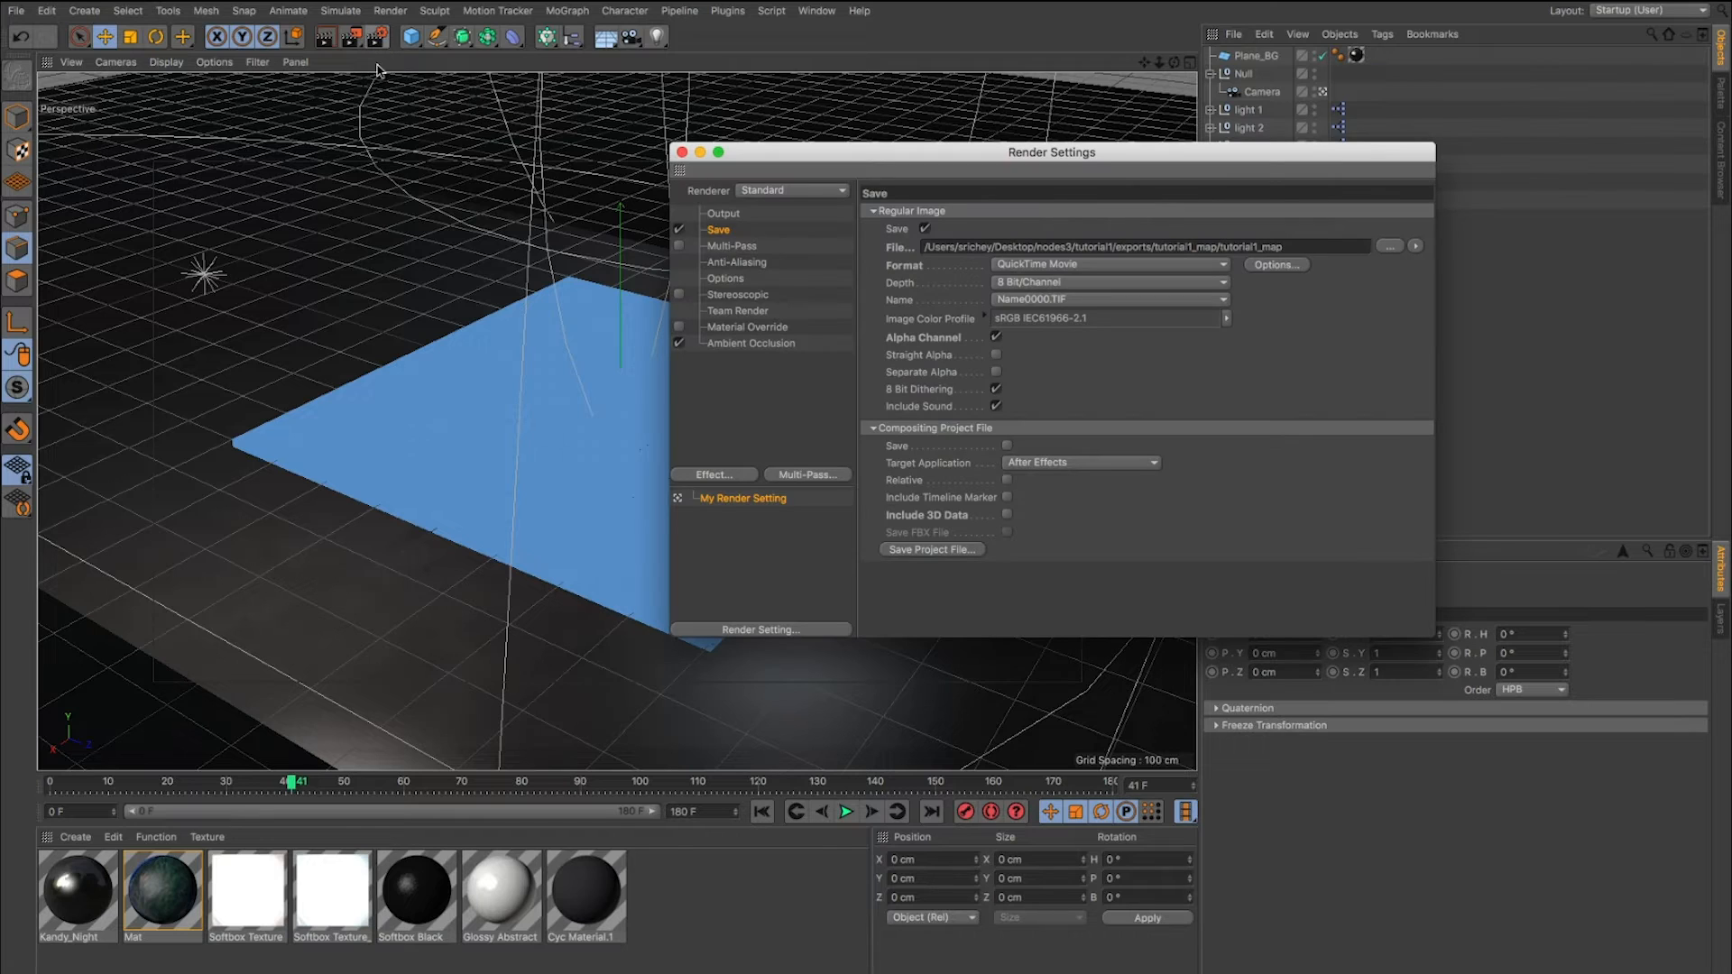
left_click(722, 213)
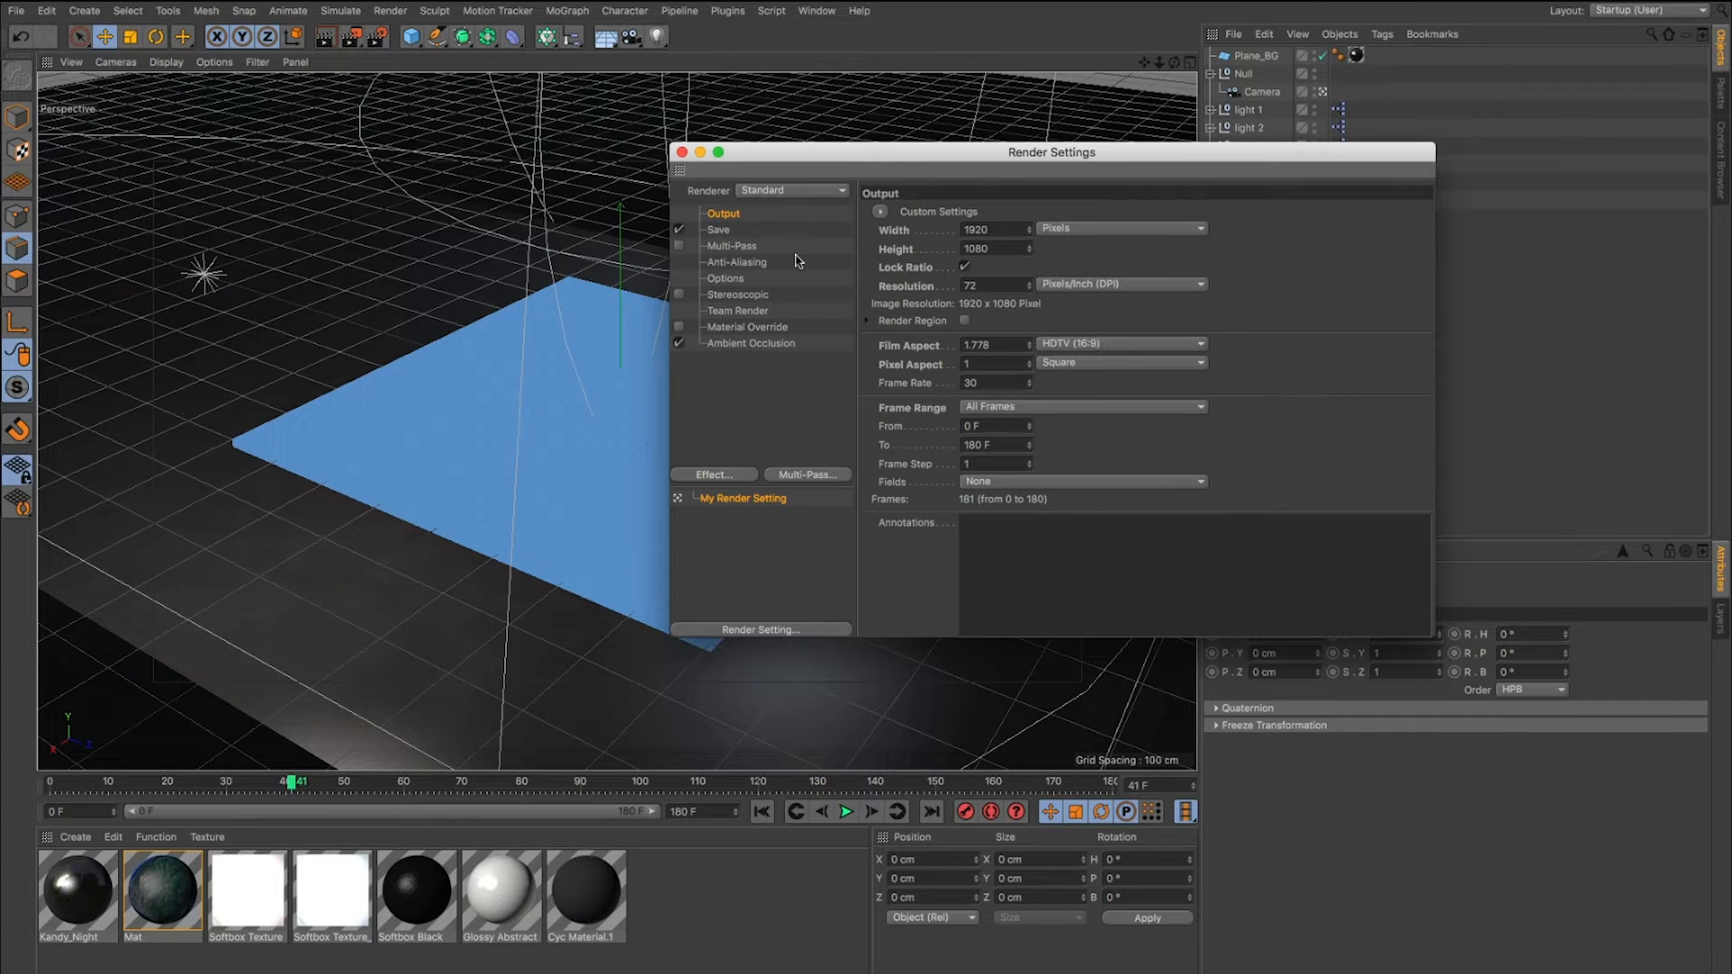
left_click(718, 229)
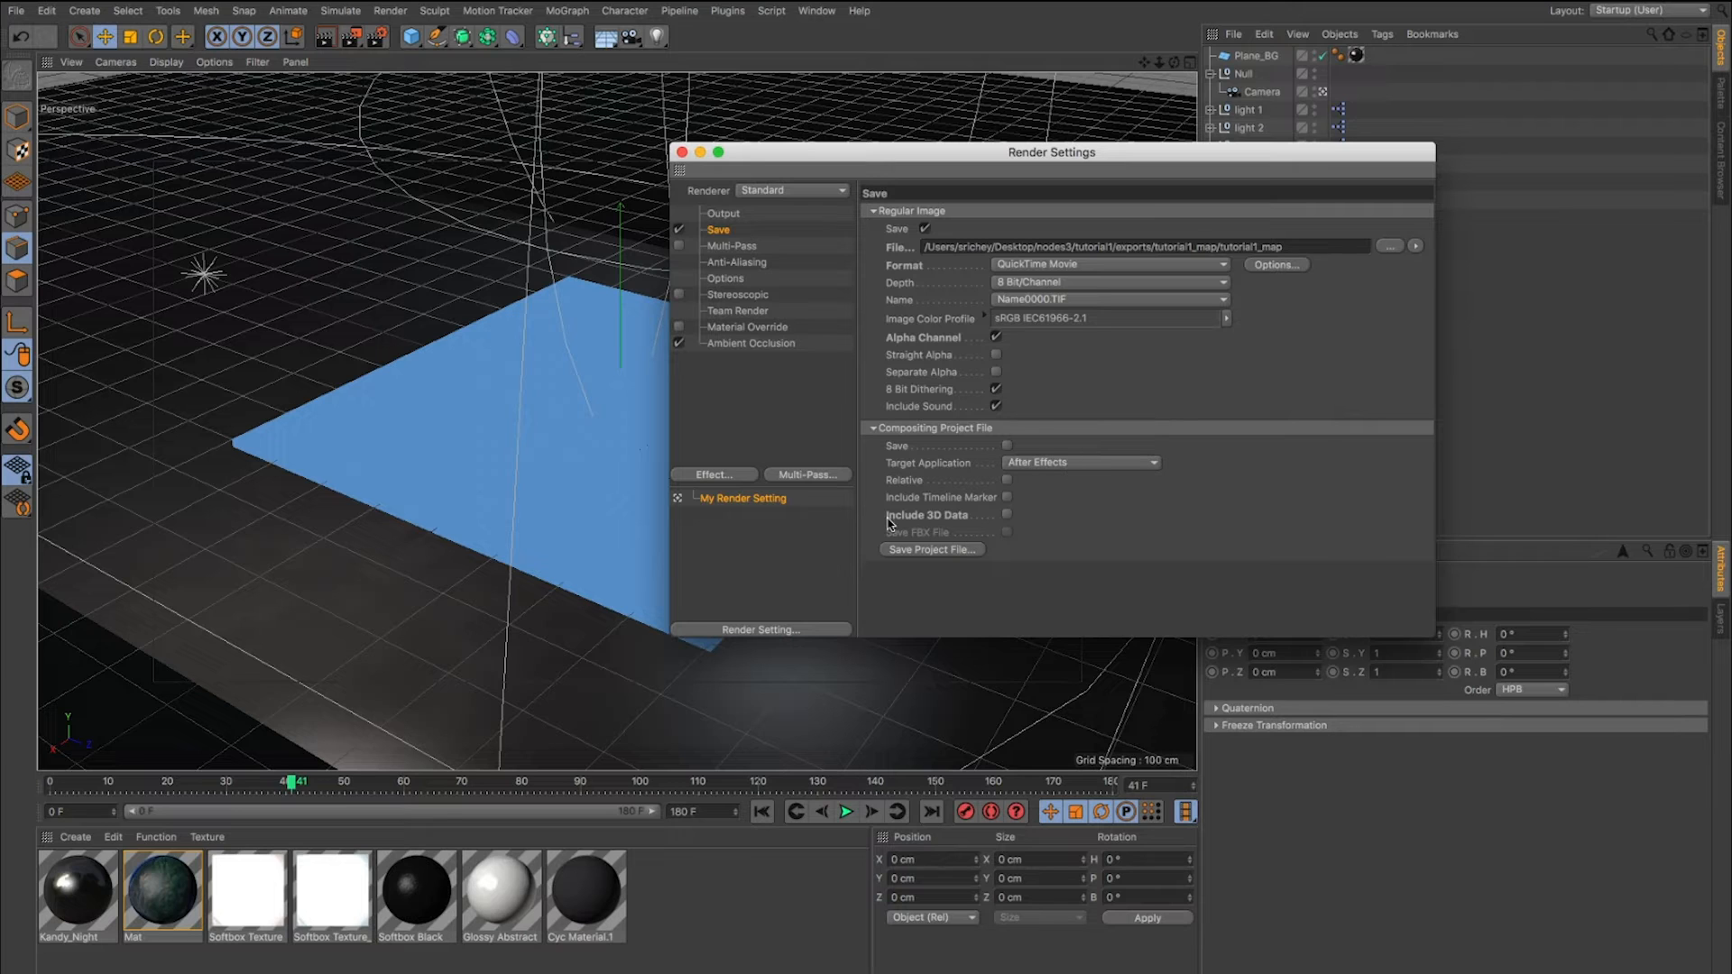
left_click(1007, 516)
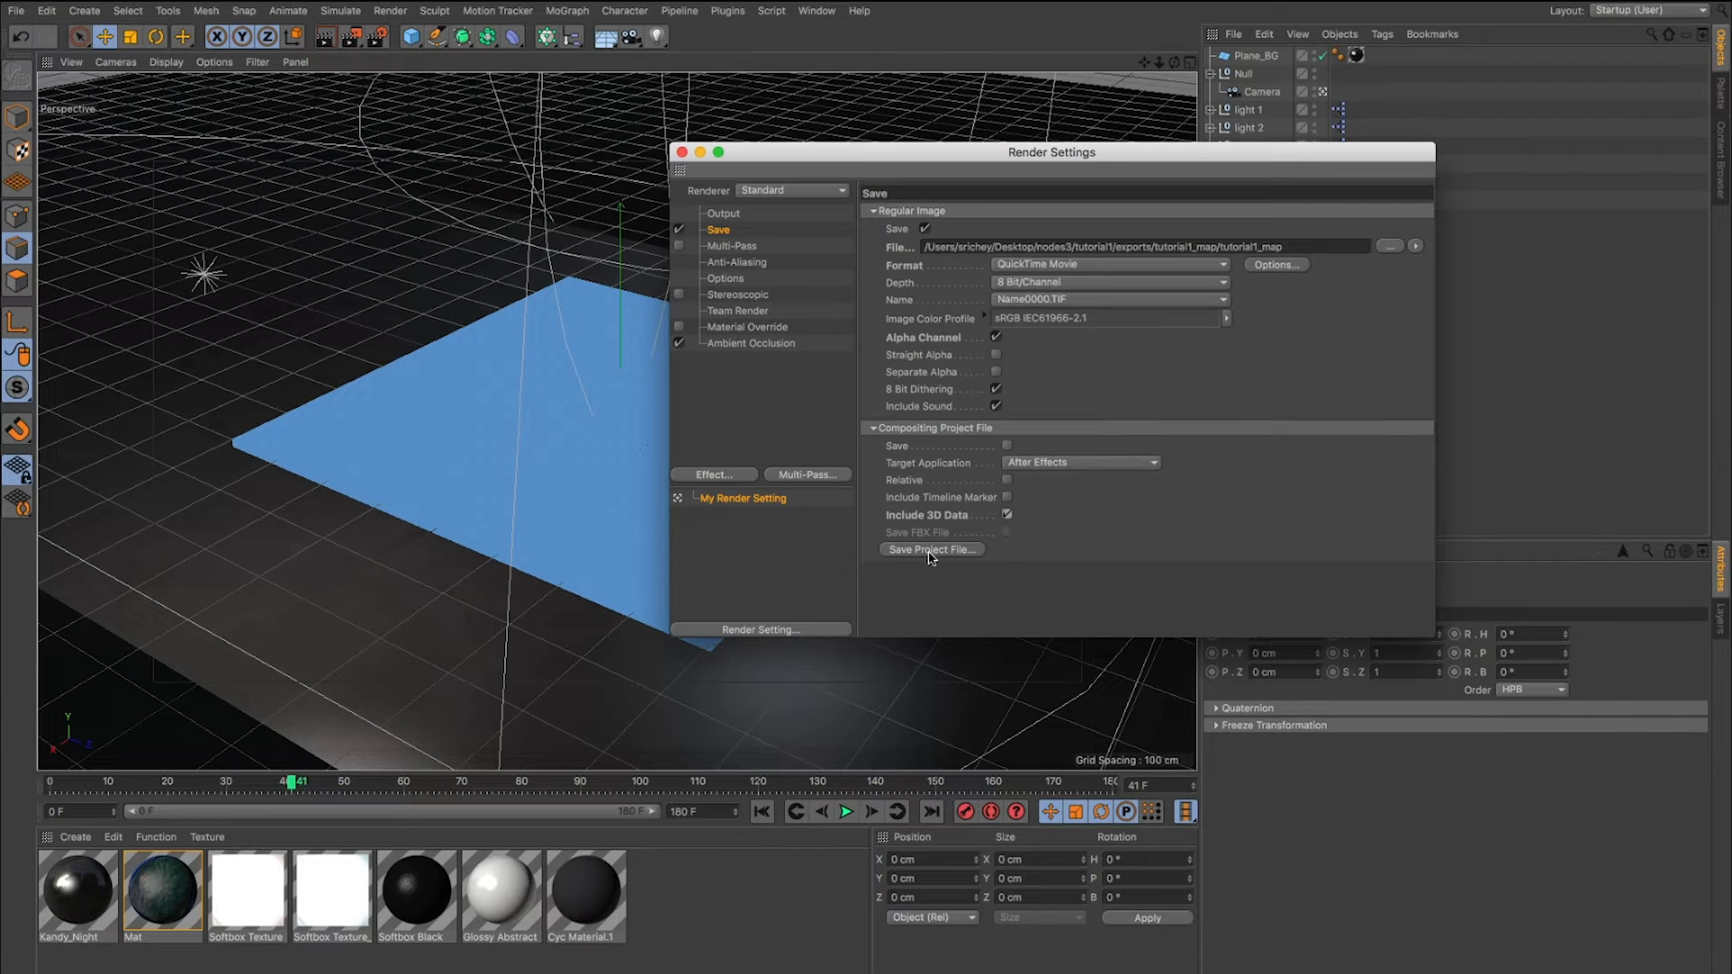
left_click(931, 548)
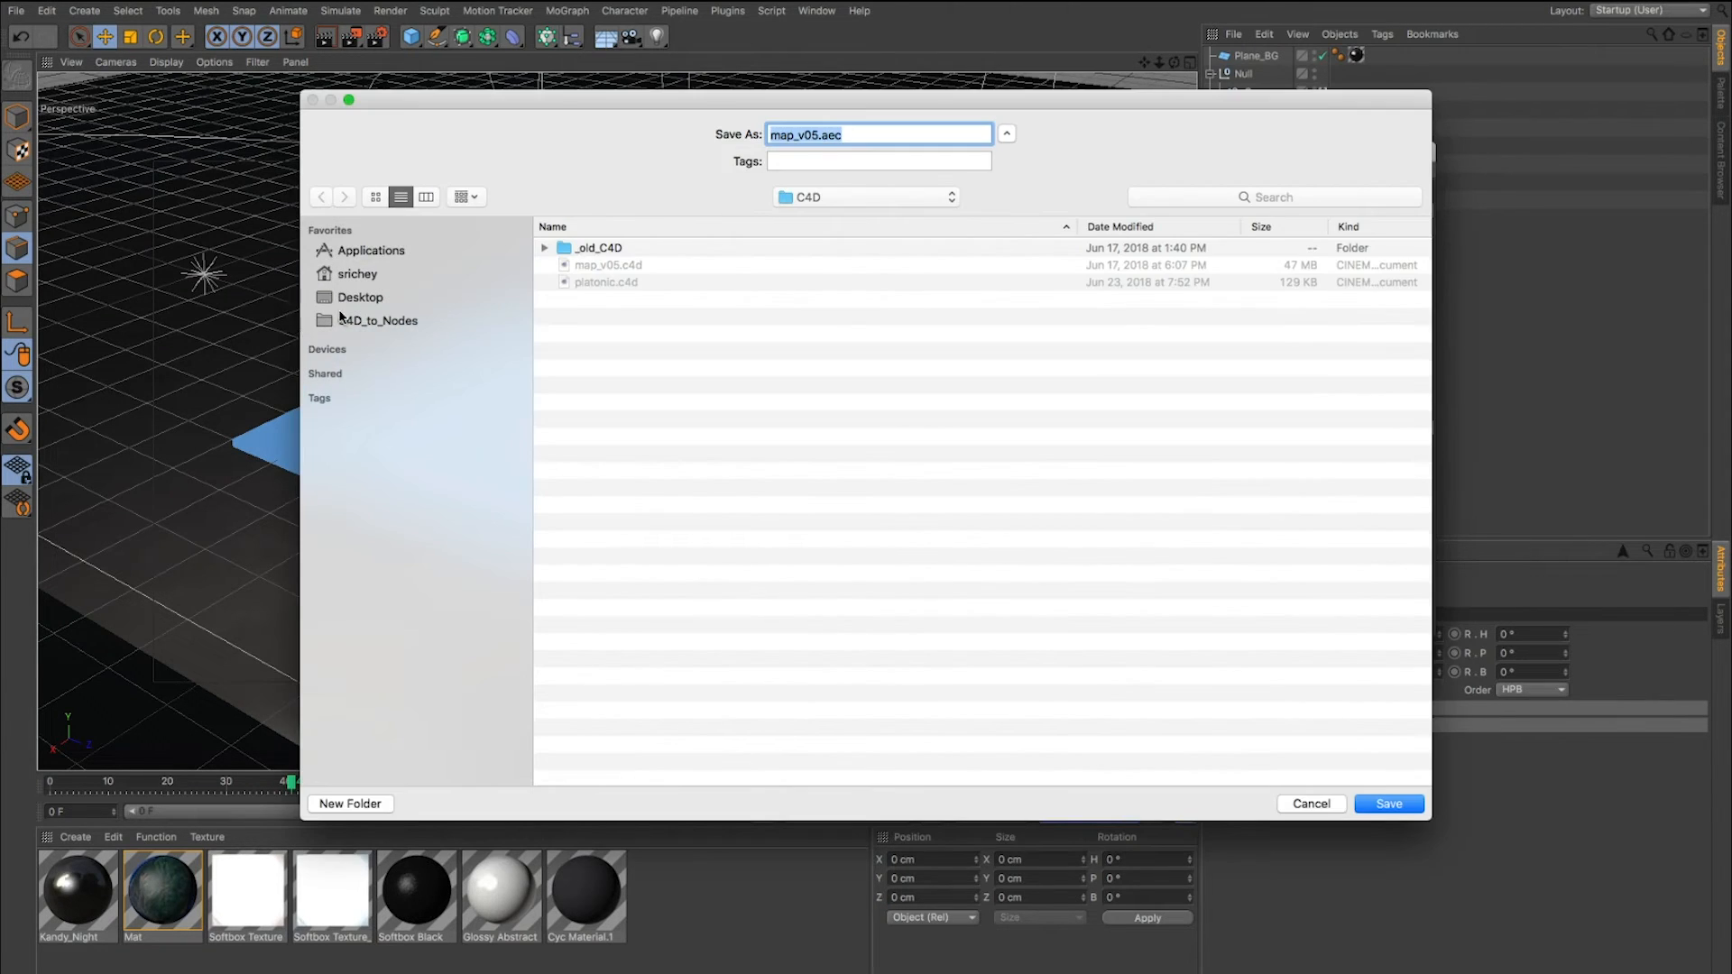
left_click(375, 321)
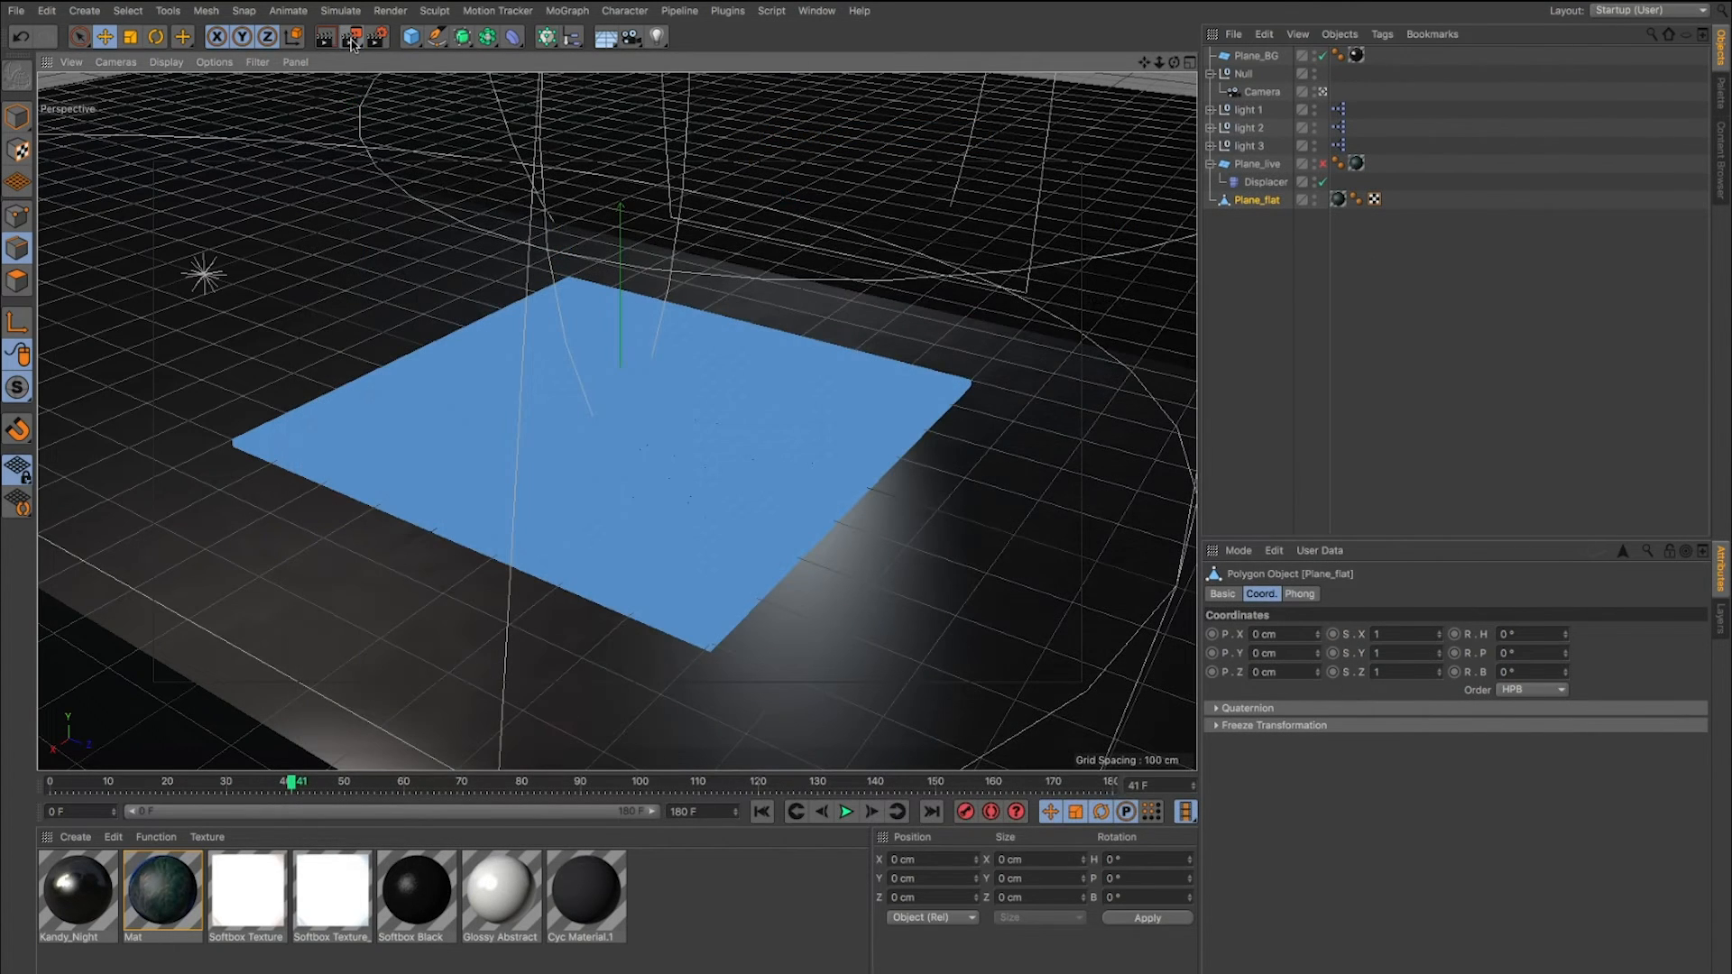
left_click(350, 38)
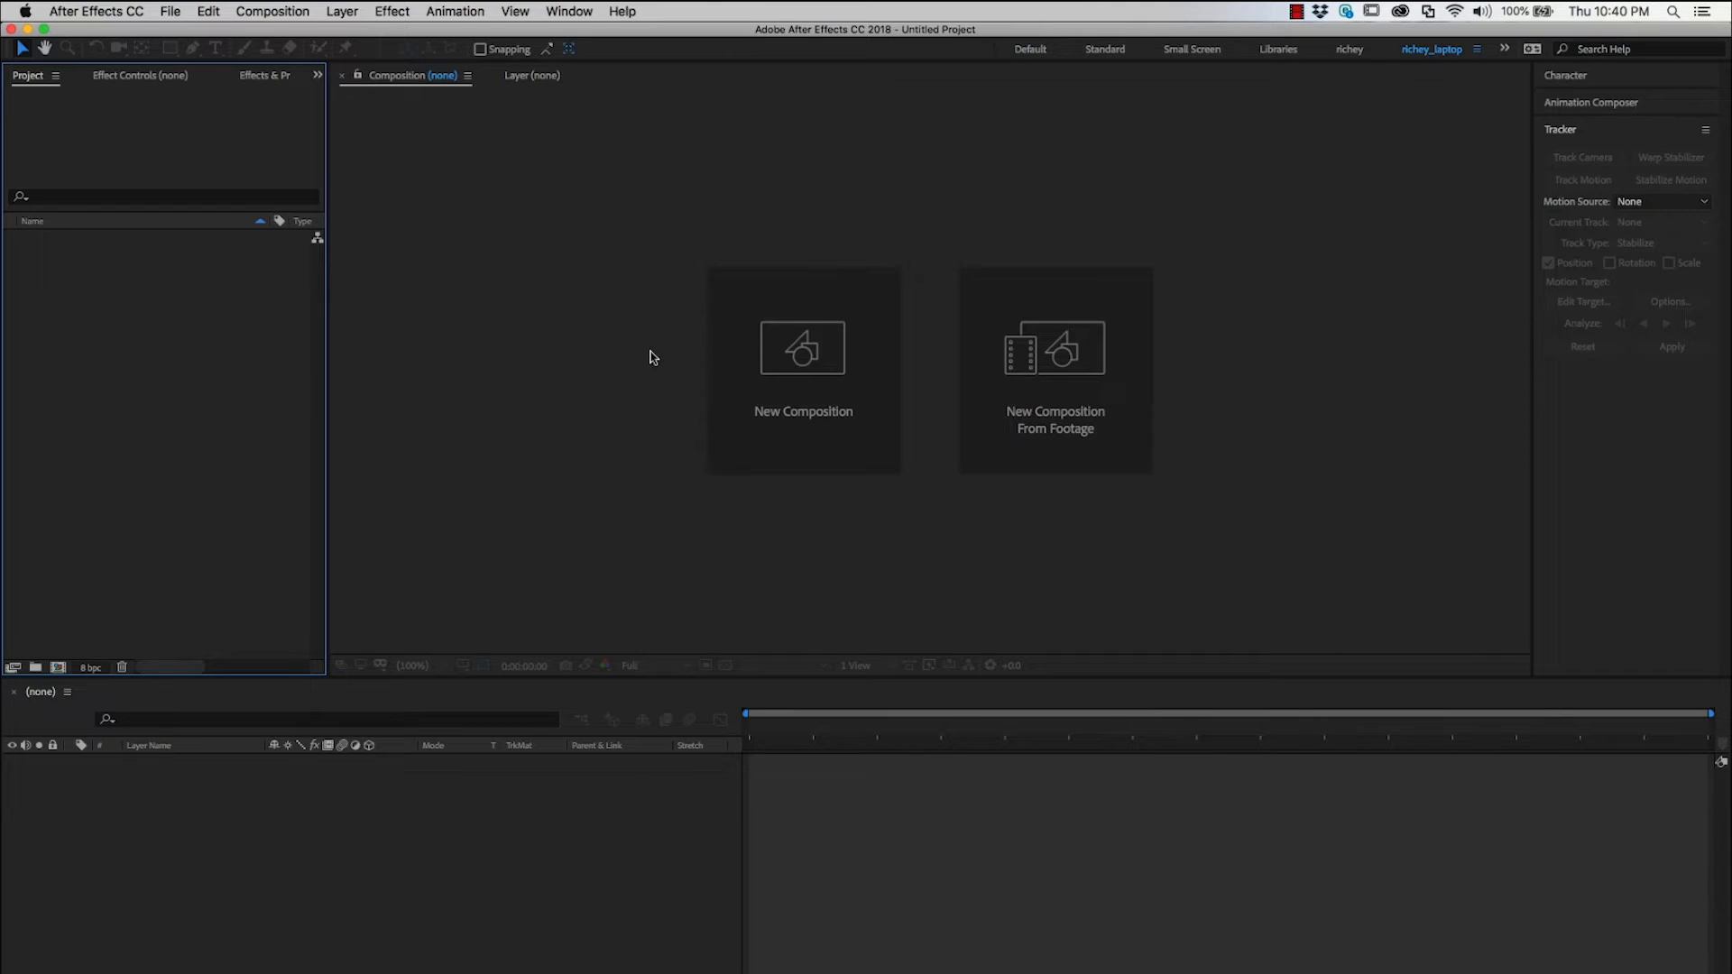
mouse_move(116, 356)
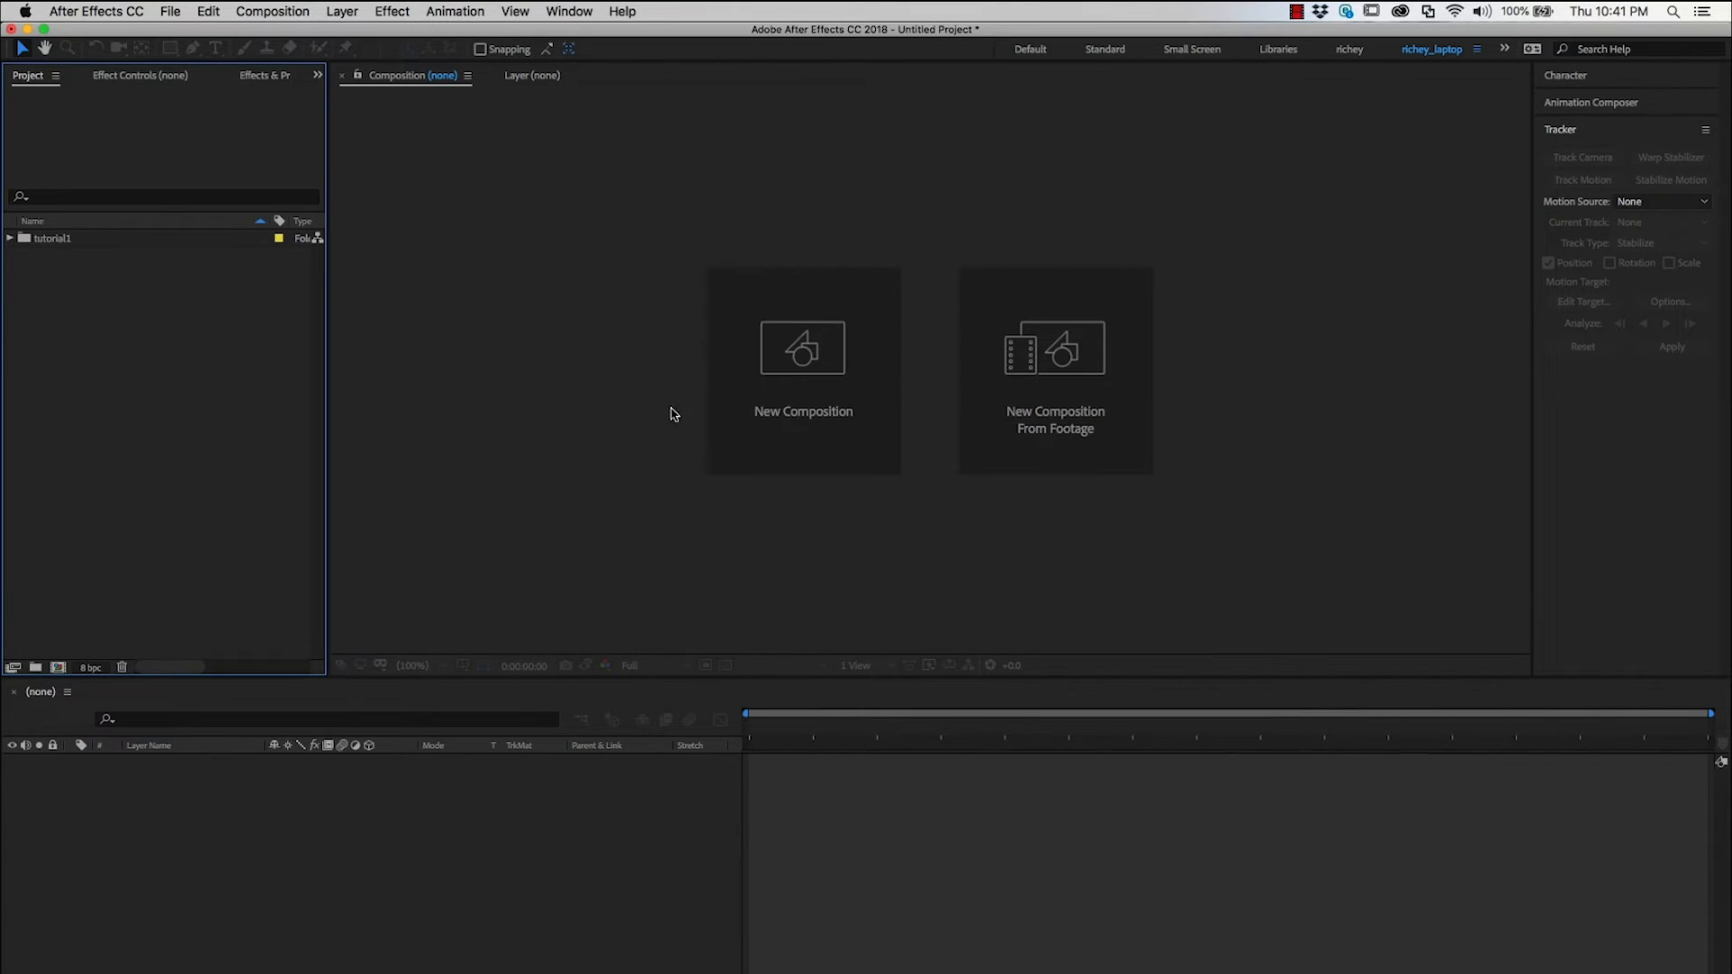
Expand the imported tutorial1 folder and open its tutorial1 composition with Camera and map.mov.
left_click(7, 238)
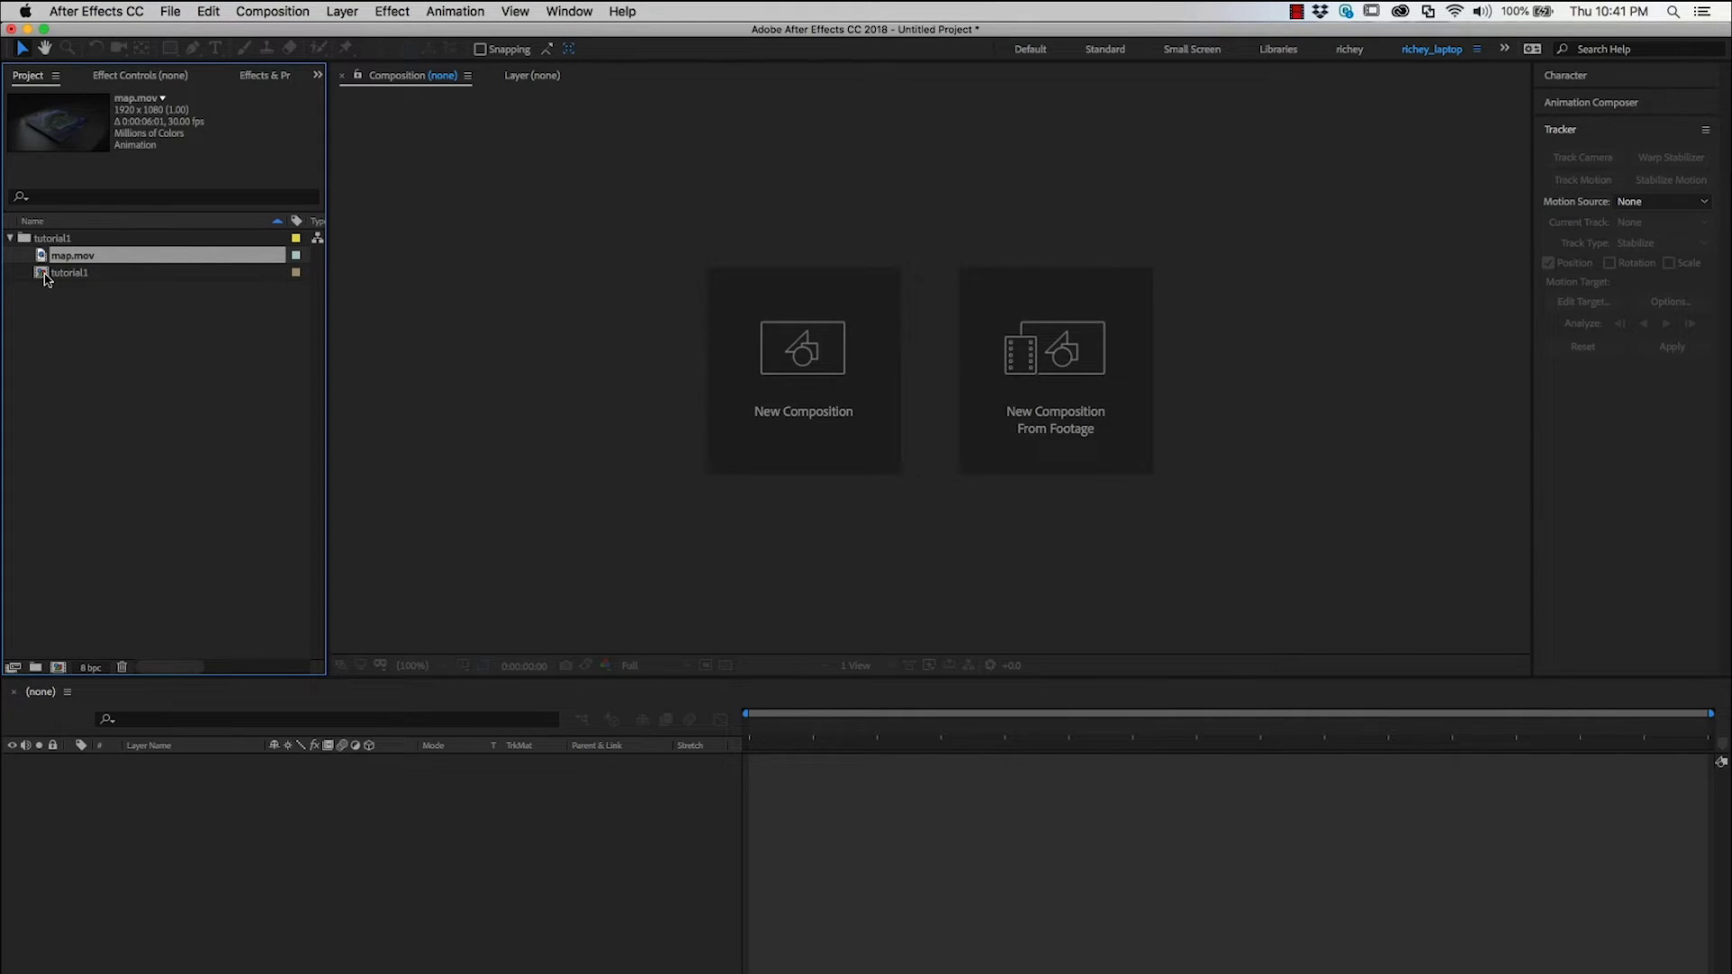
double_click(65, 273)
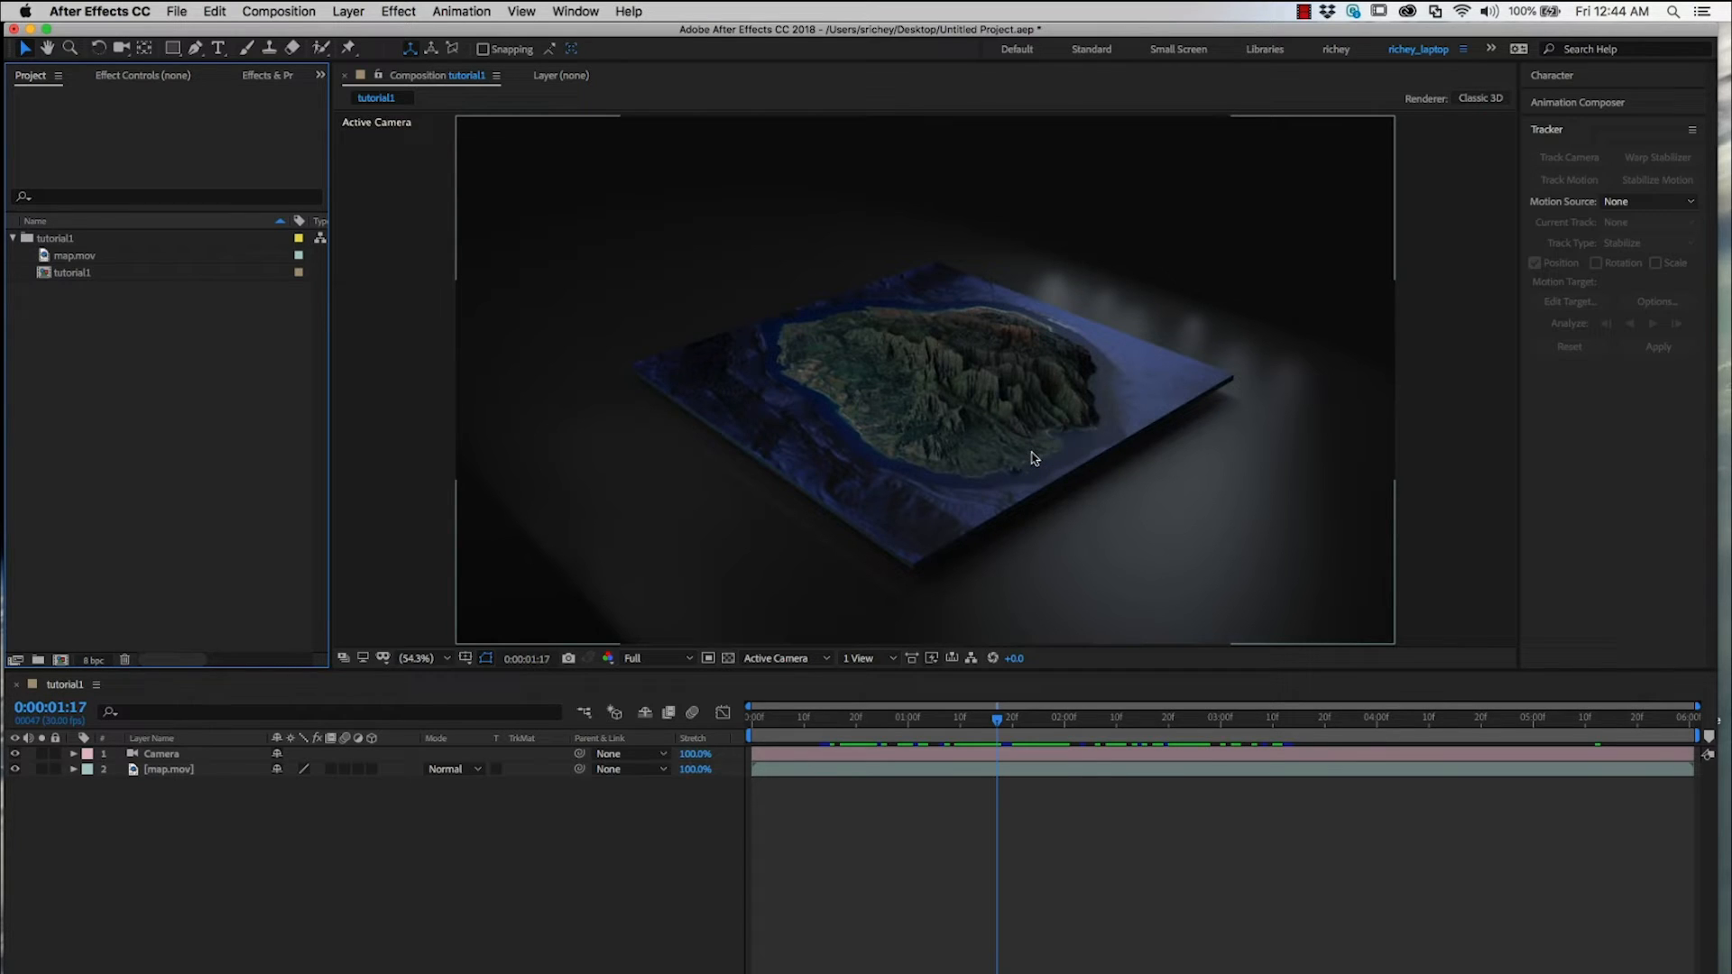
Create a solid layer named nodes, apply Nodes 3 and expand its Transform group.
right_click(310, 810)
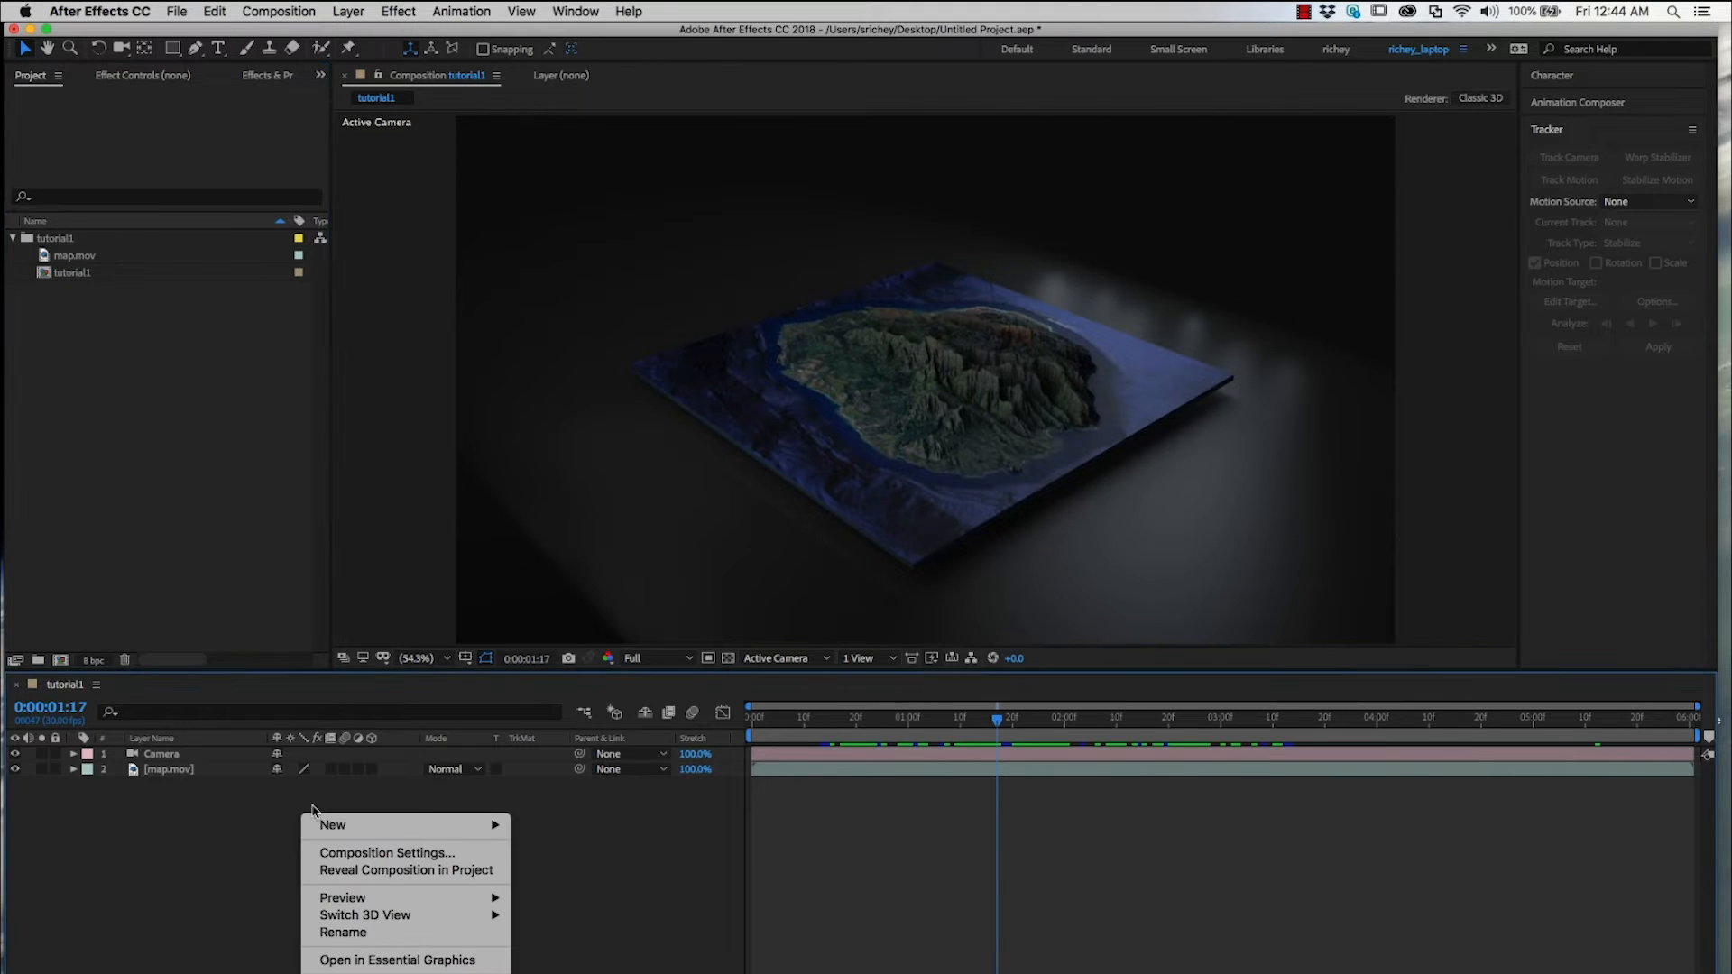
left_click(332, 826)
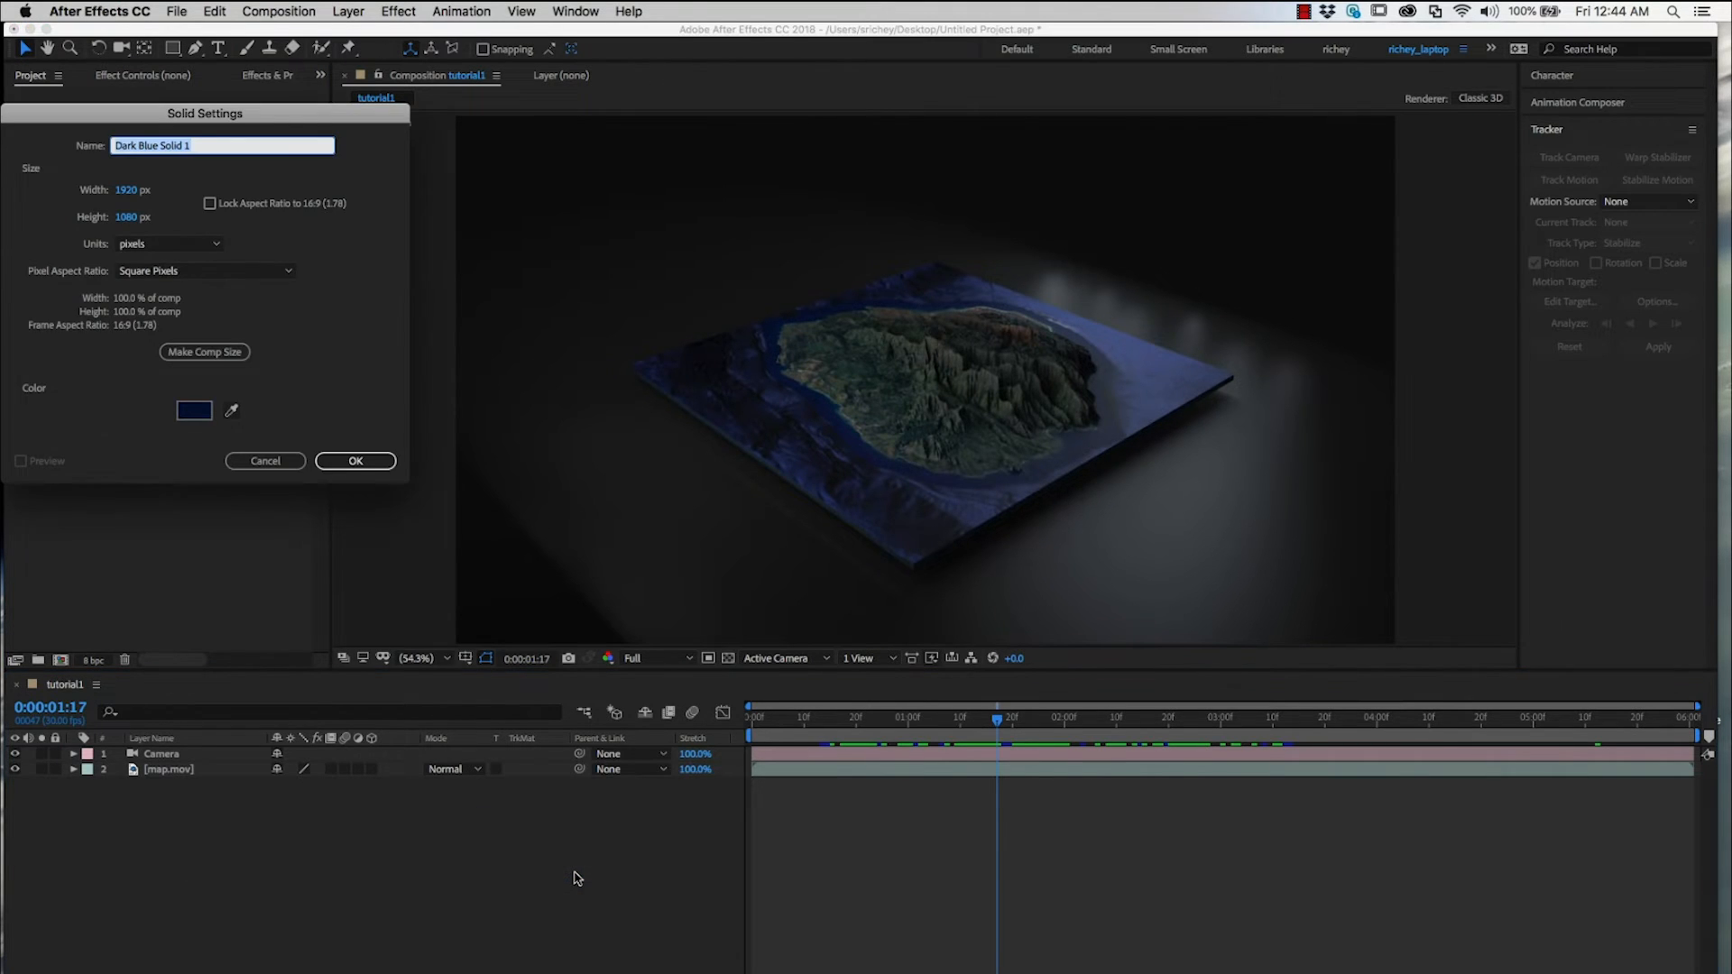
type("nodes")
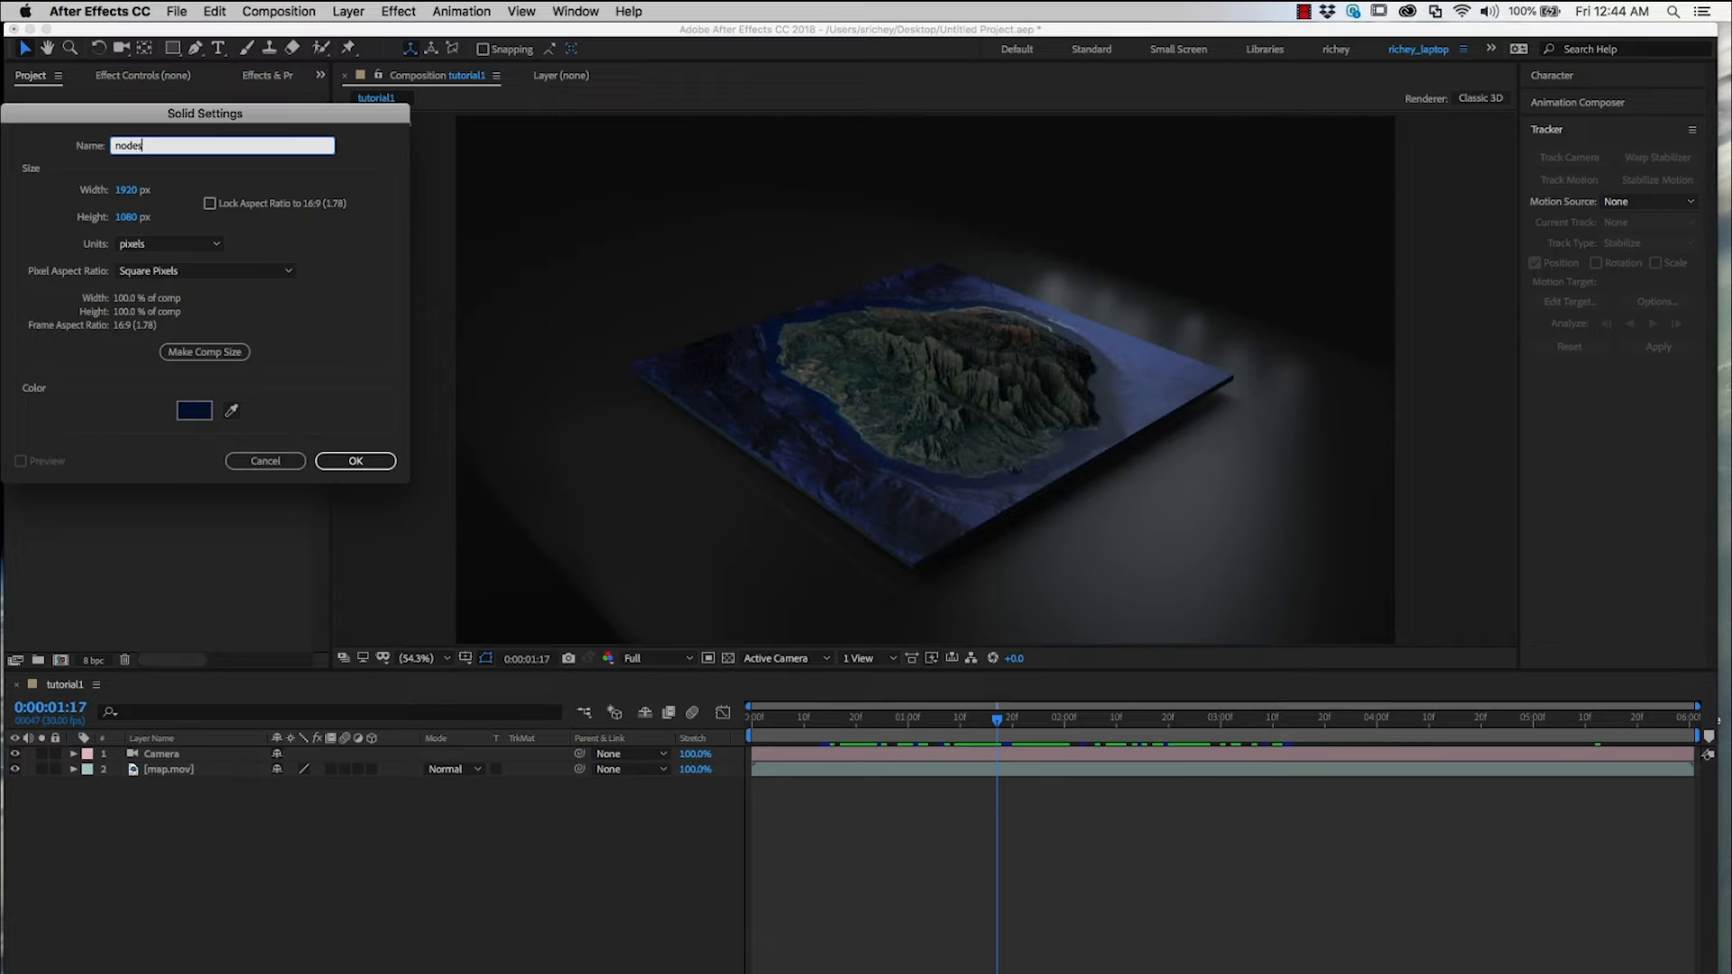
left_click(355, 462)
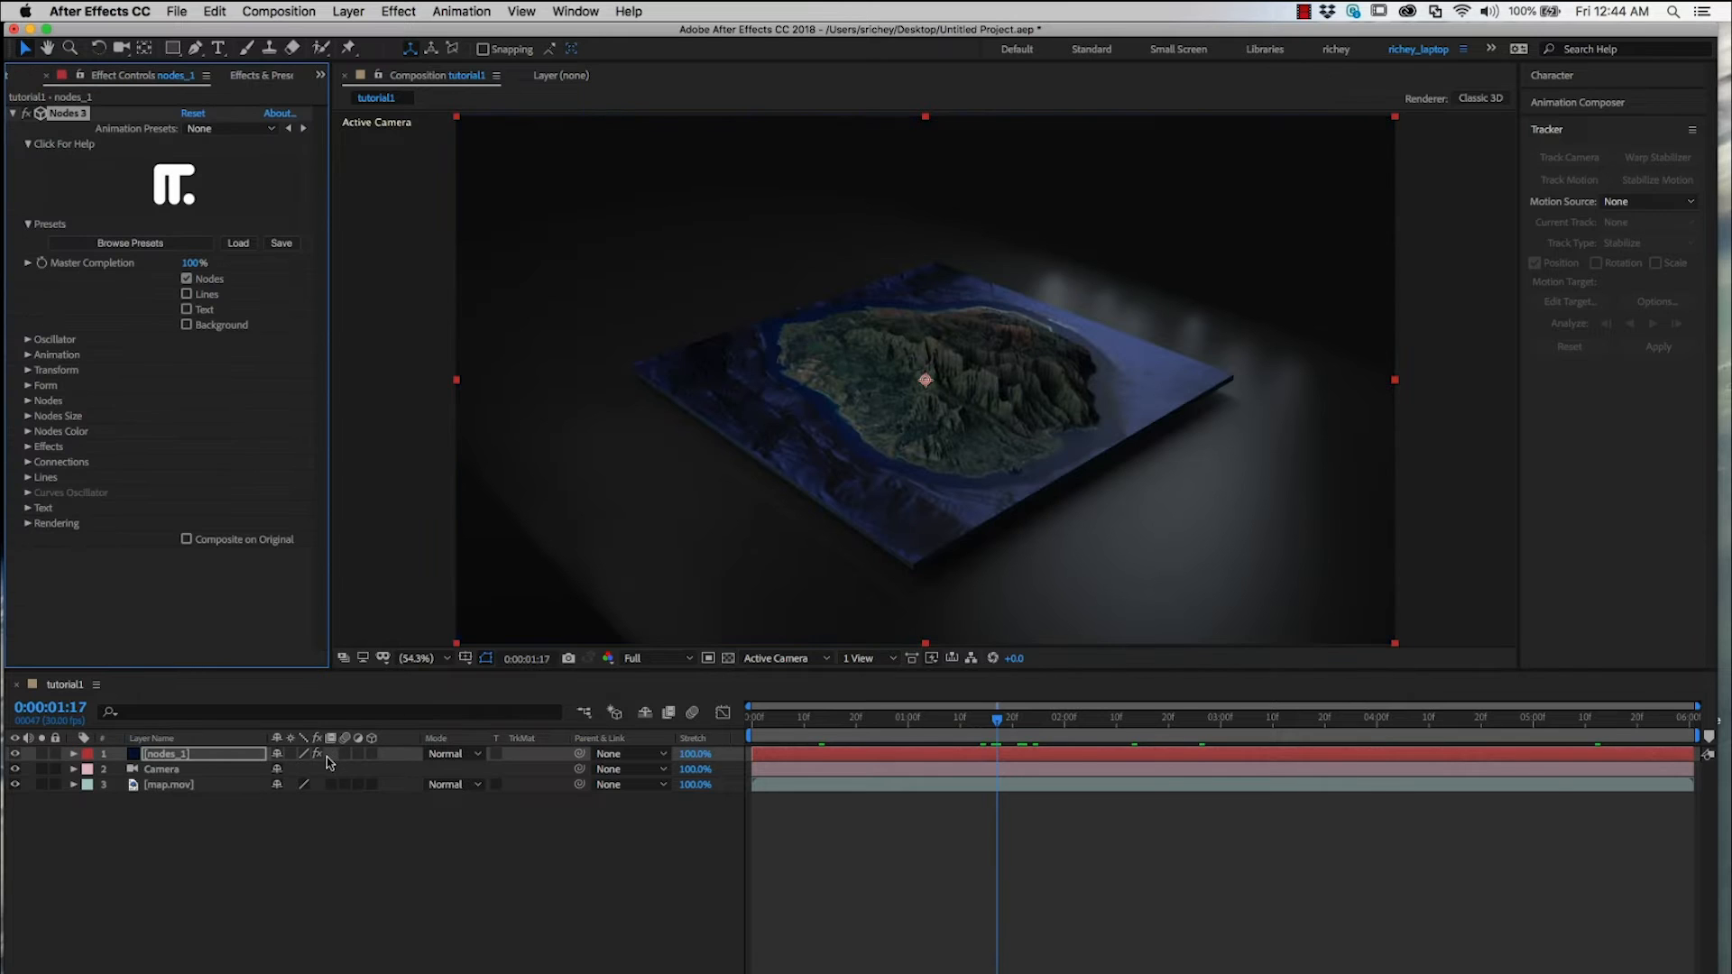
left_click(31, 368)
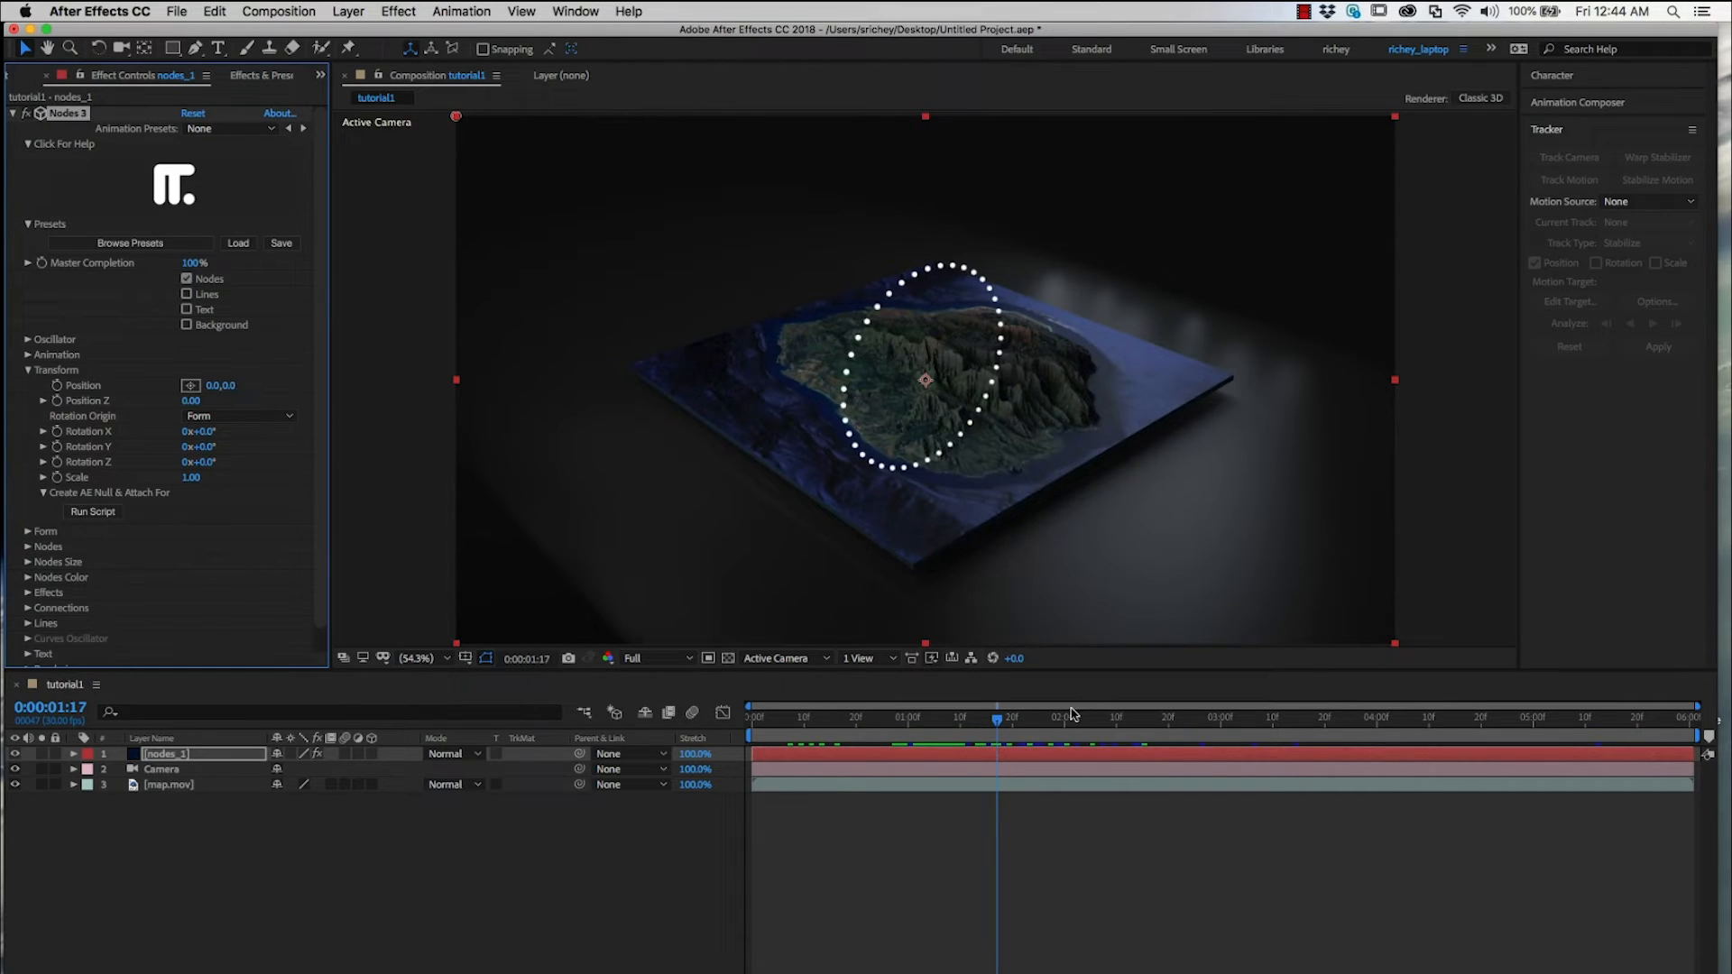
Set the Nodes 3 Form to Import Obj 3D Models and choose map.obj as the model.
left_click(1068, 718)
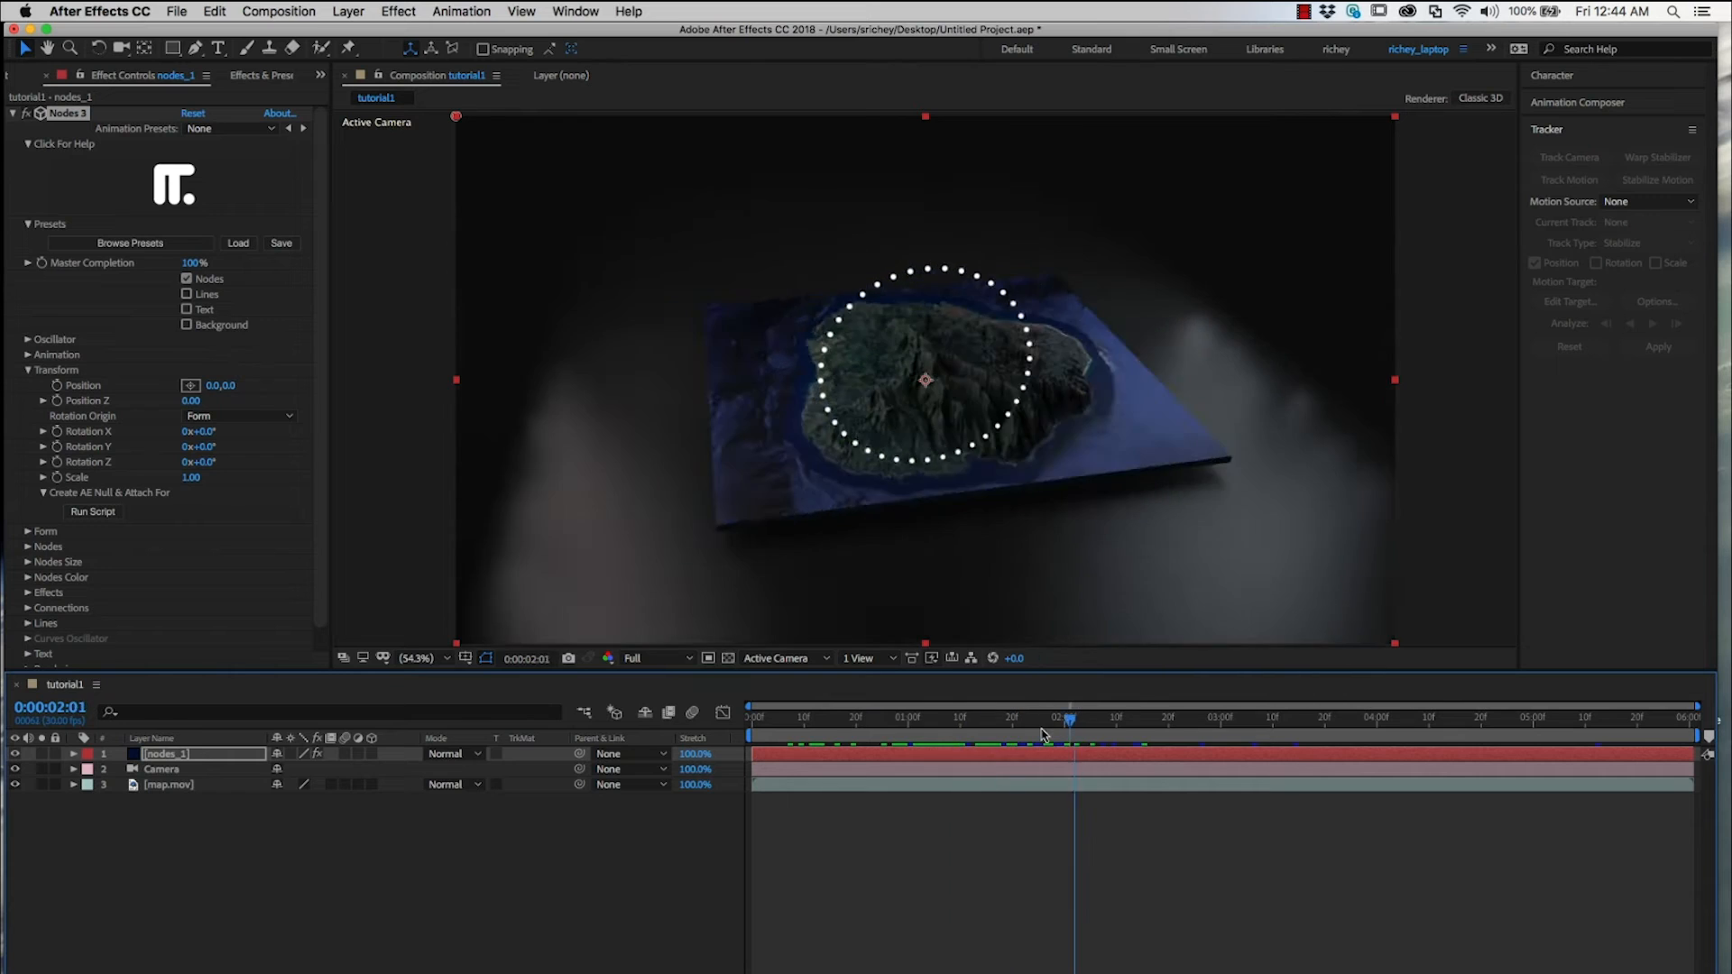
left_click(941, 743)
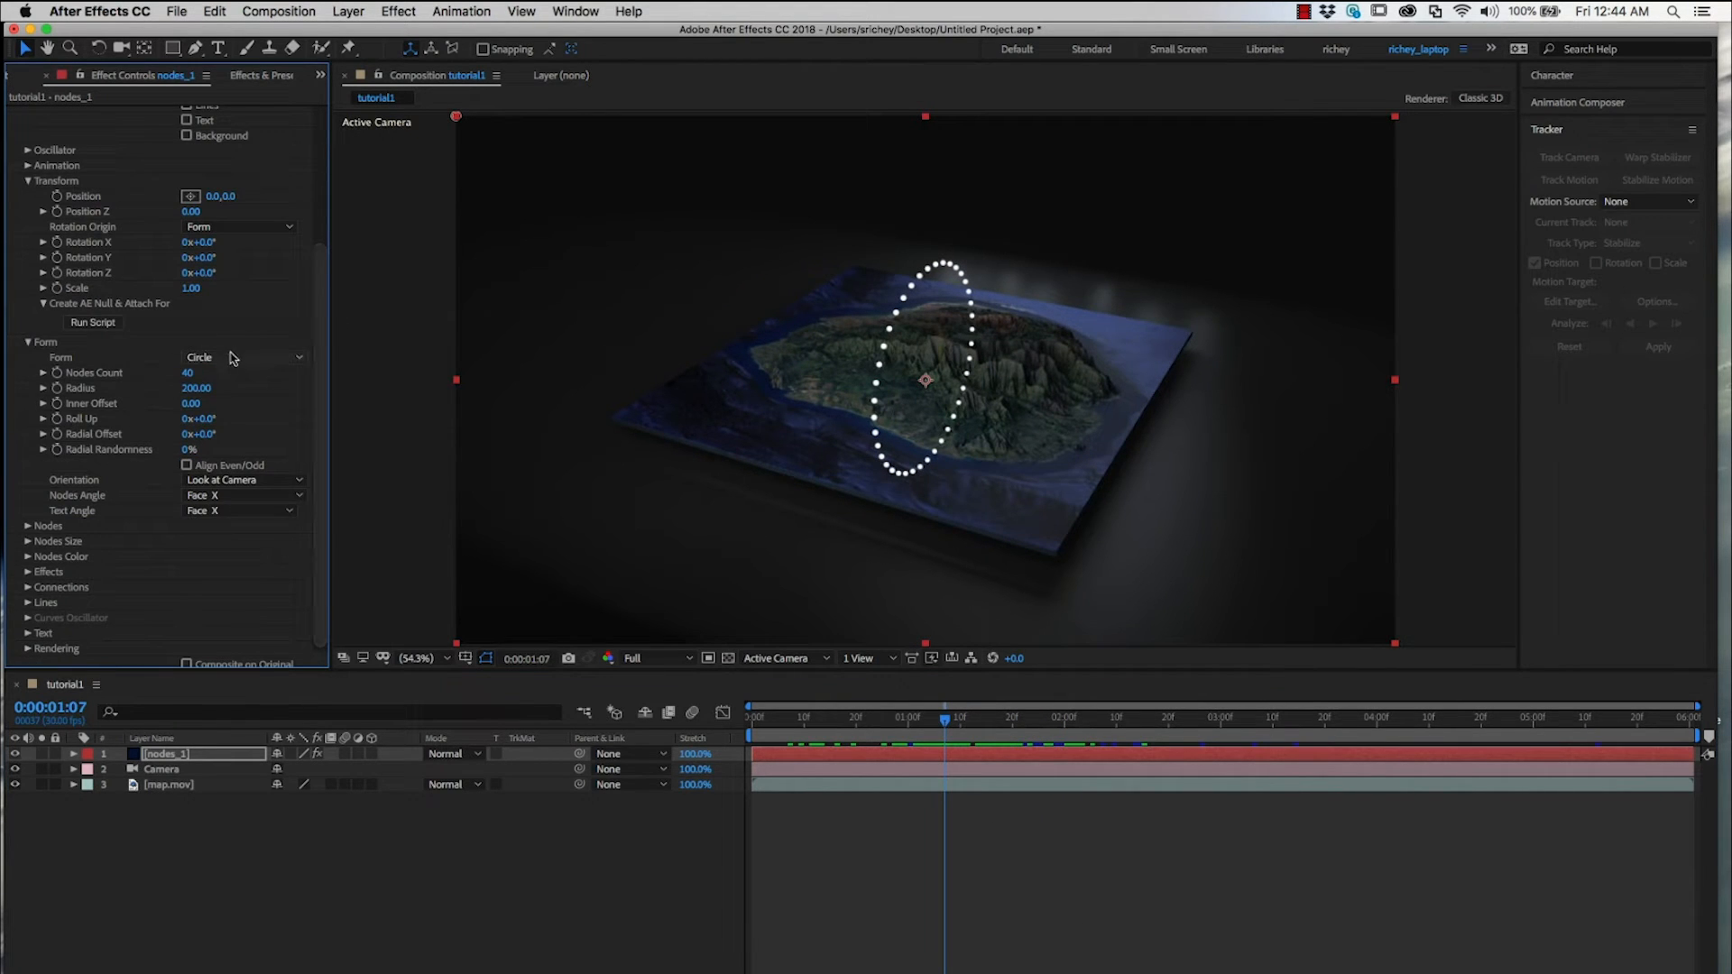
left_click(242, 357)
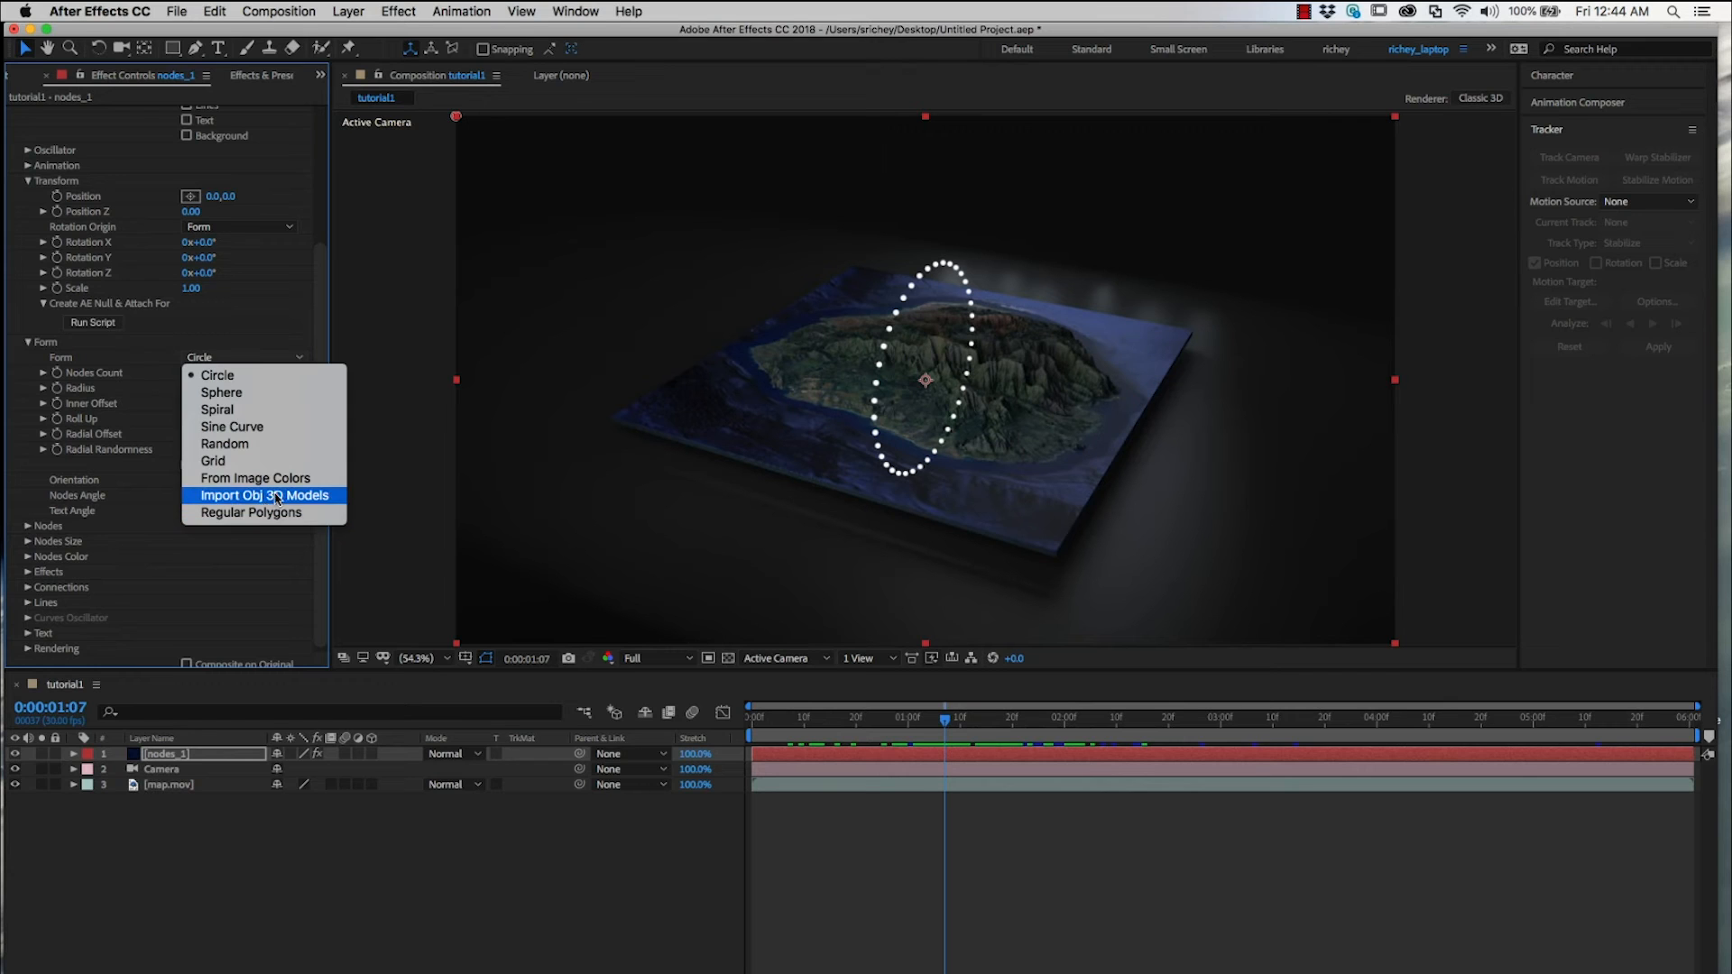
left_click(263, 494)
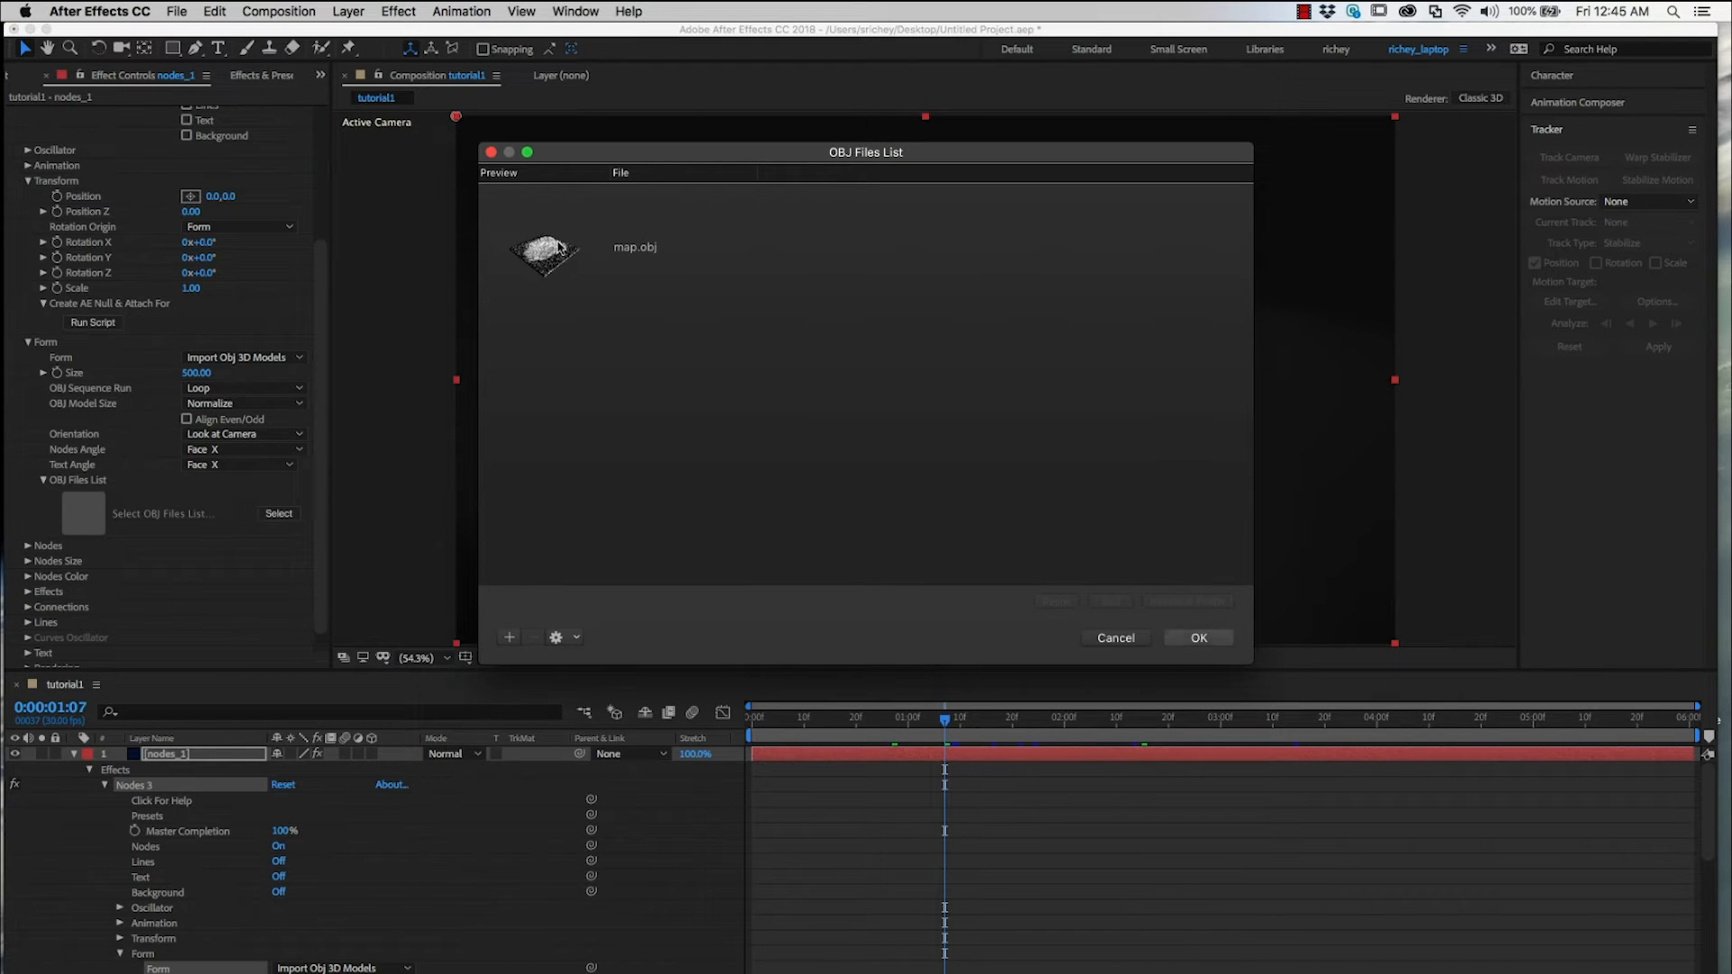
left_click(1198, 639)
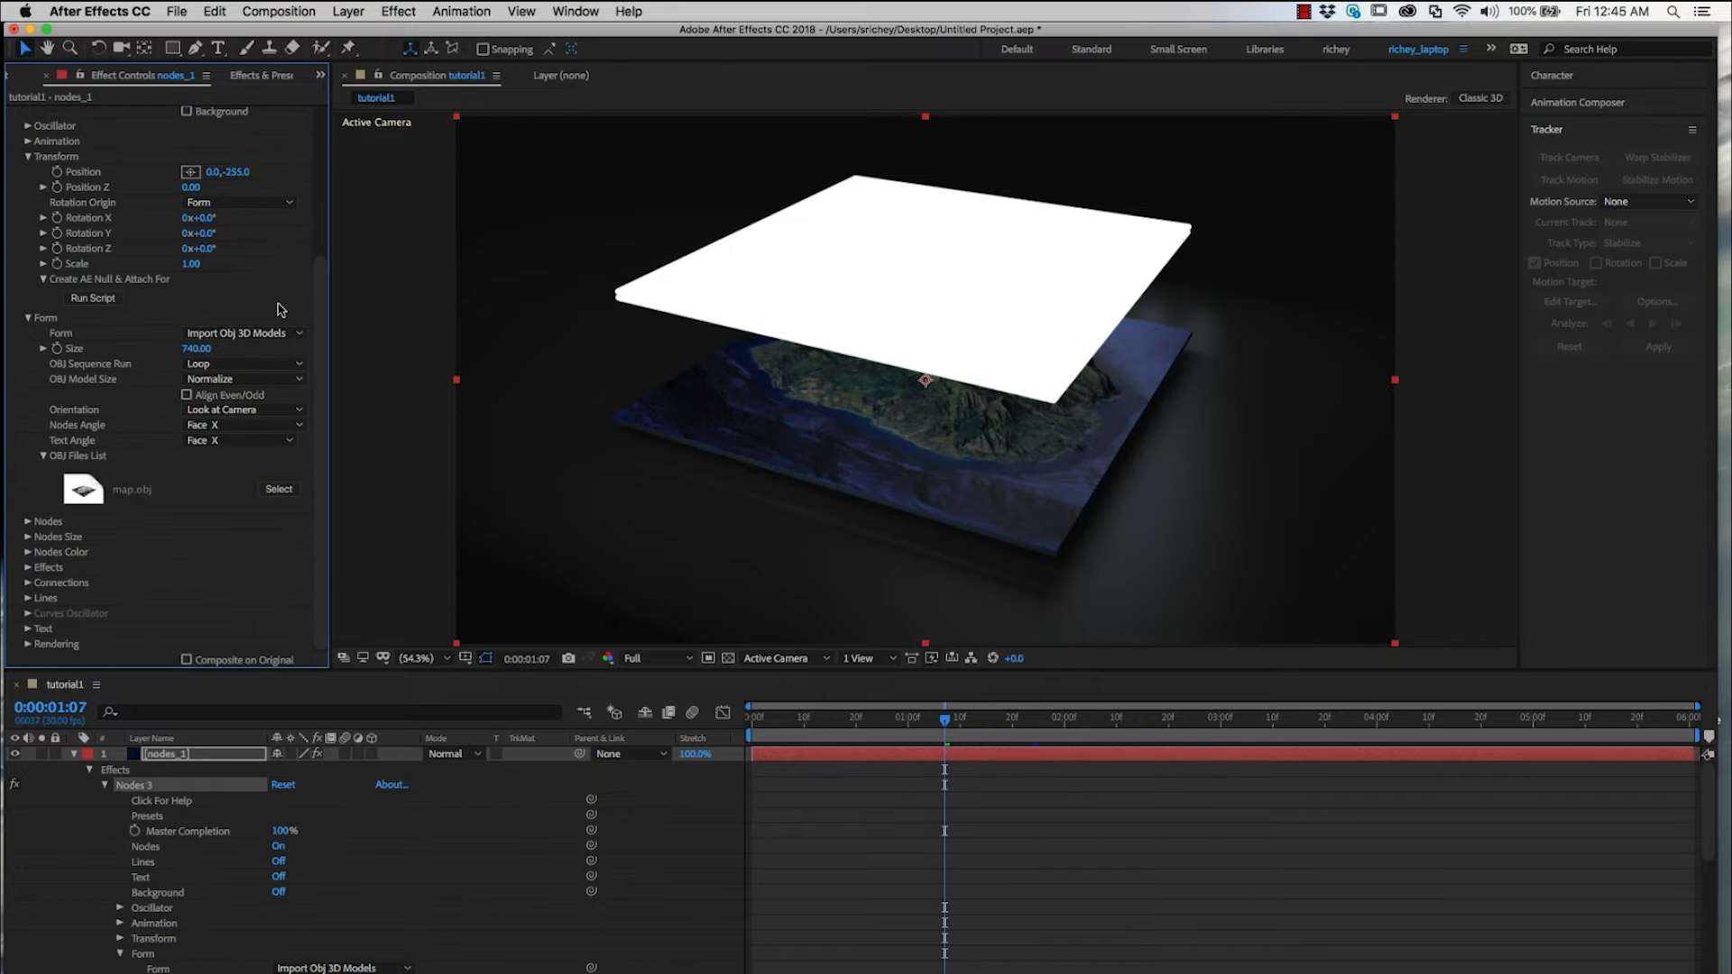
Set Nodes Type to Soft Shape, Nodes Size 2.00 and Size Mode Random.
left_click(18, 520)
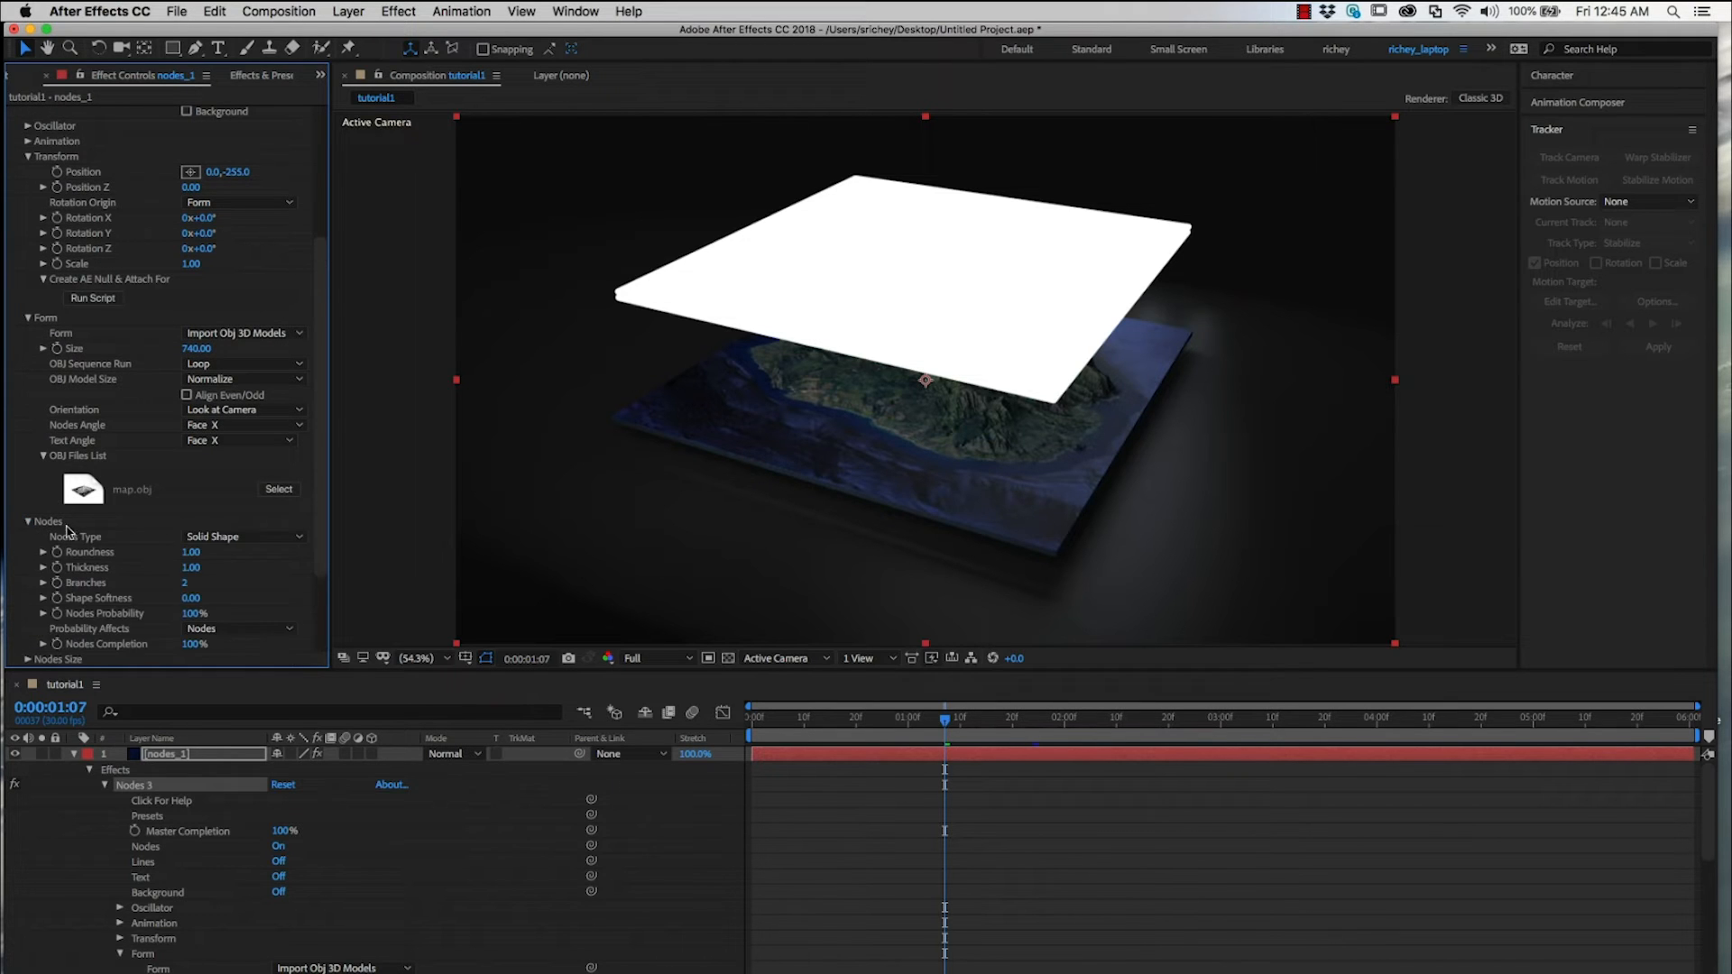
scroll("down", 3)
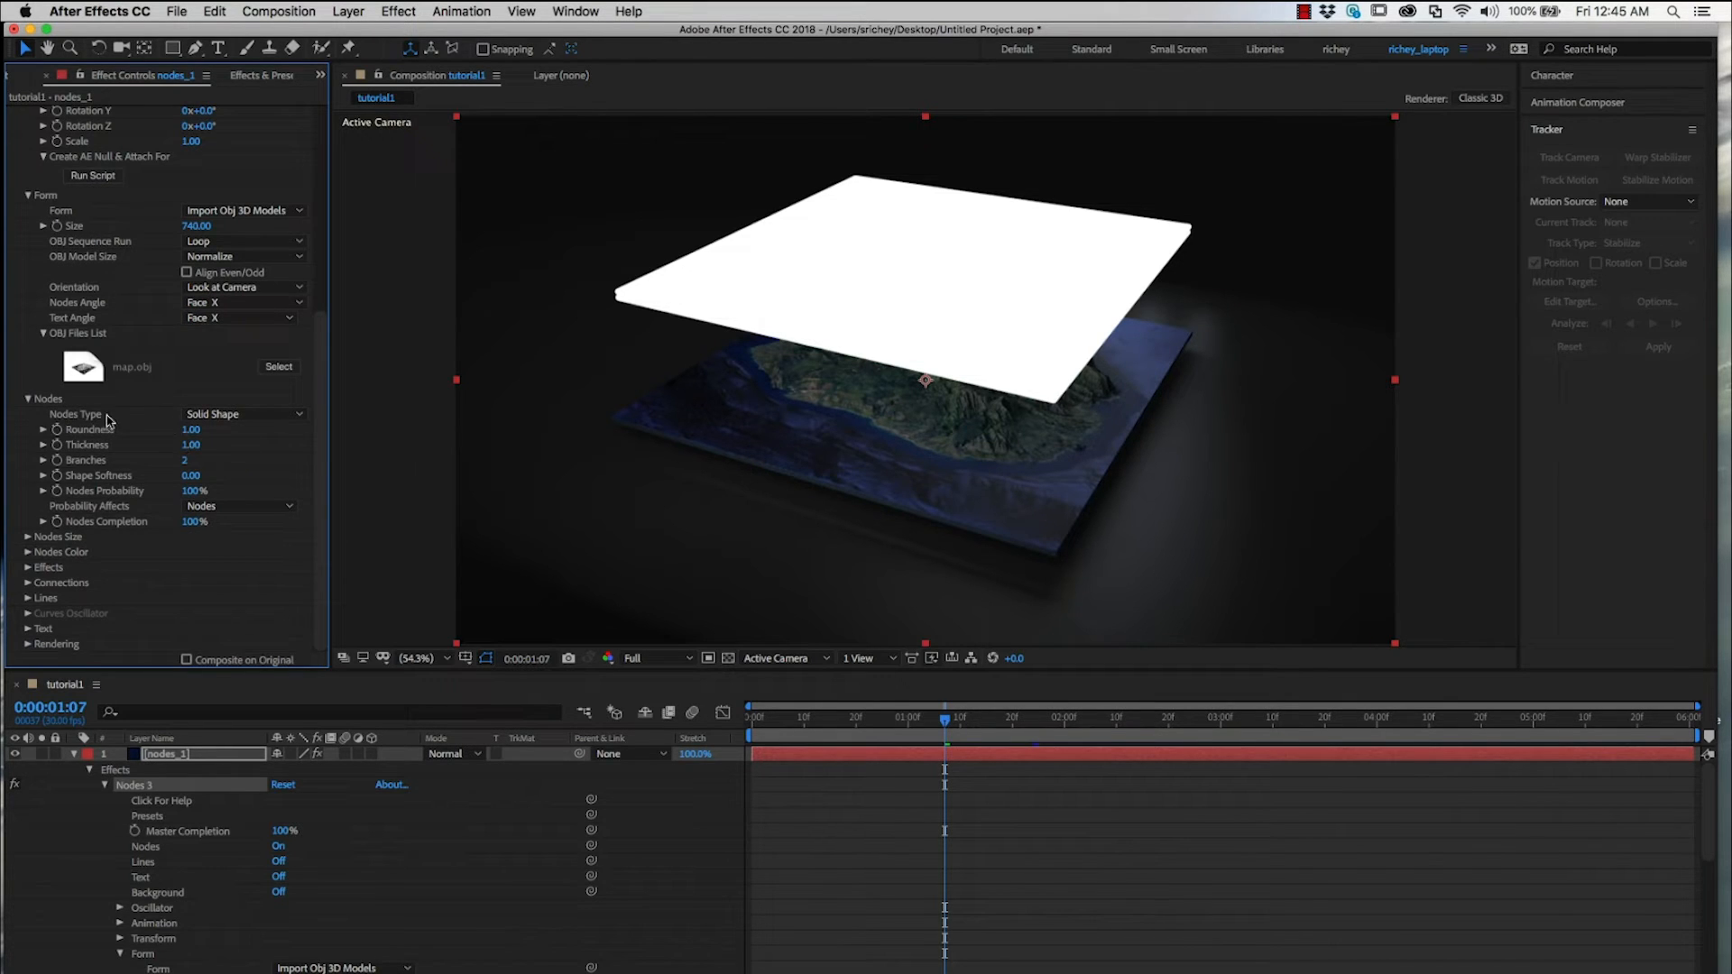
left_click(239, 415)
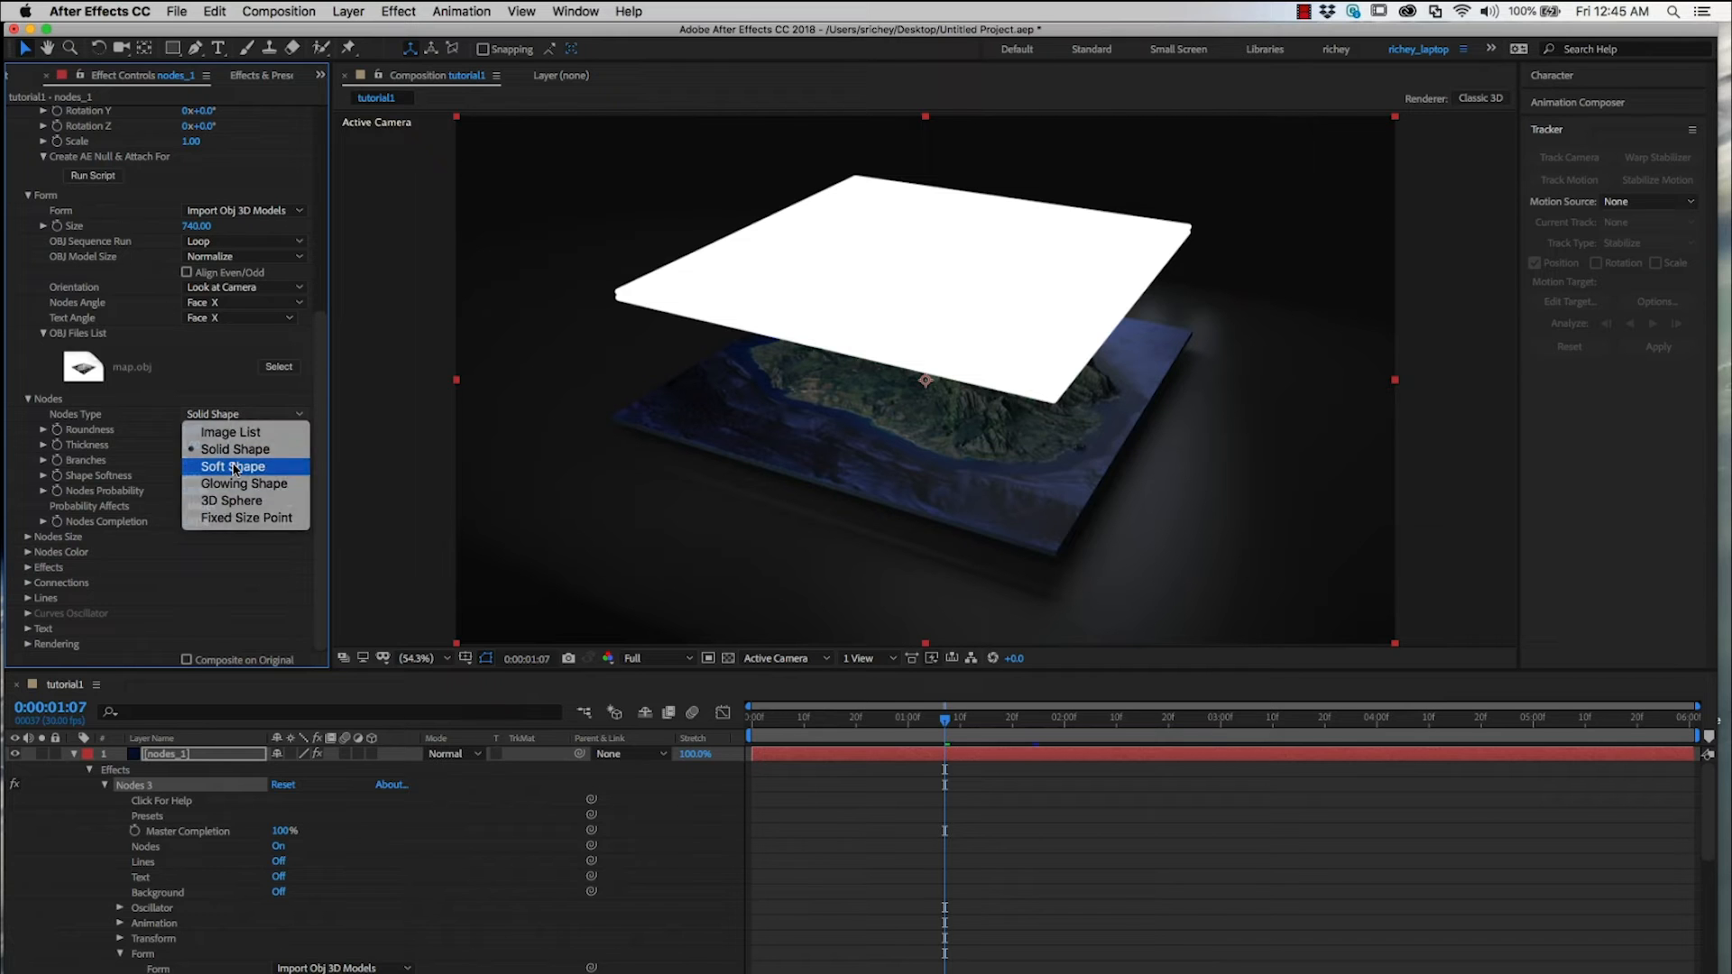
left_click(231, 466)
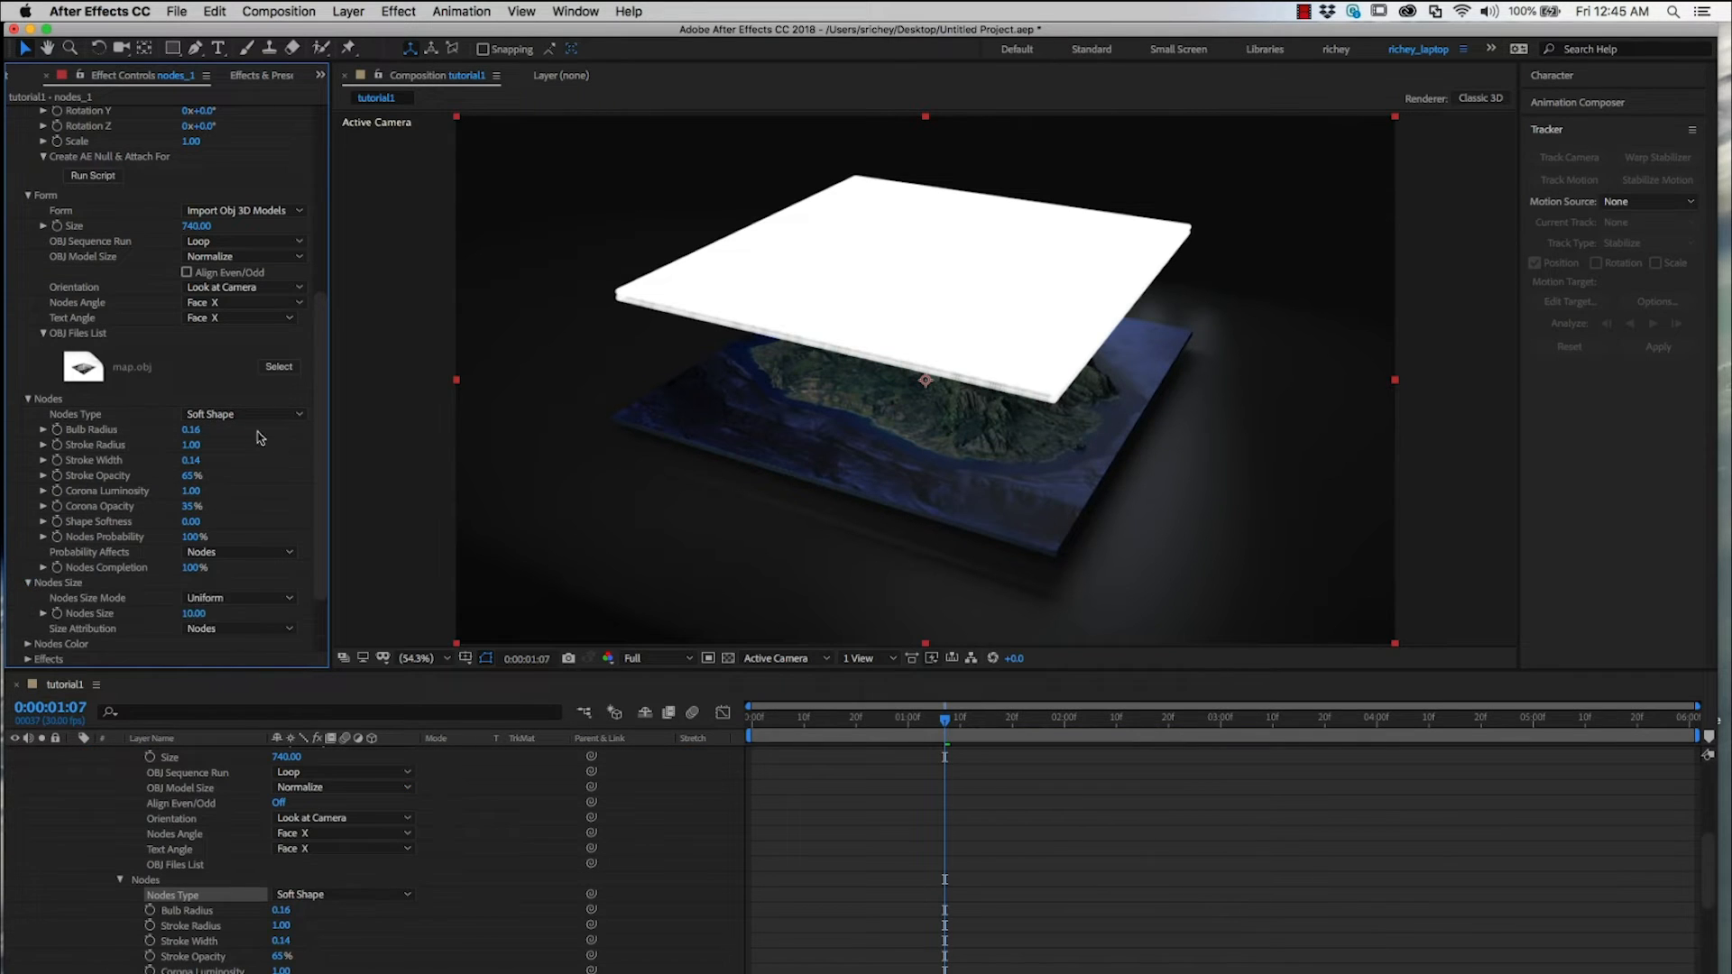
left_click(194, 519)
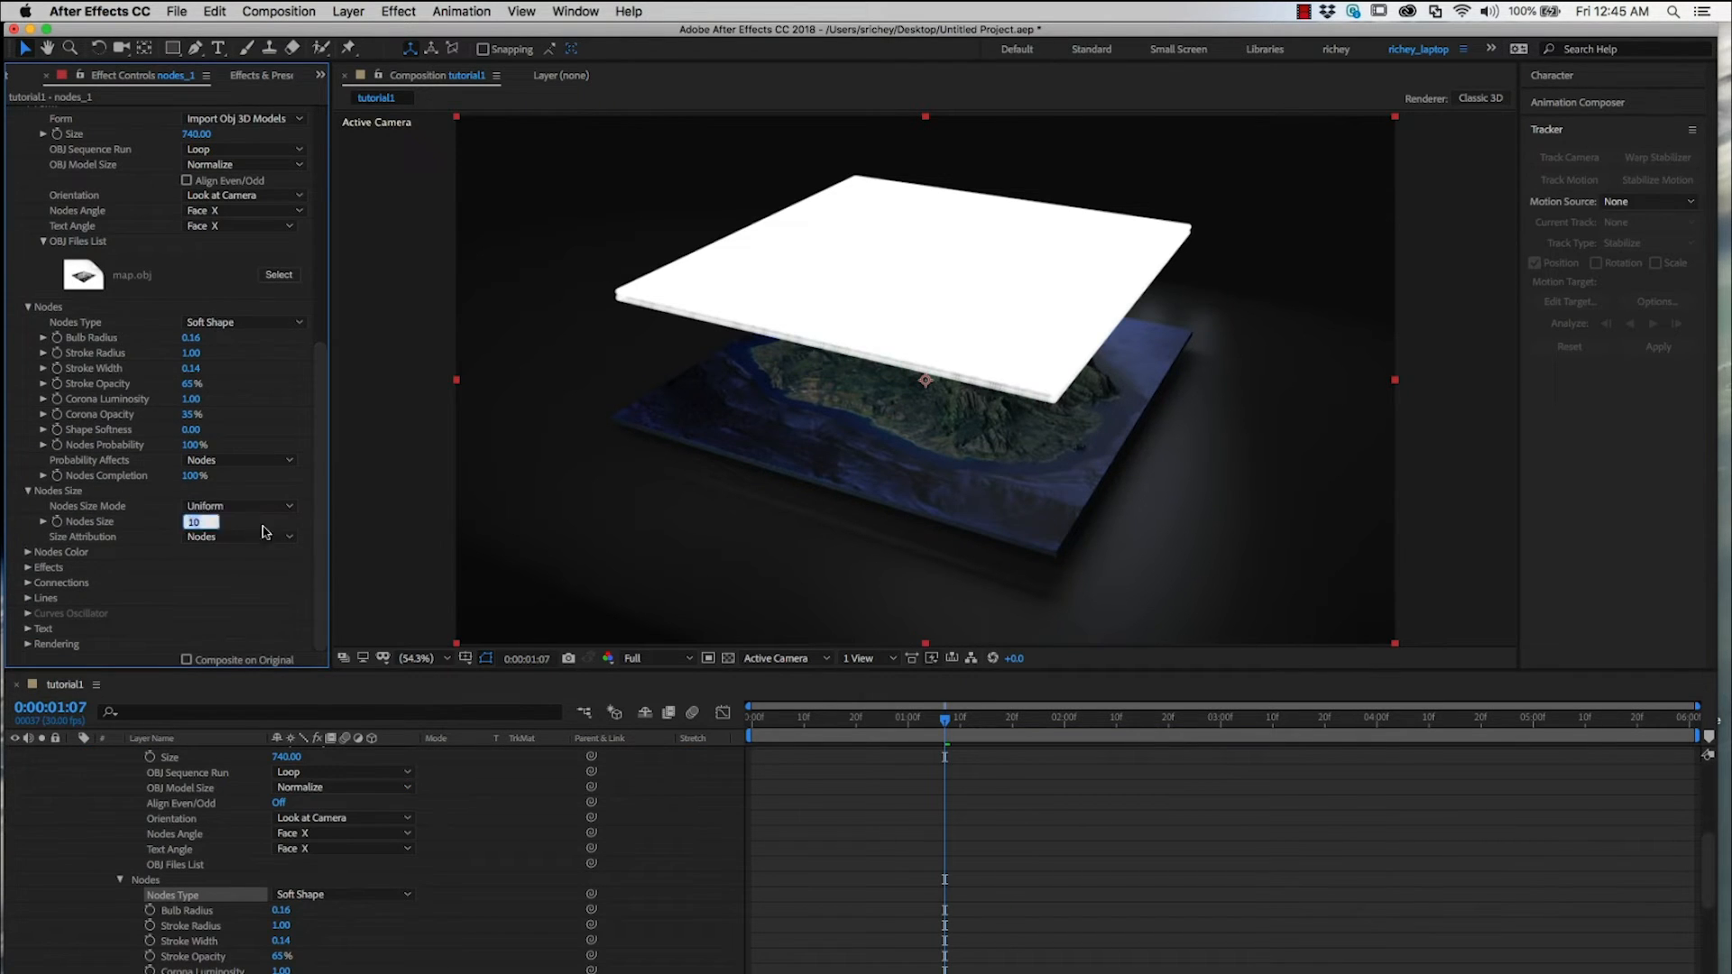
type("2.00")
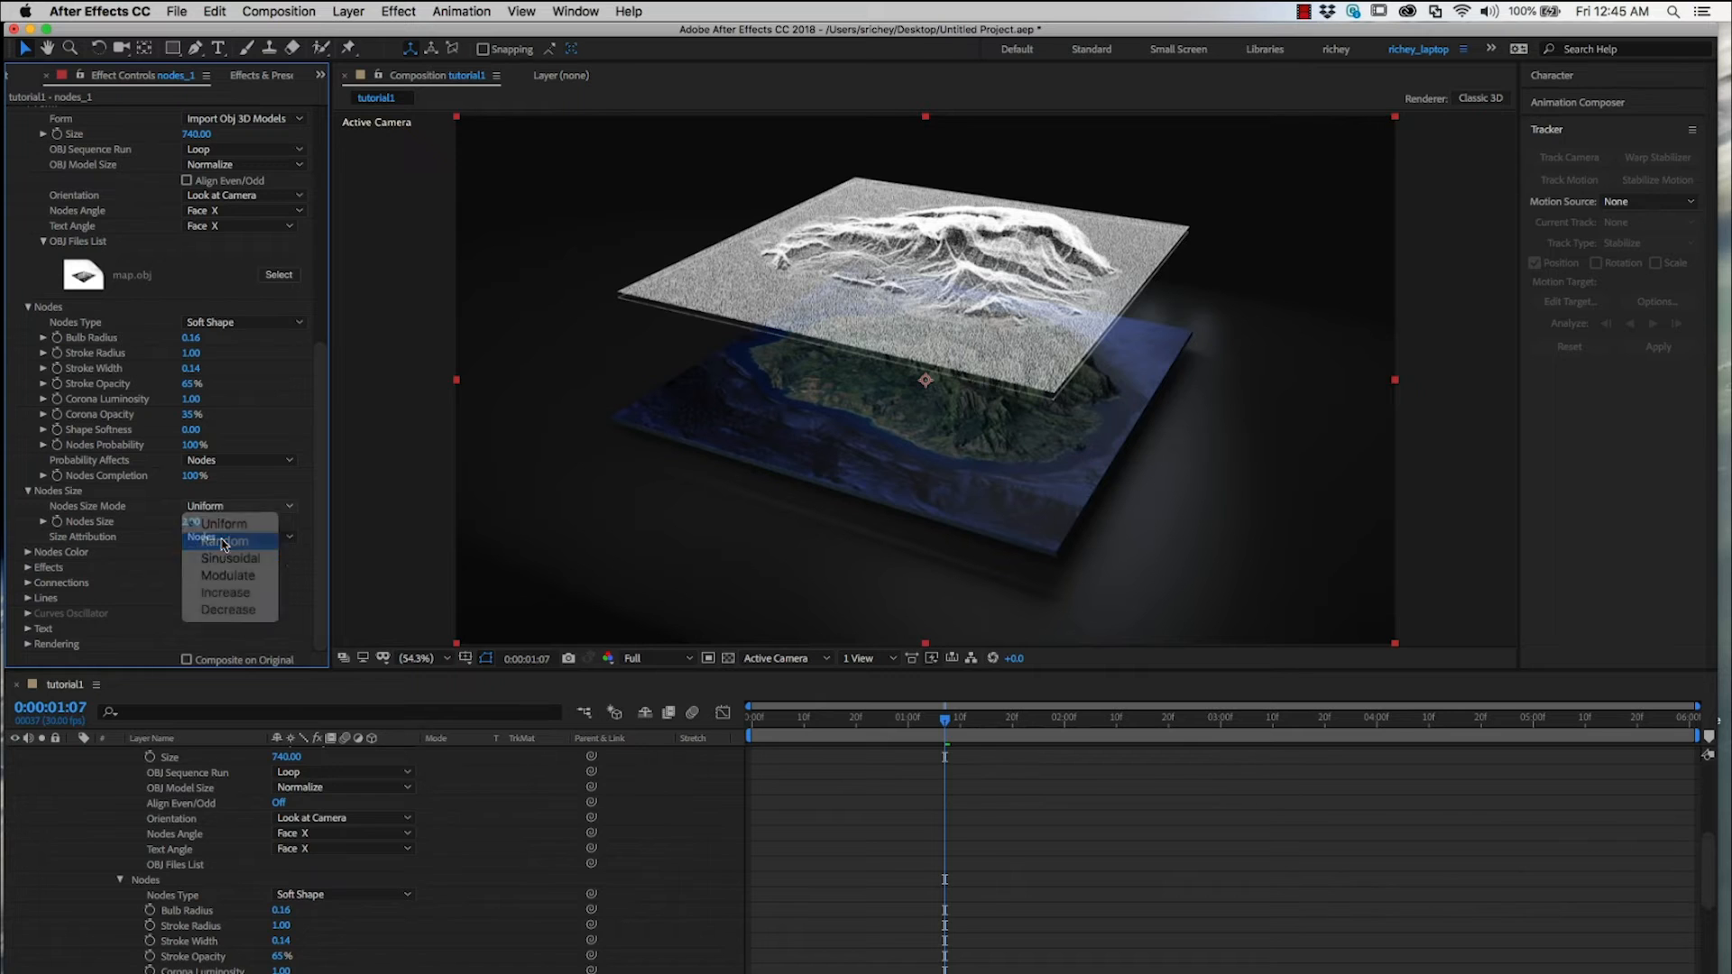
left_click(213, 541)
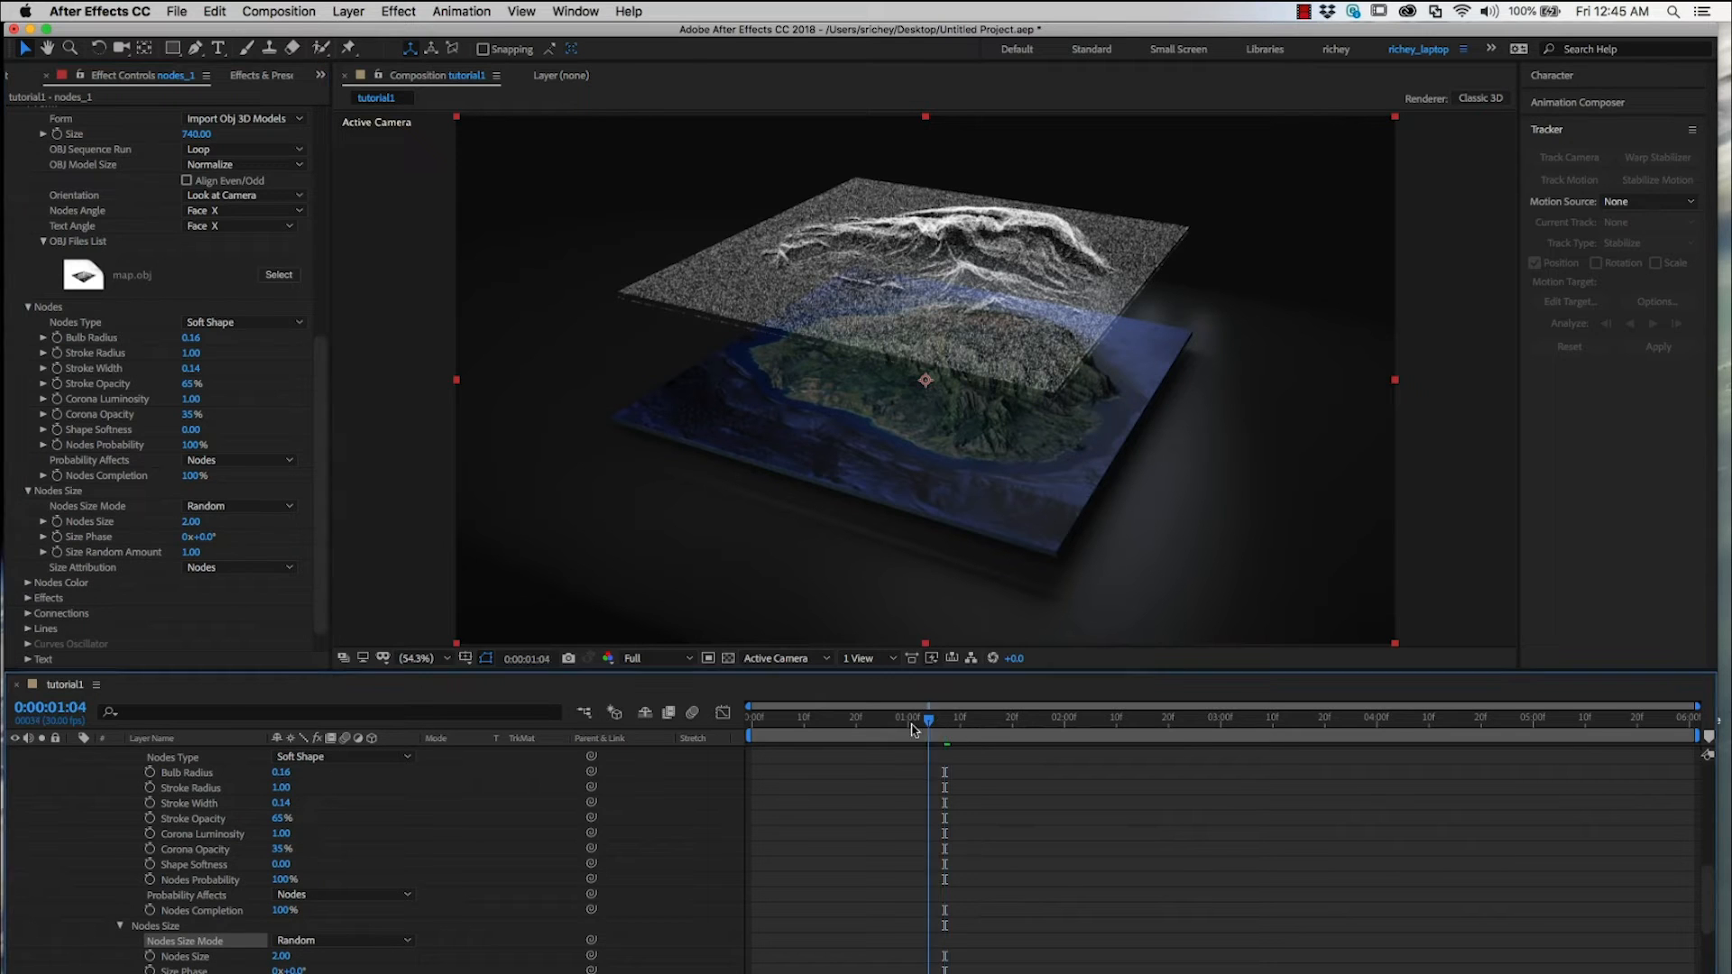
Scrub to preview the cloud, then set Rendering Depth Effect to Fog.
left_click_drag(911, 734, 1026, 734)
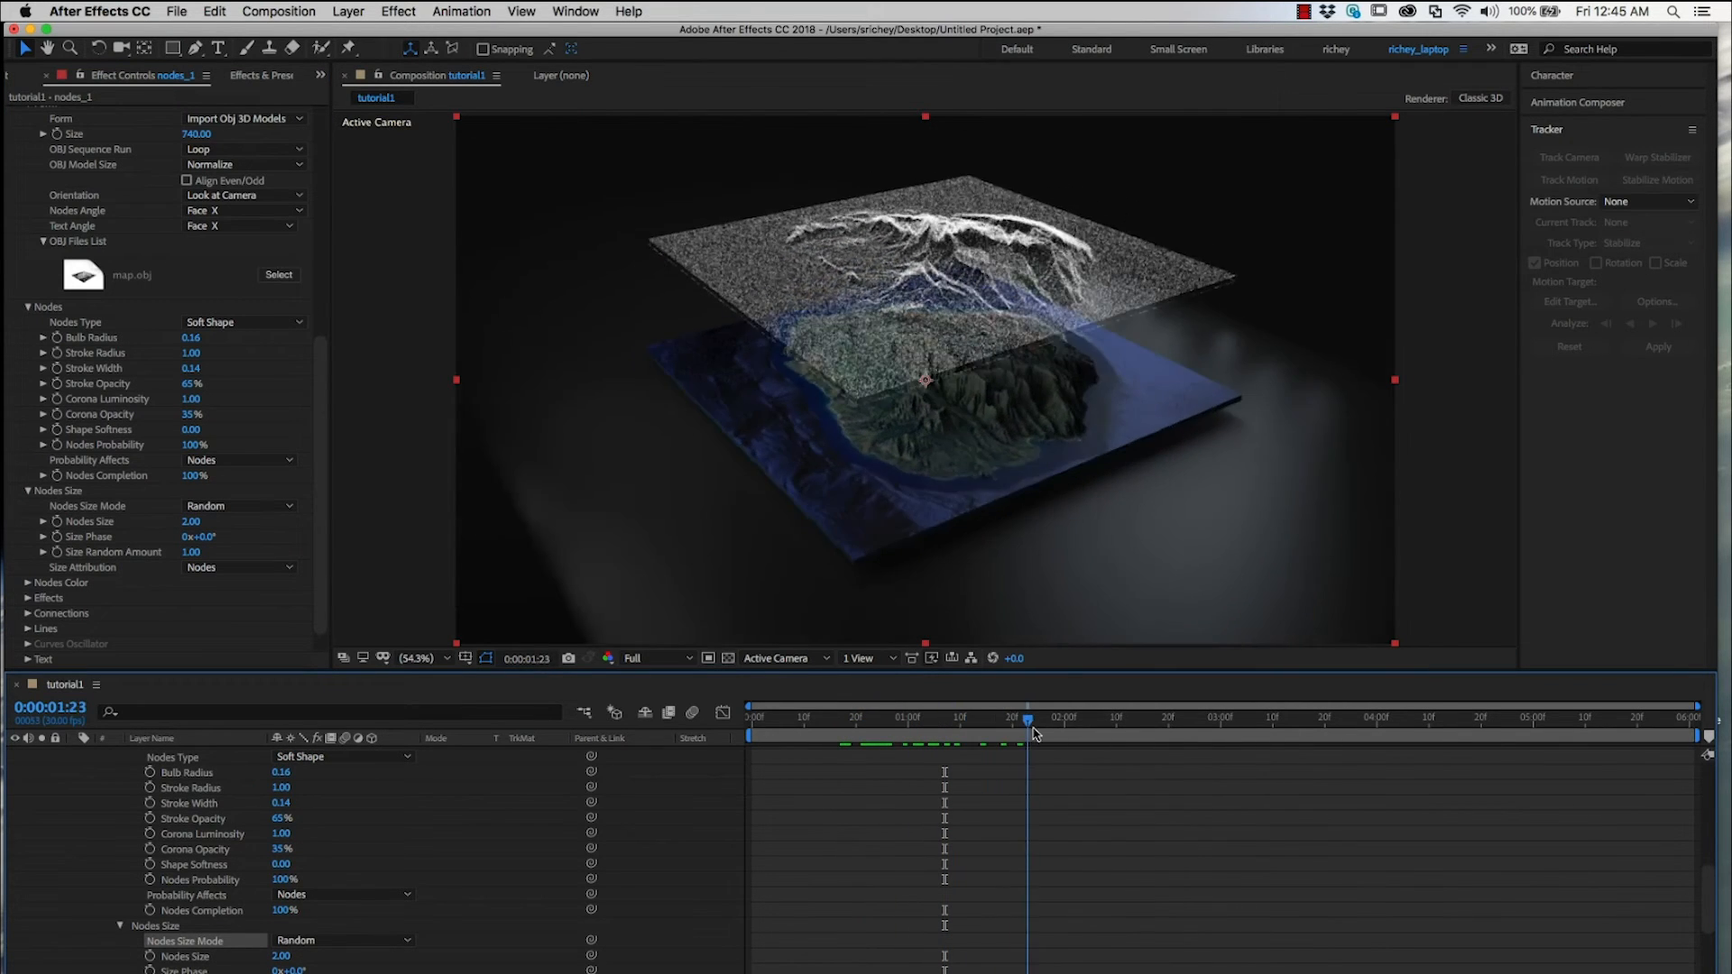
left_click_drag(1030, 732, 913, 733)
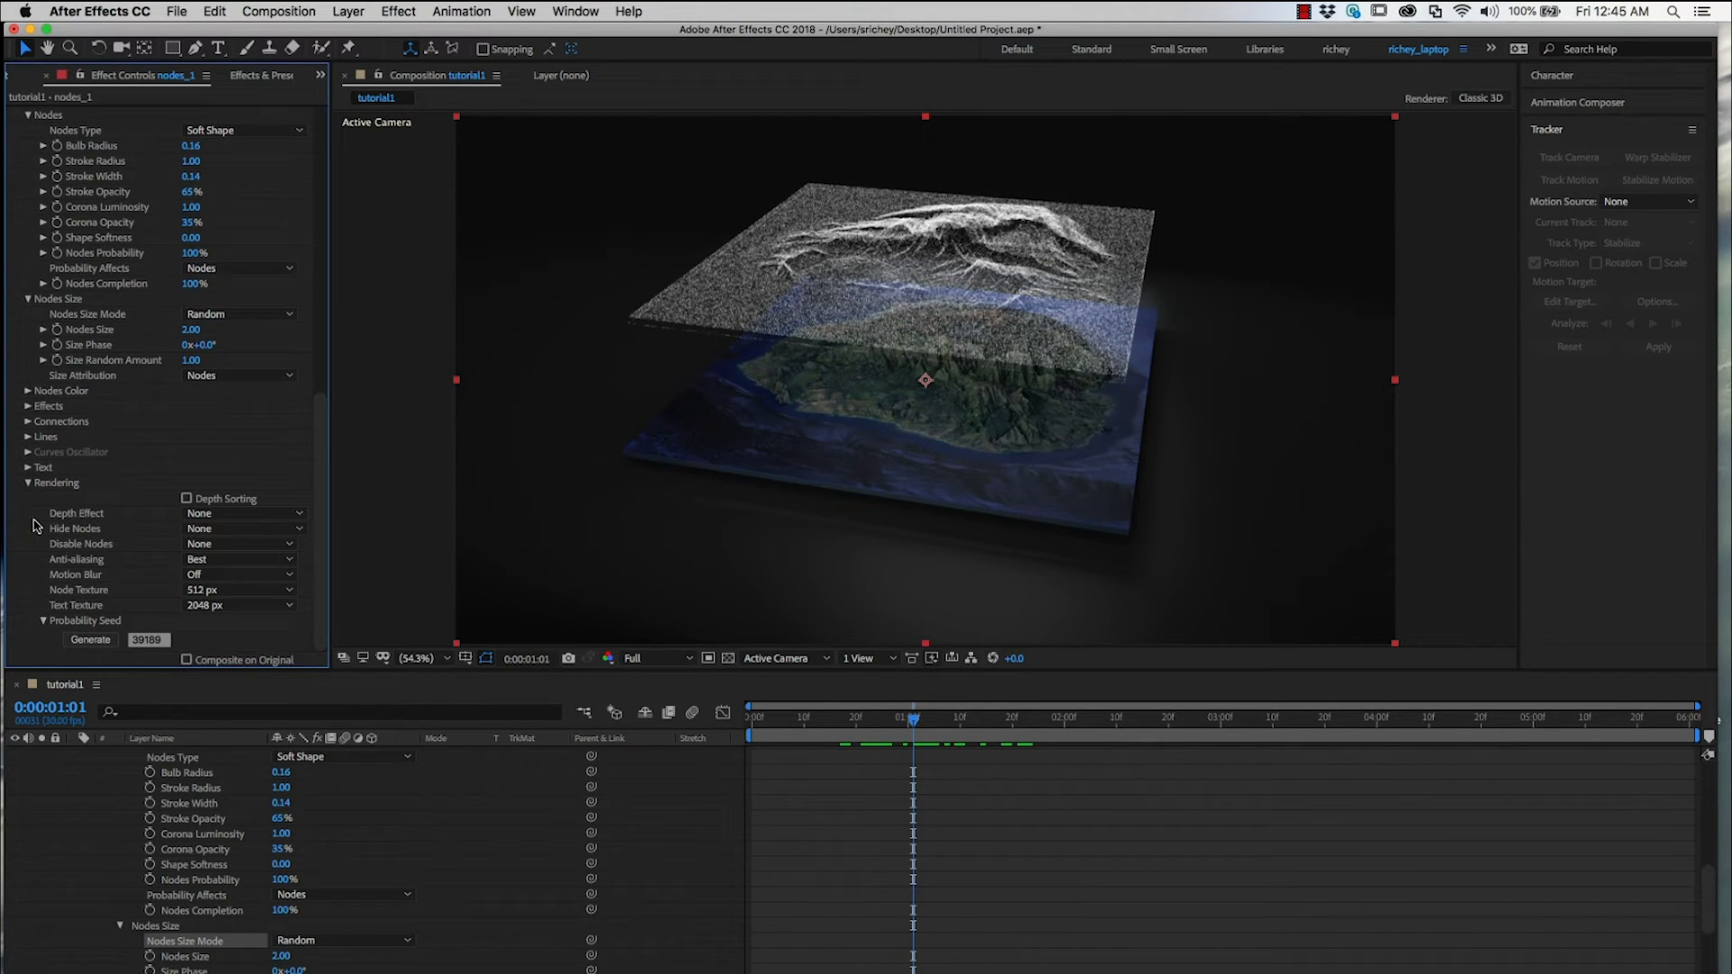
left_click(244, 512)
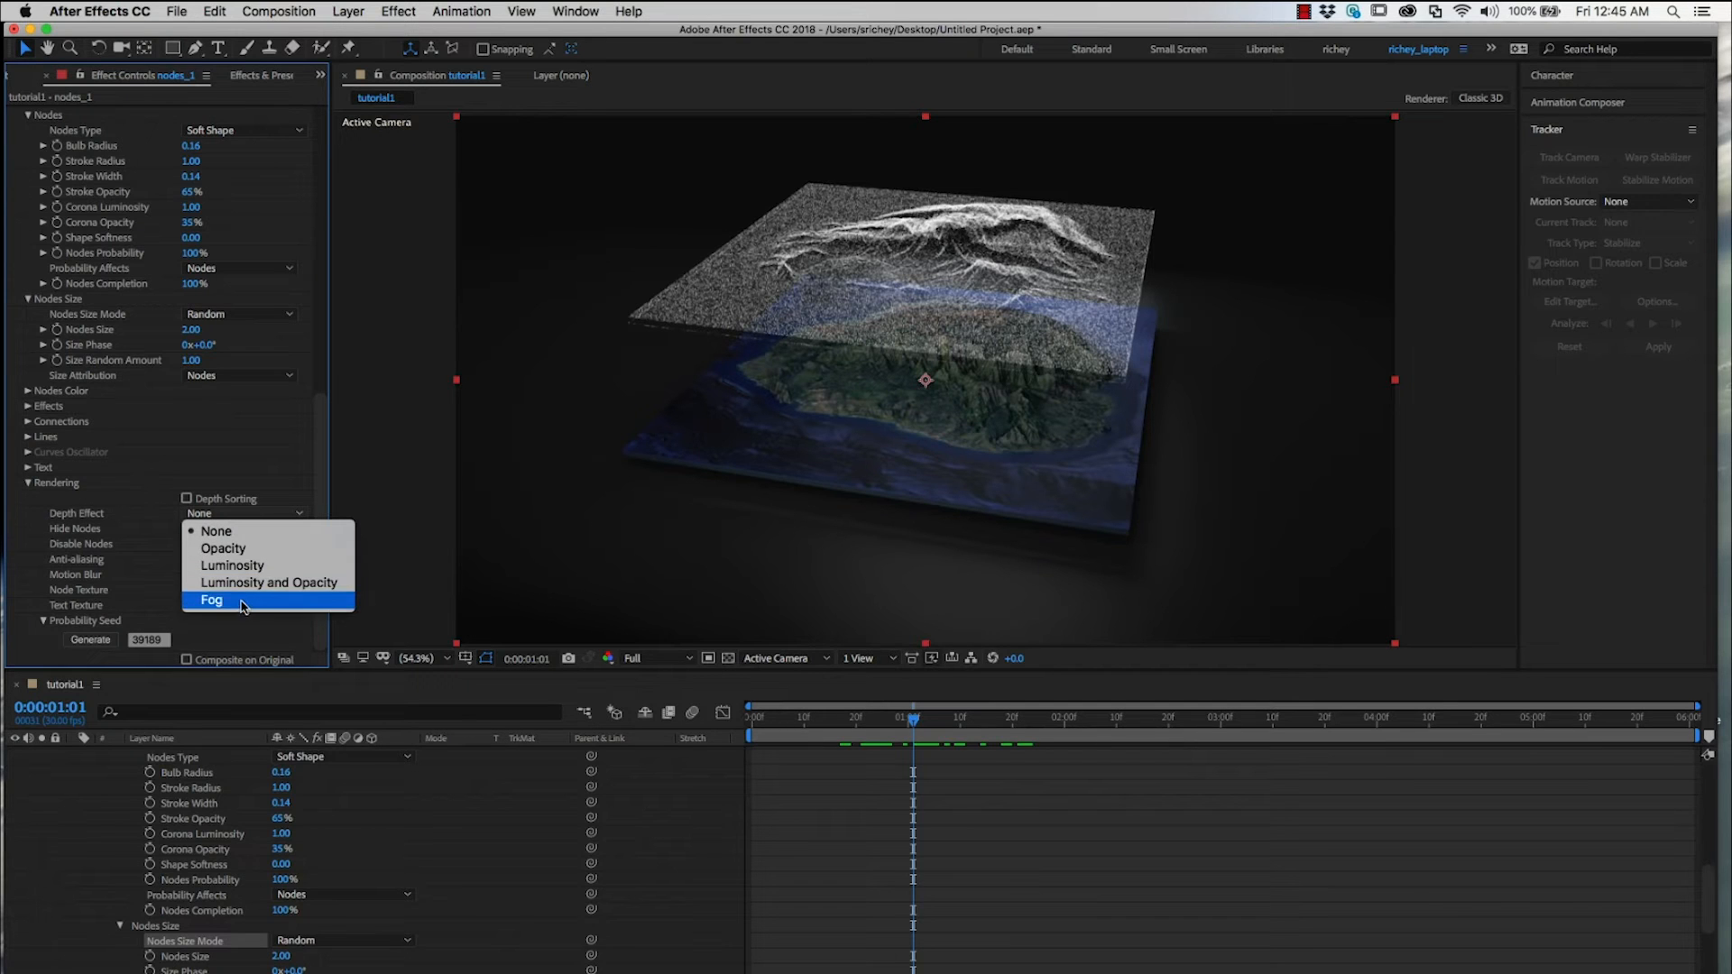
left_click(211, 601)
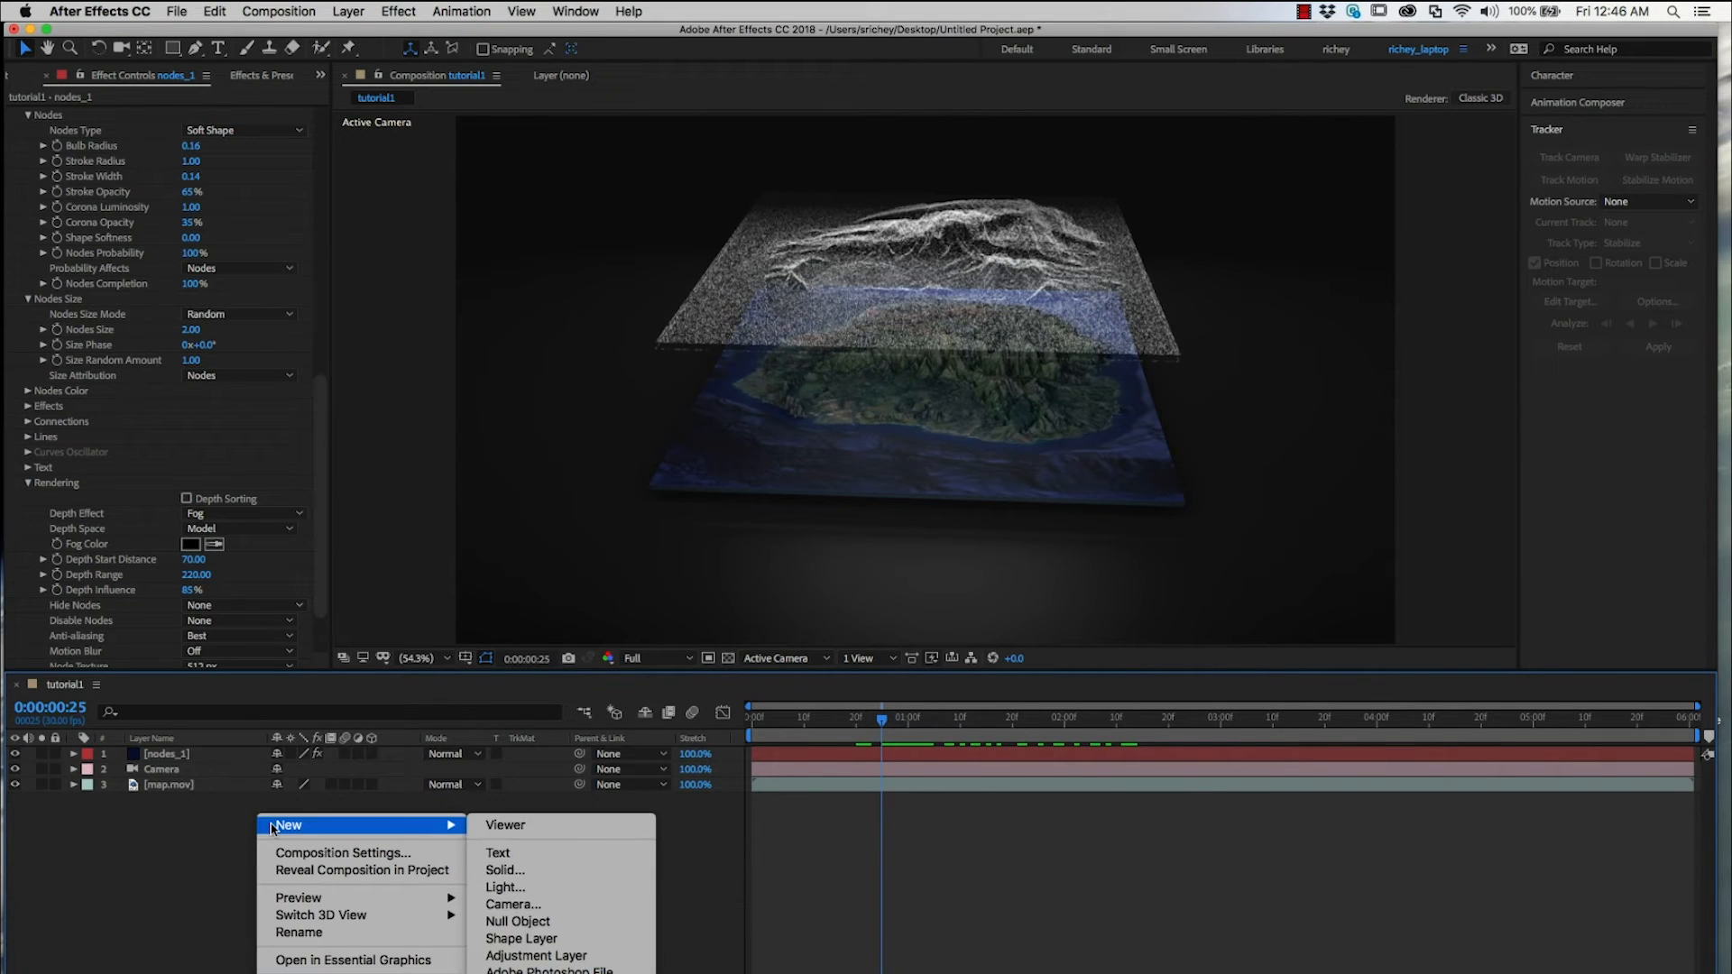
Add an adjustment layer with VC Color Vibrance and pick a softened green tint colour.
left_click(534, 956)
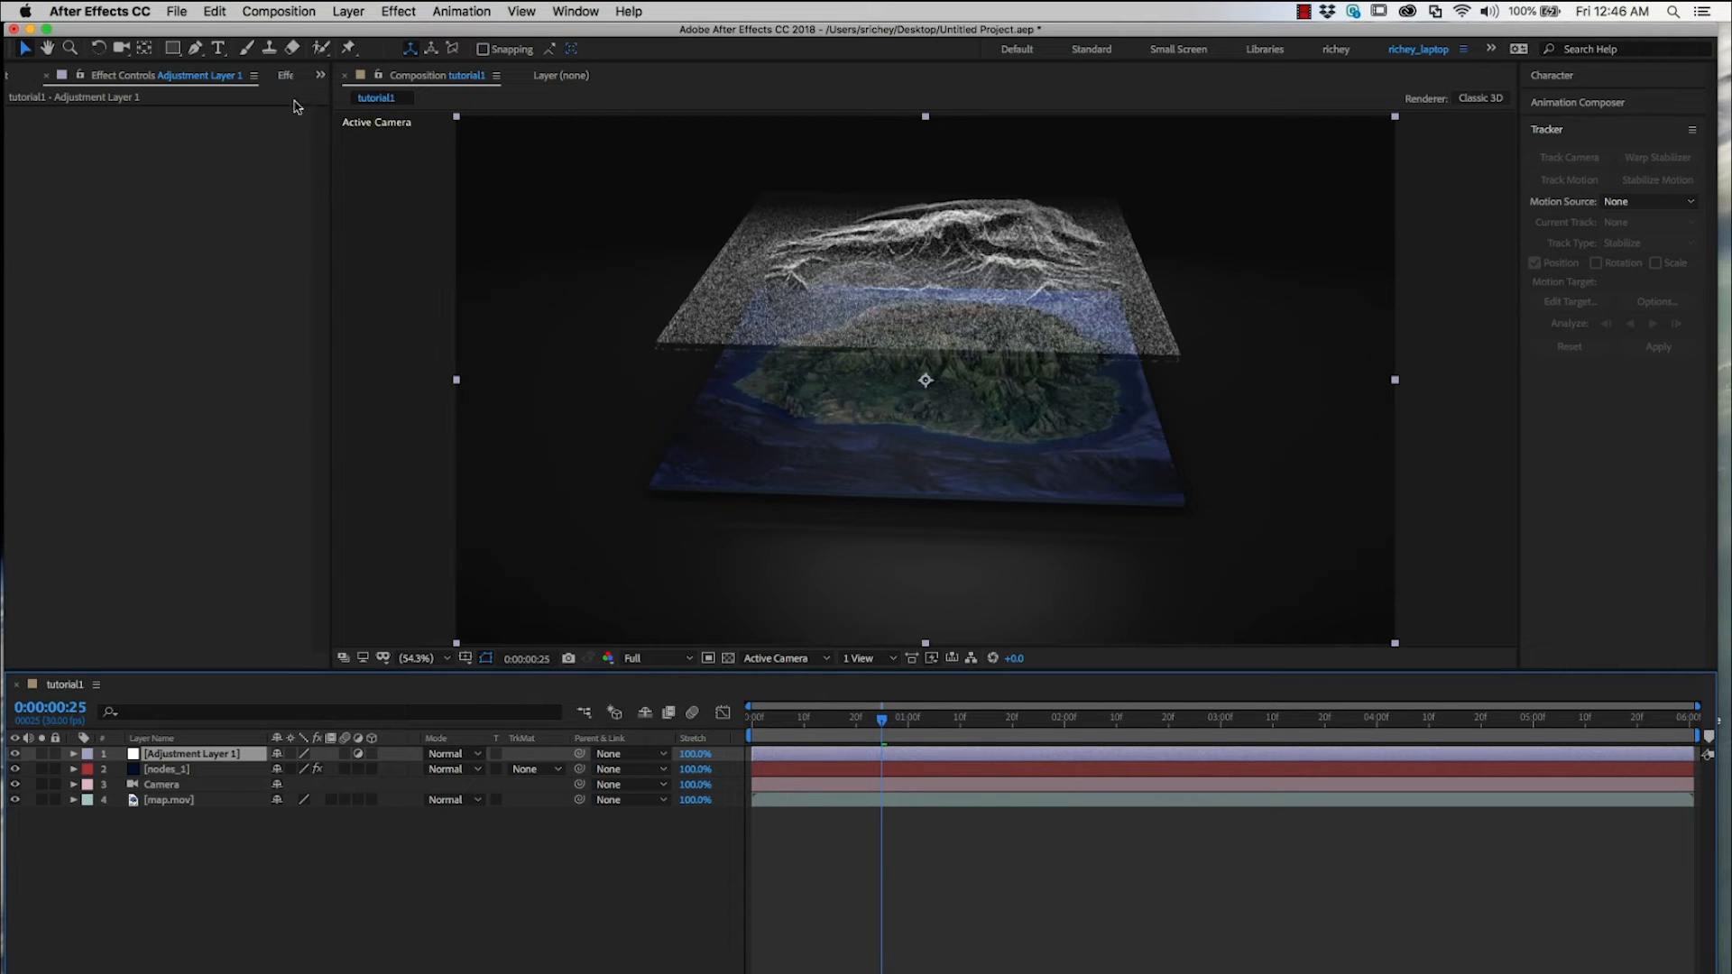
left_click(224, 76)
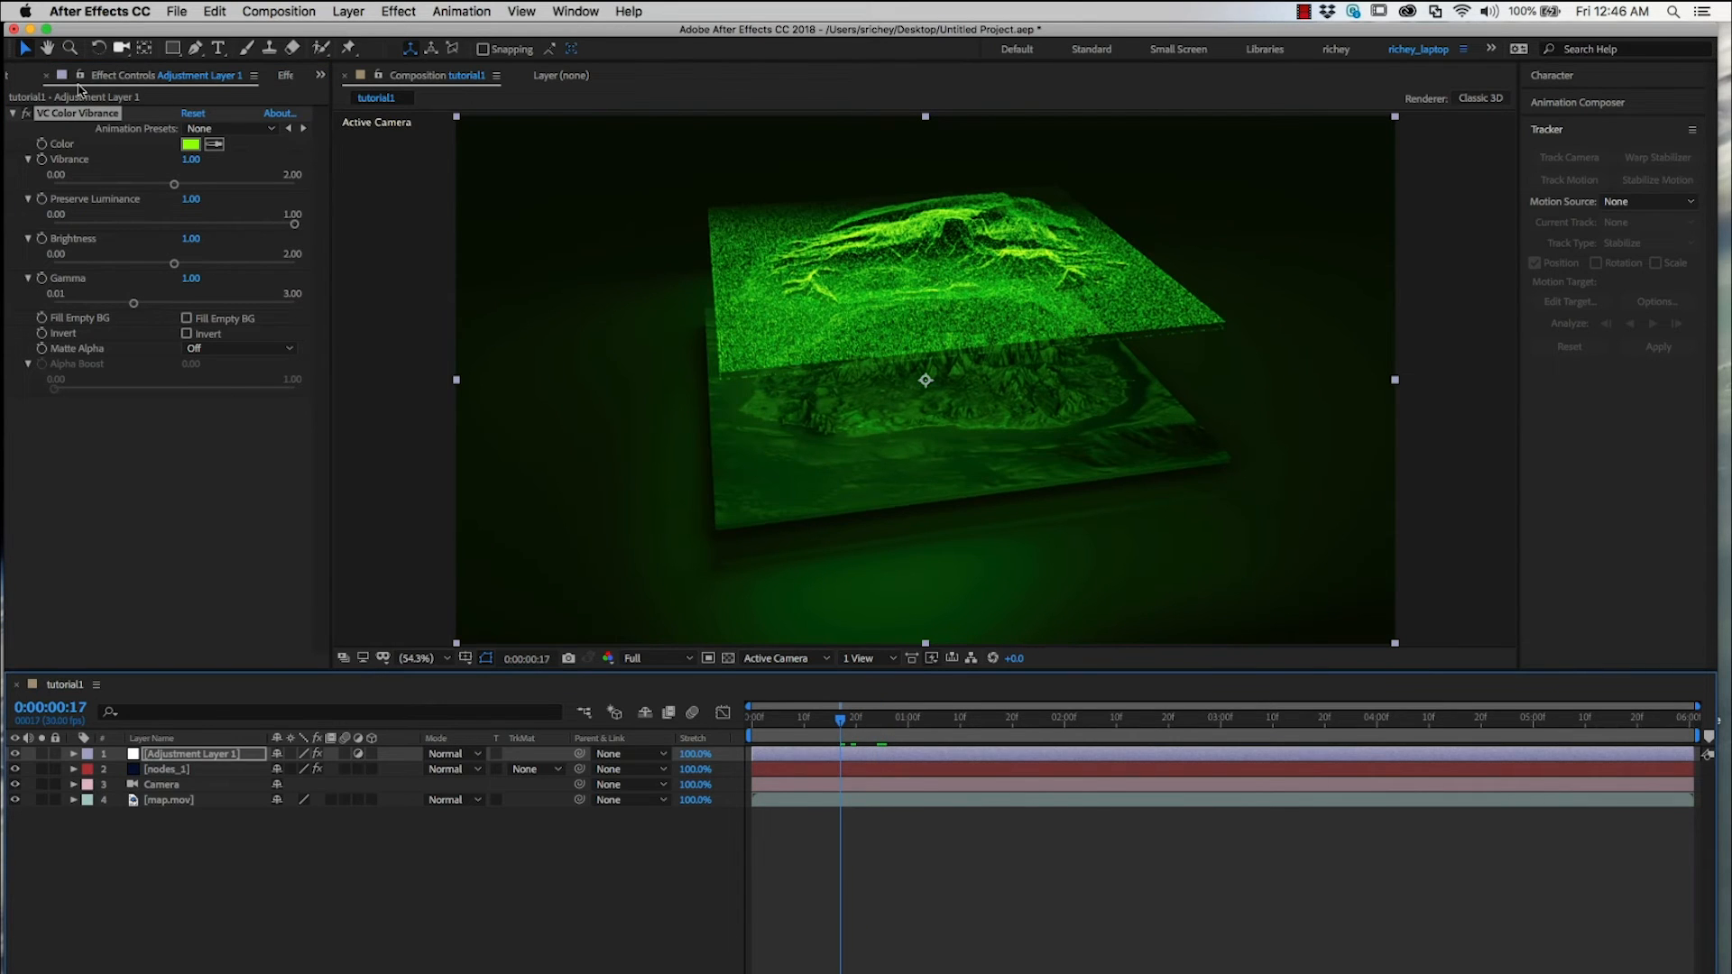
left_click(188, 144)
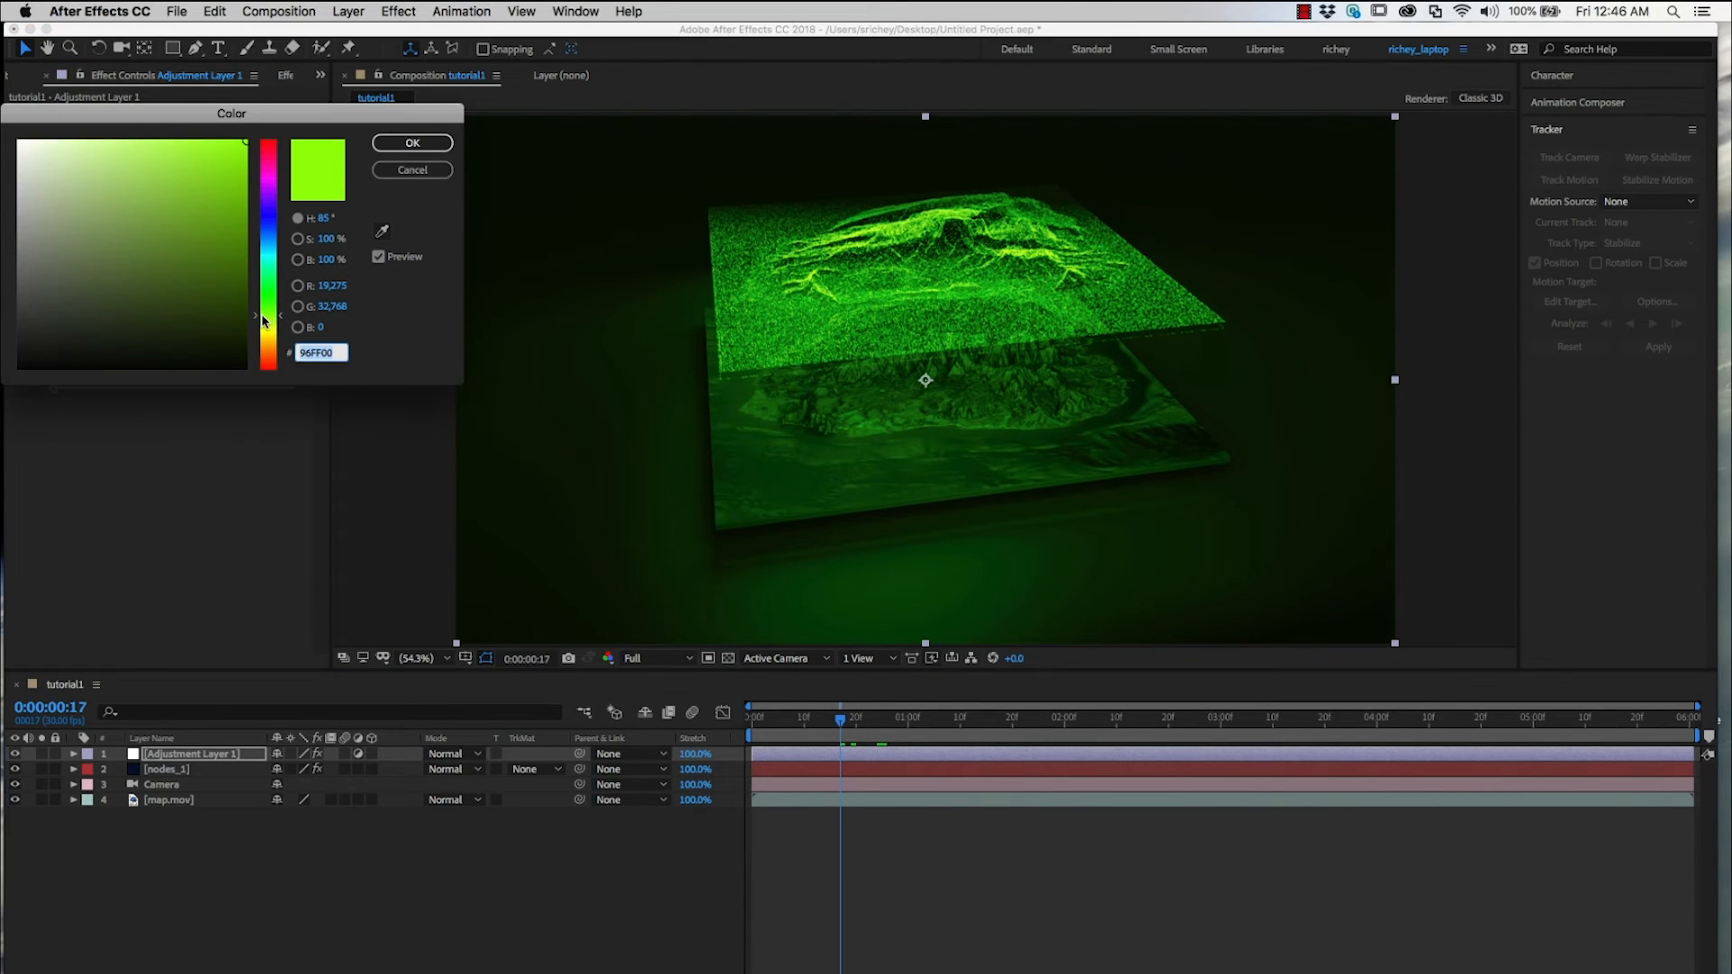
left_click(209, 138)
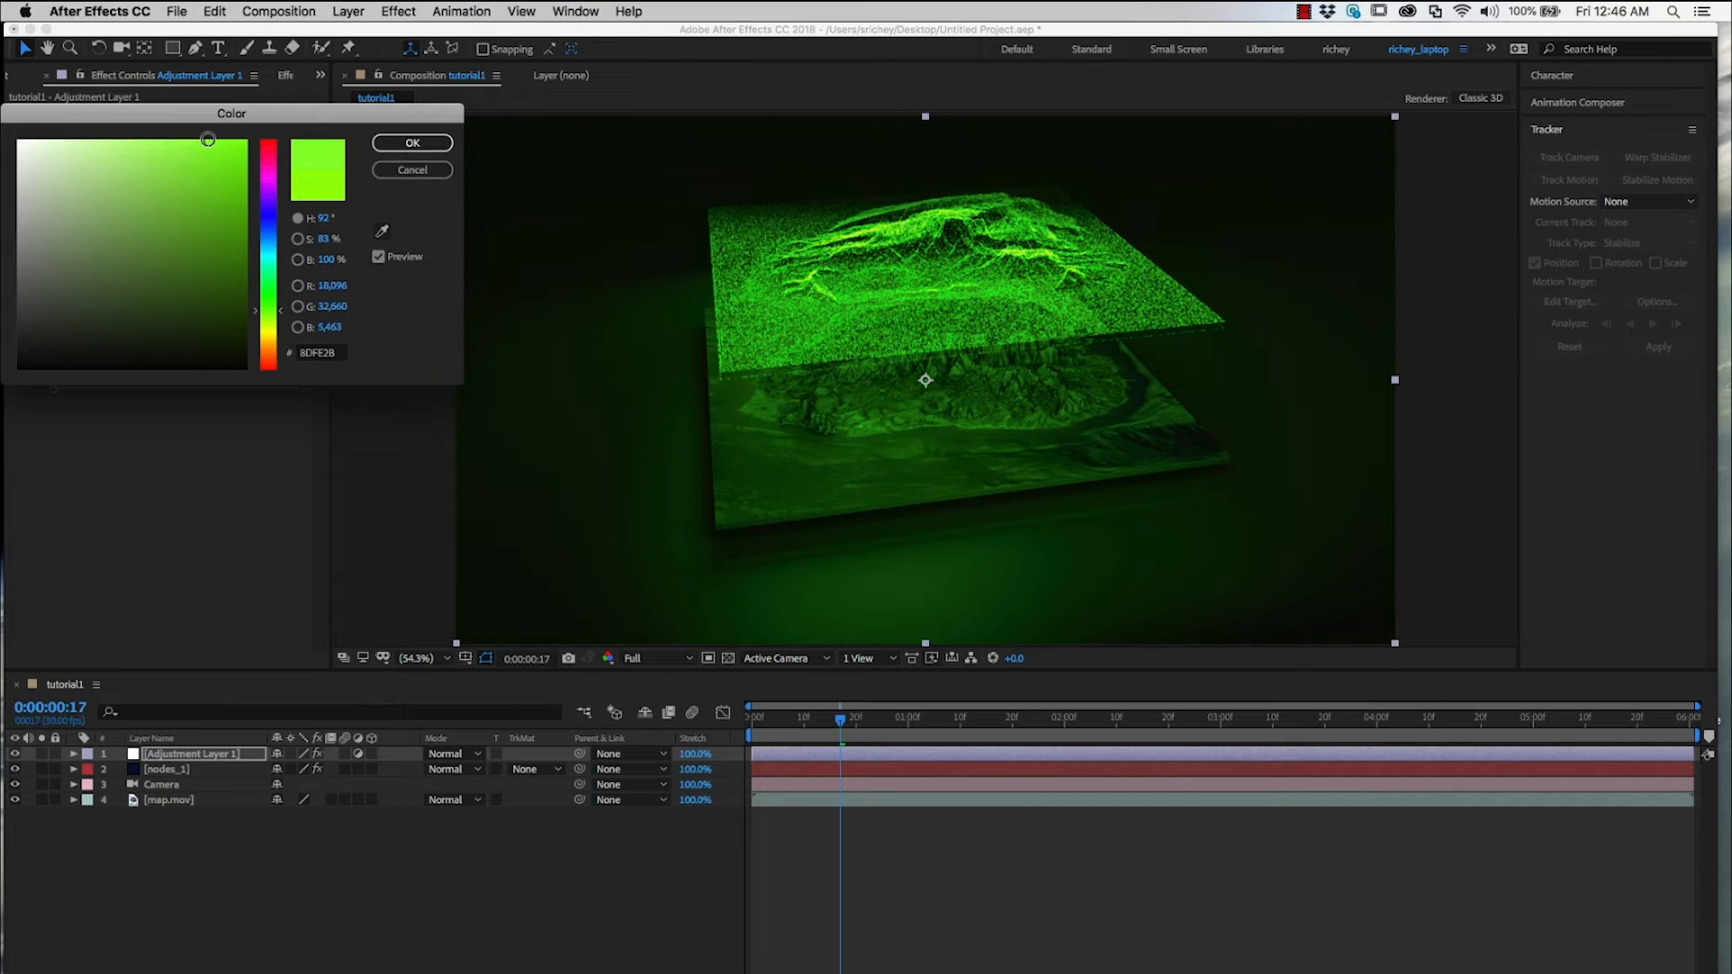
left_click_drag(209, 139, 181, 140)
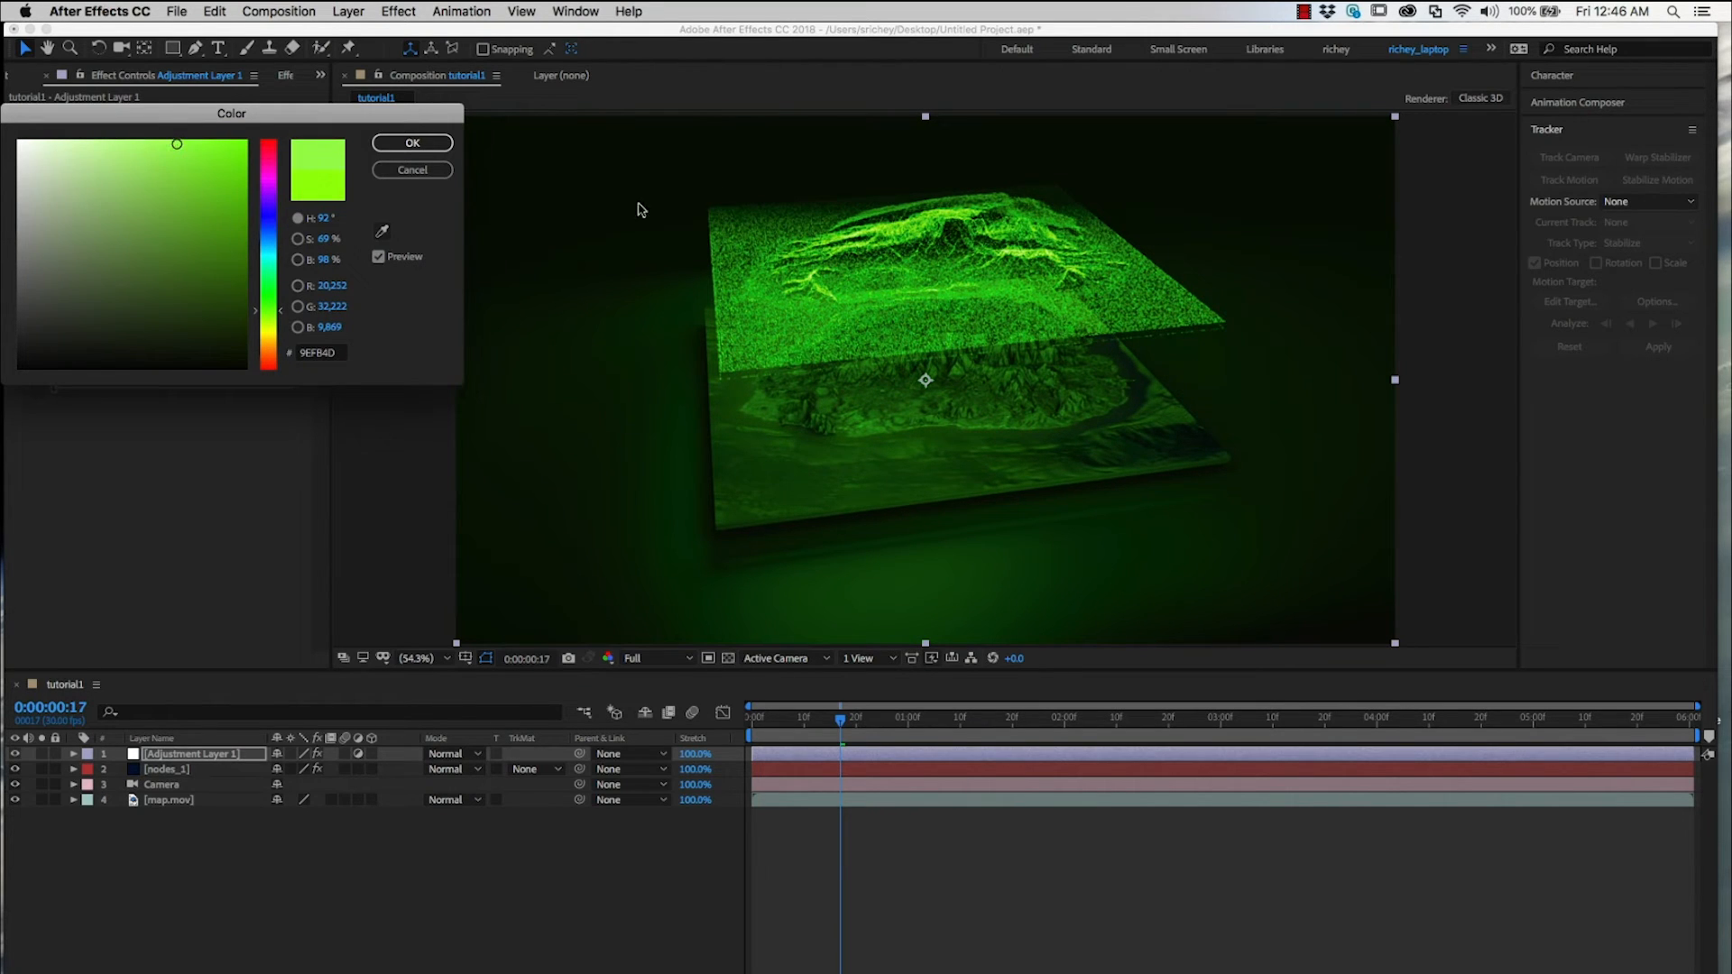
left_click(411, 143)
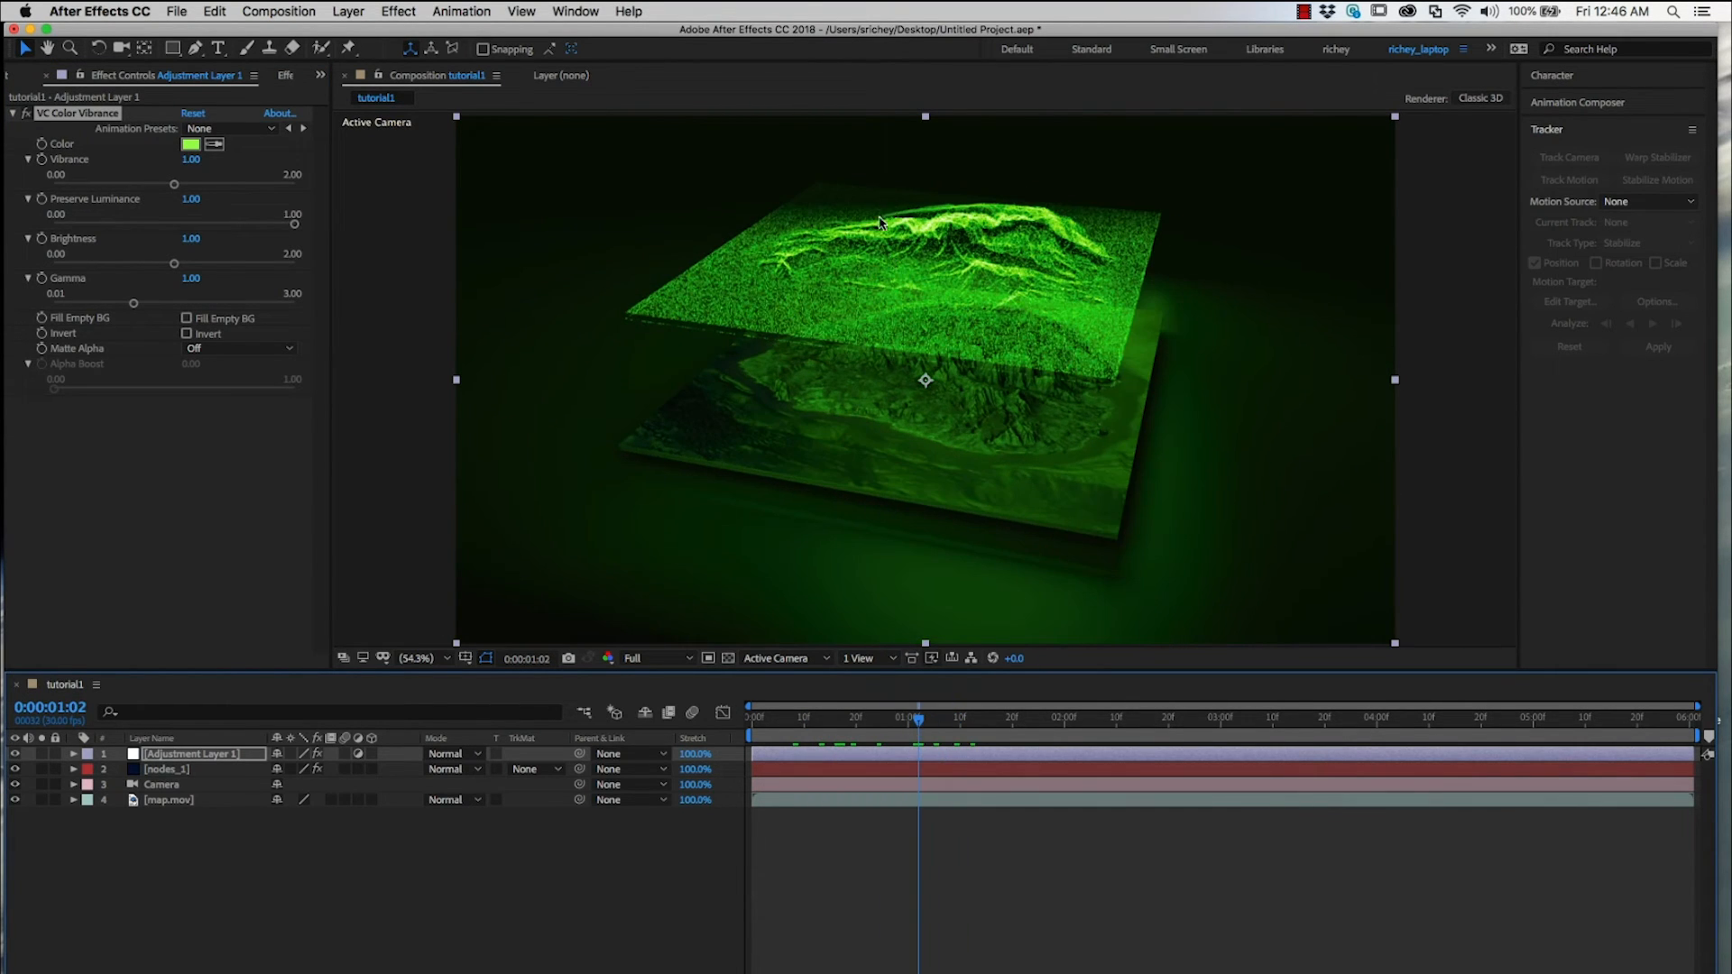
mouse_move(750, 562)
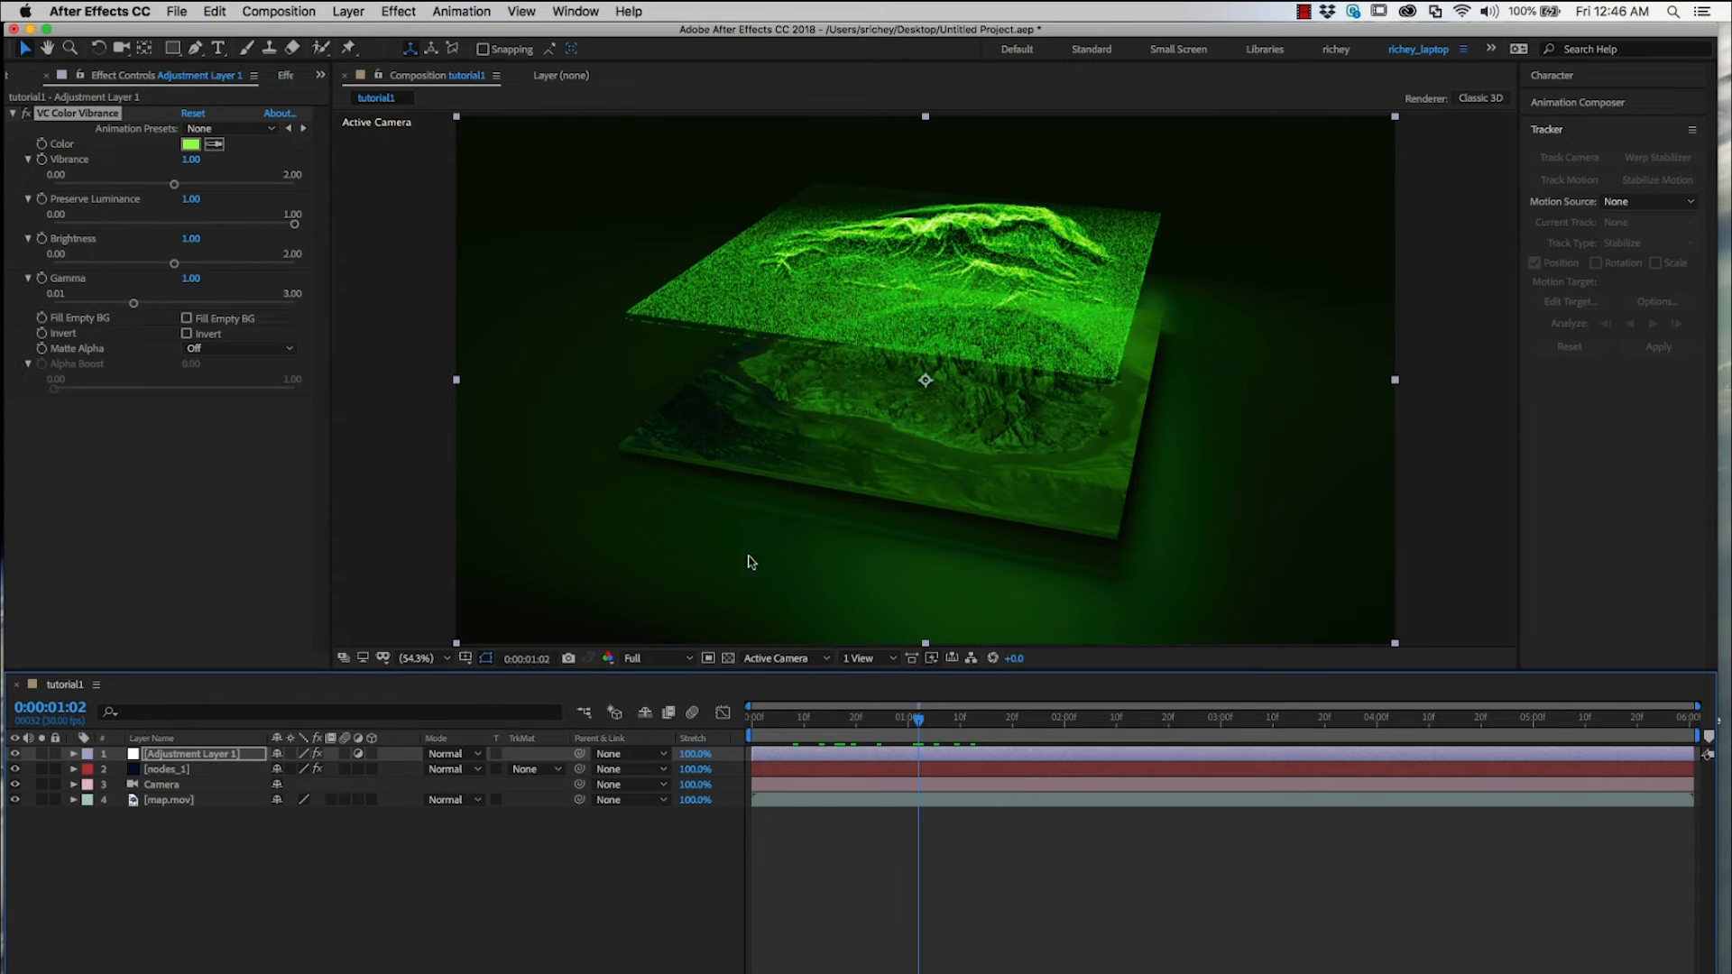
Keyframe Nodes 3 Master Completion at 0% at 1s and 100% at 2s, then scrub to preview.
left_click(166, 768)
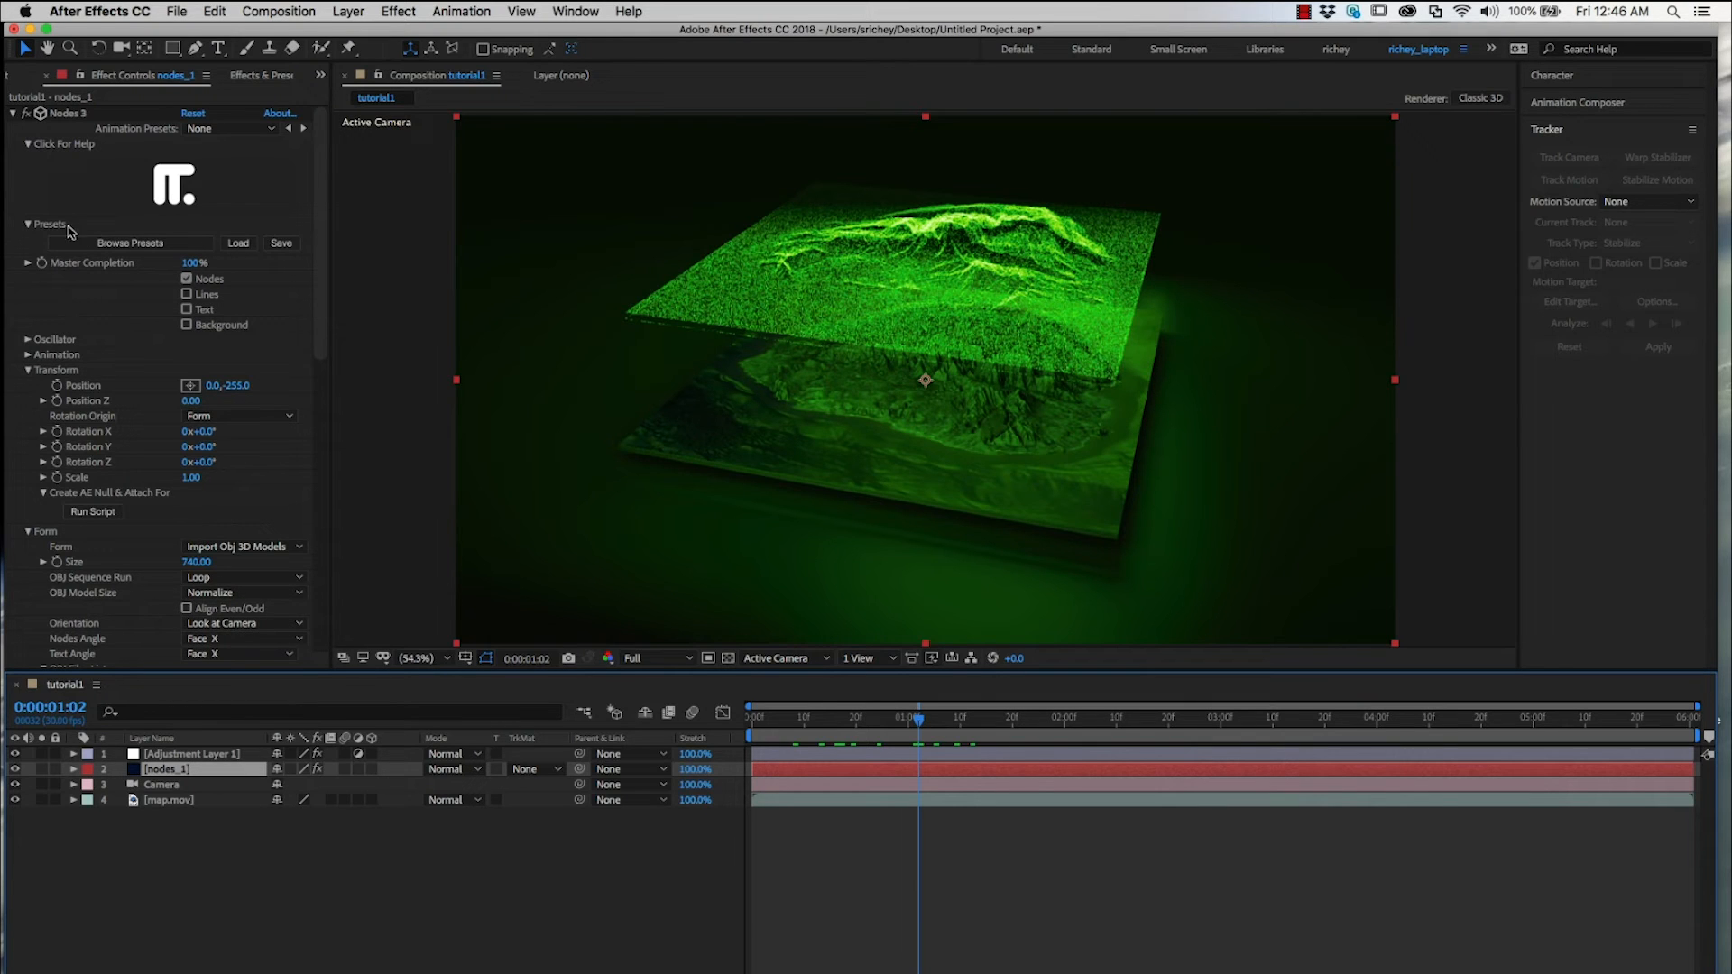
left_click(829, 720)
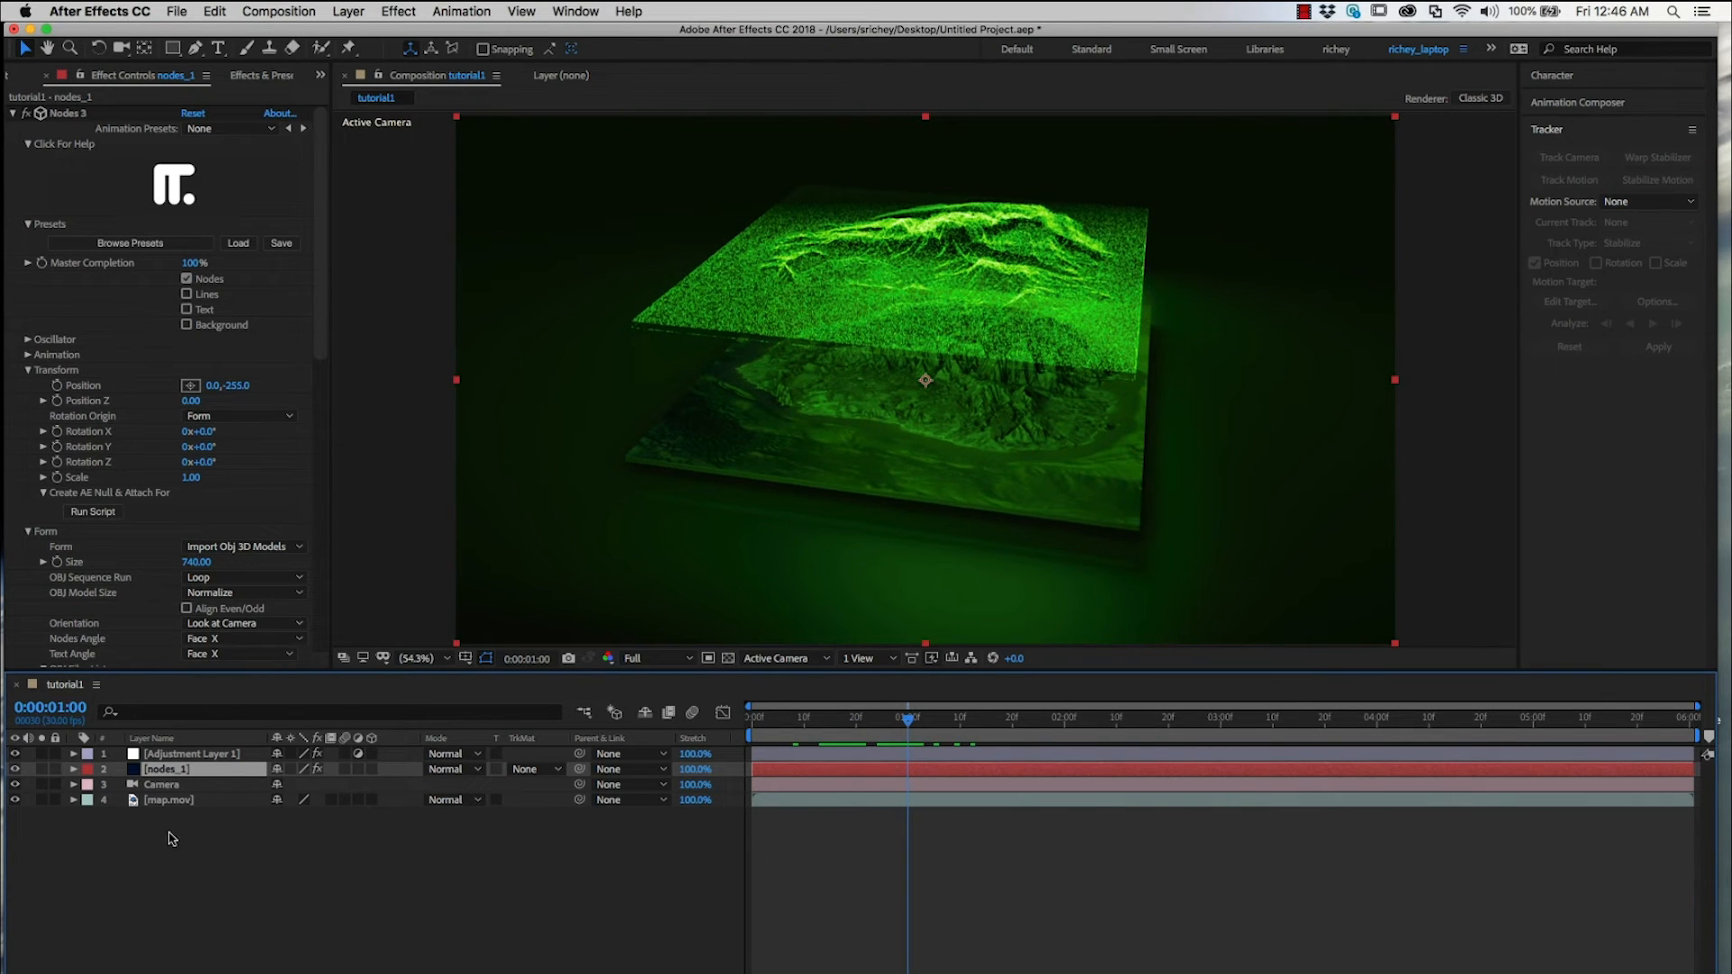
left_click(71, 768)
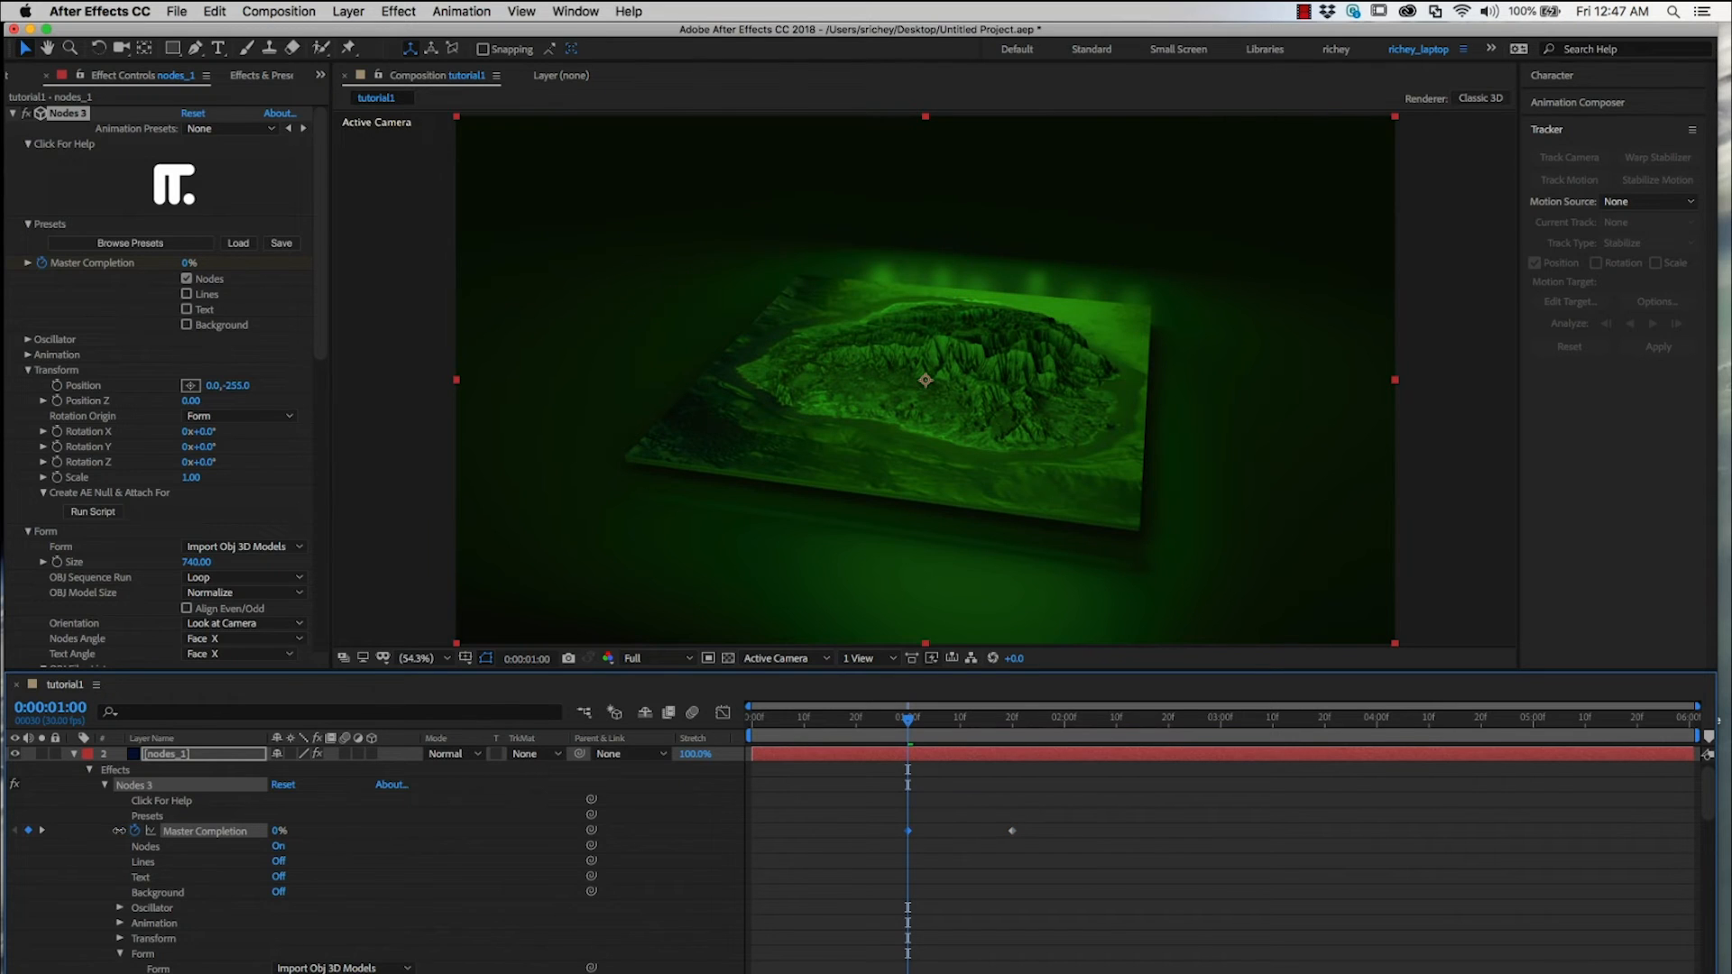
left_click(897, 718)
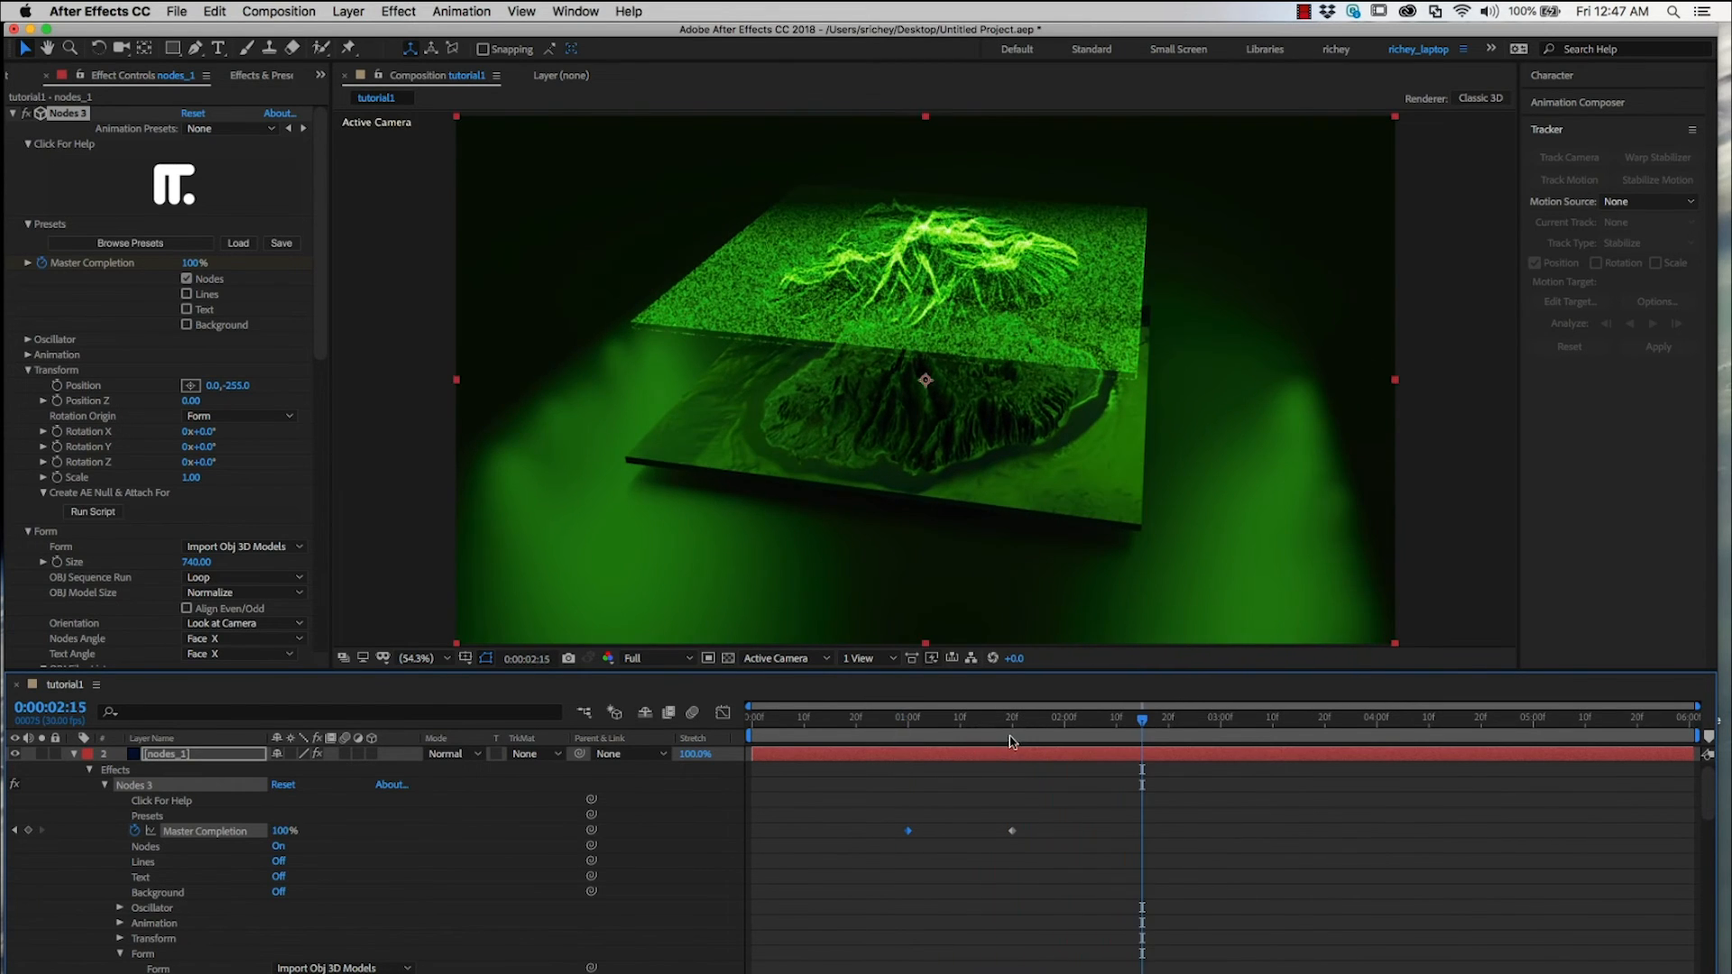
left_click(976, 718)
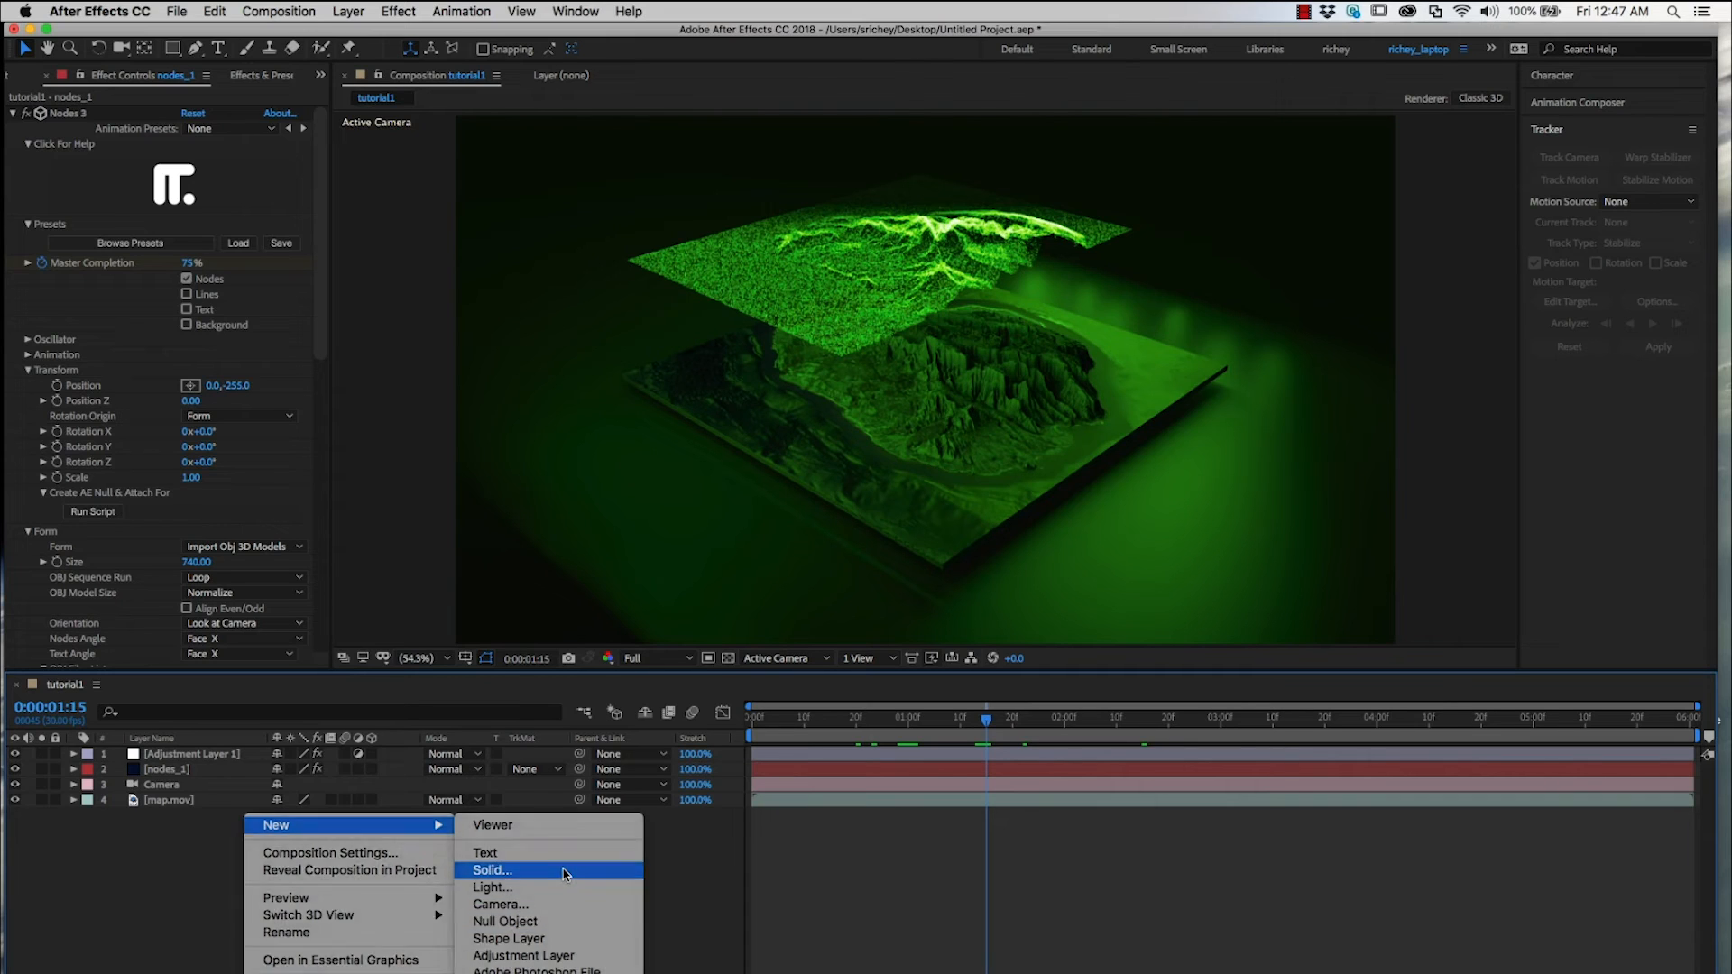
Create a dark blue solid named nodes_2 and apply the Nodes 3 effect to it.
left_click(492, 872)
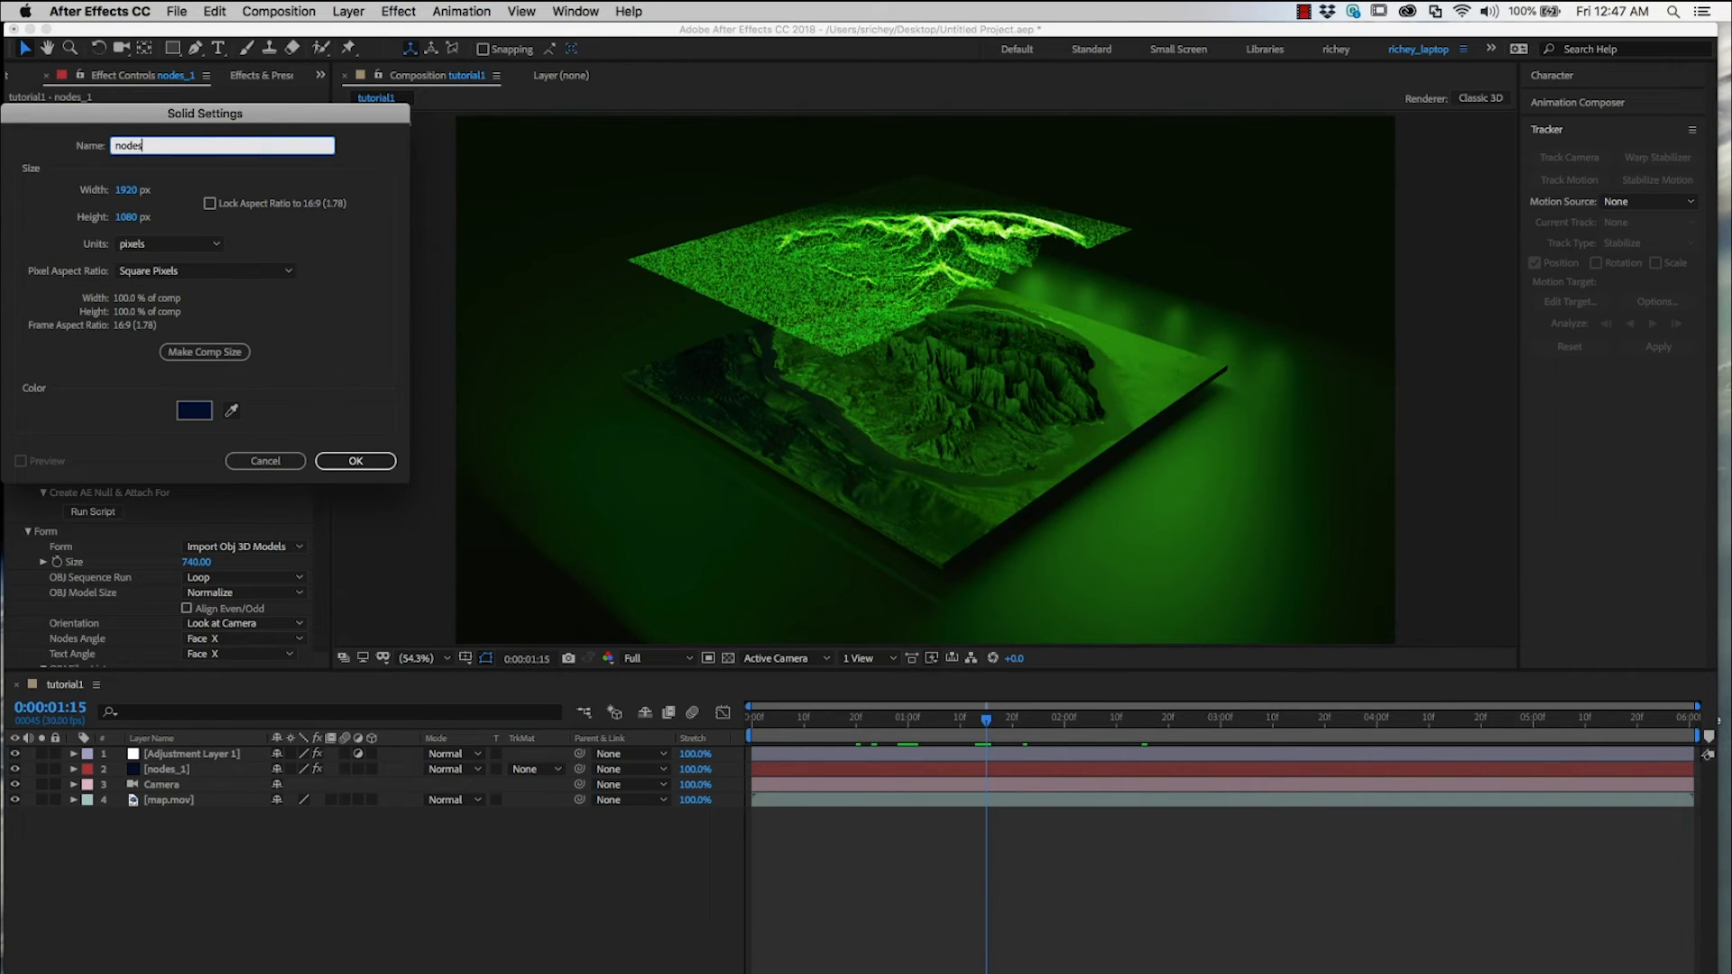
left_click(356, 462)
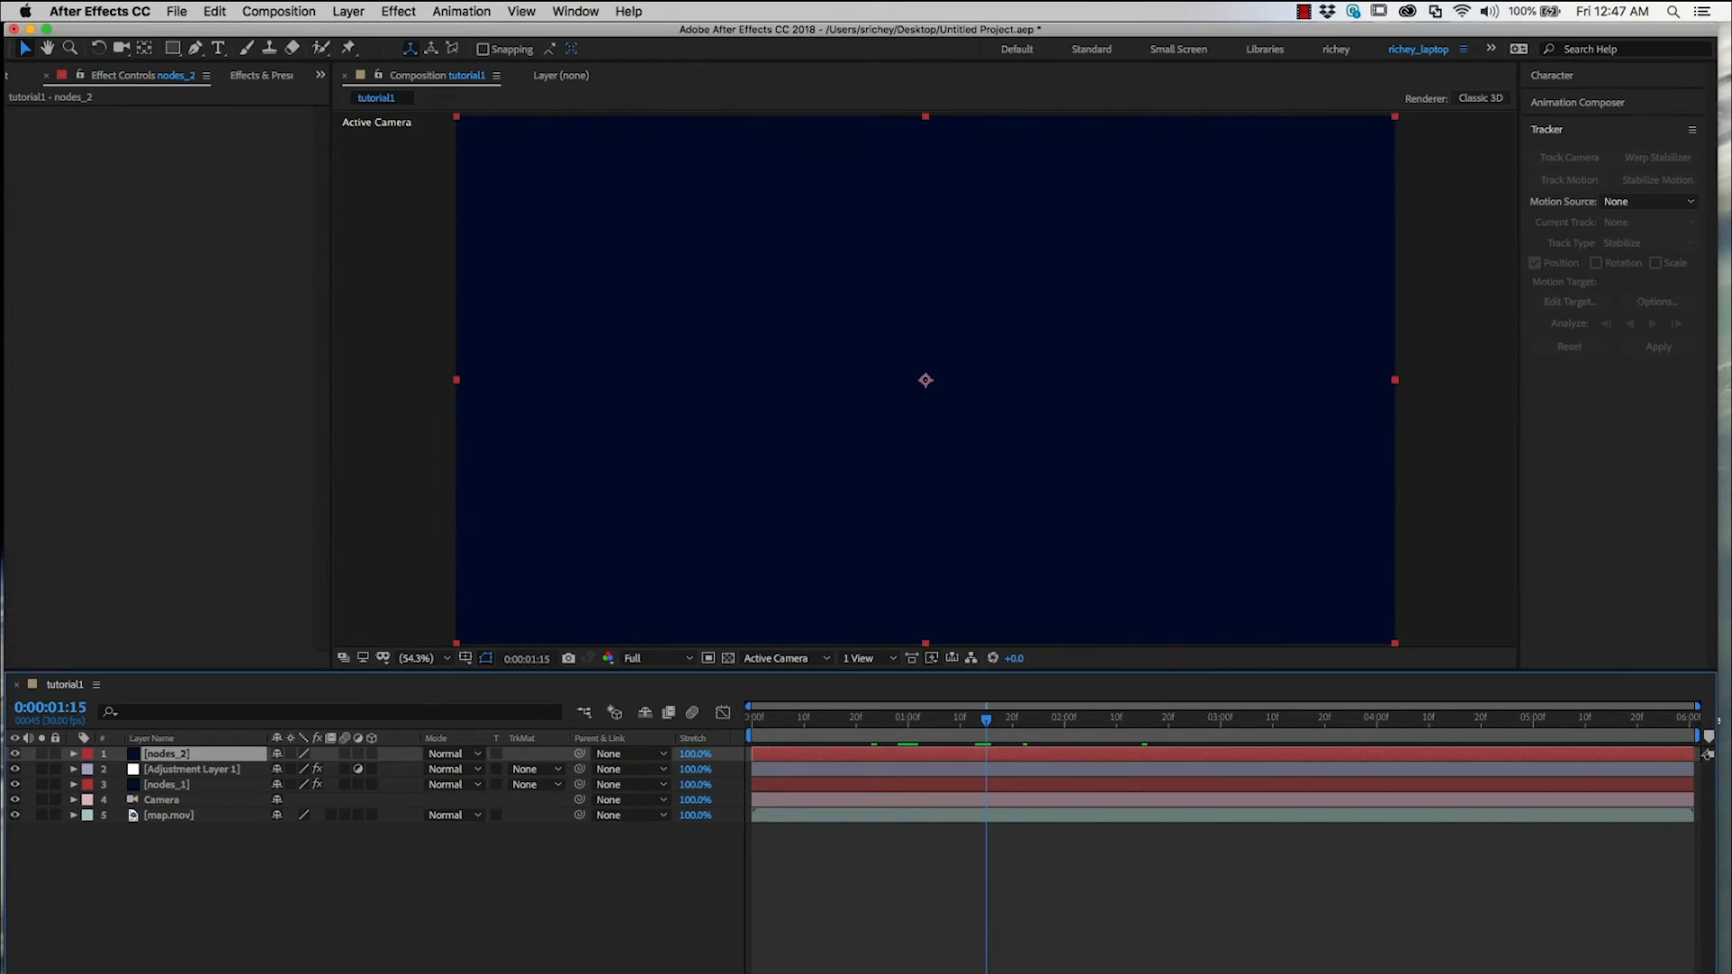
left_click(264, 76)
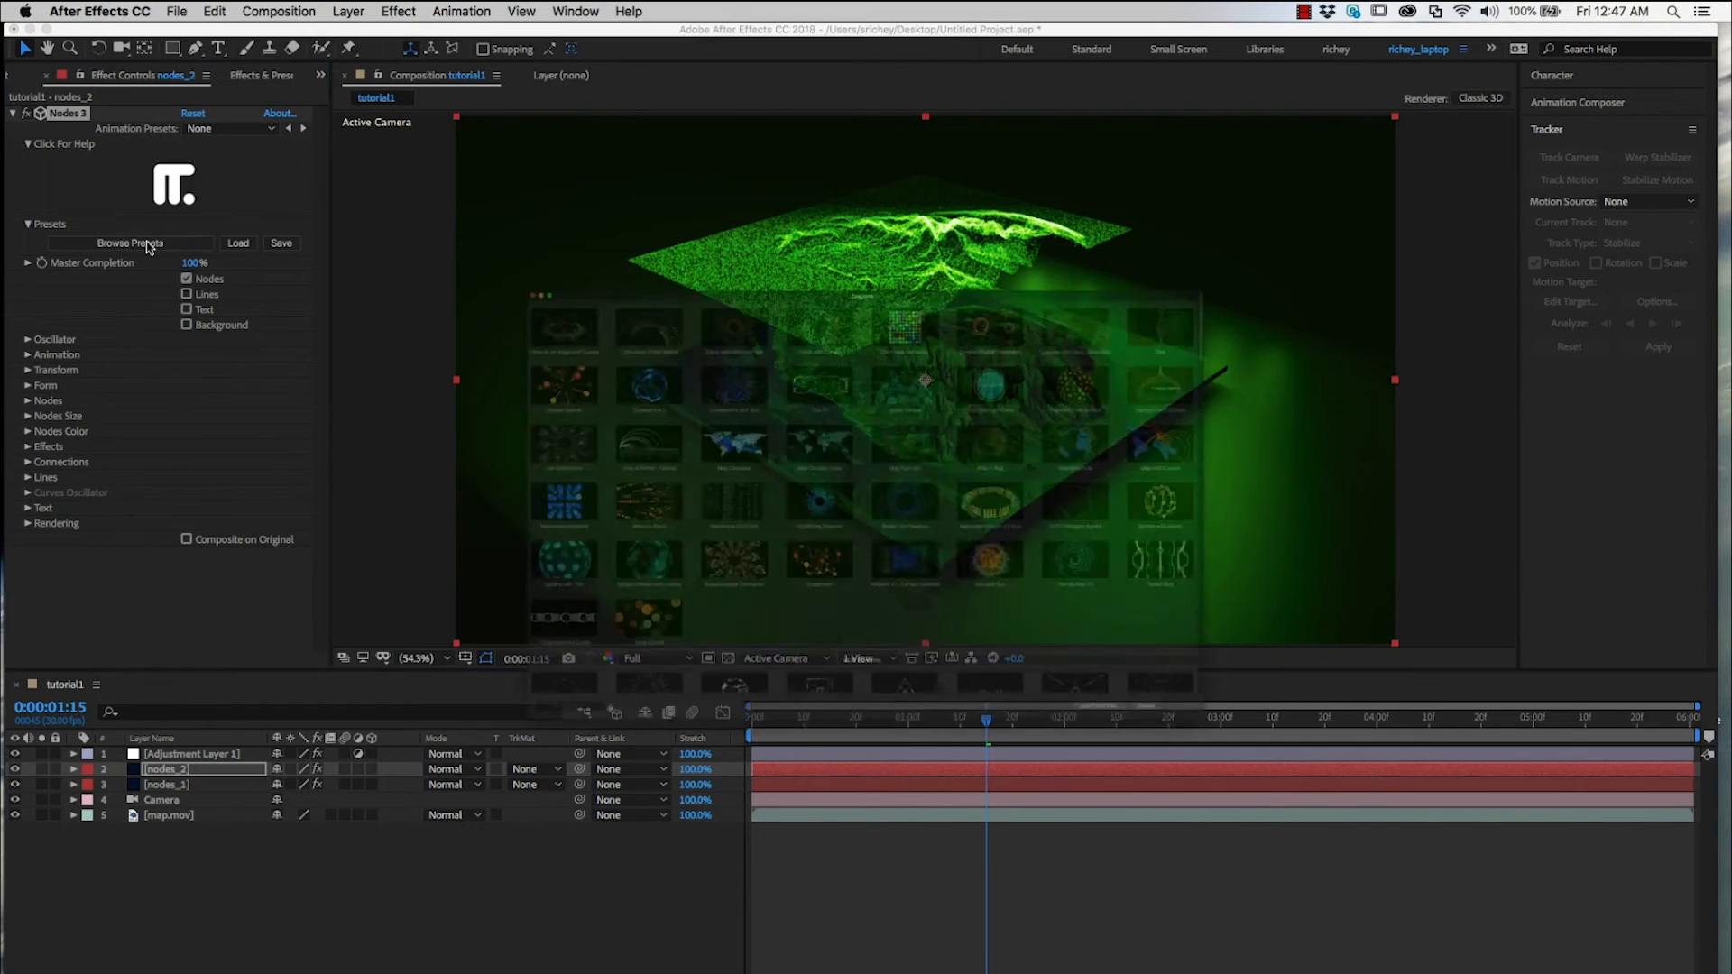
Browse the Nodes 3 presets down to HUD Elements and choose Dial 01.
left_click(130, 242)
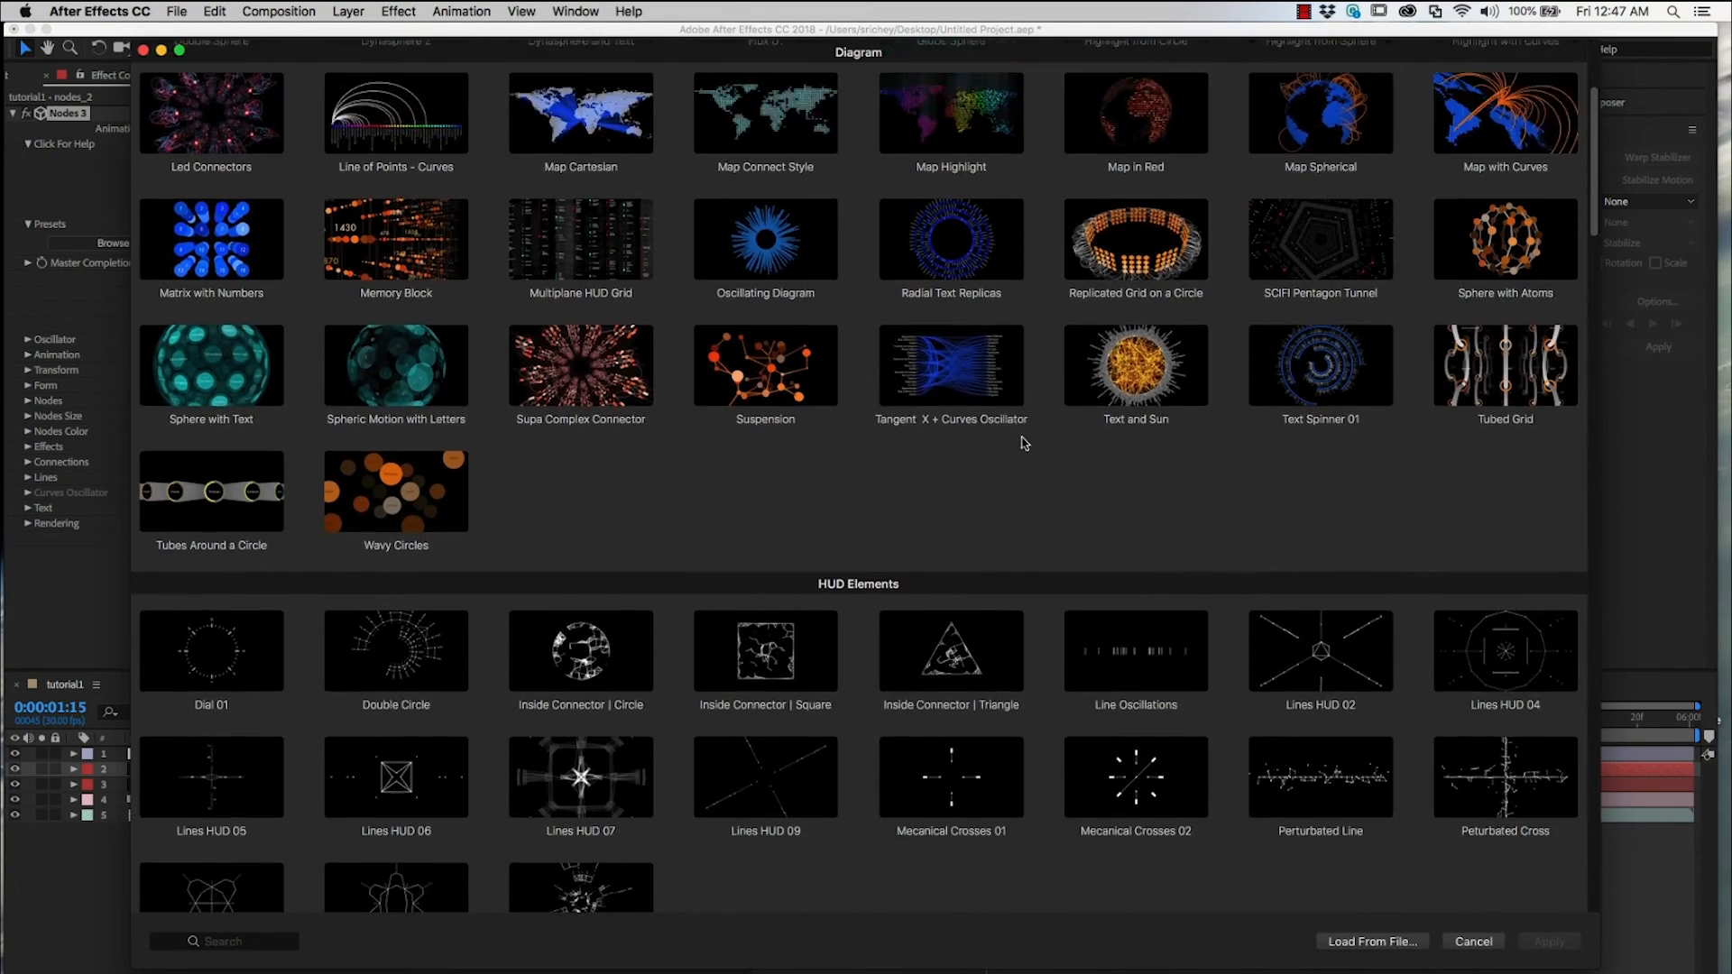
scroll("down", 3)
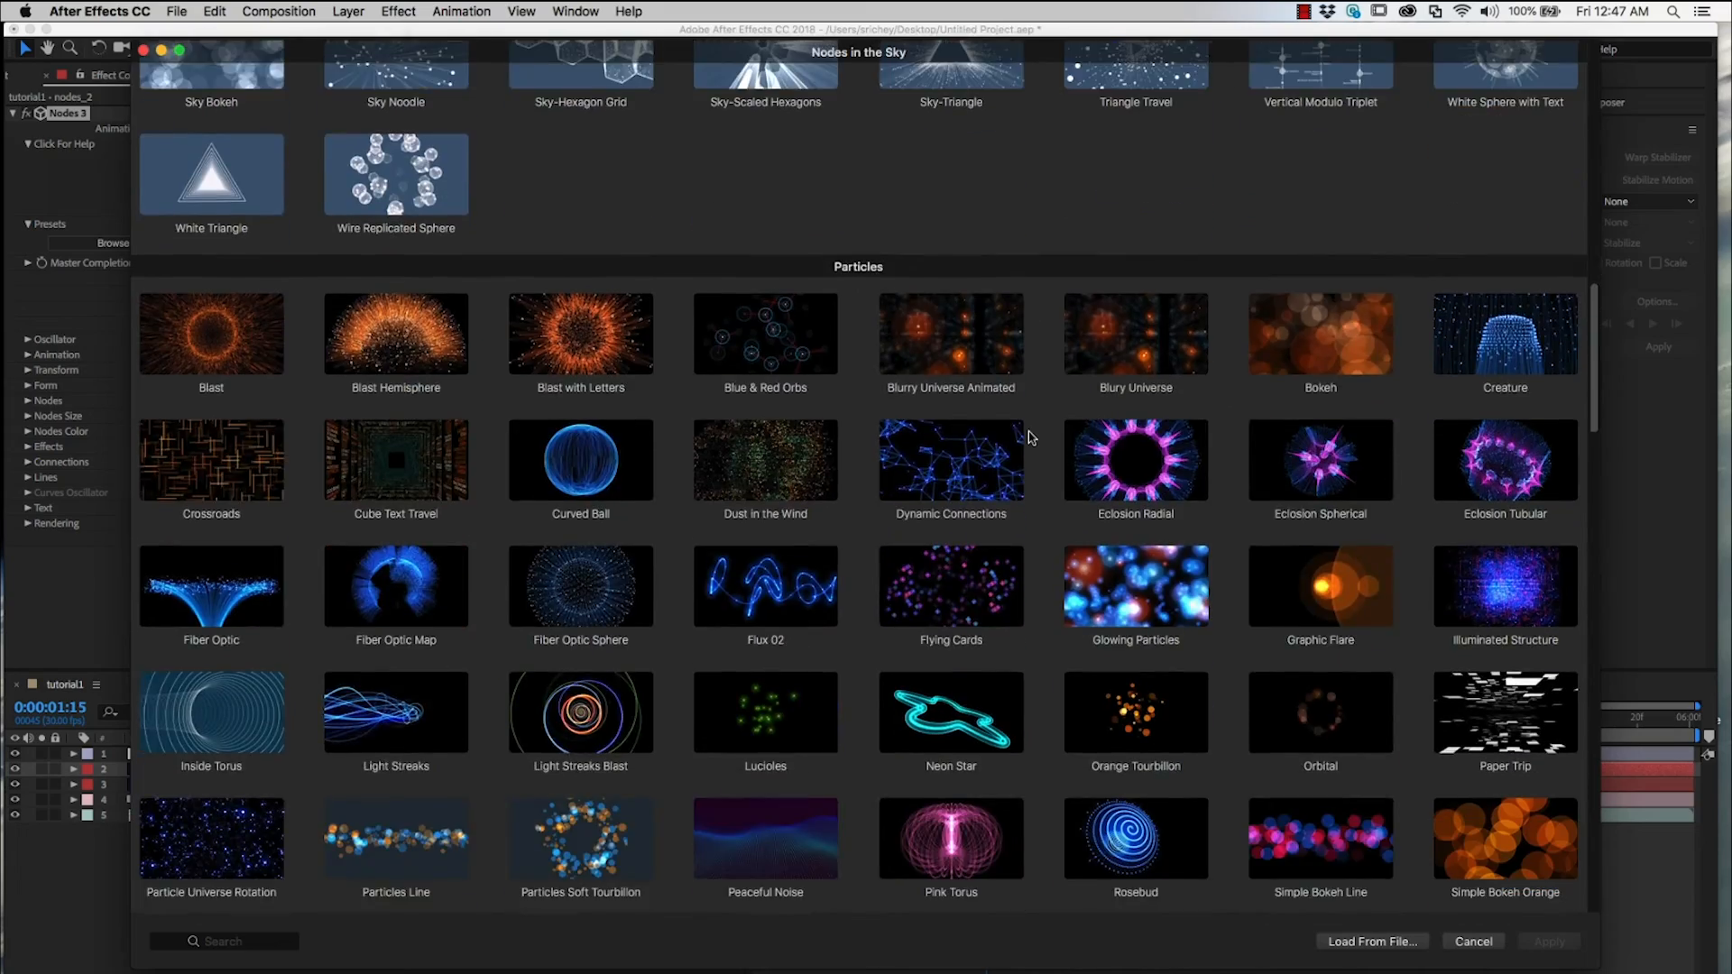
scroll("down", 3)
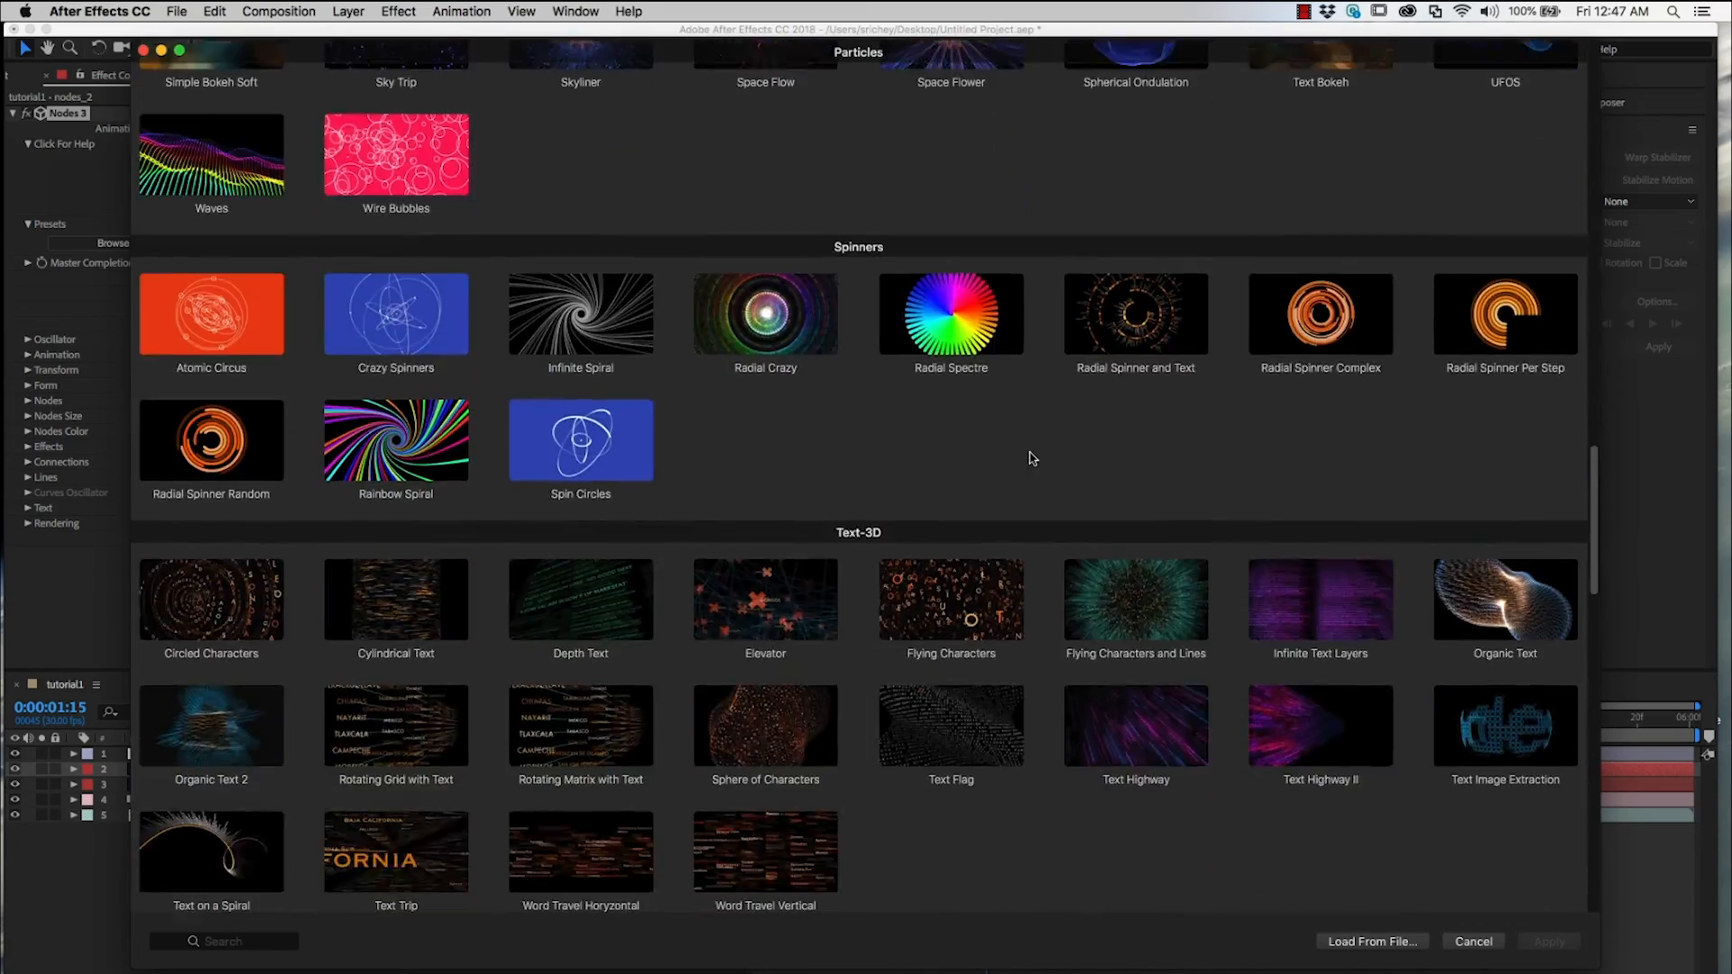
scroll("down", 3)
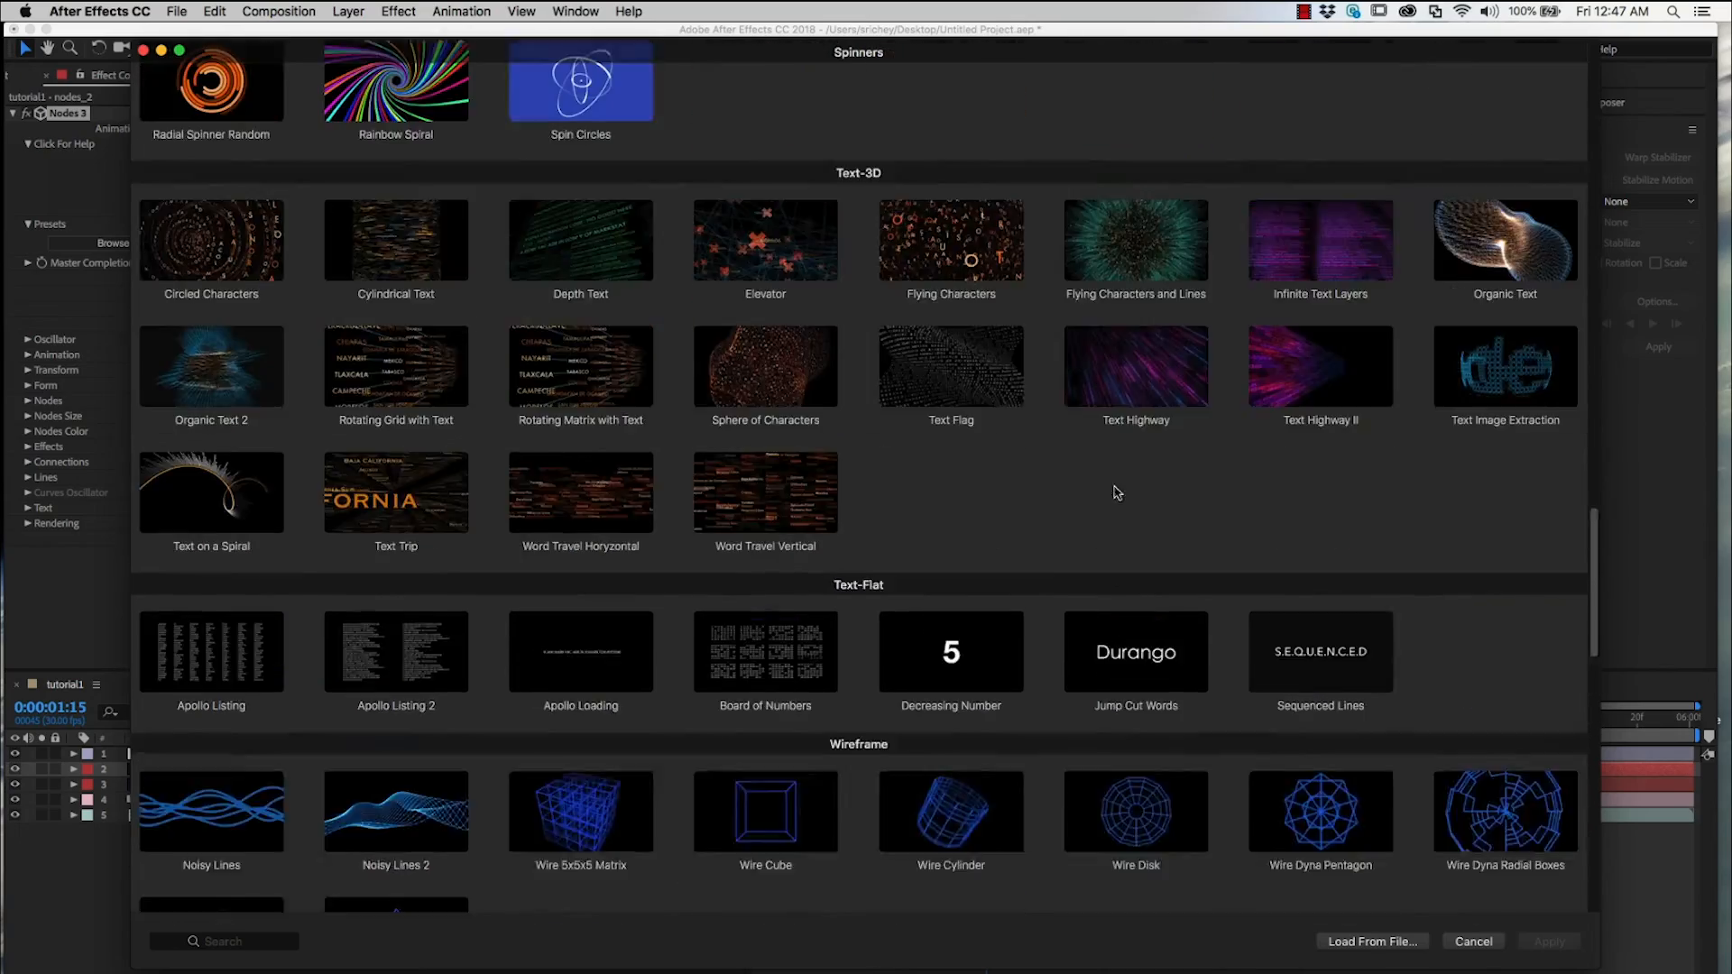
scroll("down", 3)
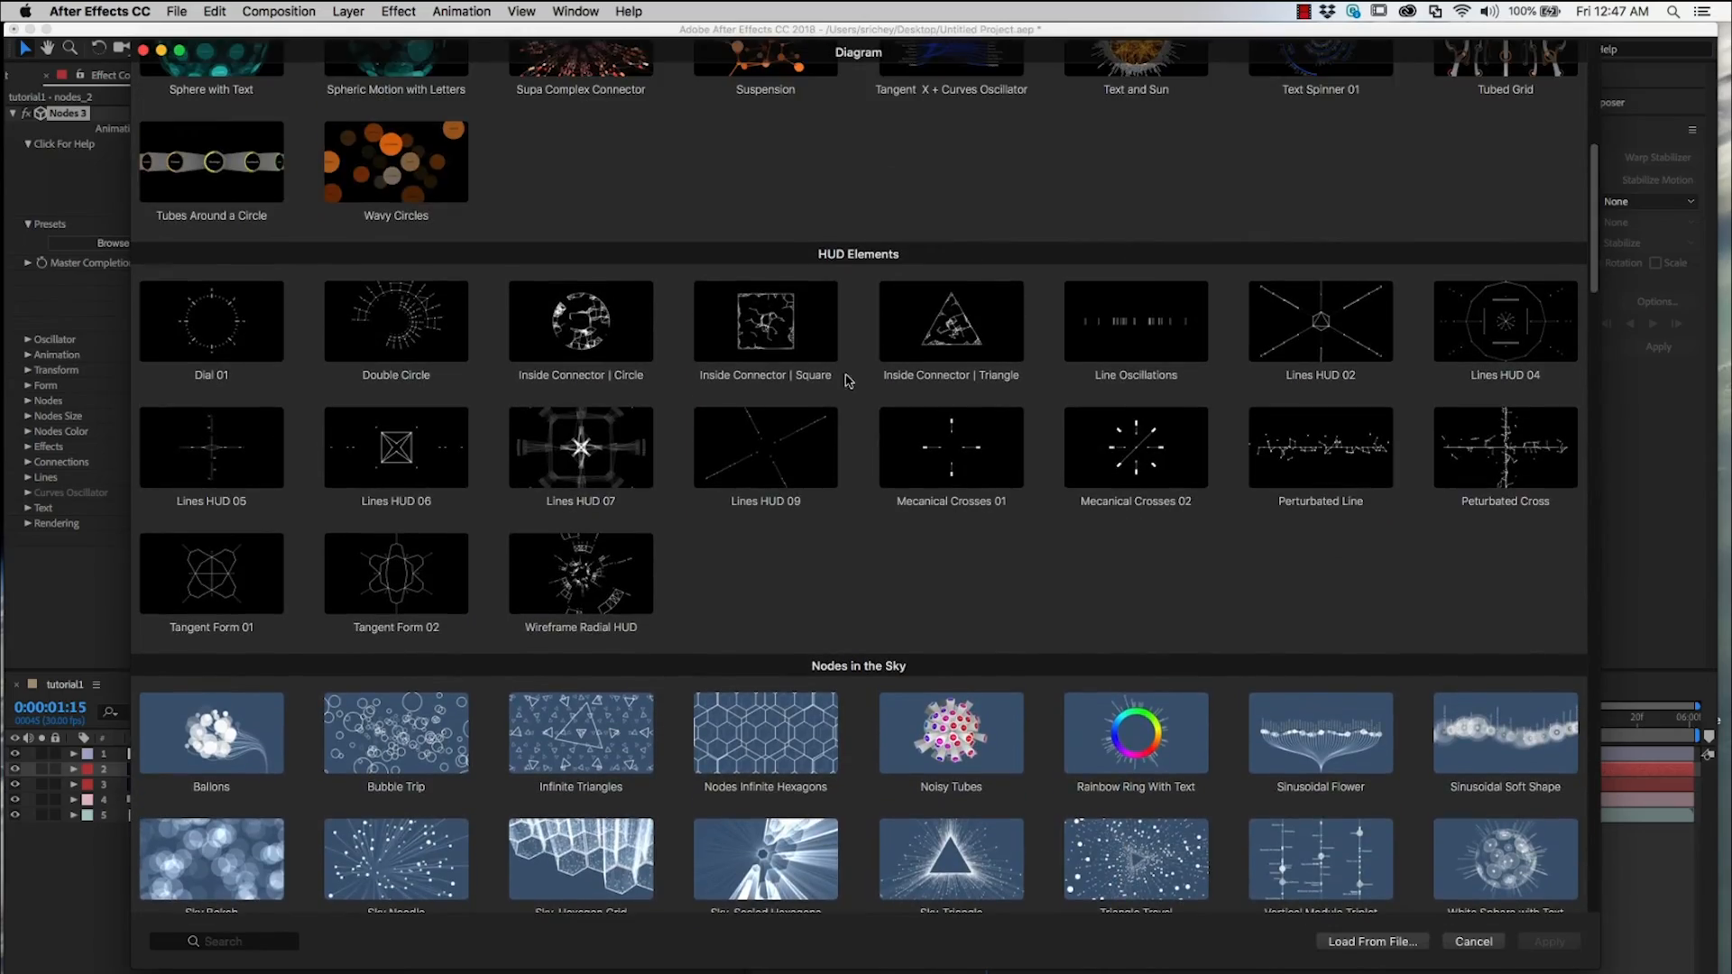
mouse_move(278, 547)
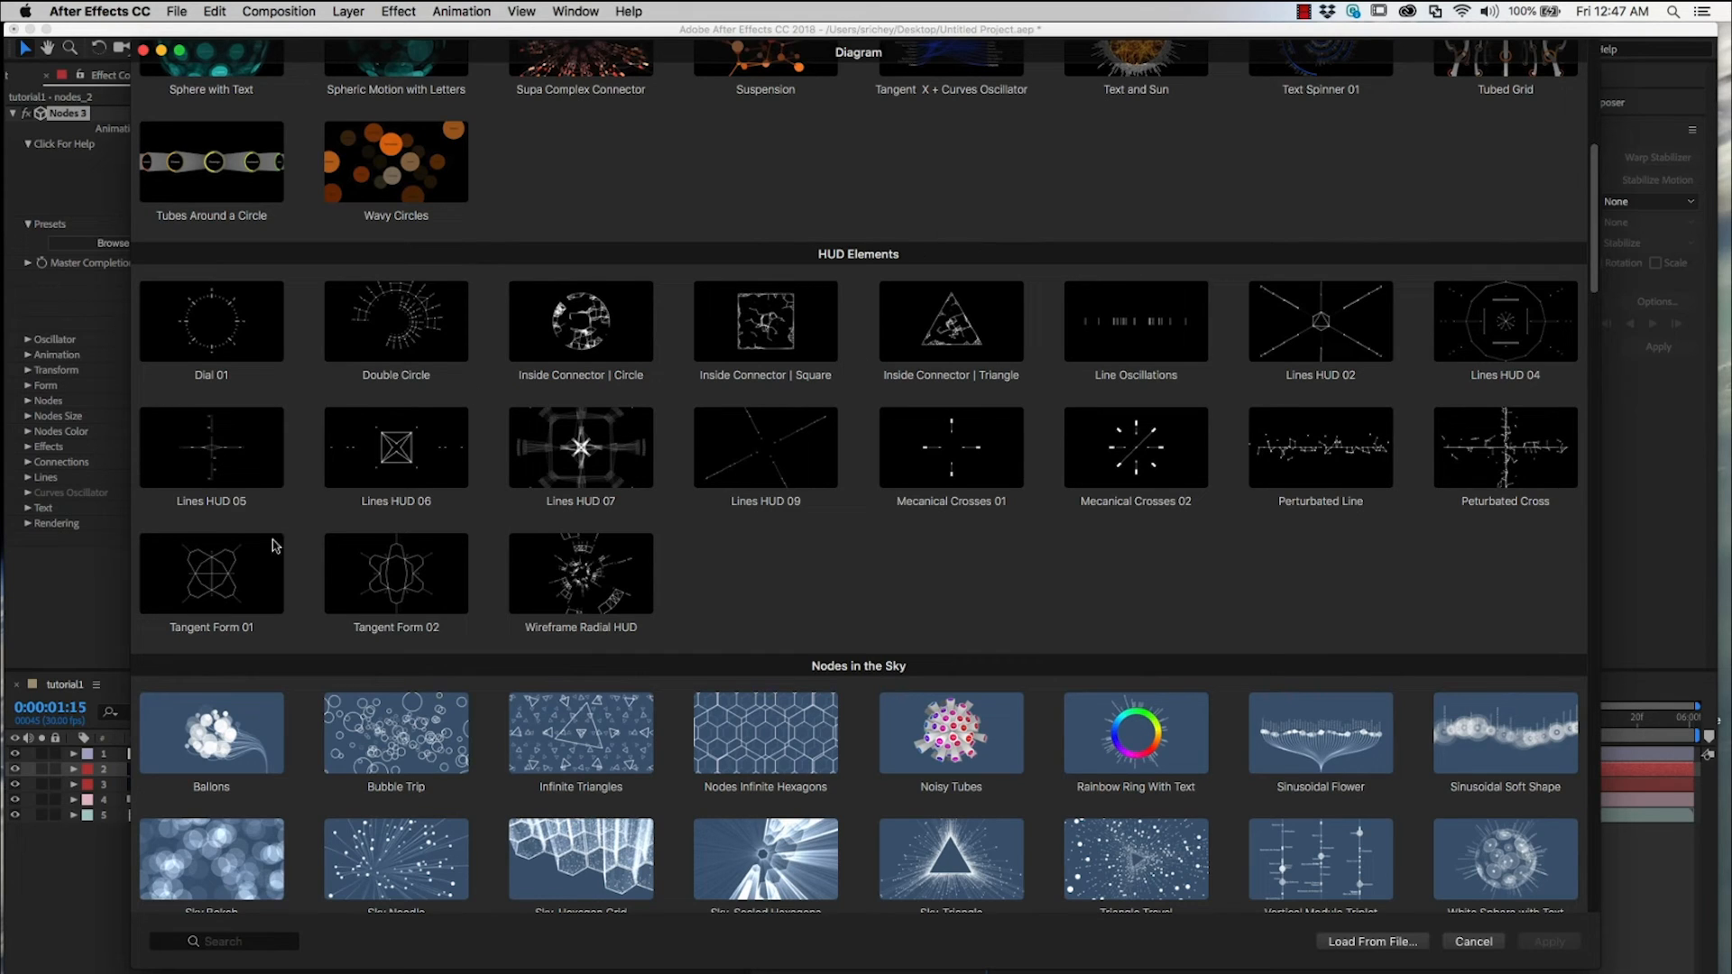
mouse_move(225, 318)
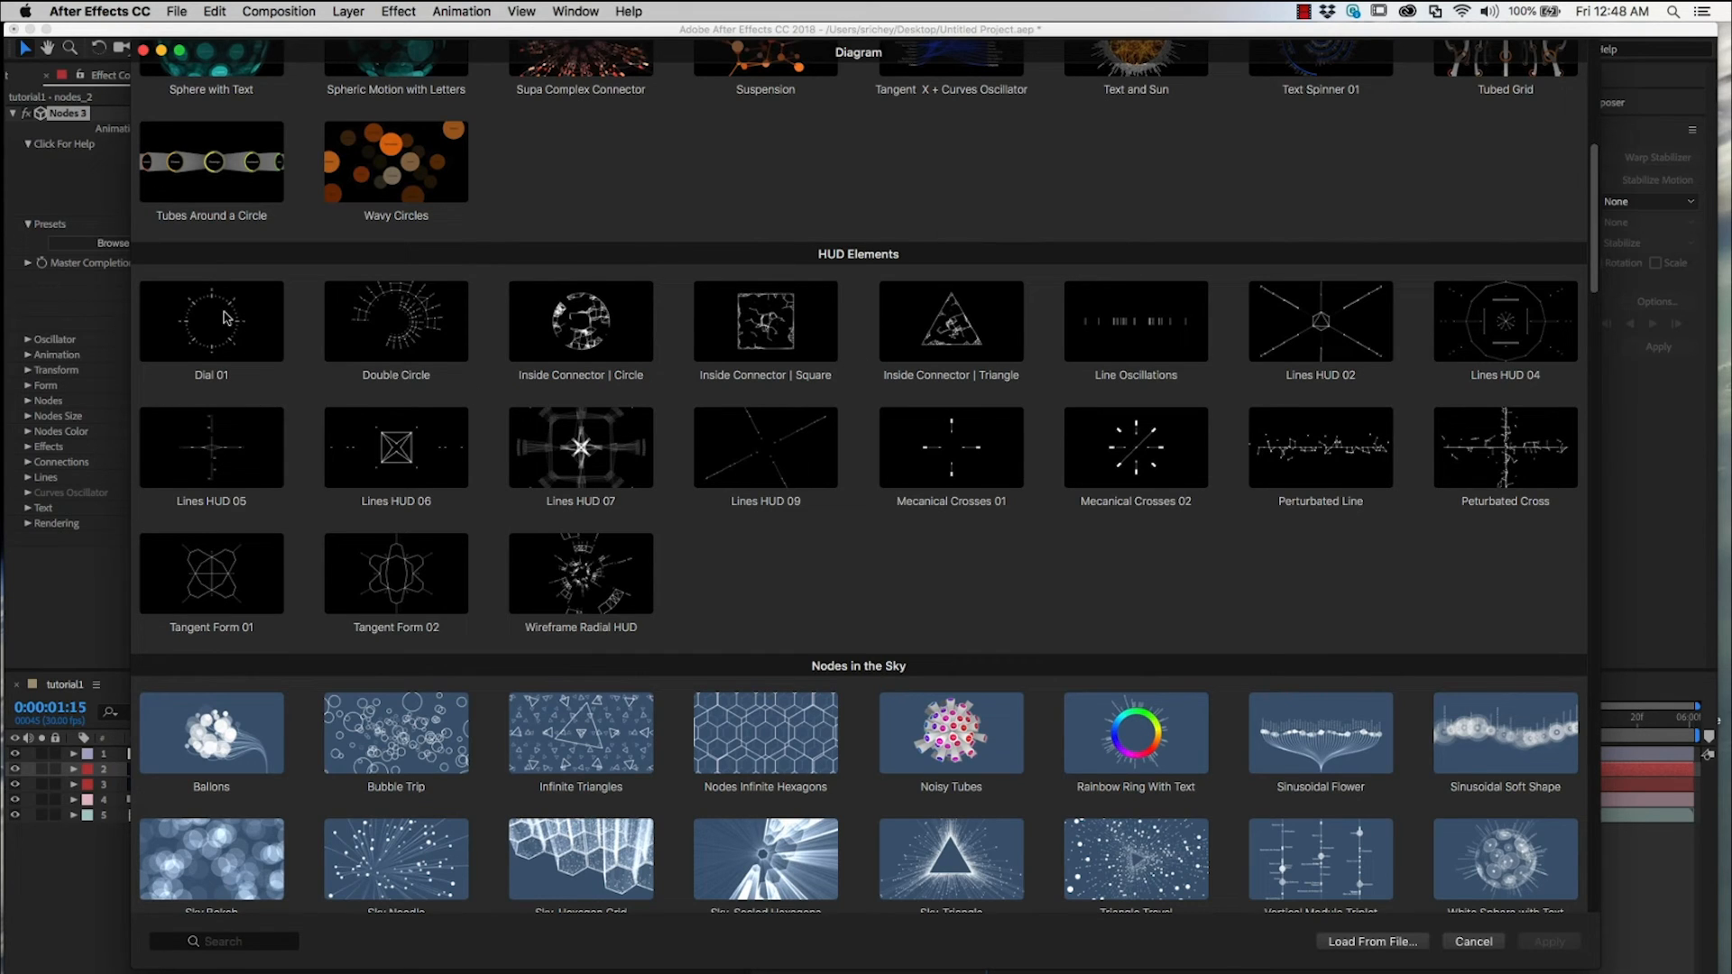
left_click(211, 322)
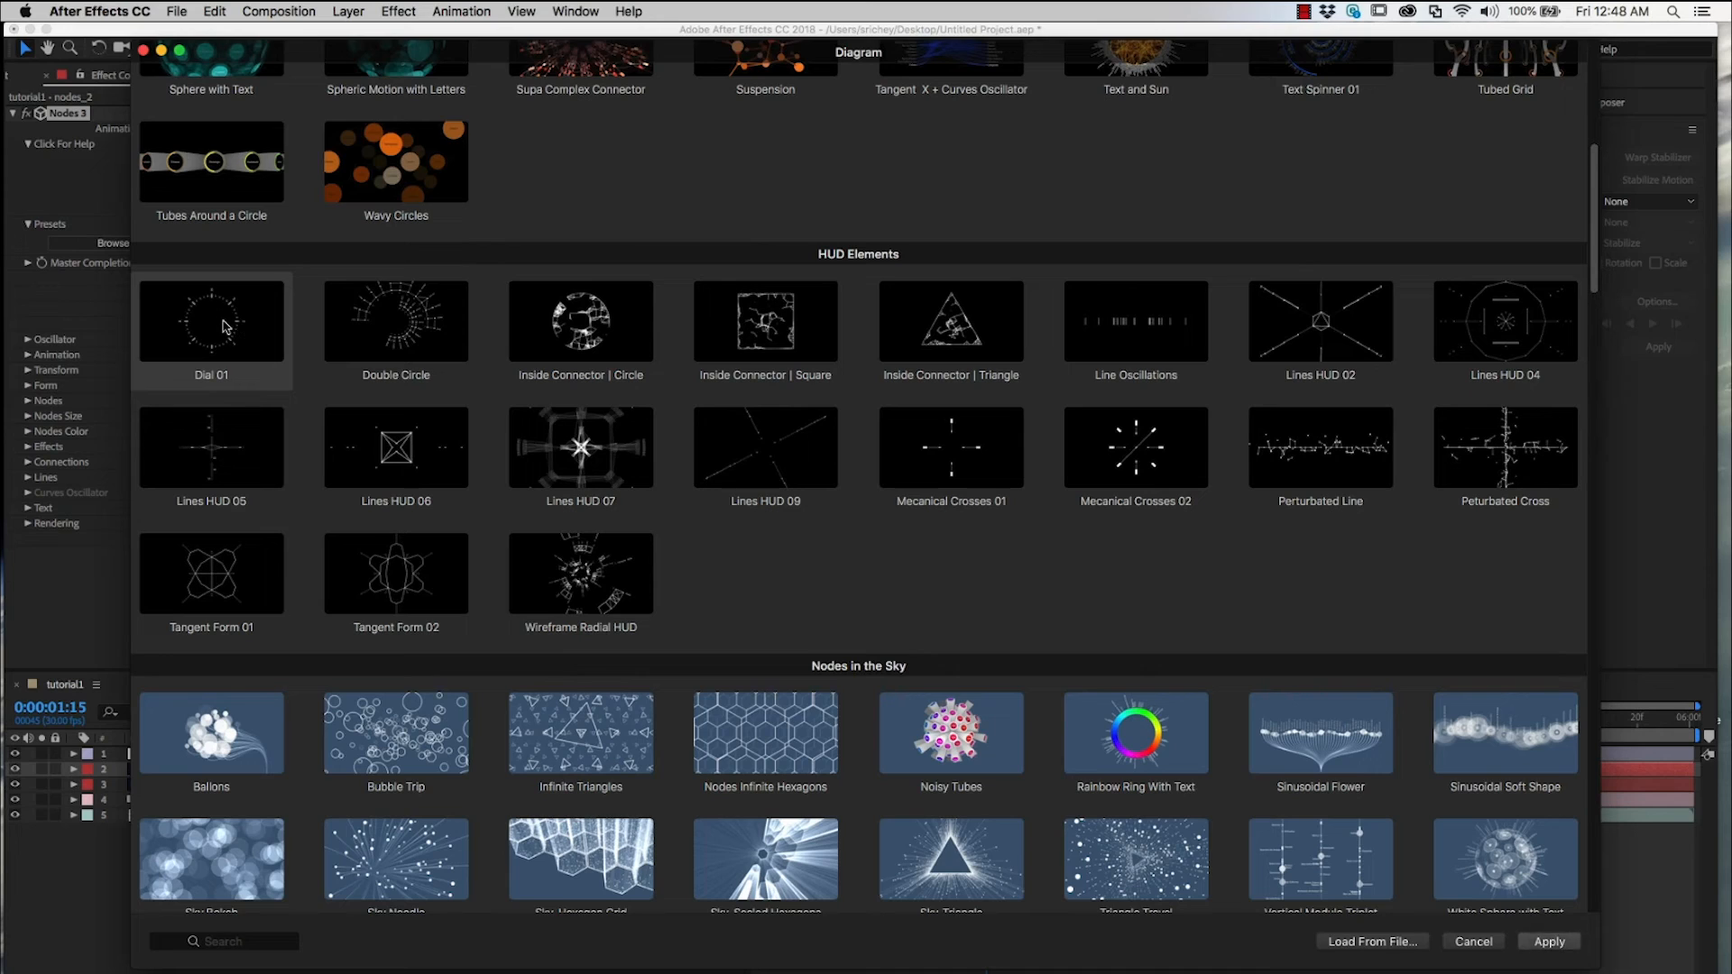
mouse_move(215, 327)
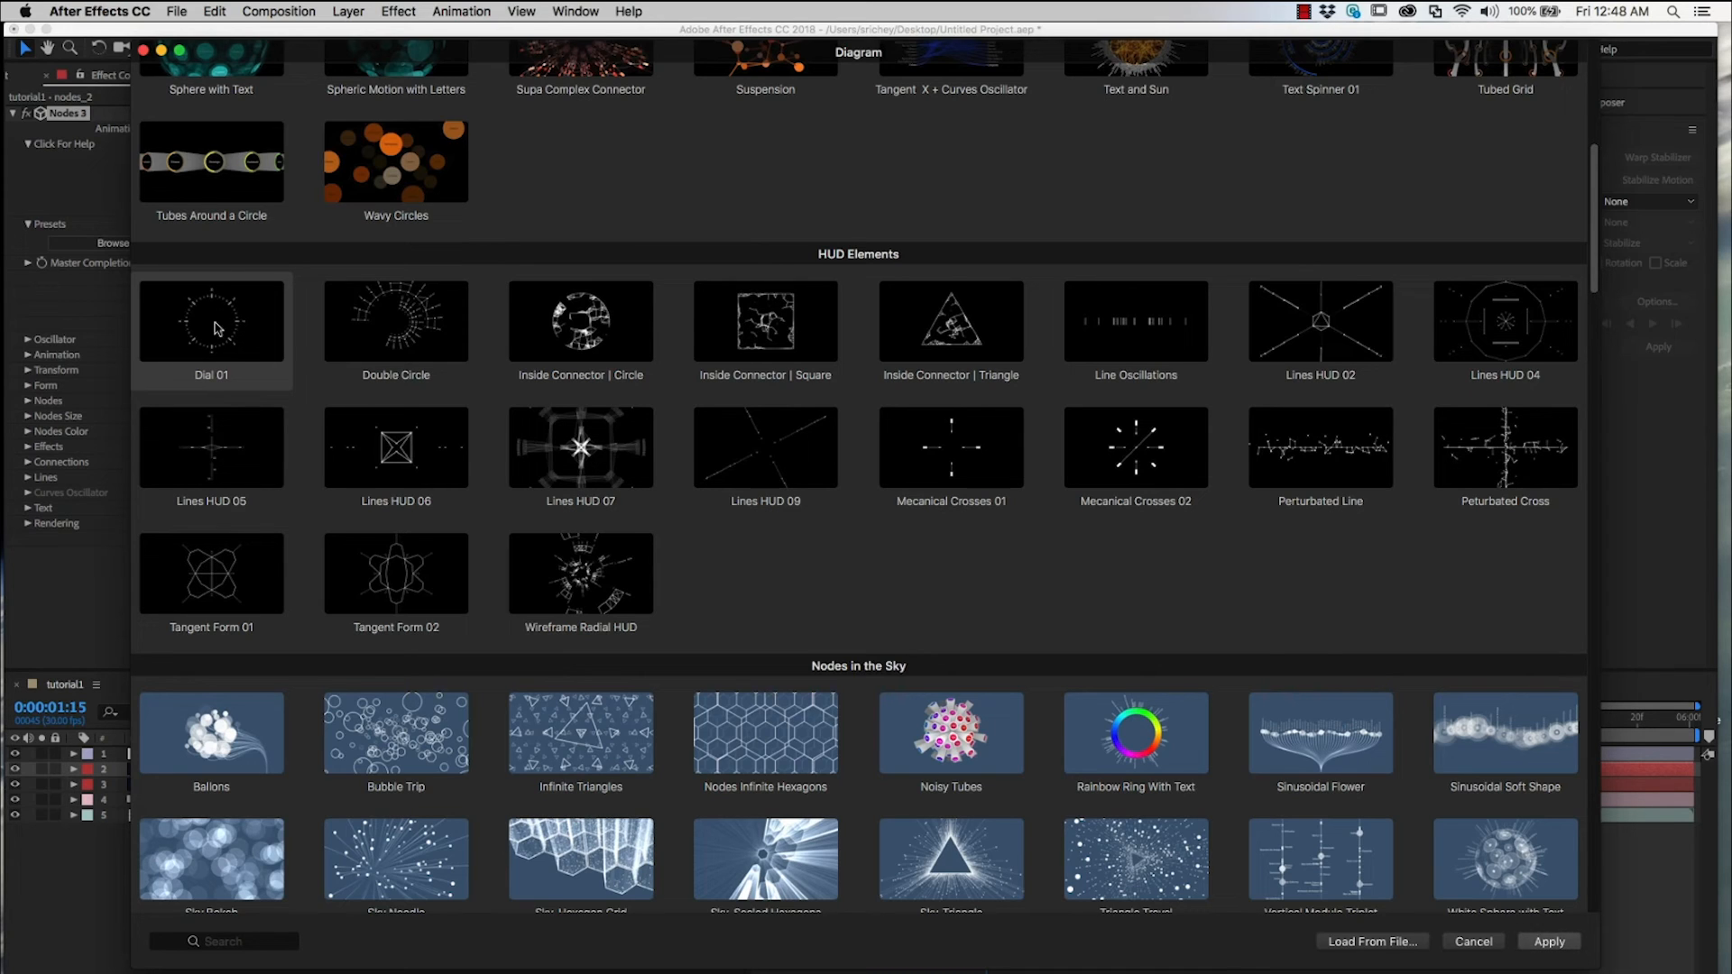
mouse_move(260, 339)
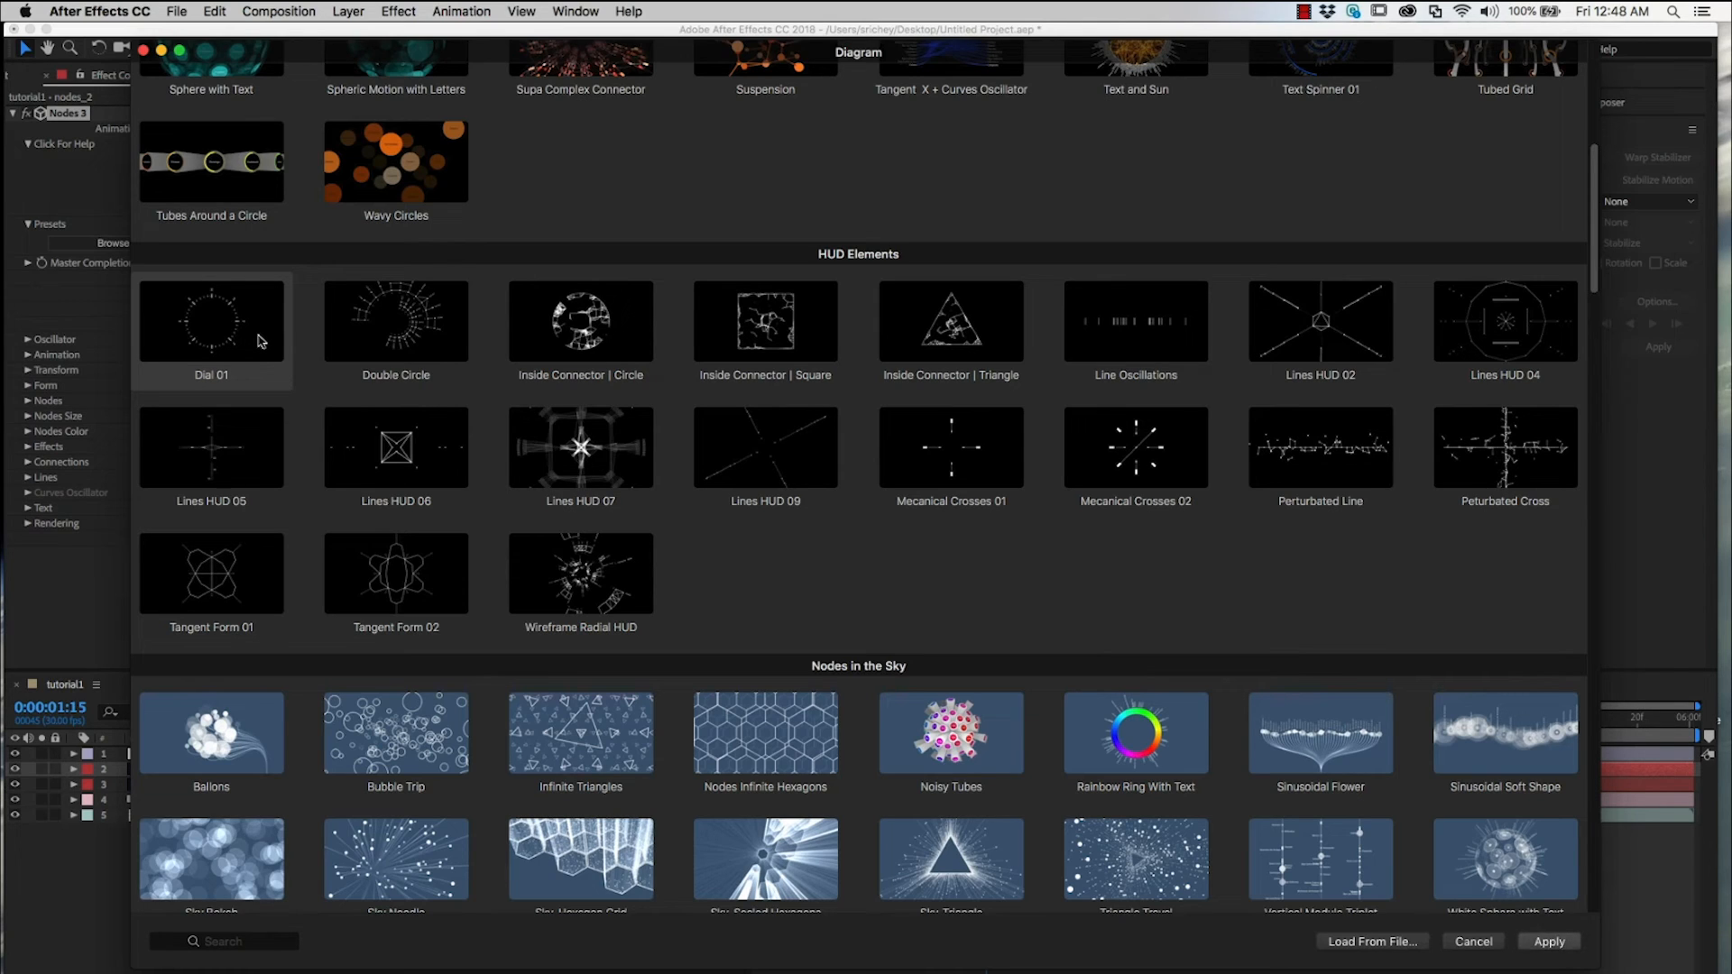
mouse_move(253, 344)
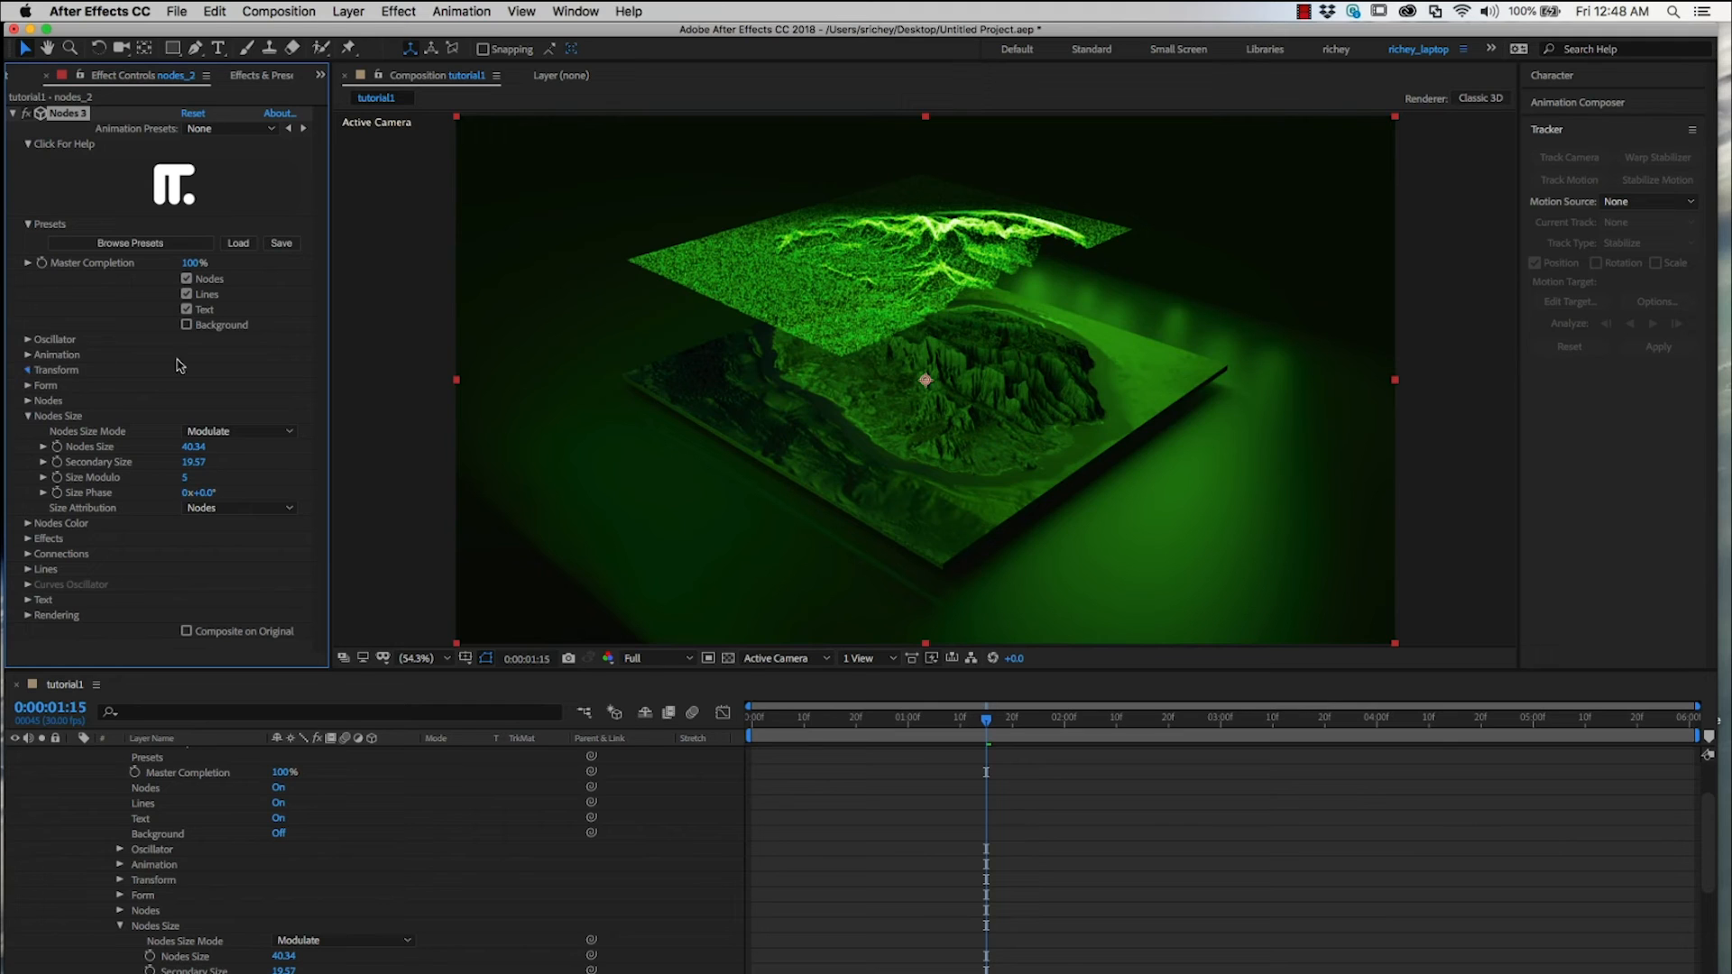
Set the Dial 01 effect's Rotation X to 90° so the ring lies flat.
left_click(29, 370)
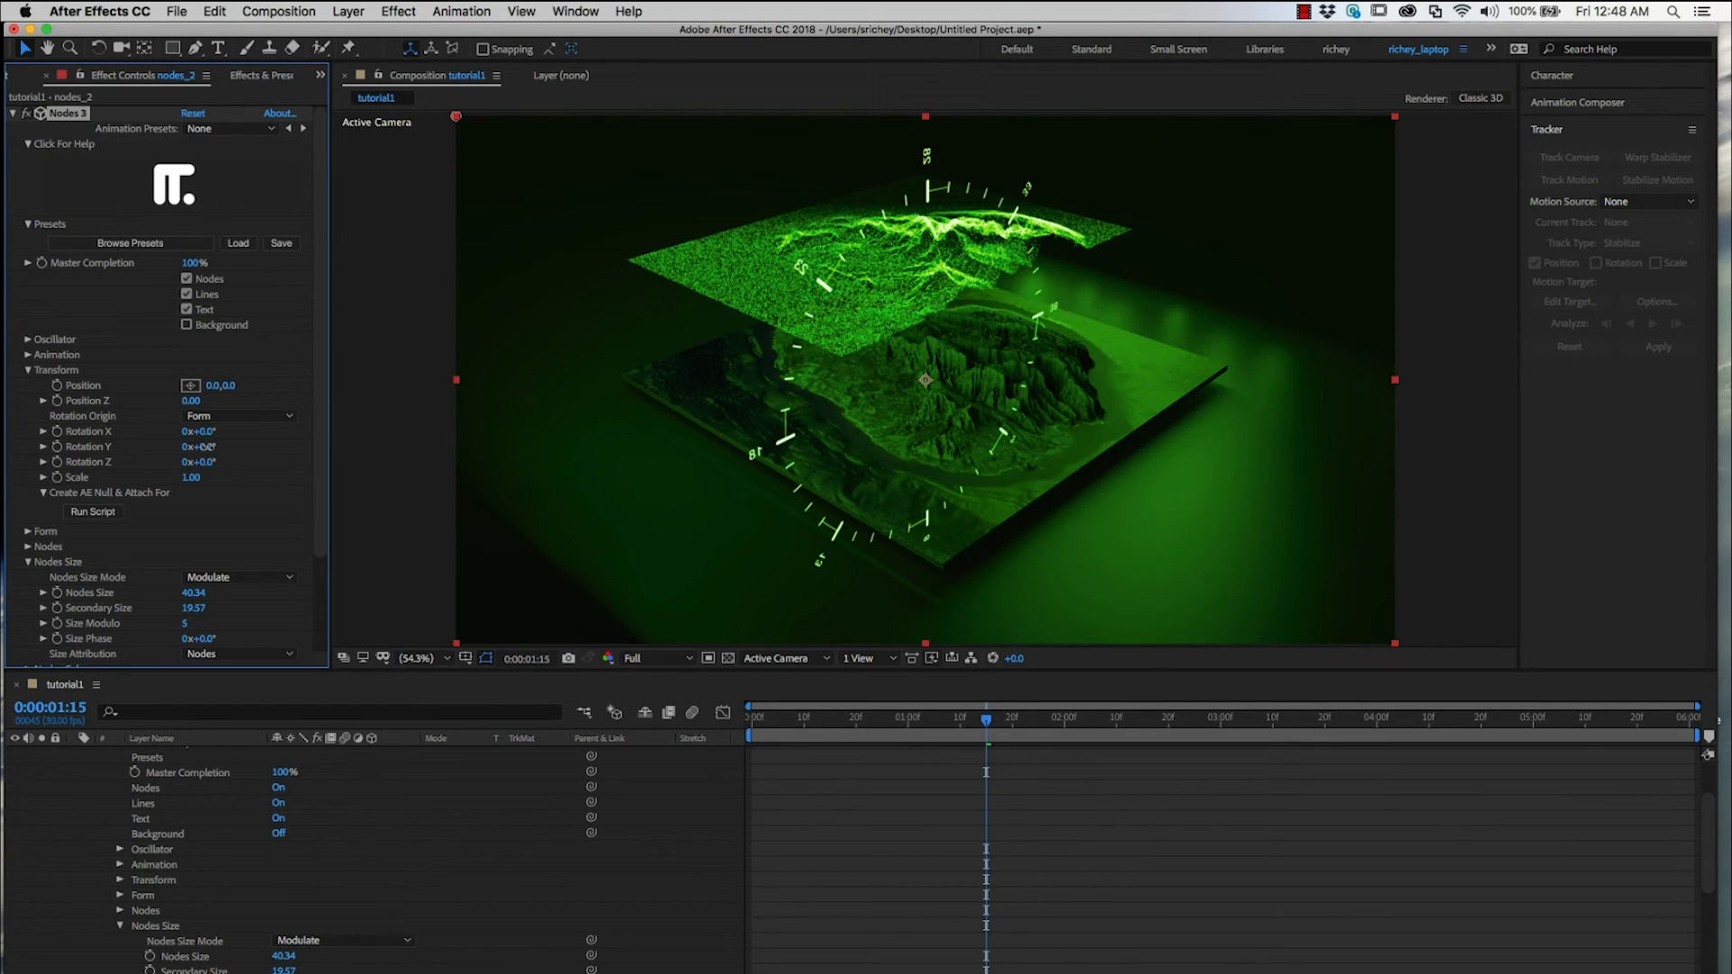
left_click_drag(199, 445, 215, 446)
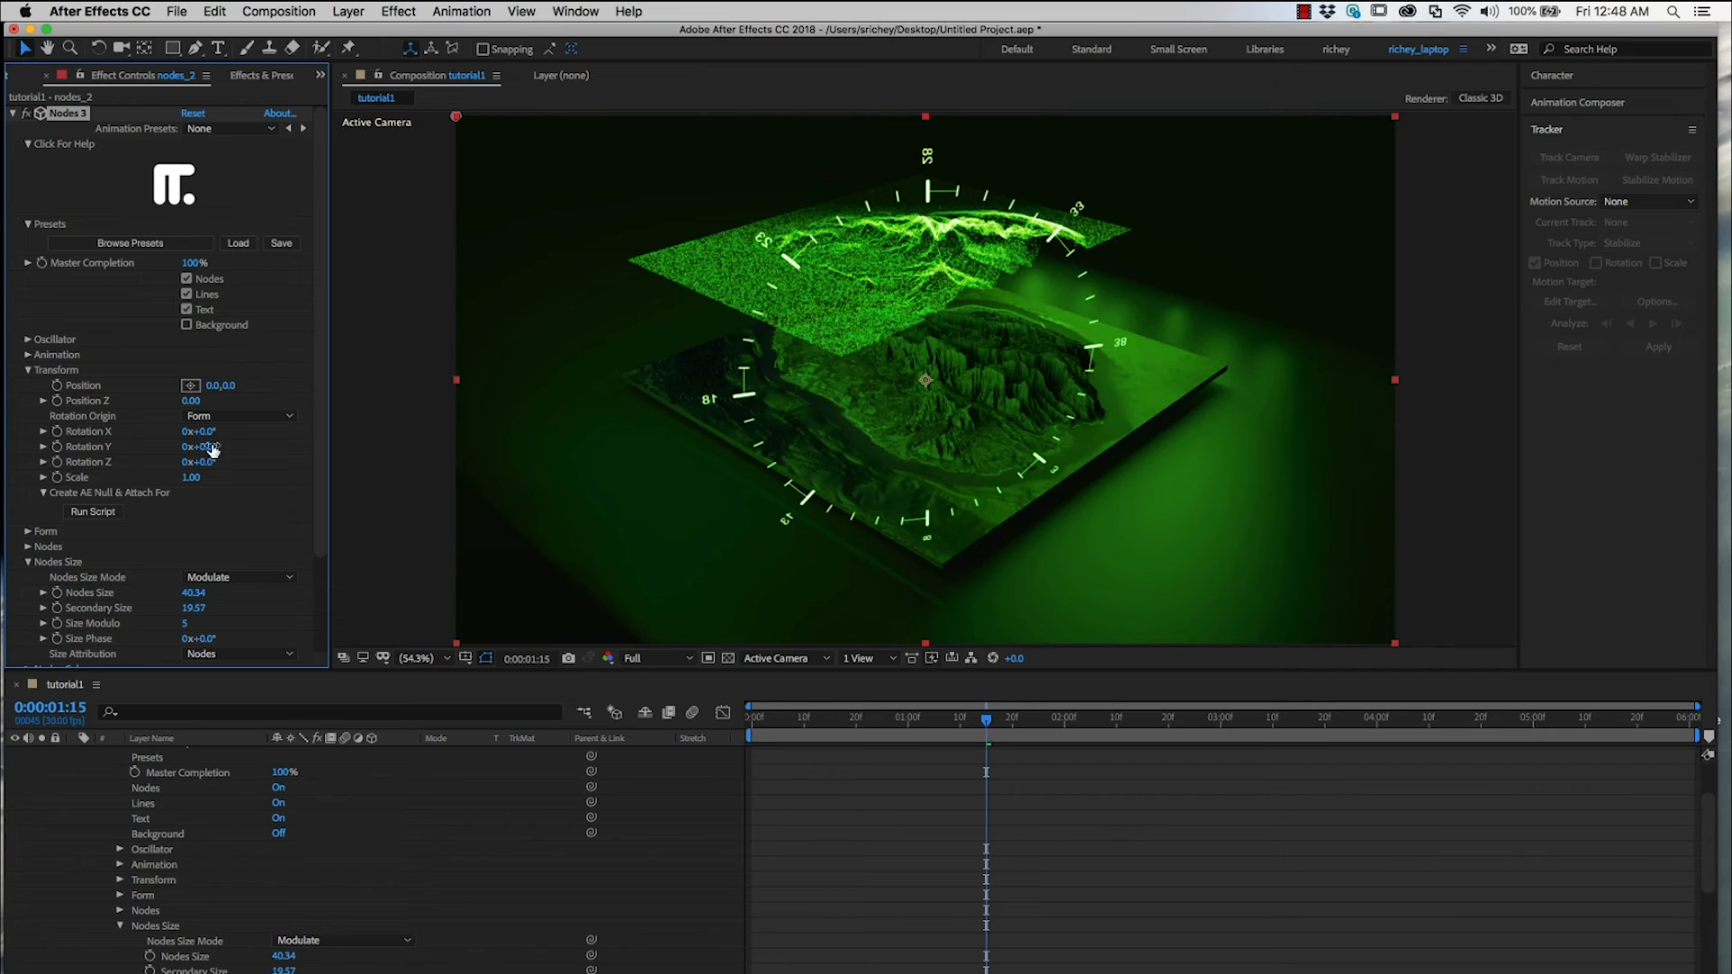
left_click(204, 431)
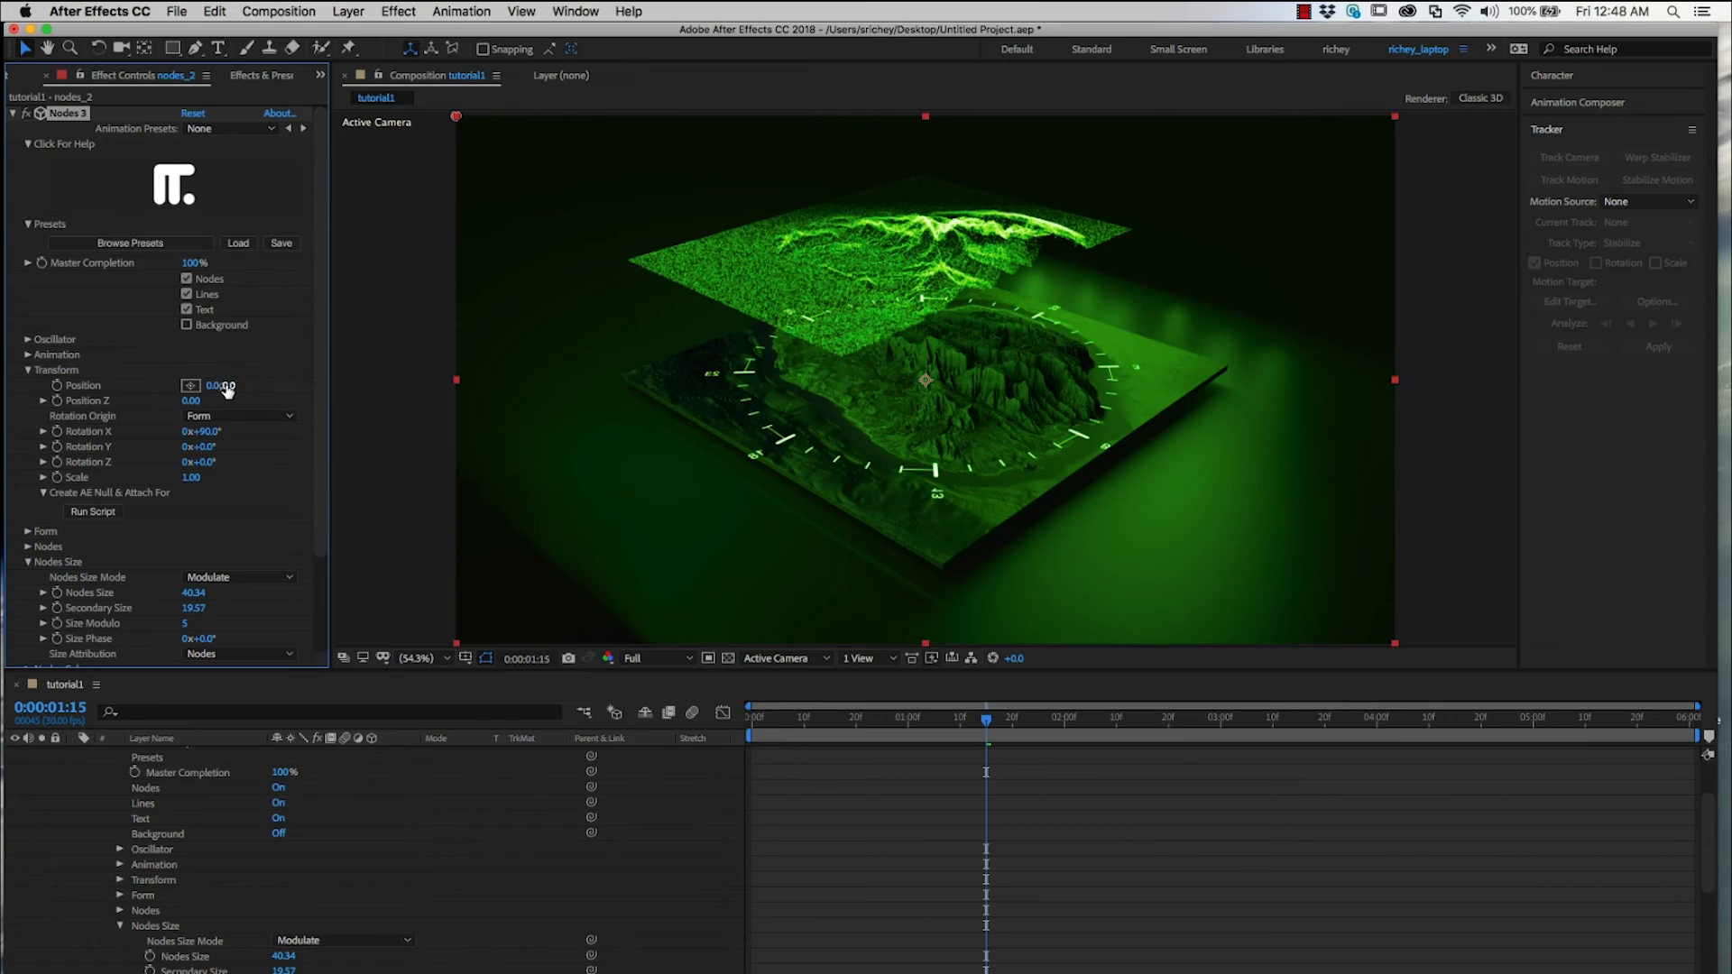
Raise the dial above the terrain, scrubbing Position Y to about -303.
left_click_drag(220, 386, 220, 386)
type("-303")
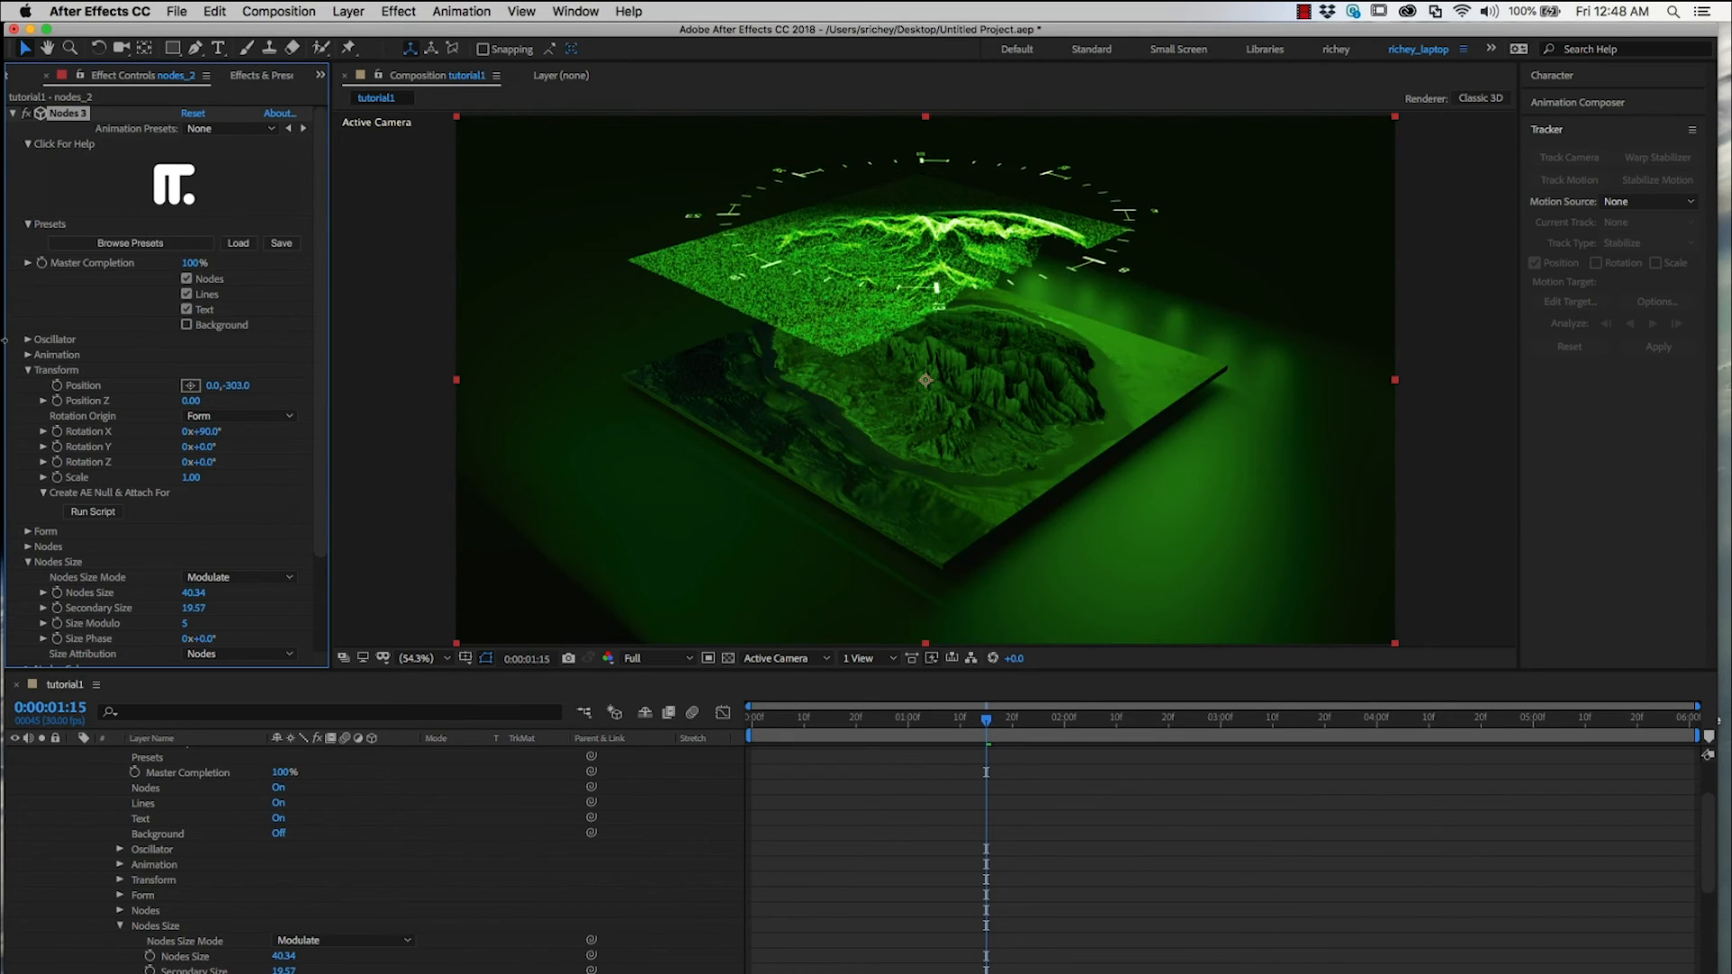
left_click_drag(229, 386, 243, 392)
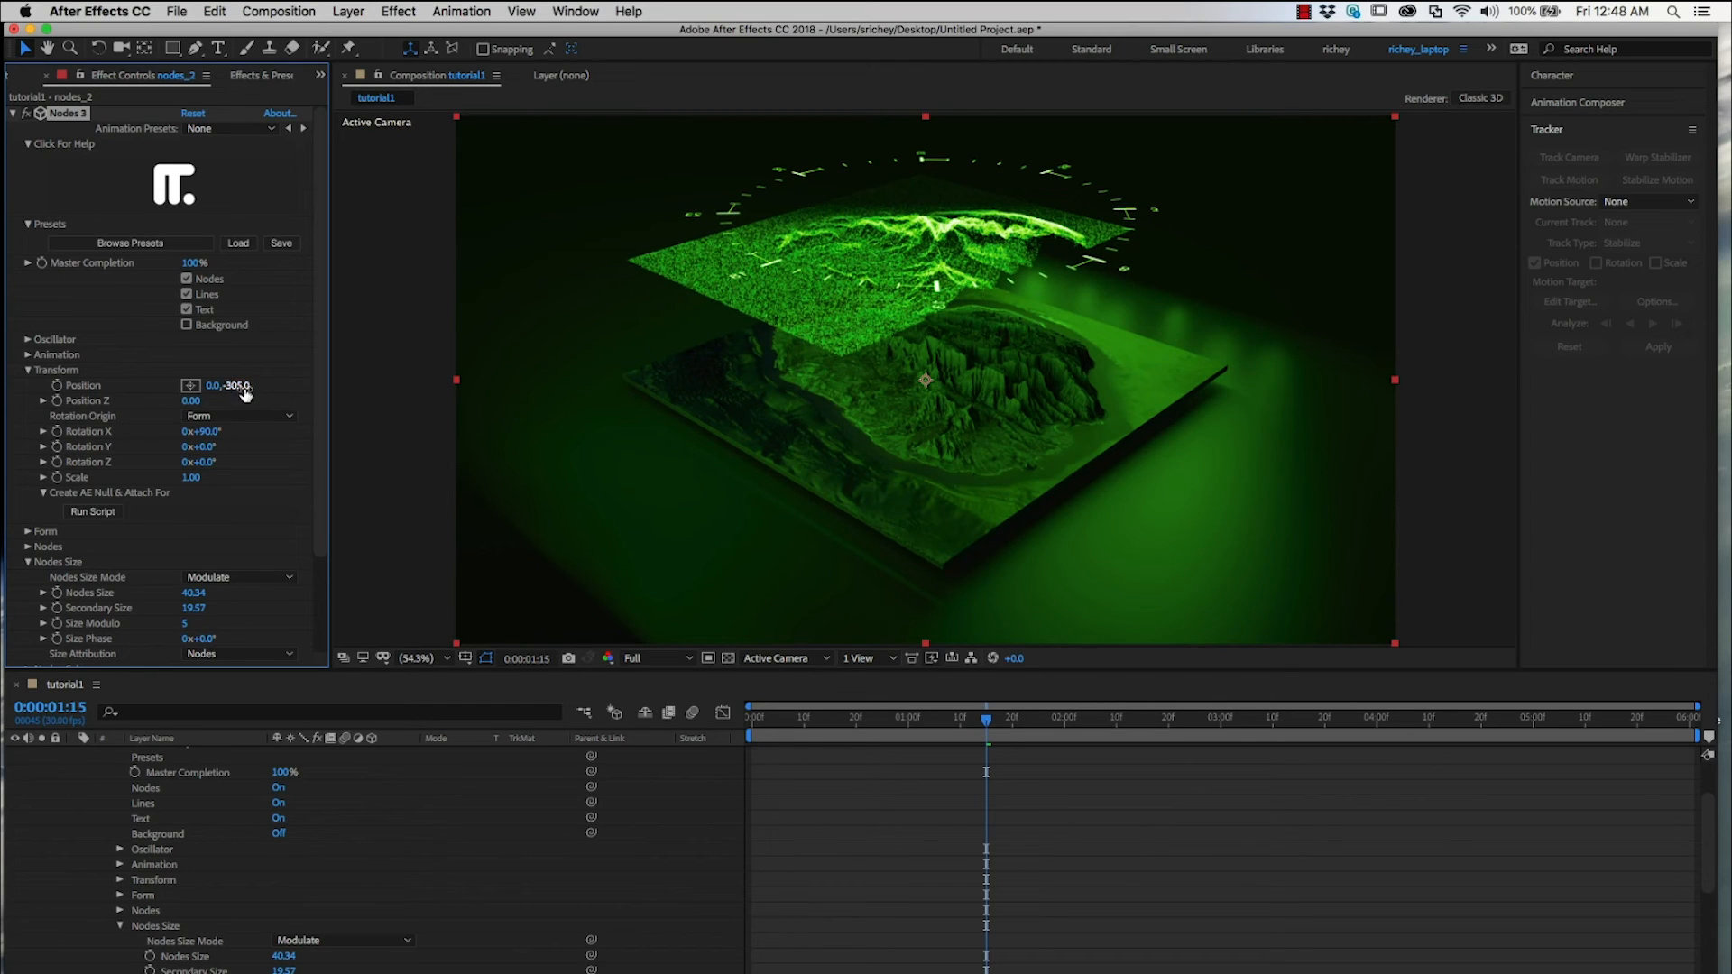
left_click_drag(228, 386, 228, 386)
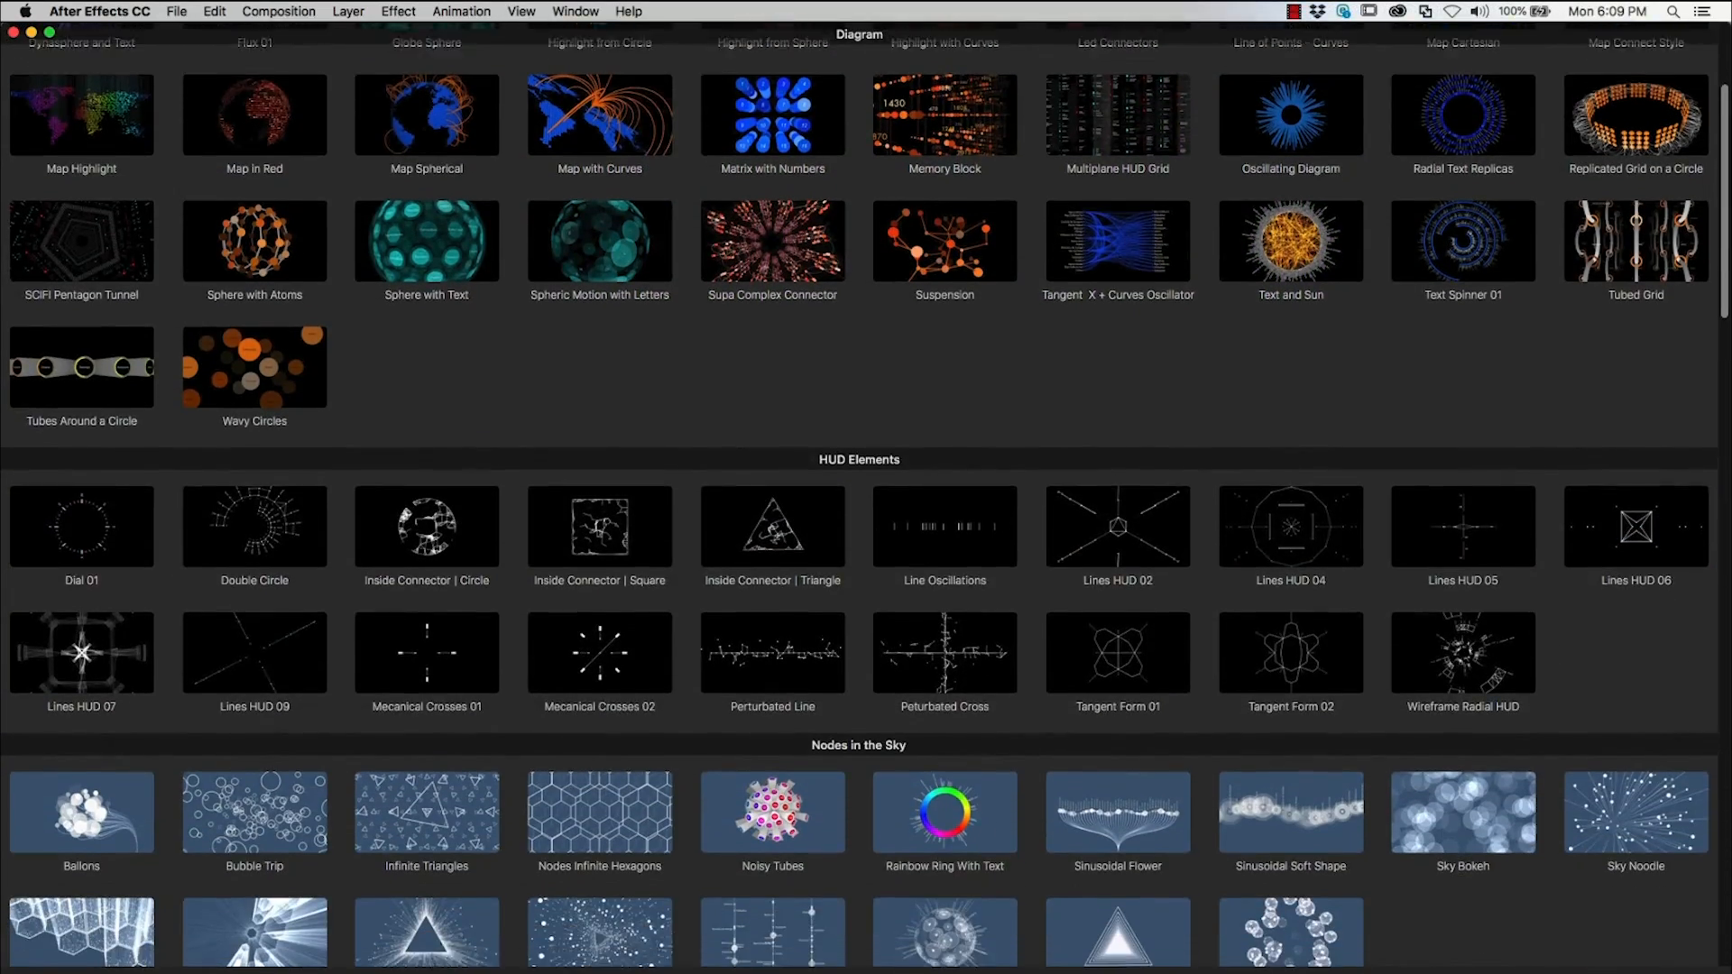
scroll("down", 3)
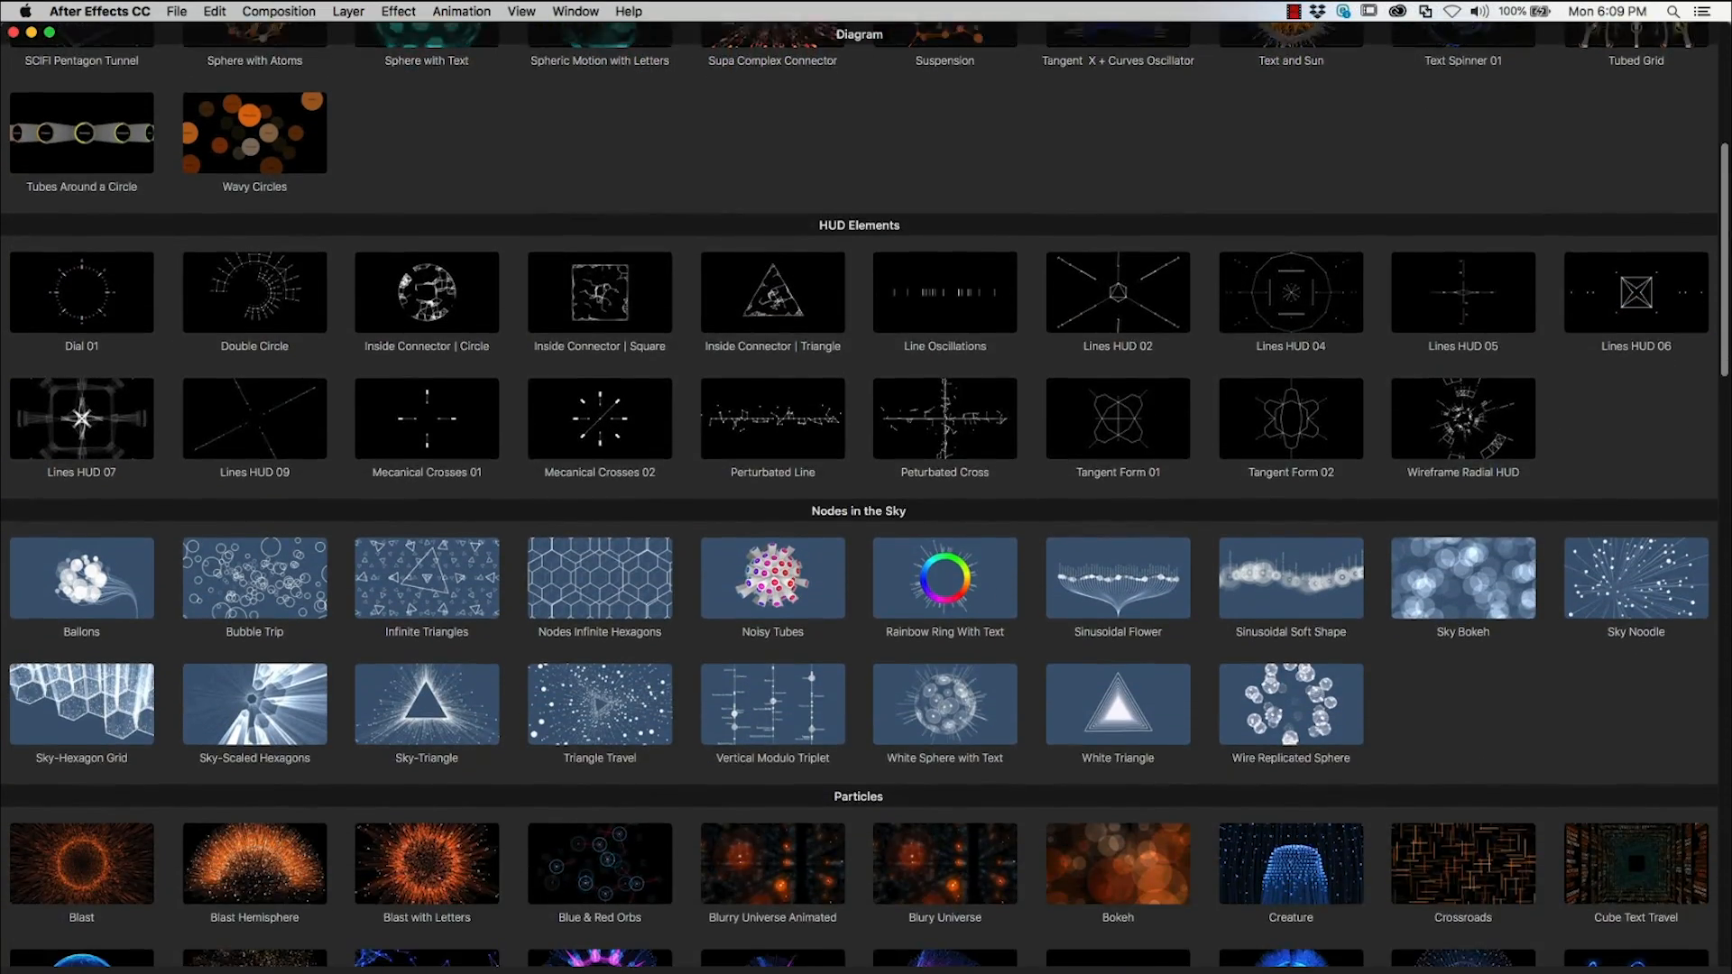
scroll("down", 3)
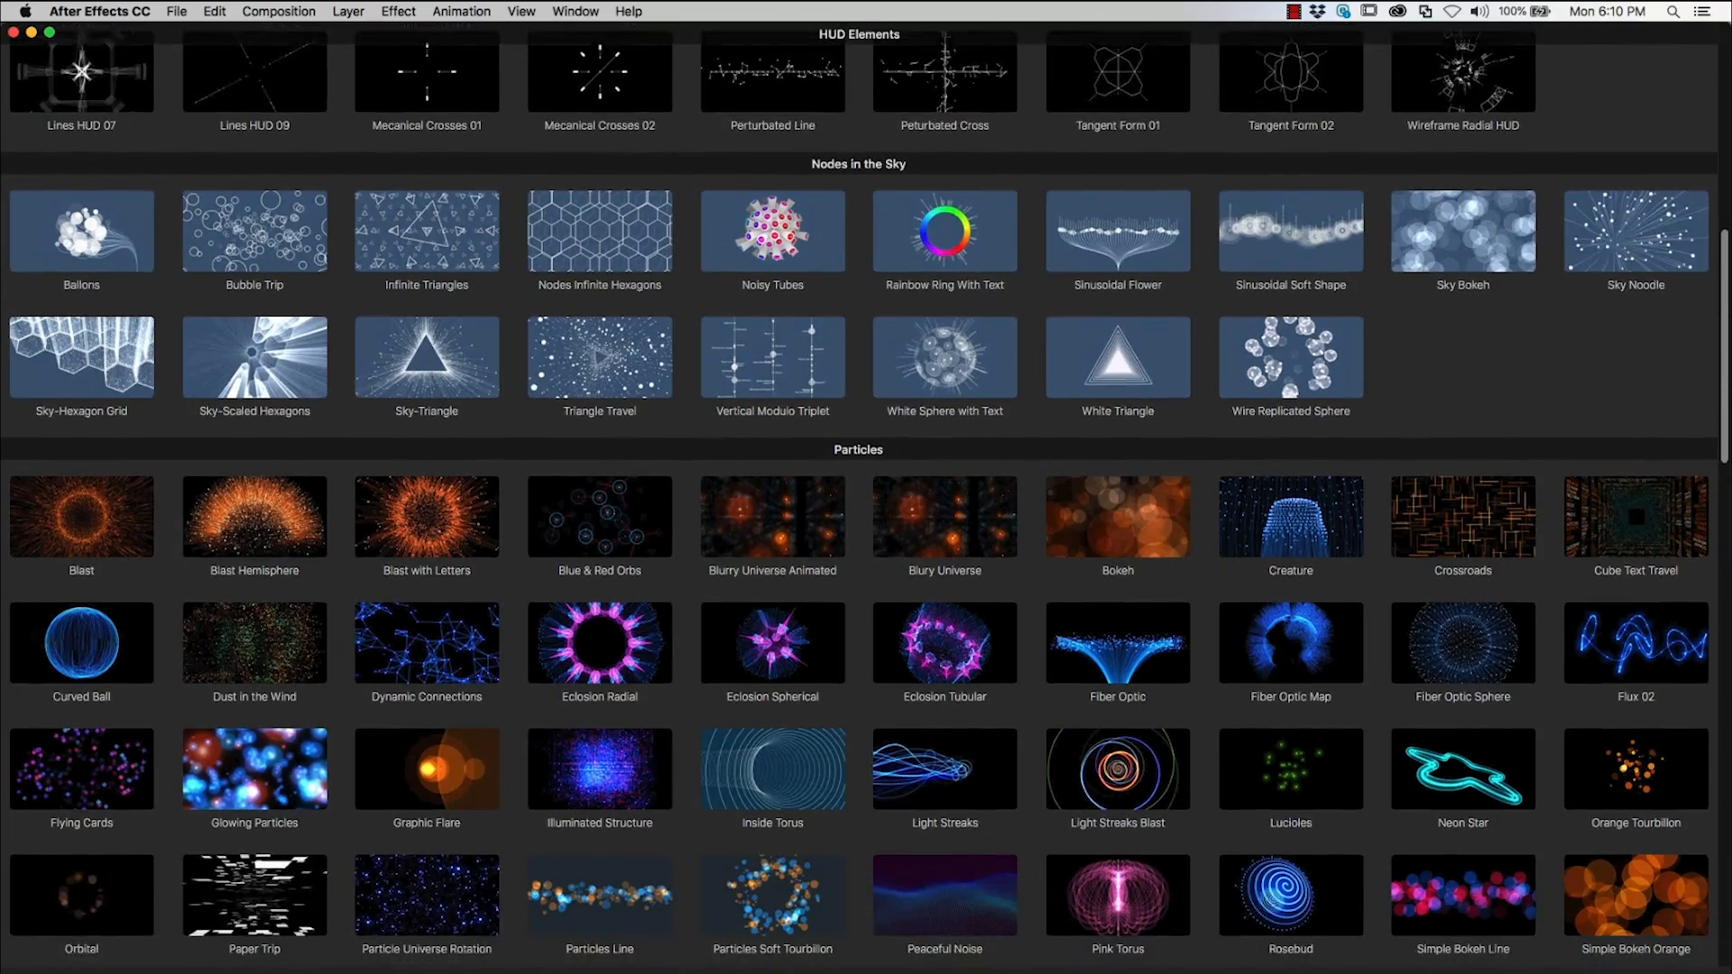
scroll("down", 3)
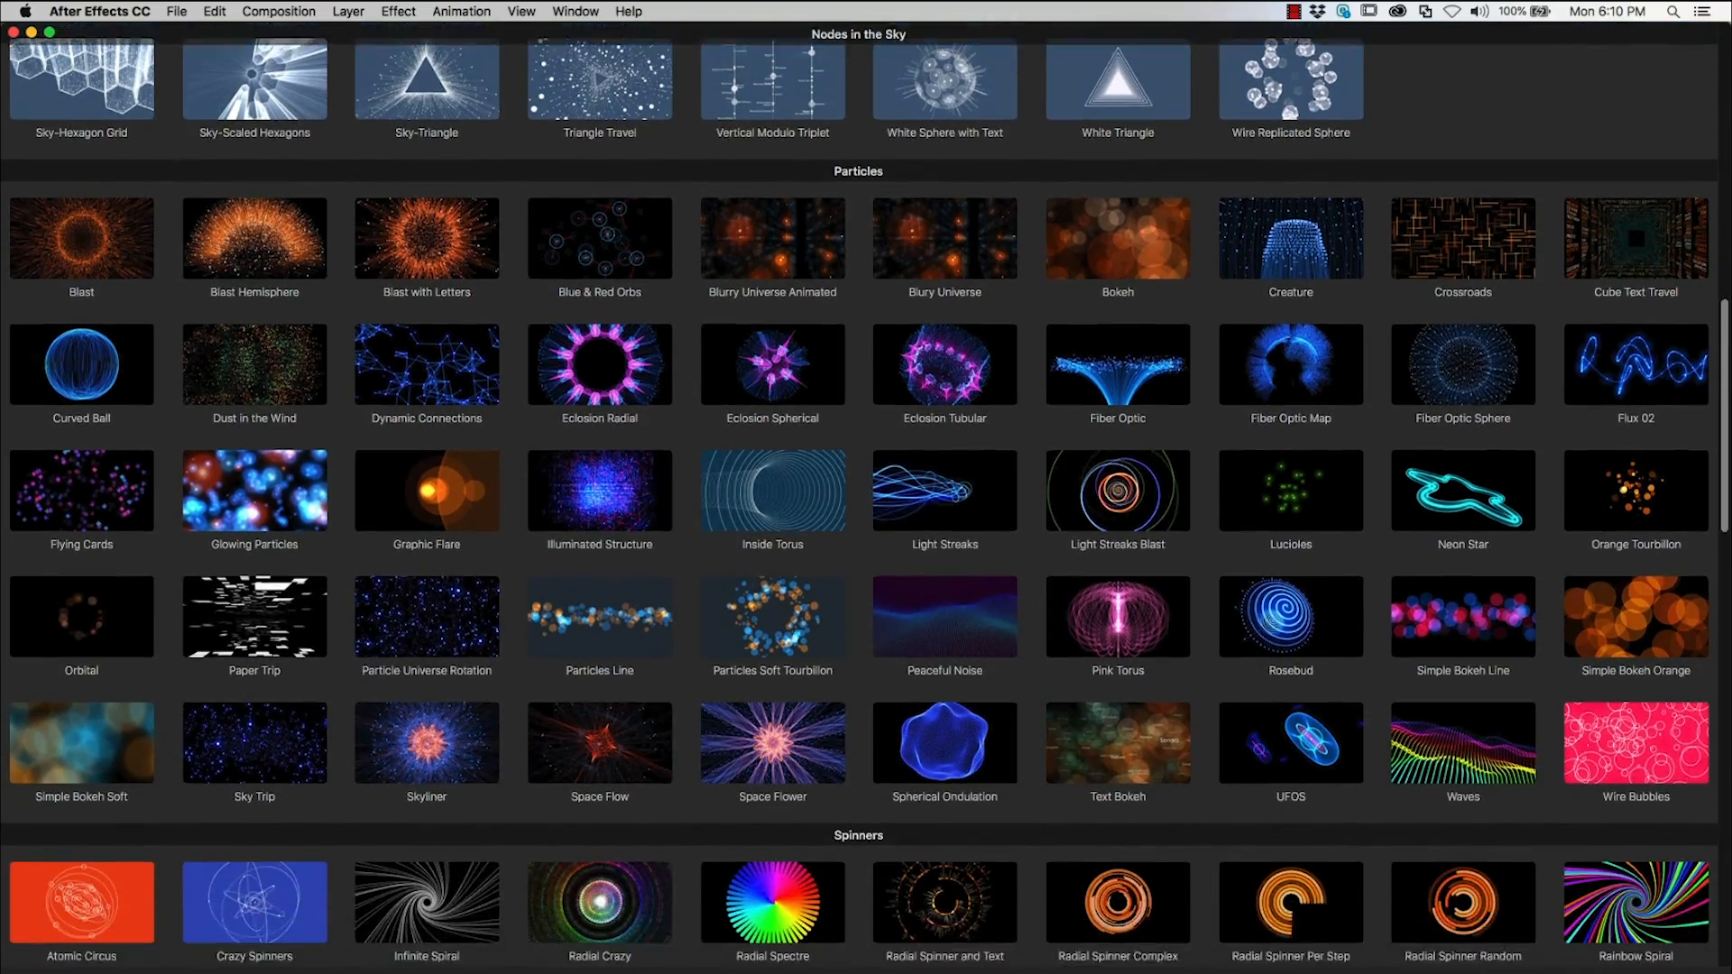
scroll("down", 3)
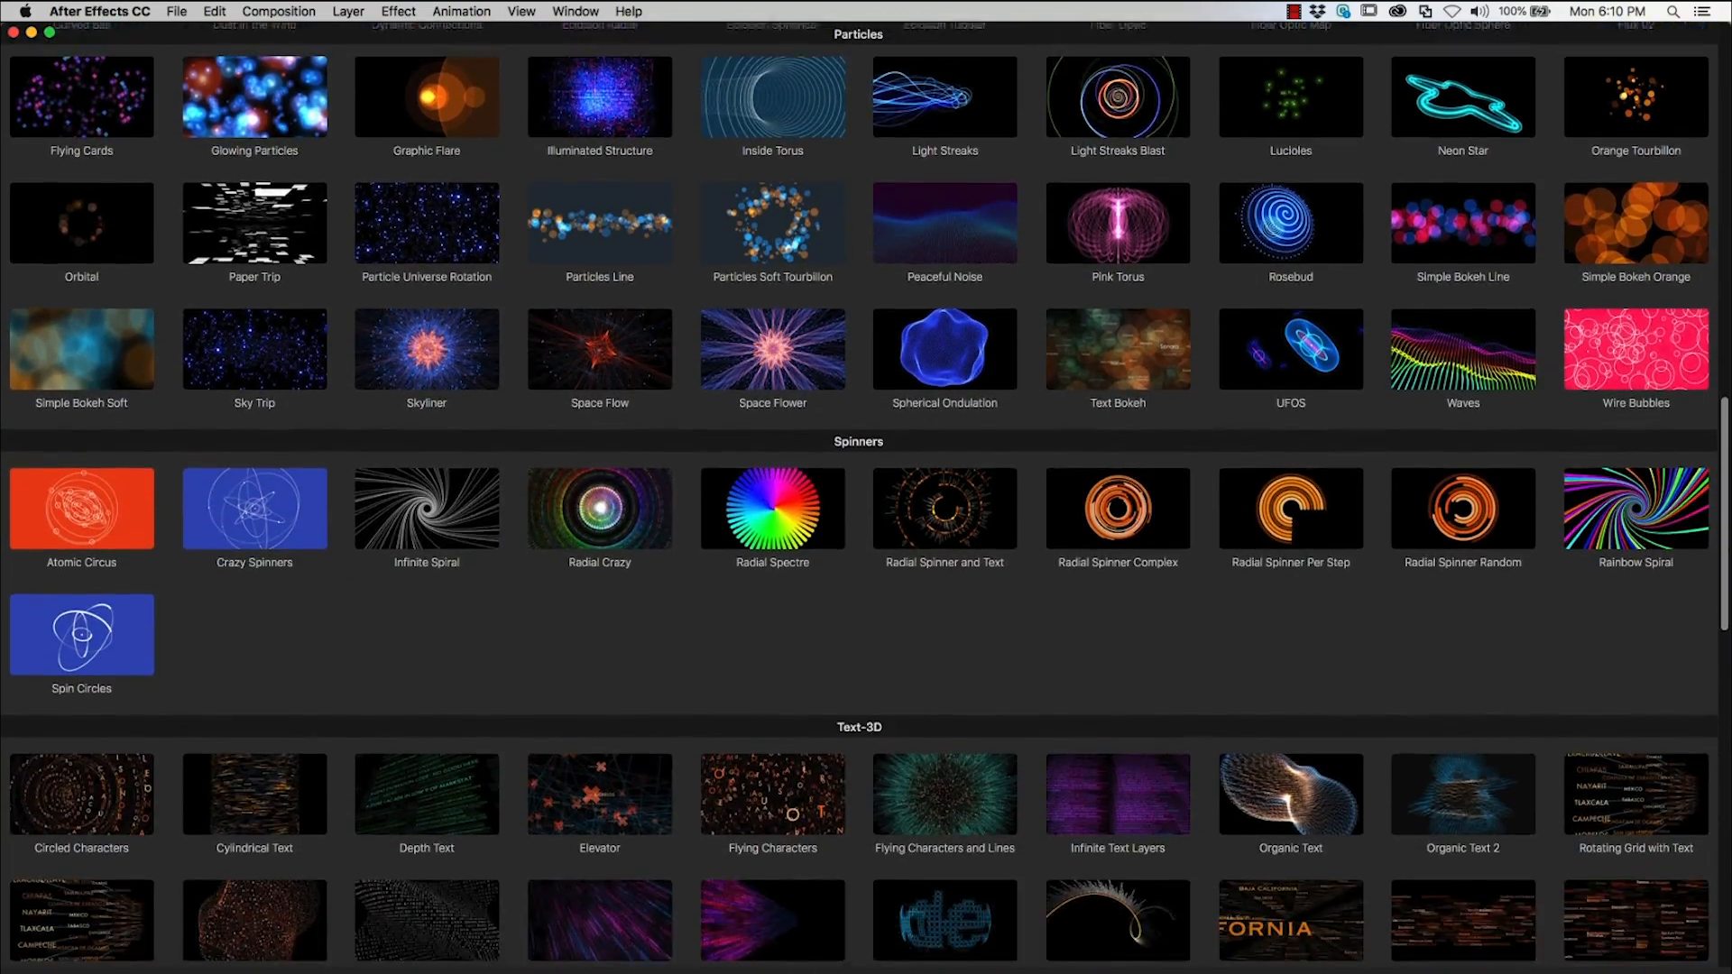
scroll("down", 3)
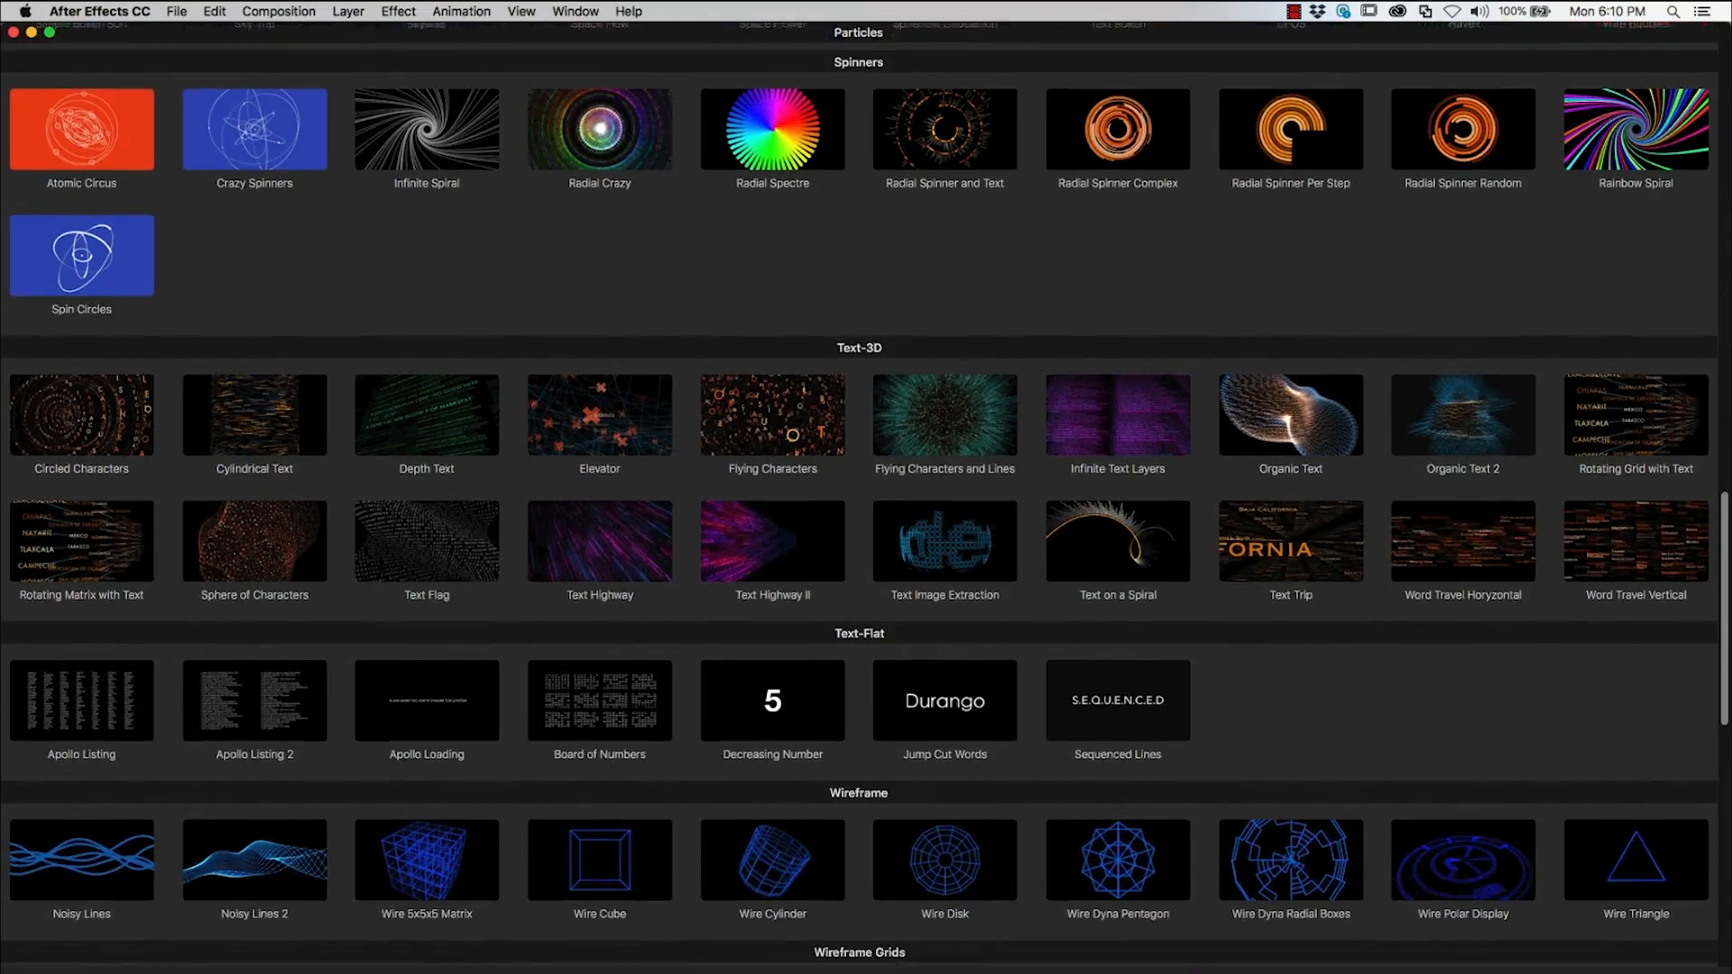
scroll("down", 3)
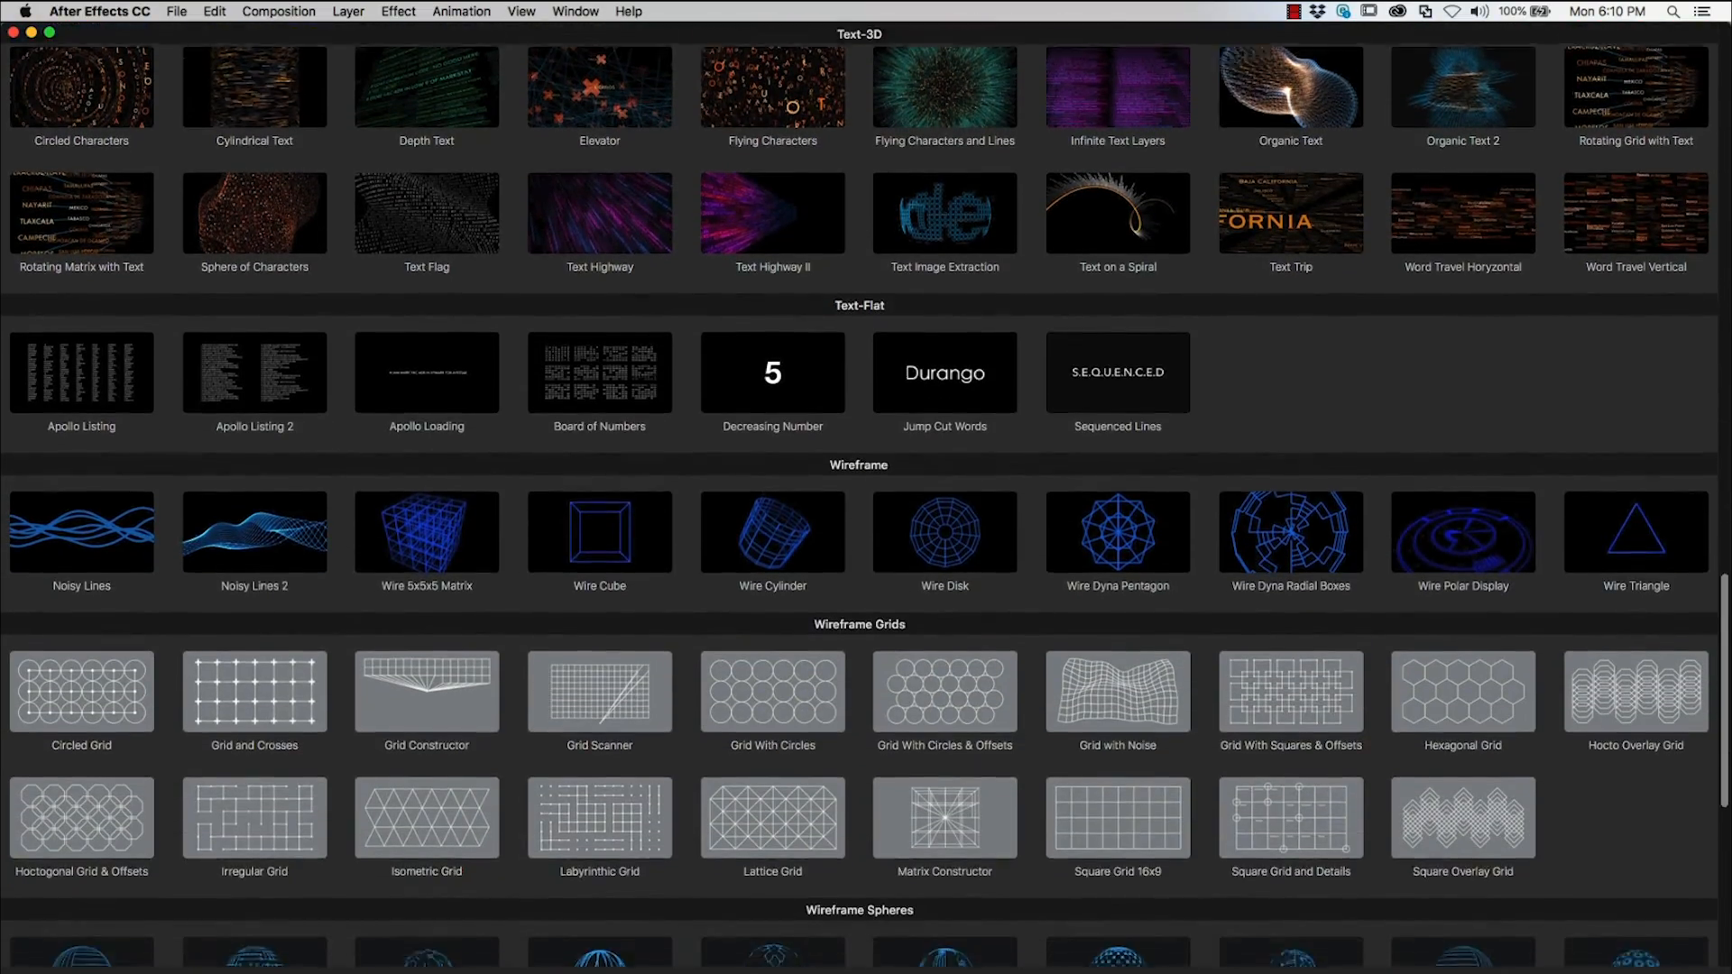
scroll("down", 3)
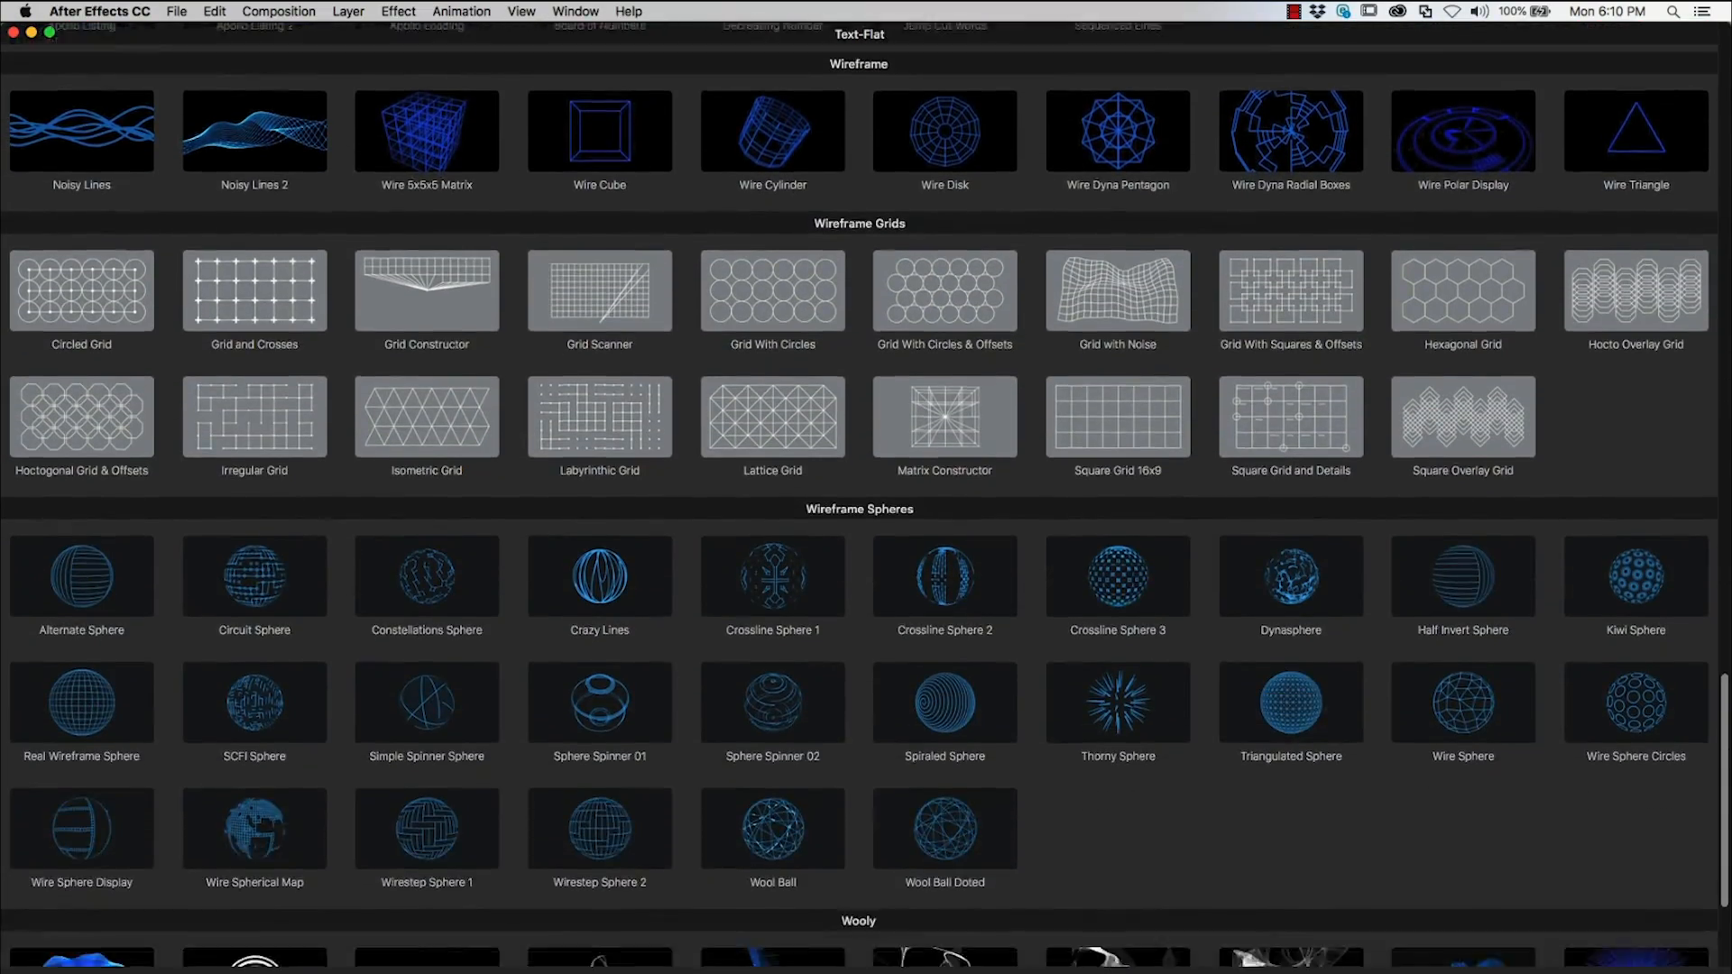
scroll("down", 3)
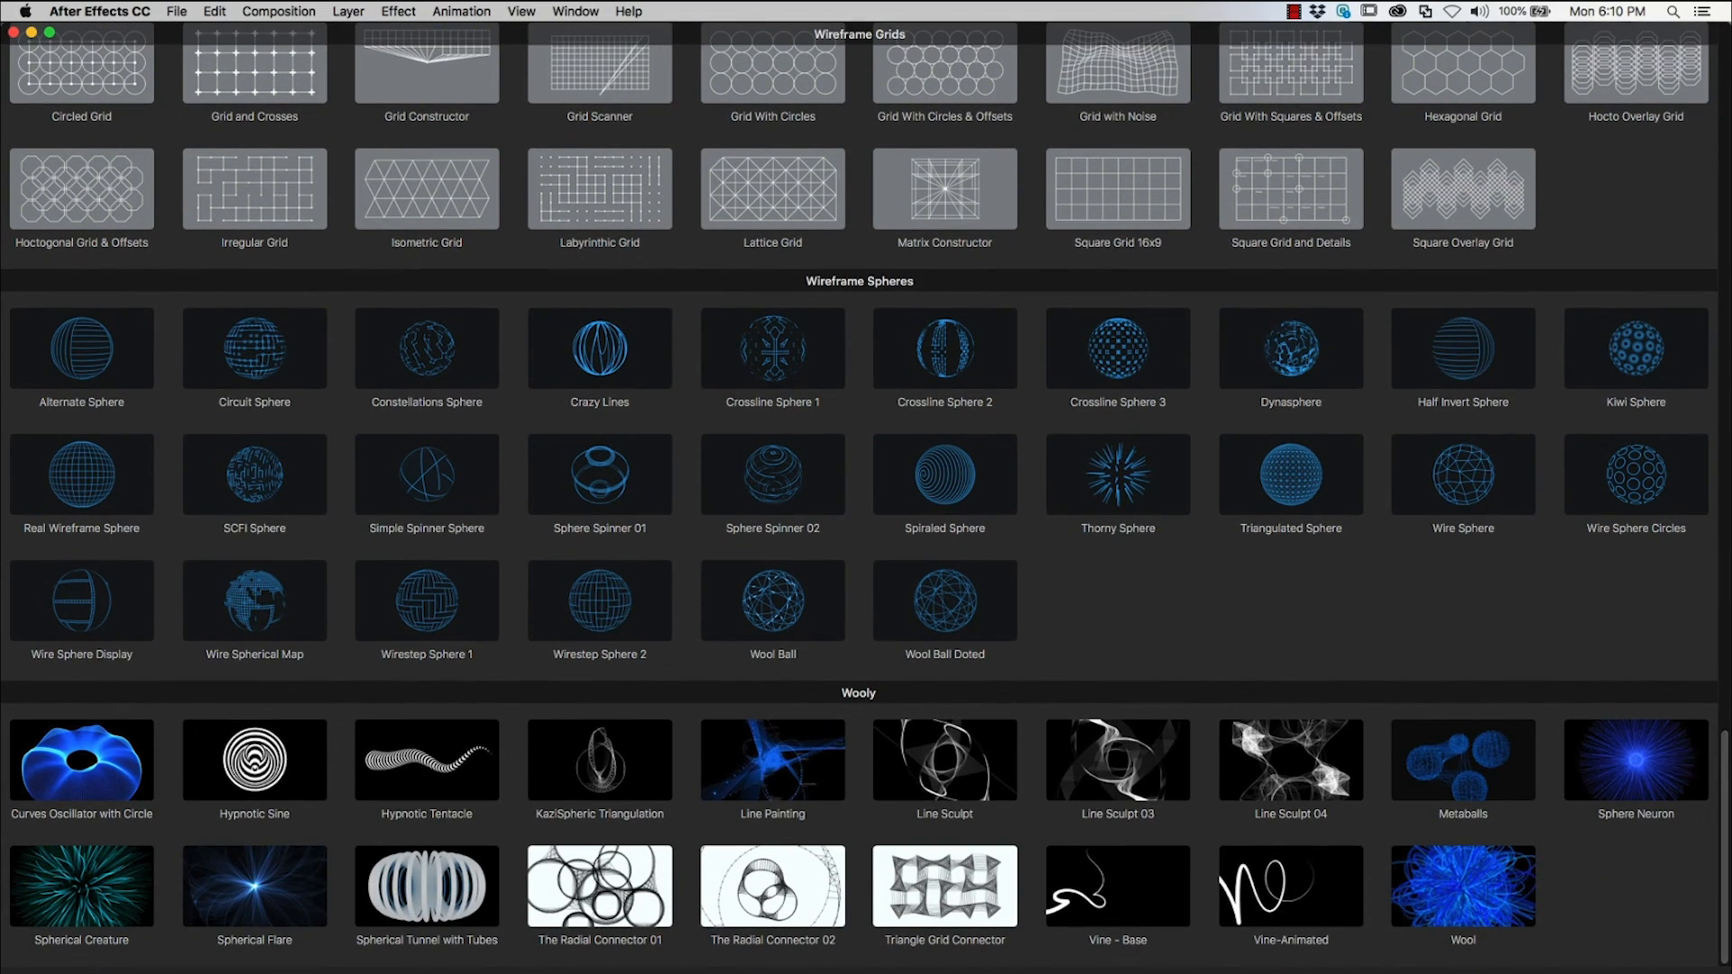